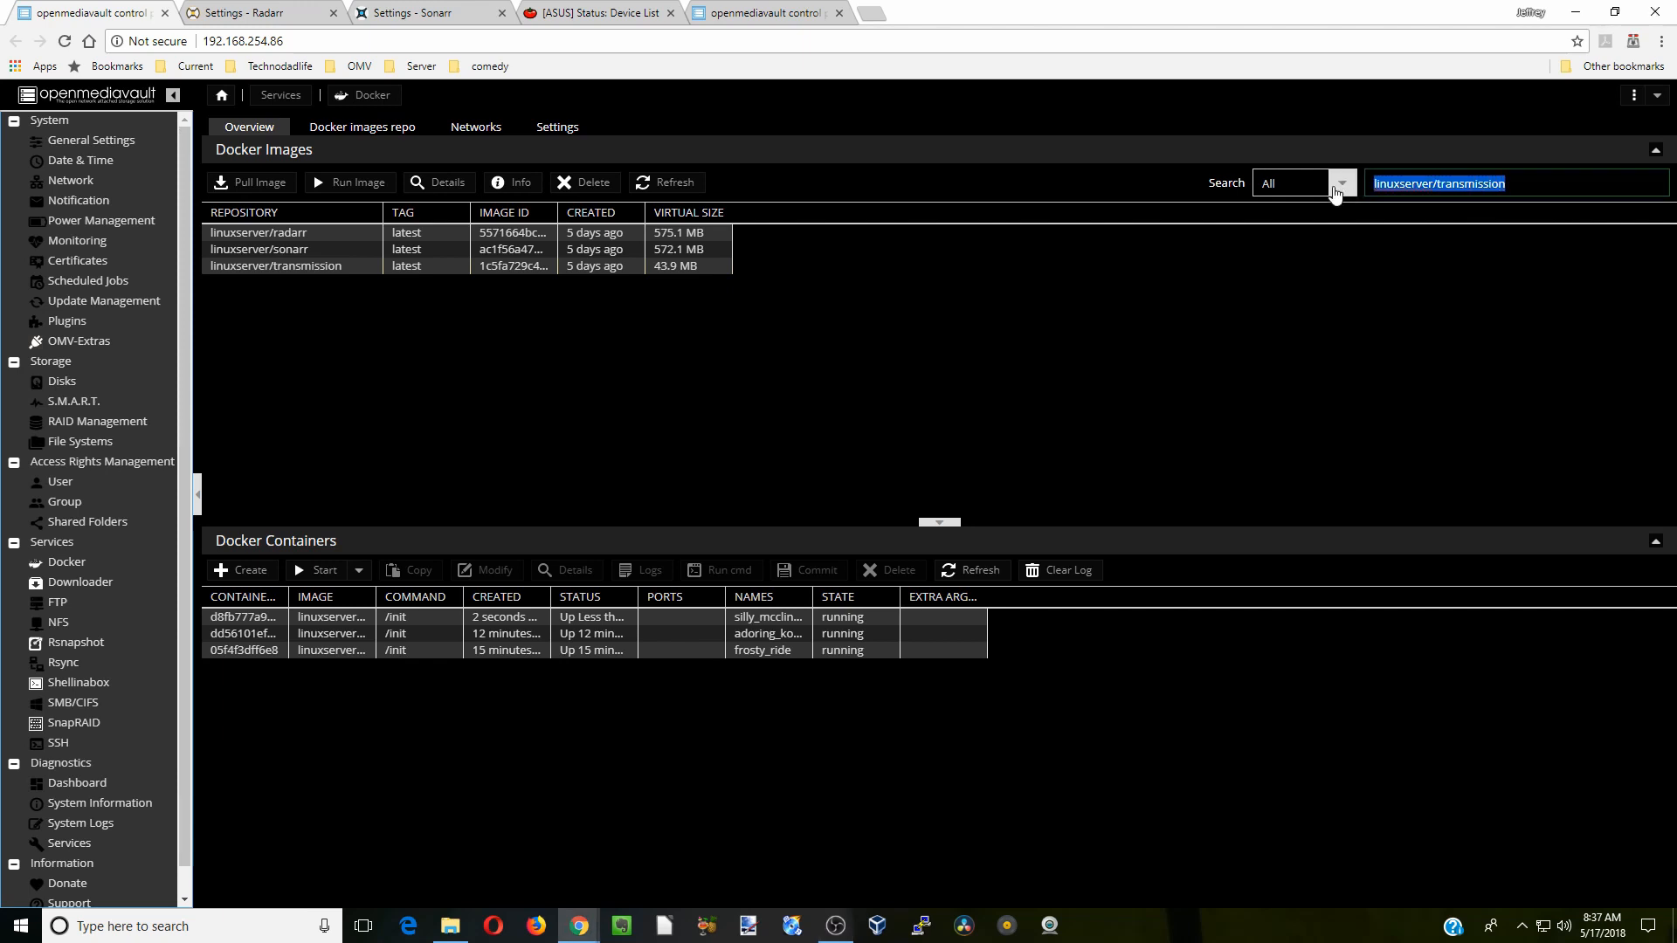
Search 'jack' in Docker Images and pull the linuxserver/jackett image.
text(jacke)
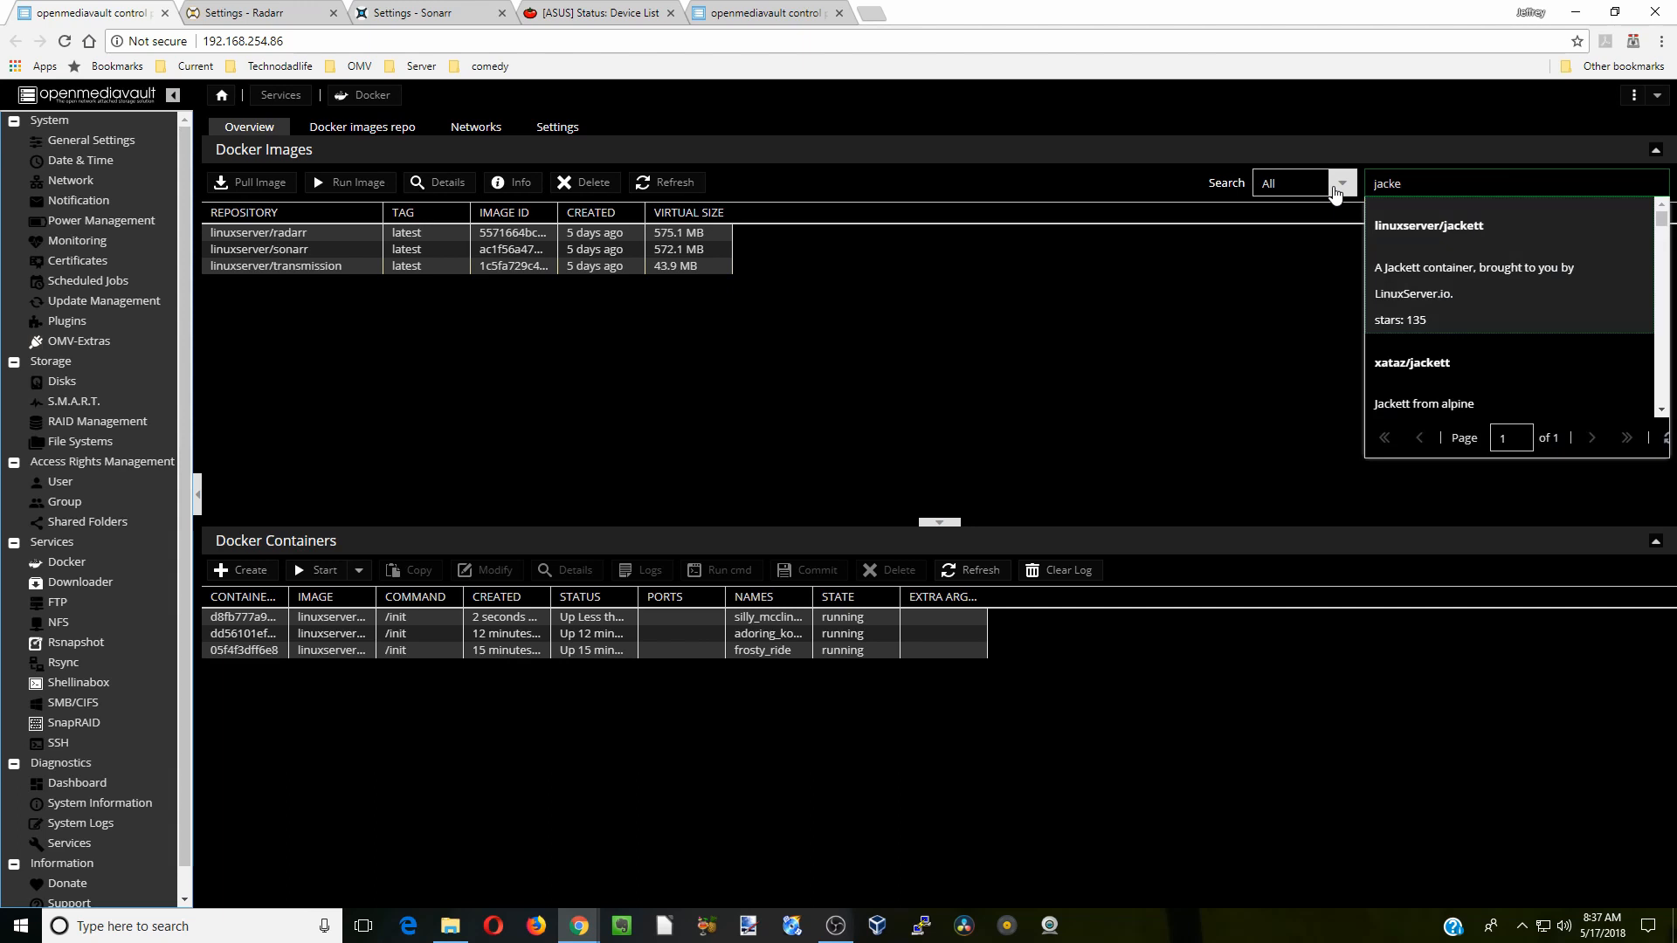
click(1429, 225)
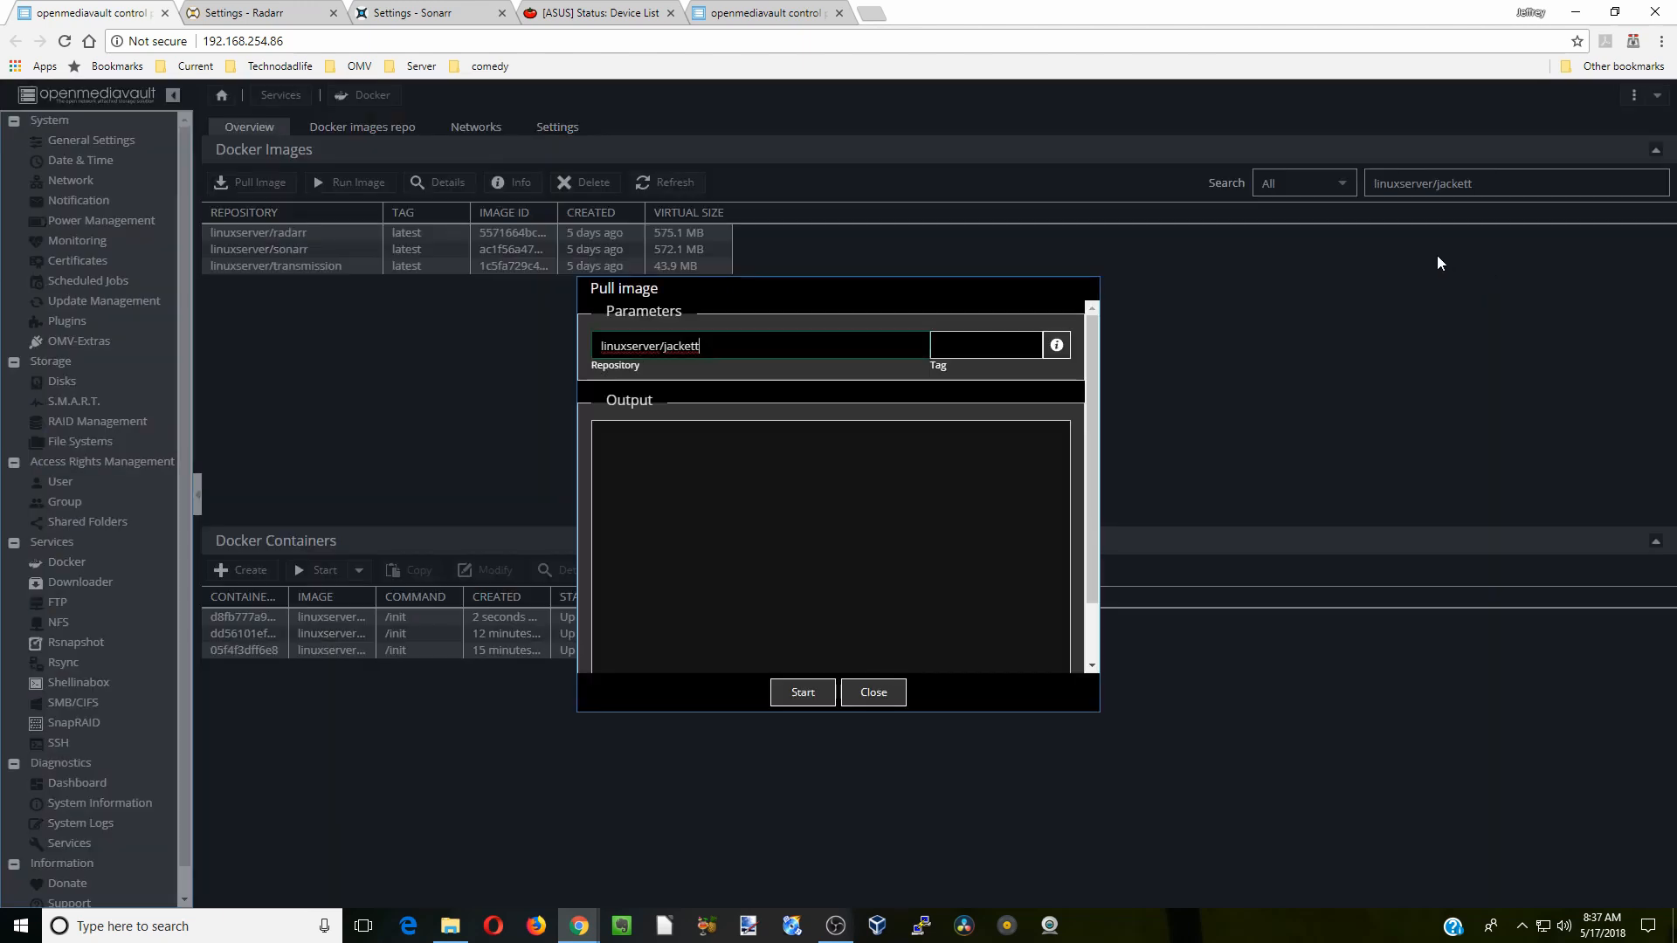
click(802, 692)
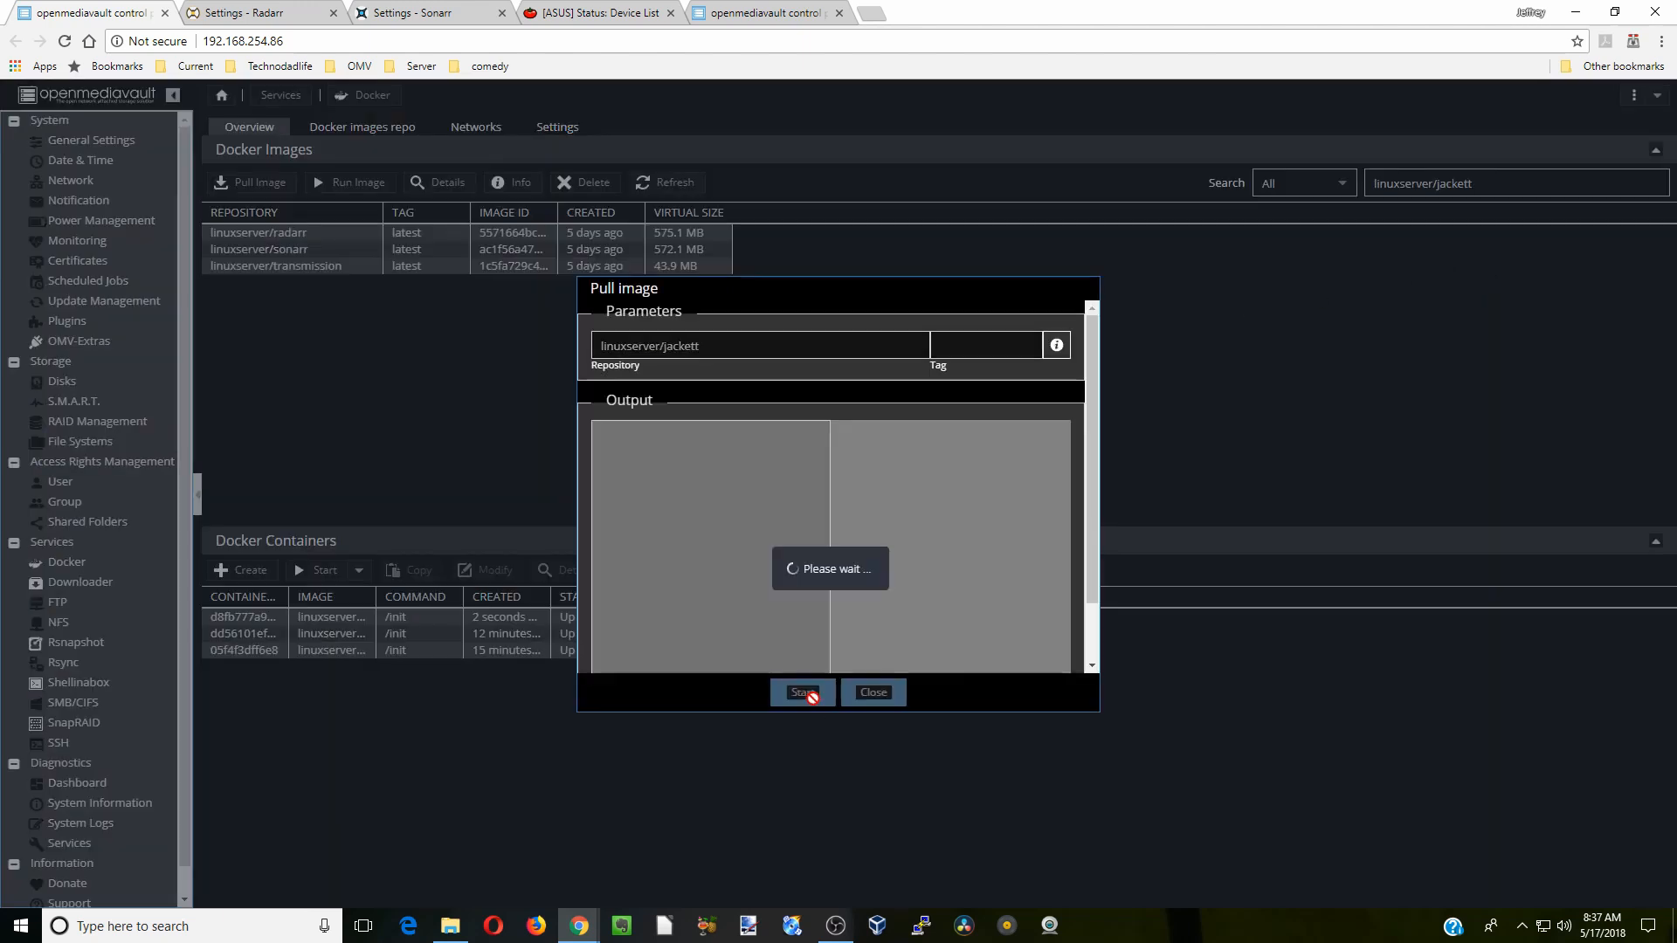
click(873, 692)
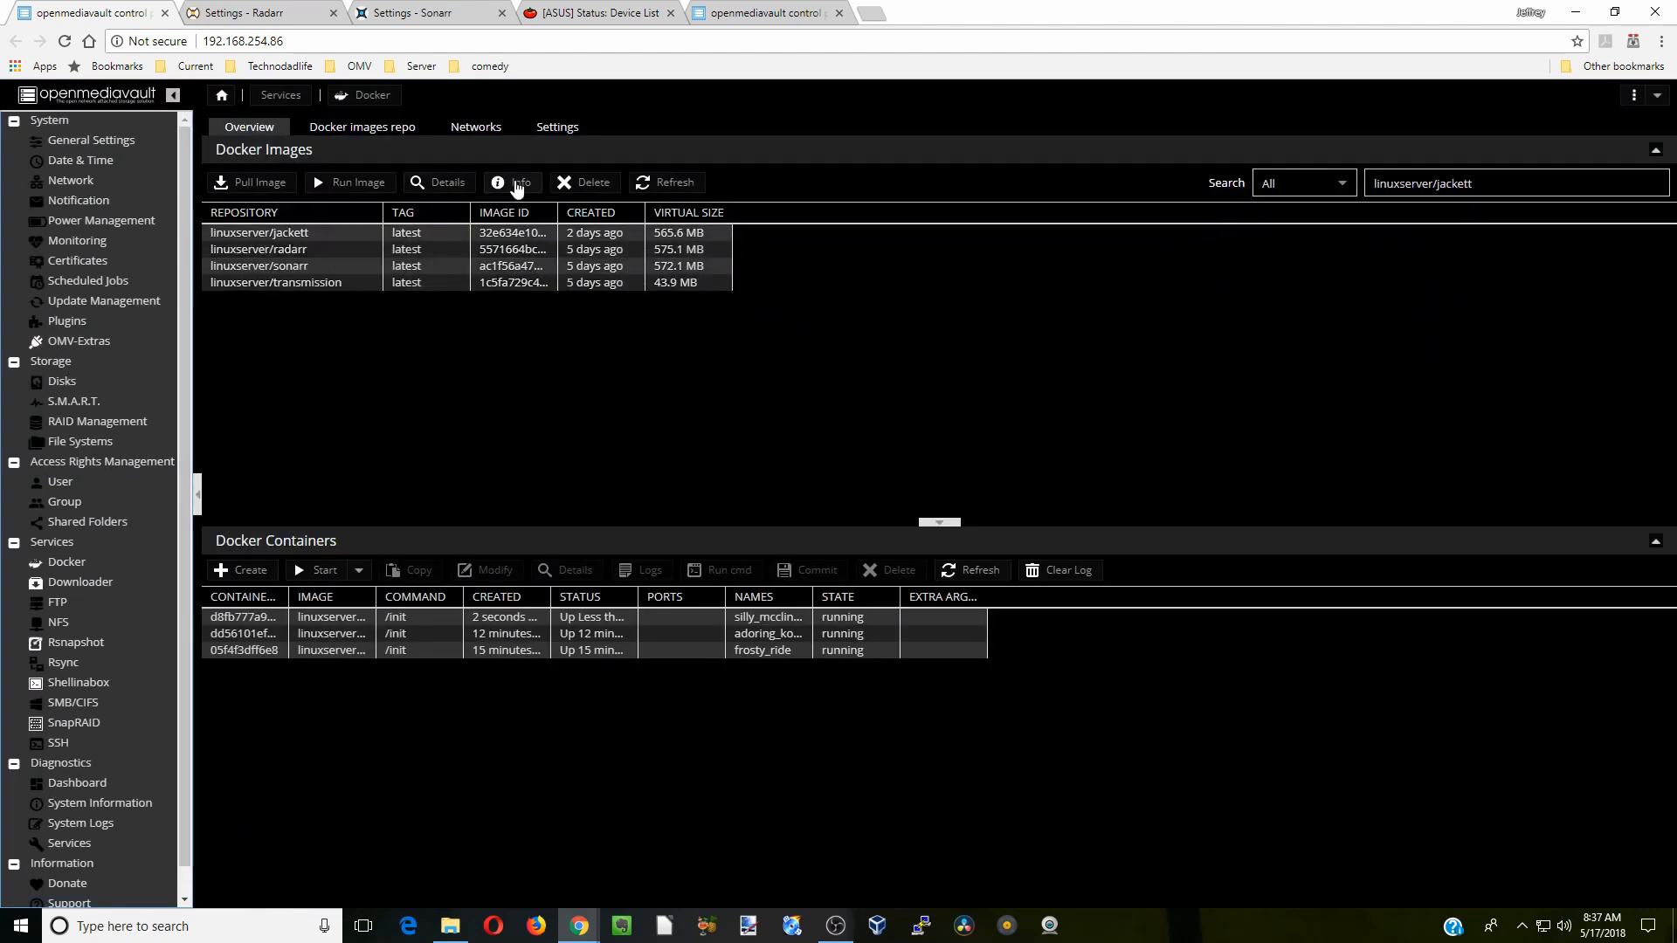
Check the linuxserver/jackett Docker Hub page, then return to openmediavault.
click(259, 232)
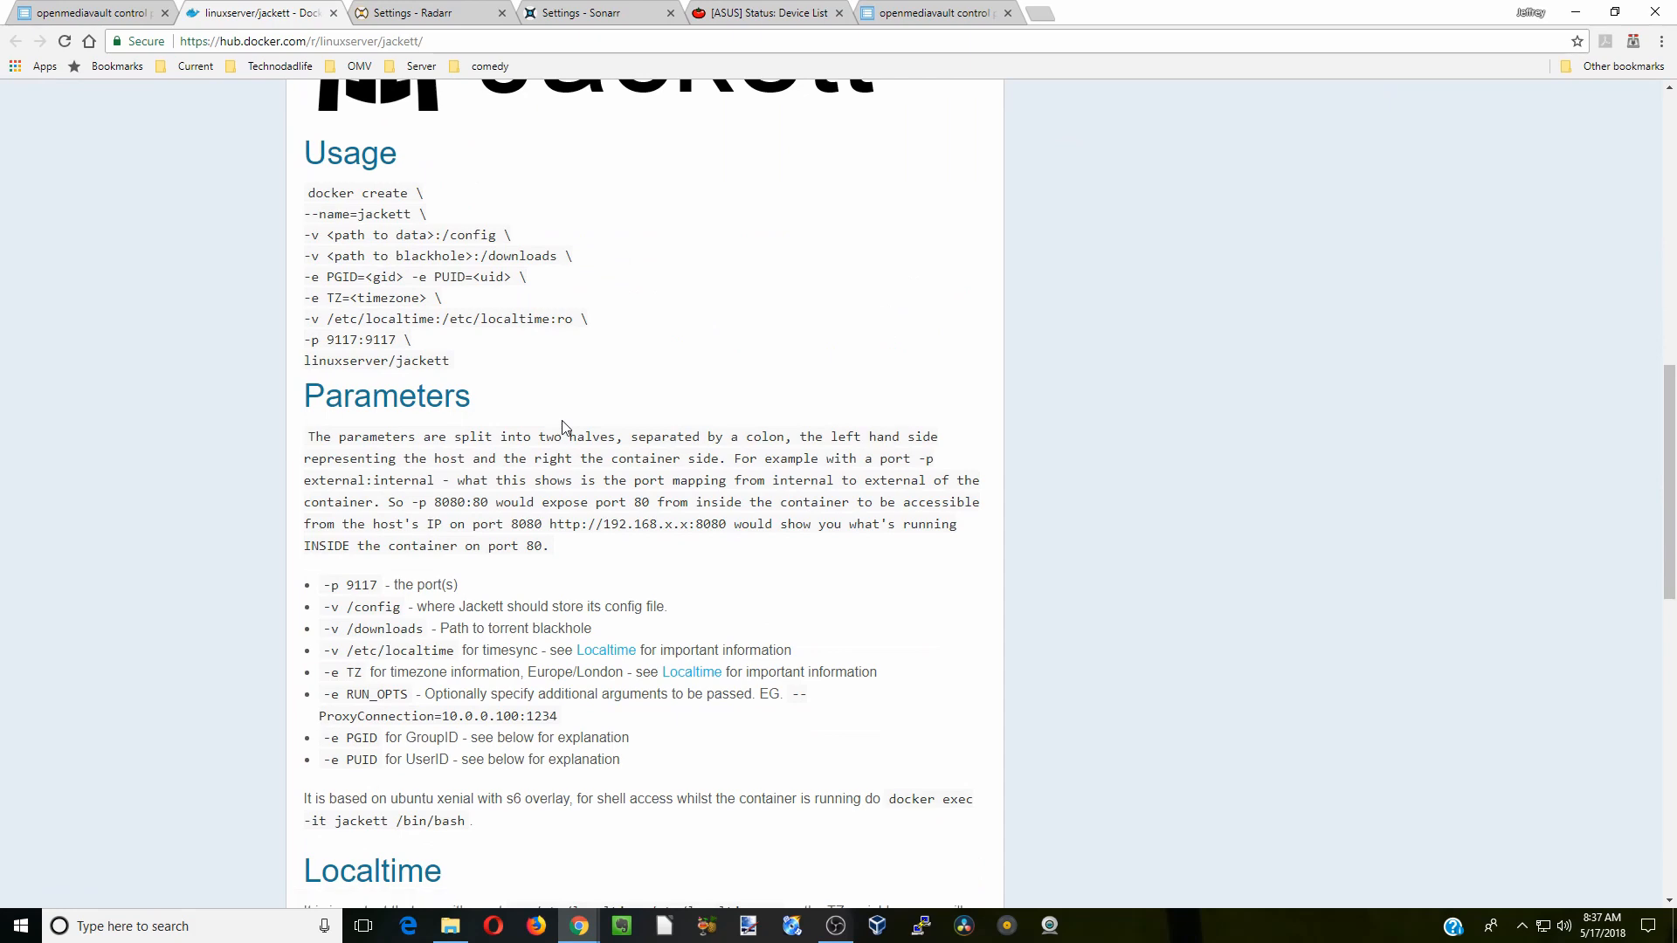
mouse_move(47, 66)
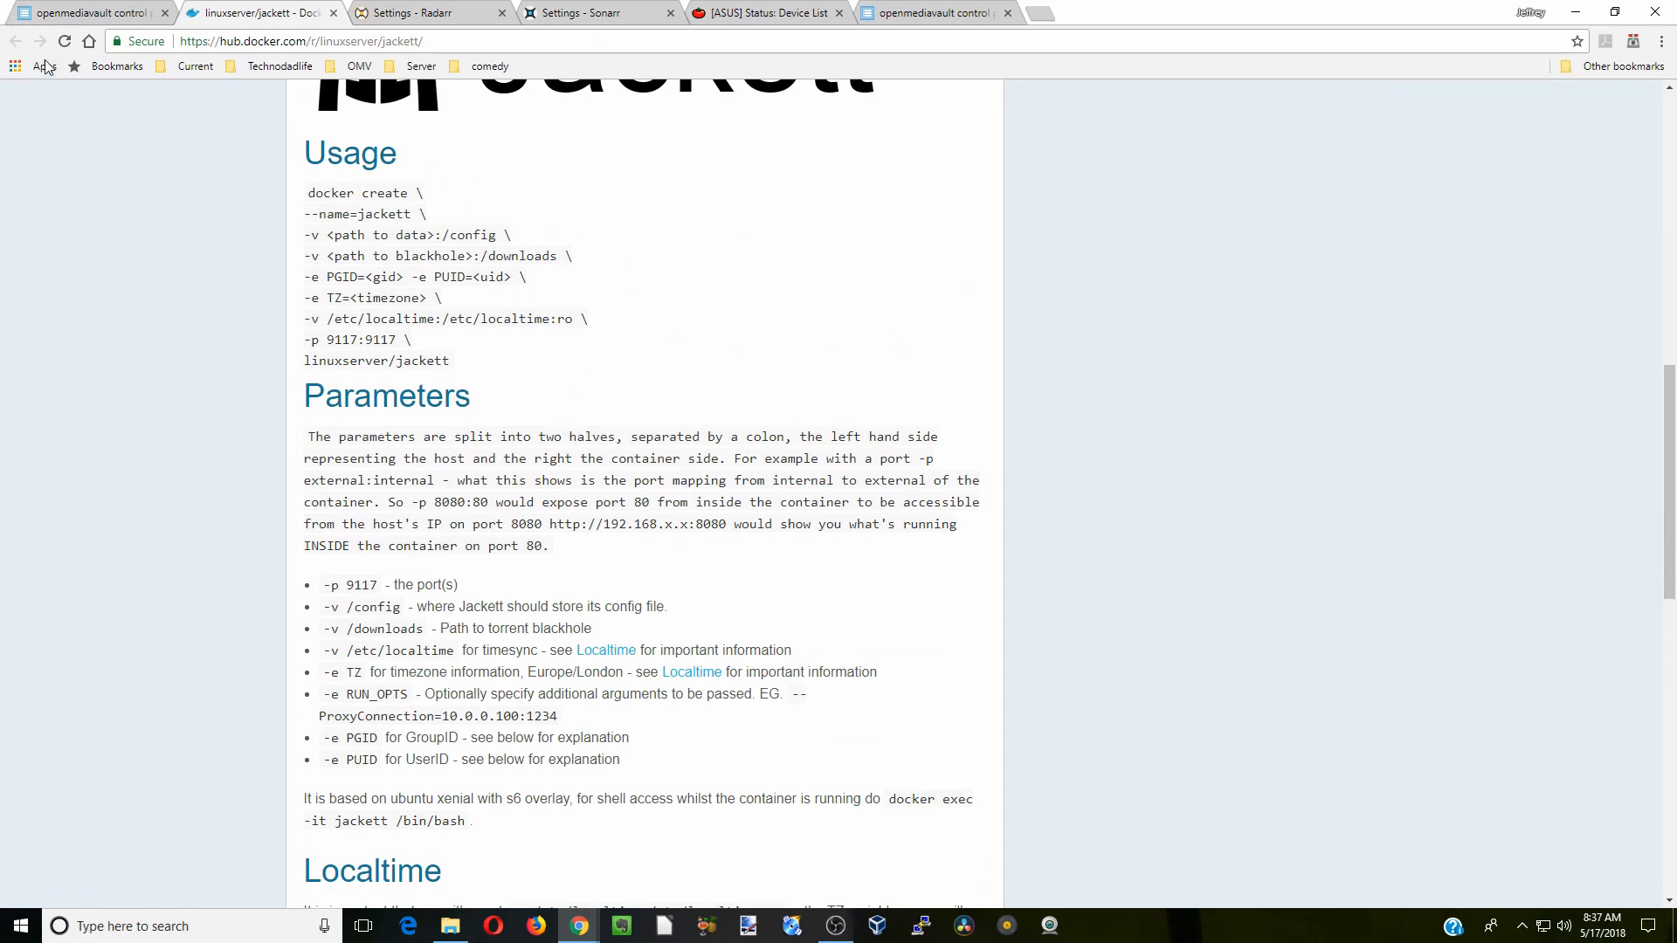
click(91, 11)
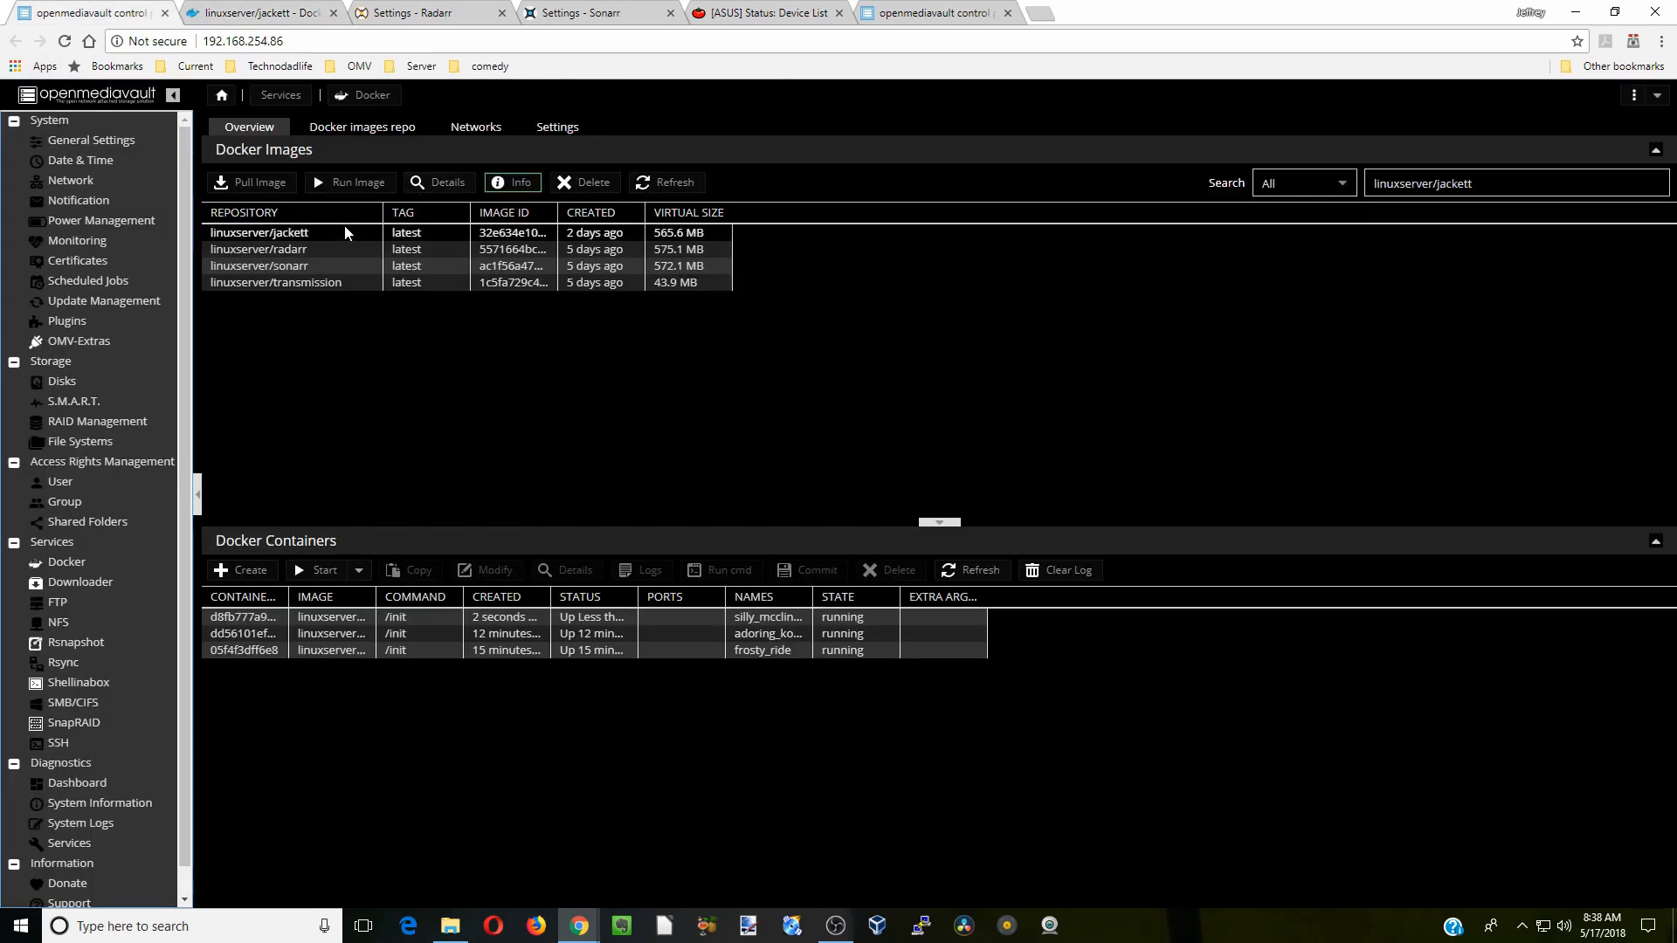
Run linuxserver/jackett as a container named Jackett, restart policy always, choosing network mode.
click(258, 232)
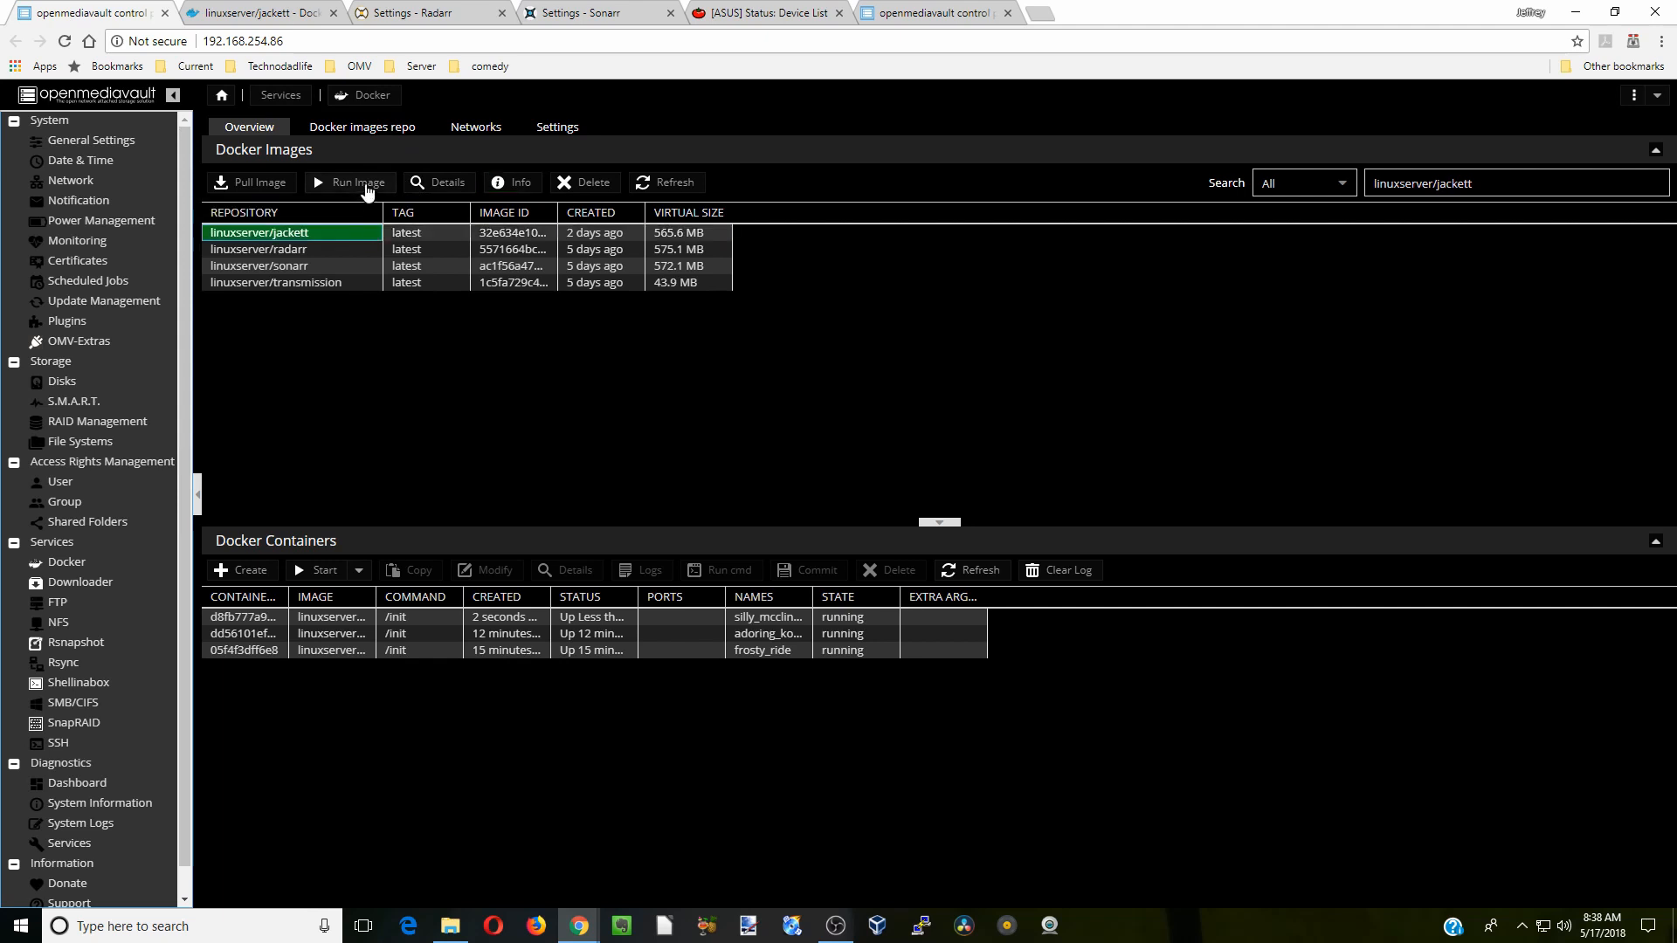
click(356, 181)
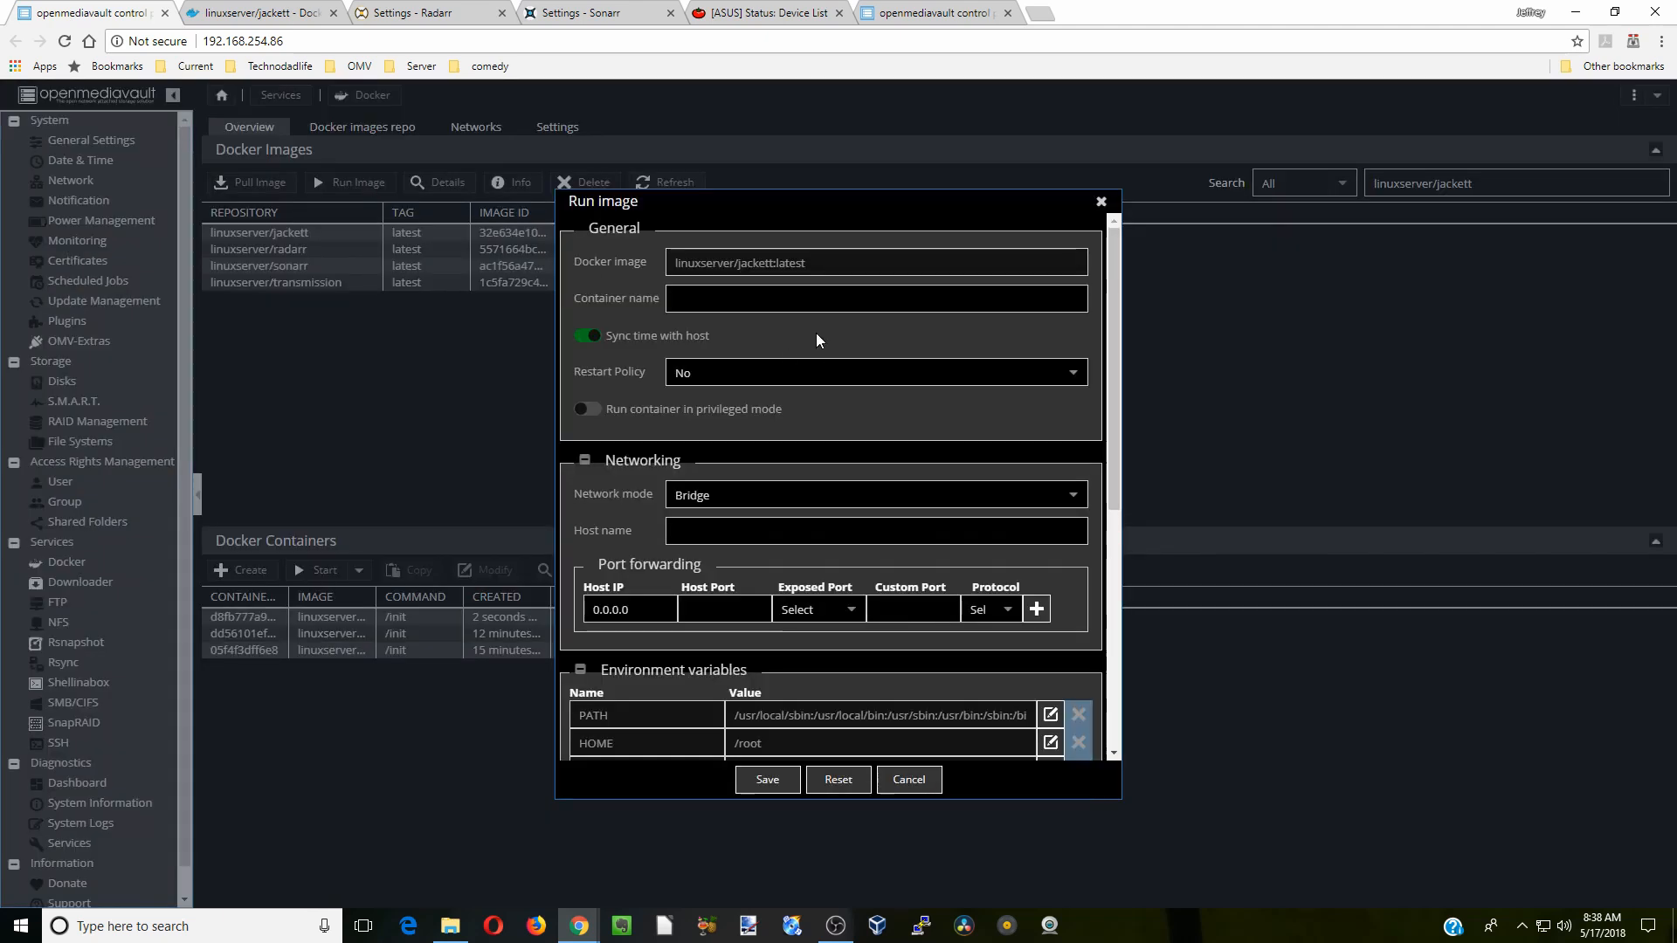
click(875, 297)
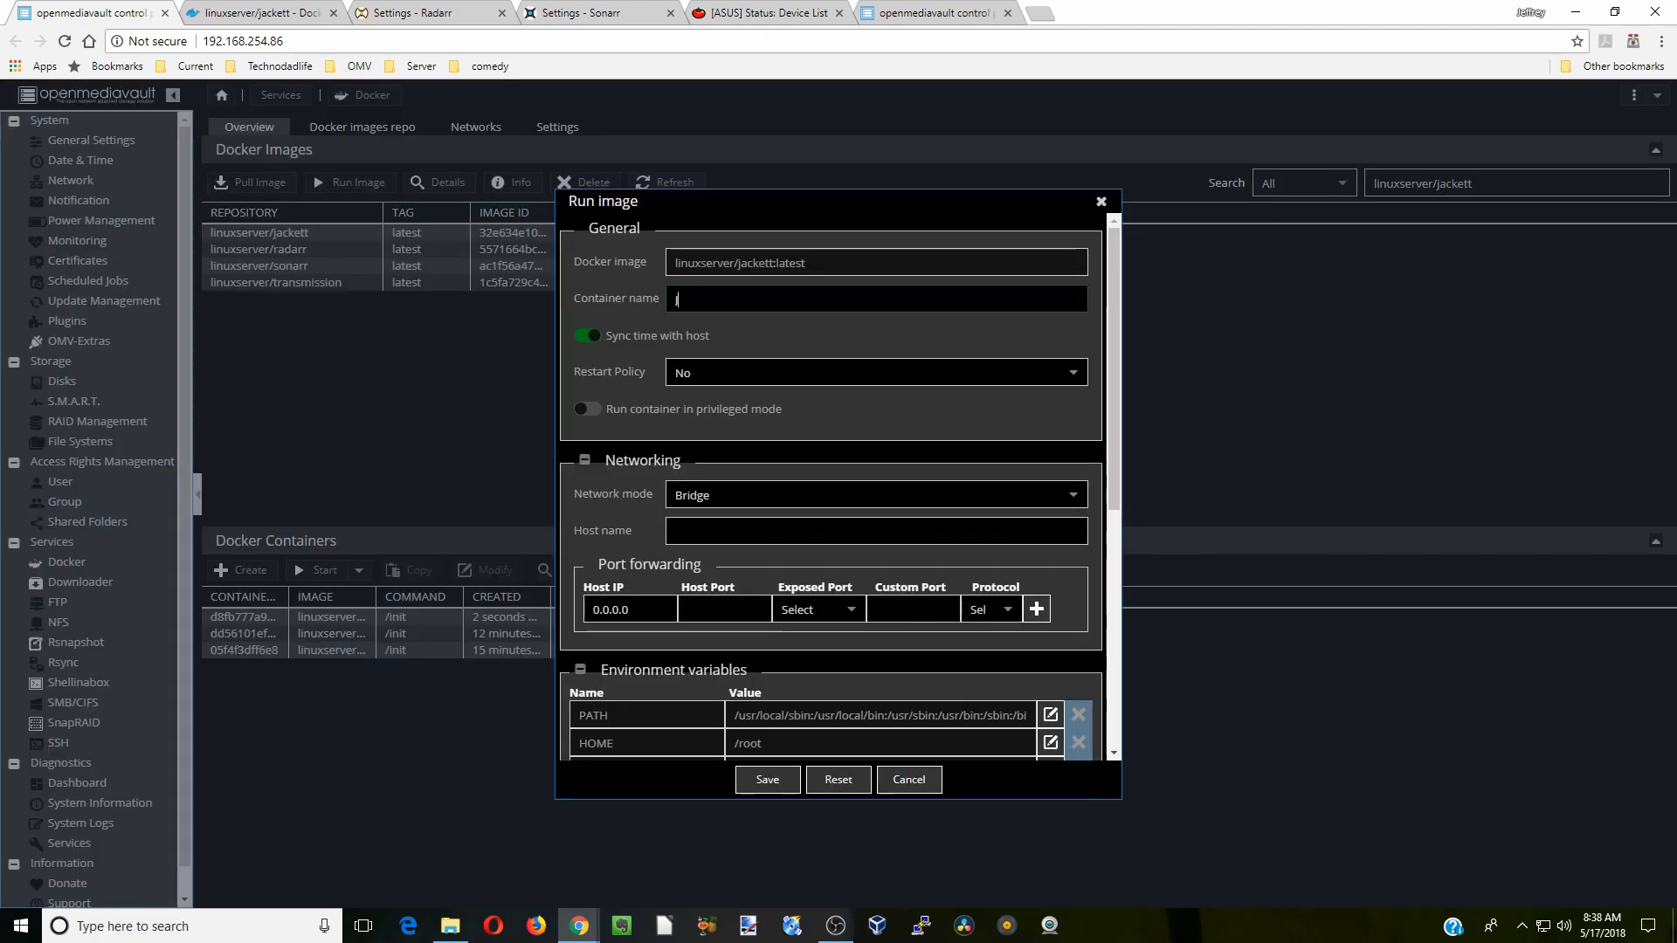
text(Jackett)
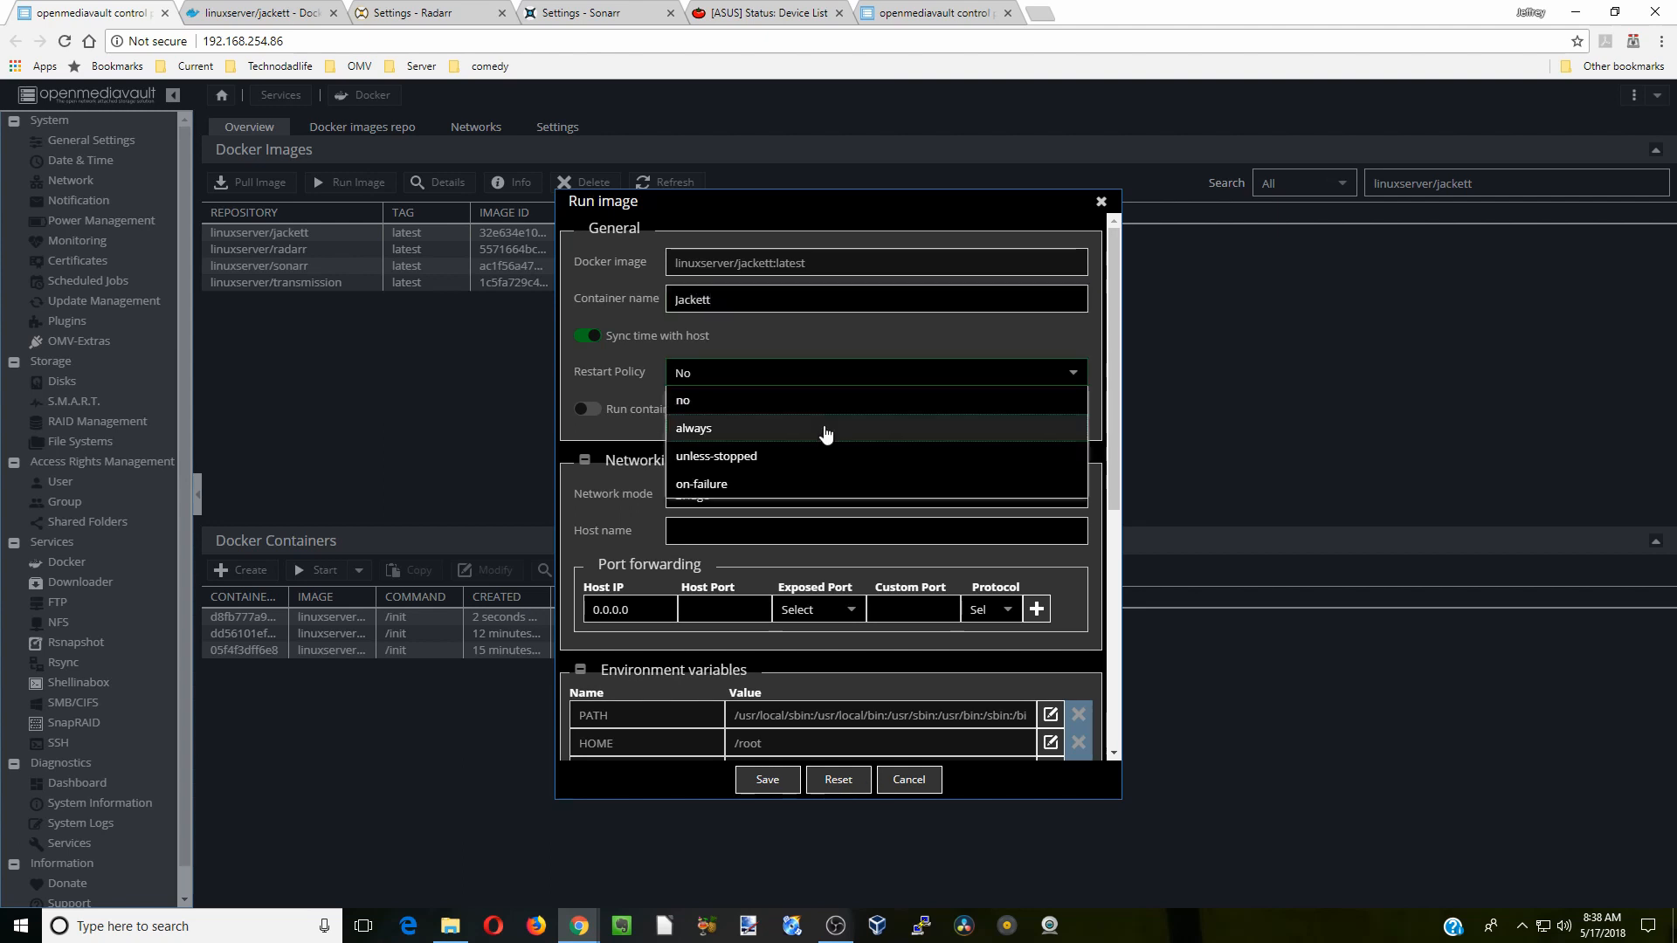
click(693, 428)
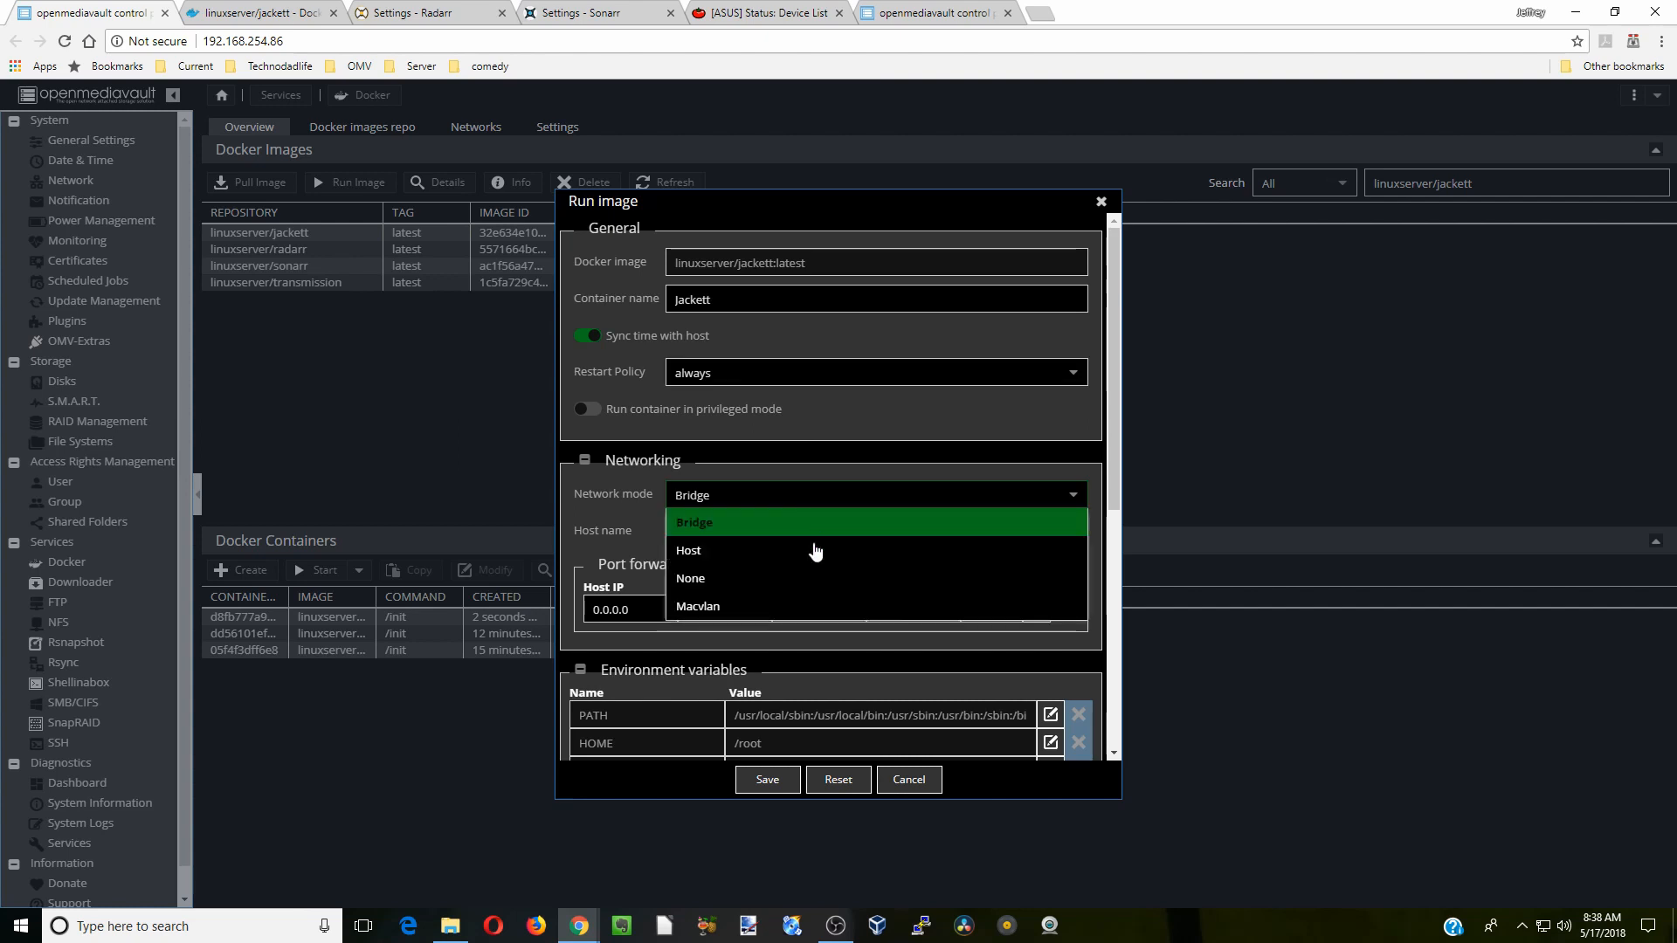
click(688, 549)
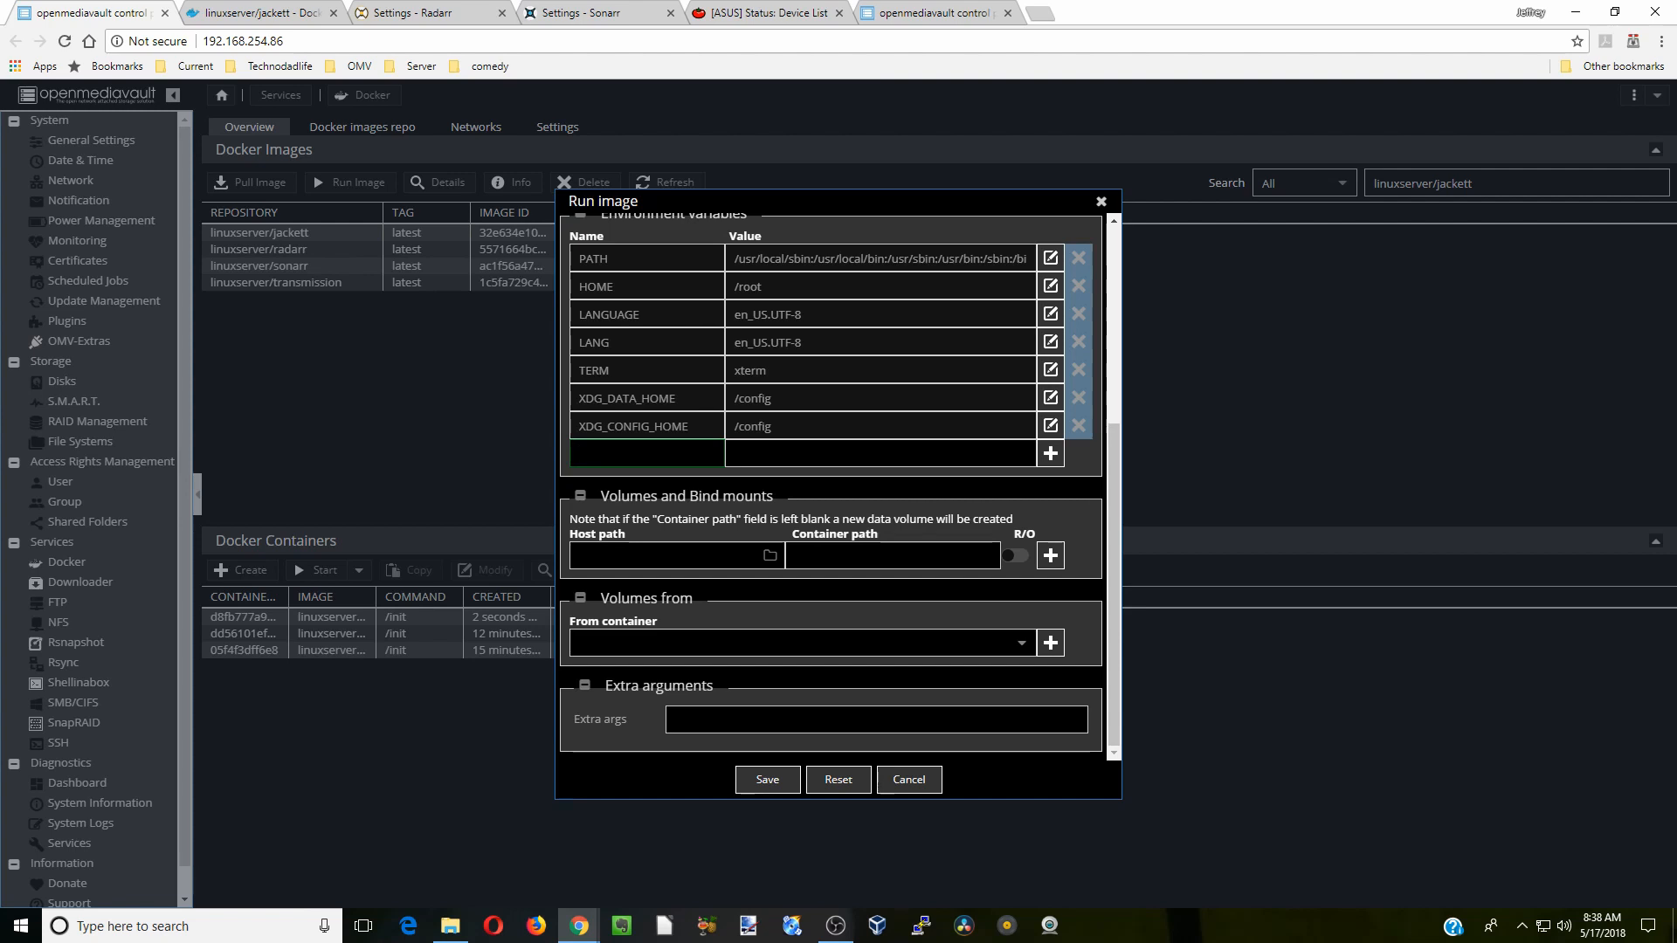
Add environment variables PUID=1000, PGID=100 and TZ=America/New_York to the container.
text(PU)
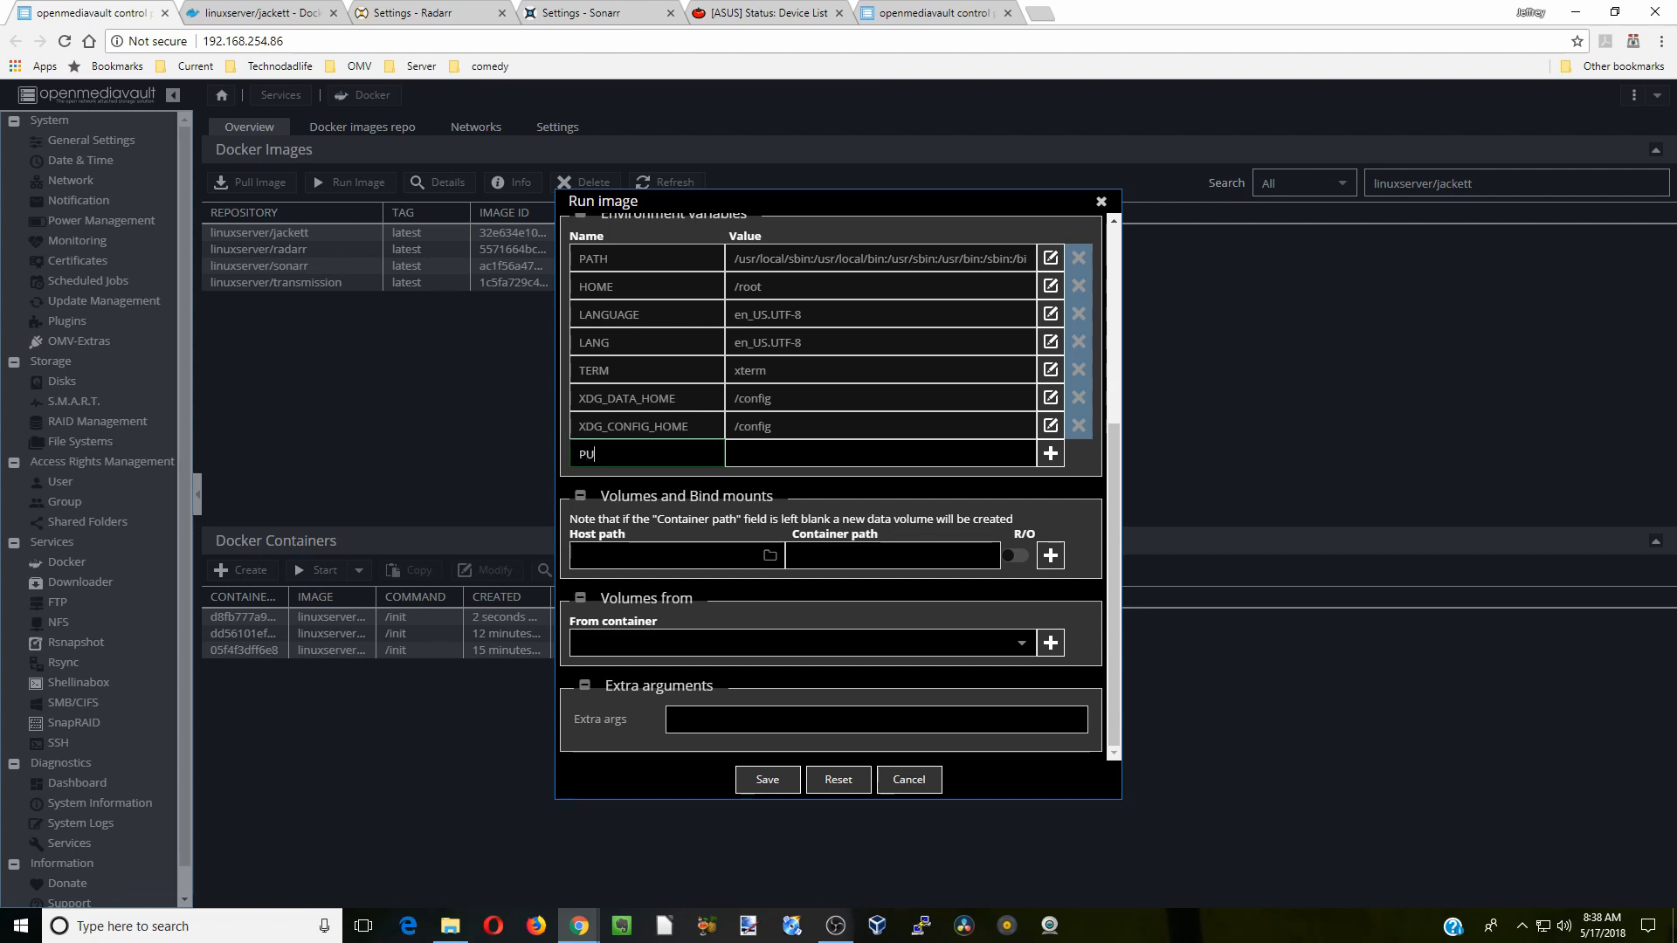
text(ID)
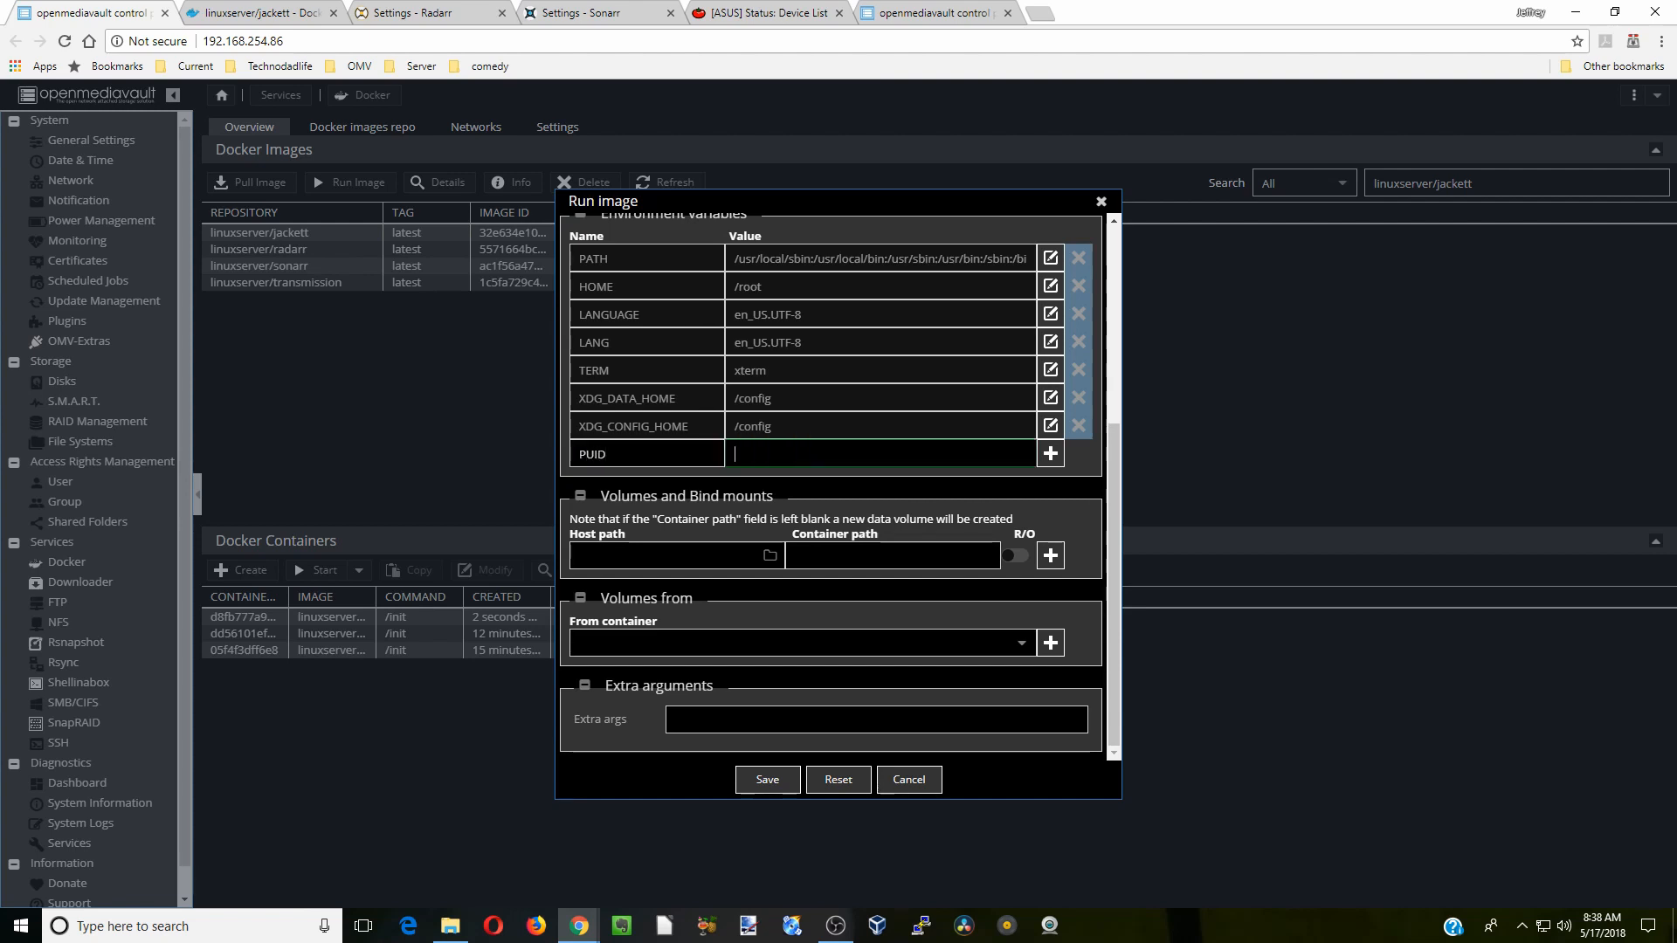
text(1000)
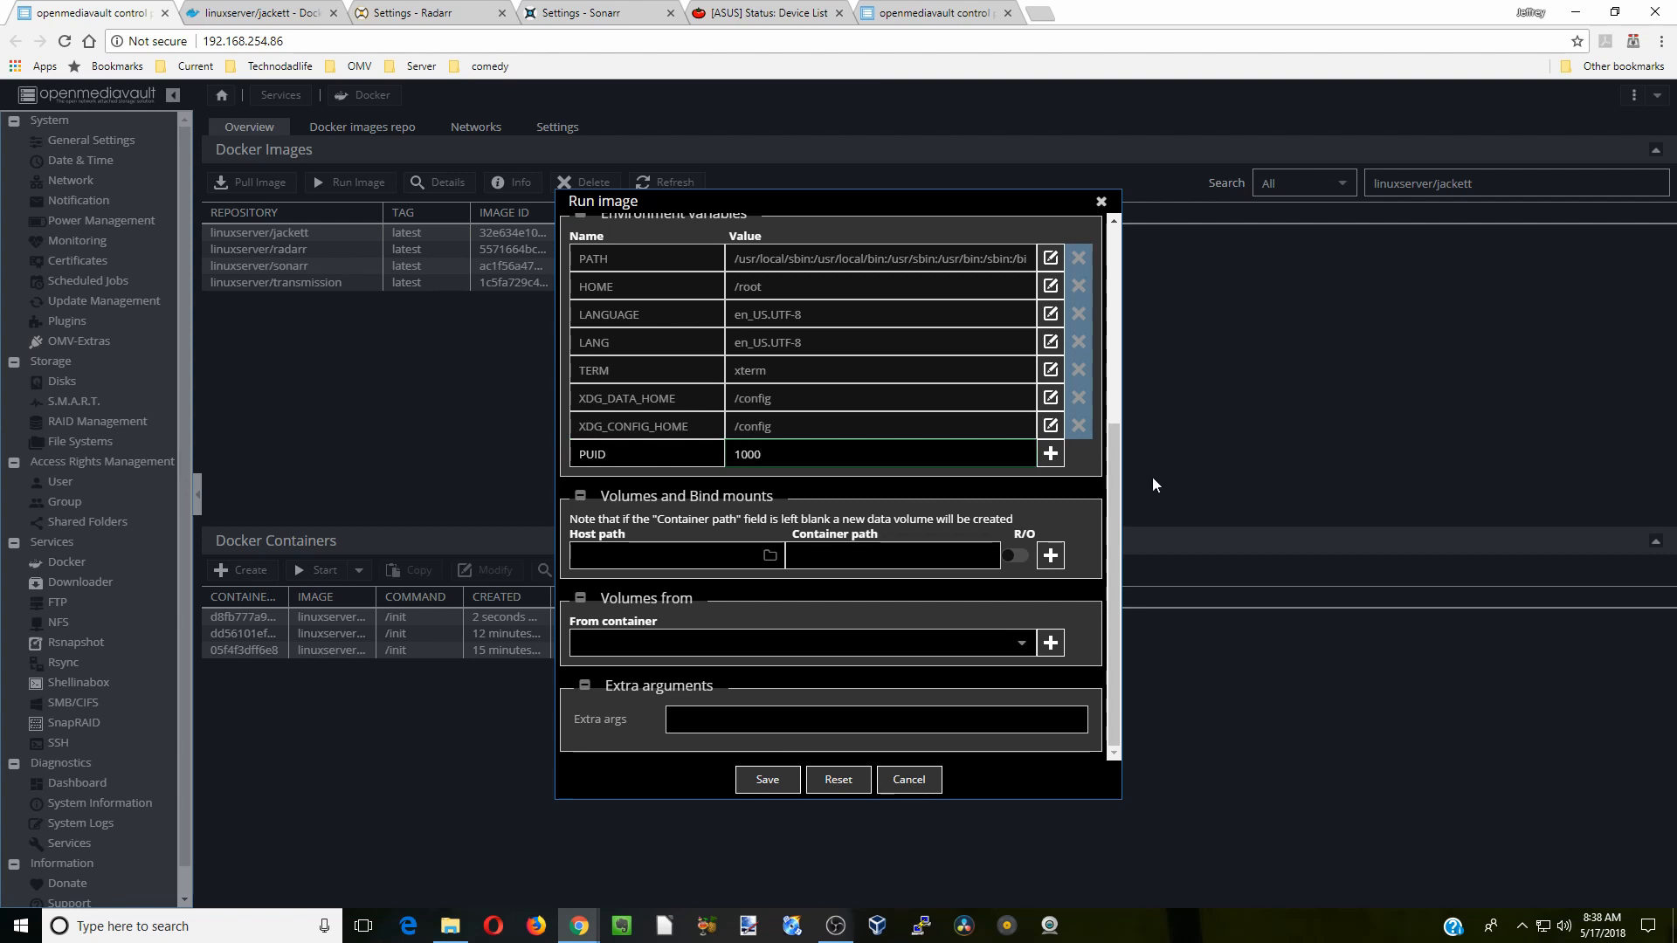
click(1050, 453)
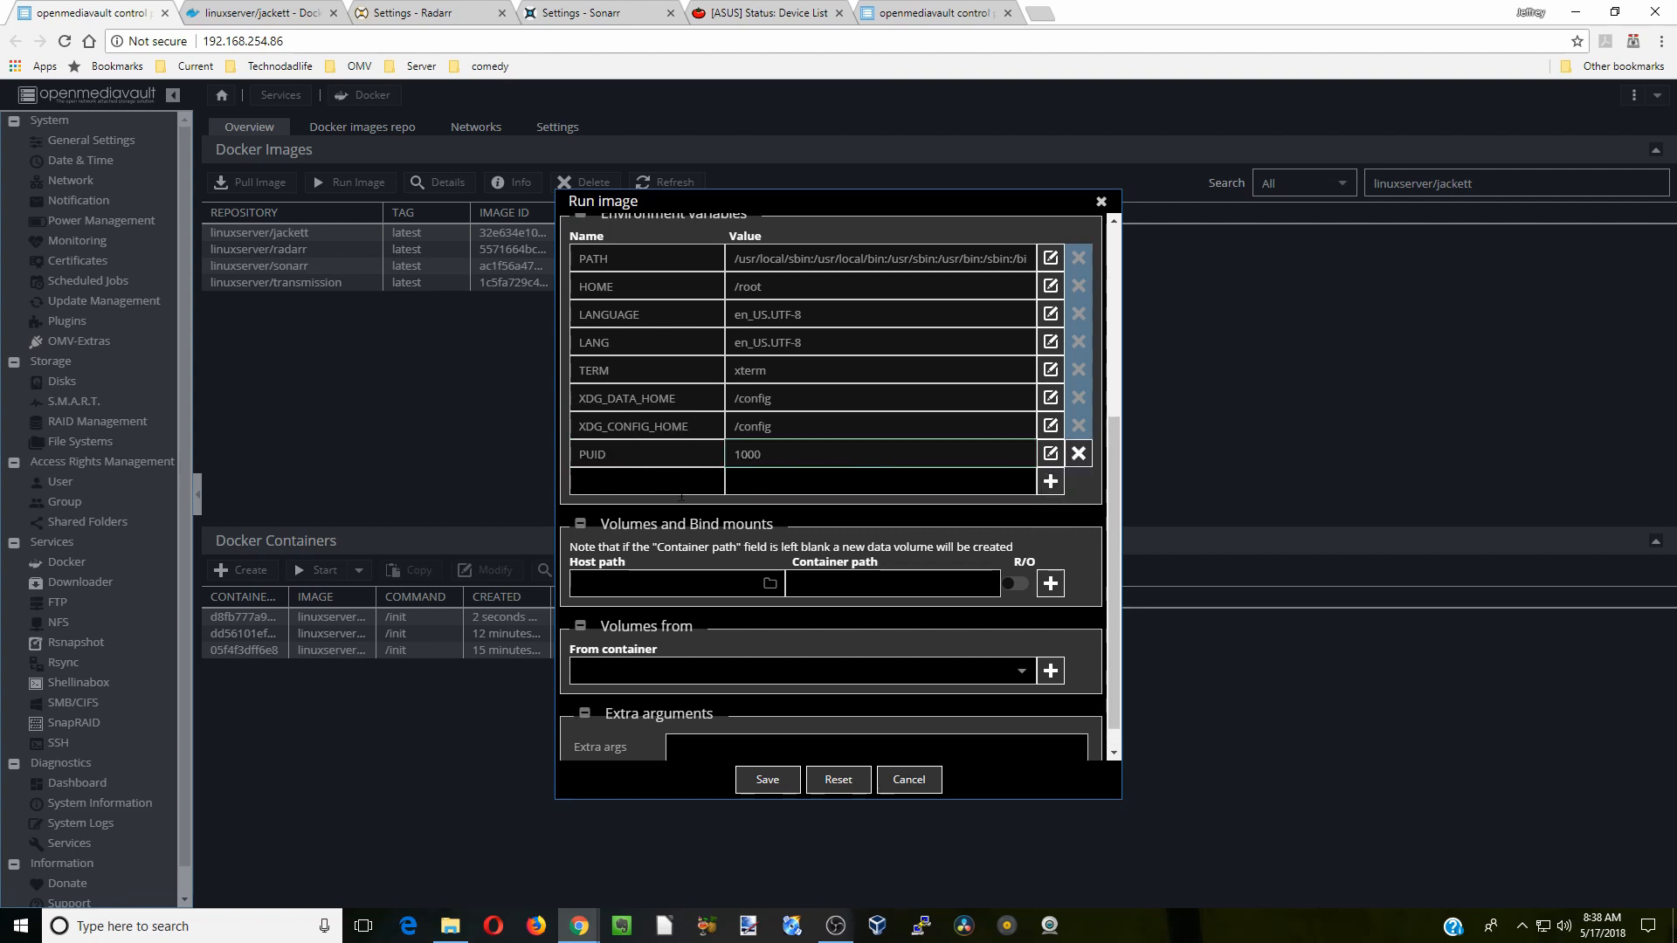
text(P)
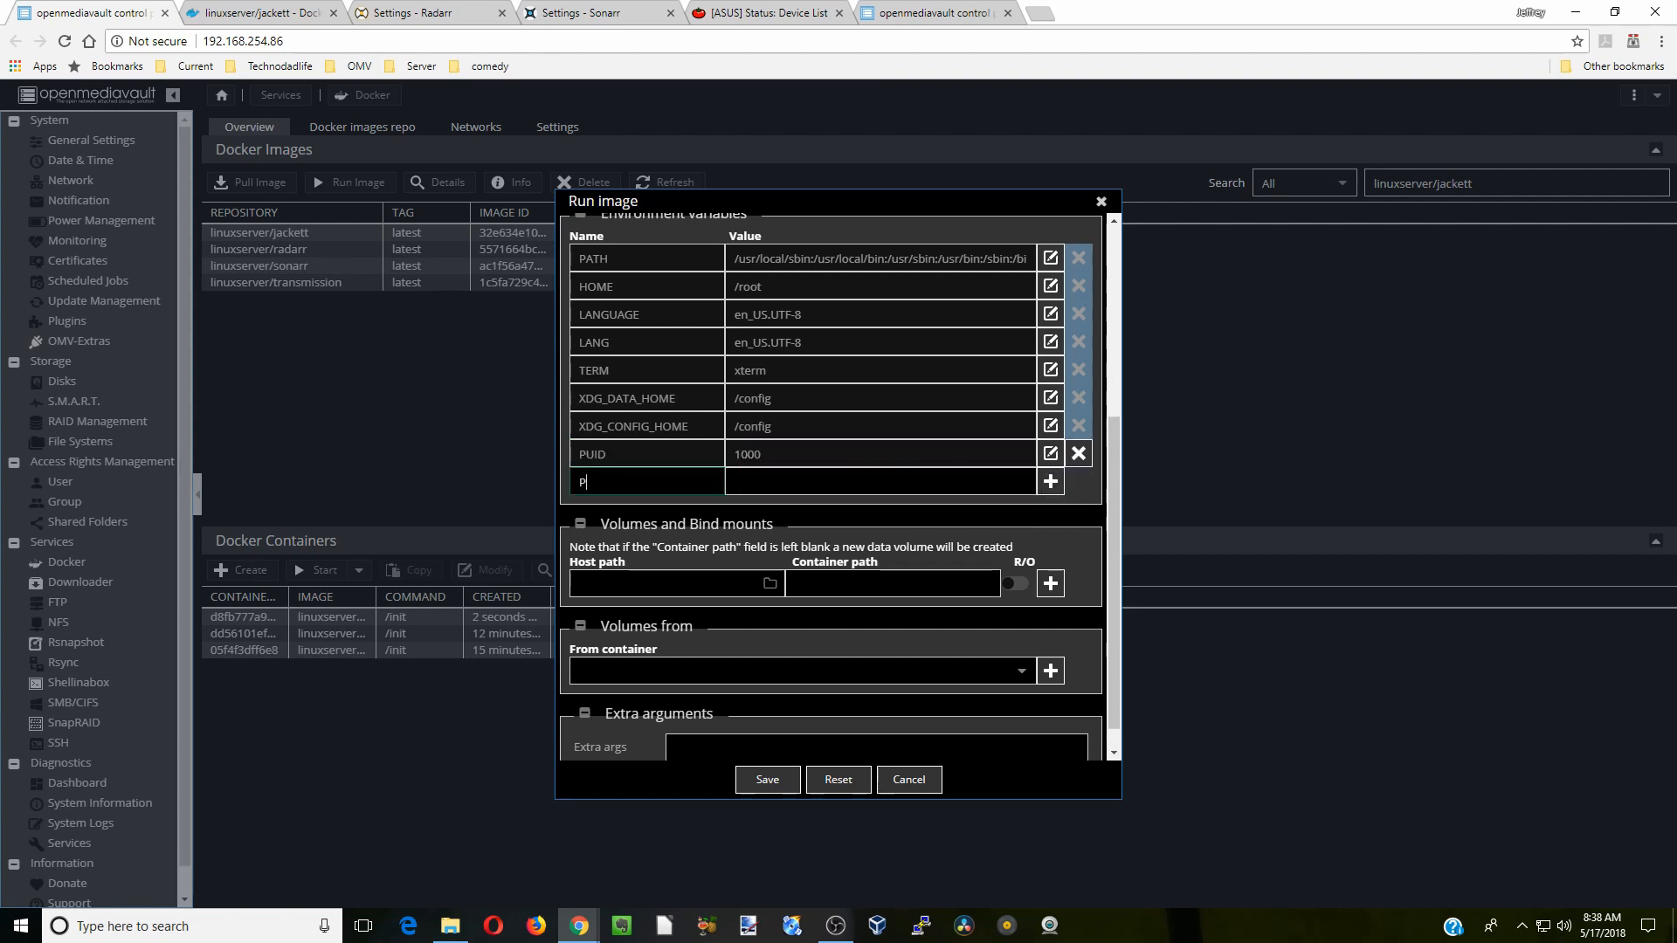
text(GID)
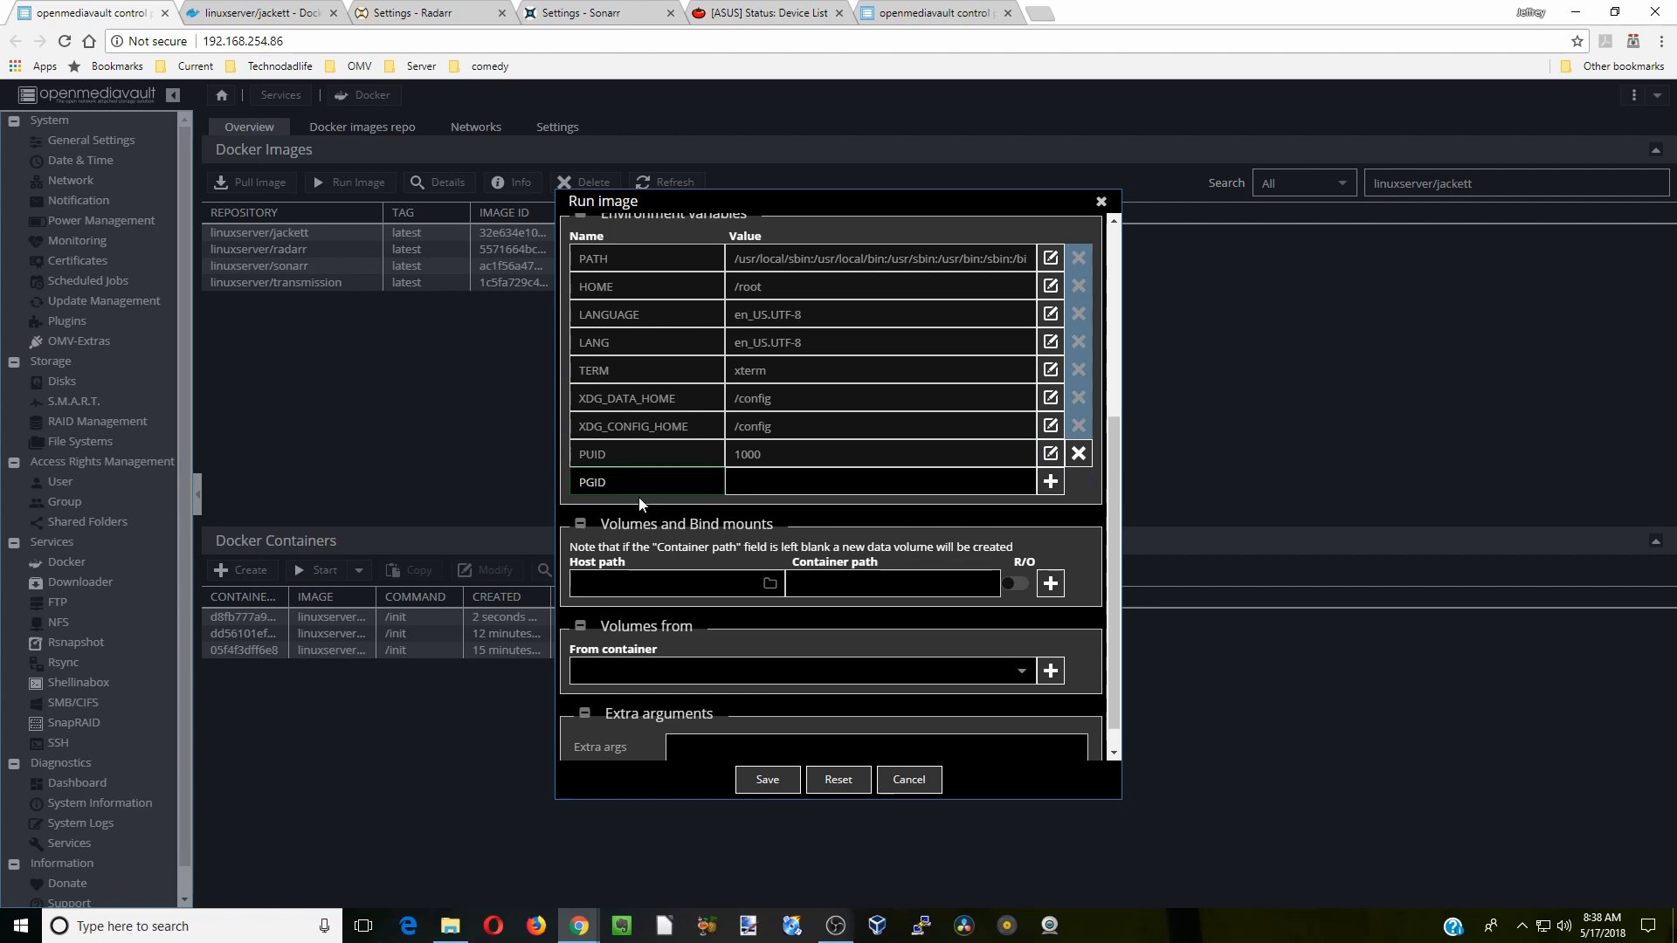
text(100)
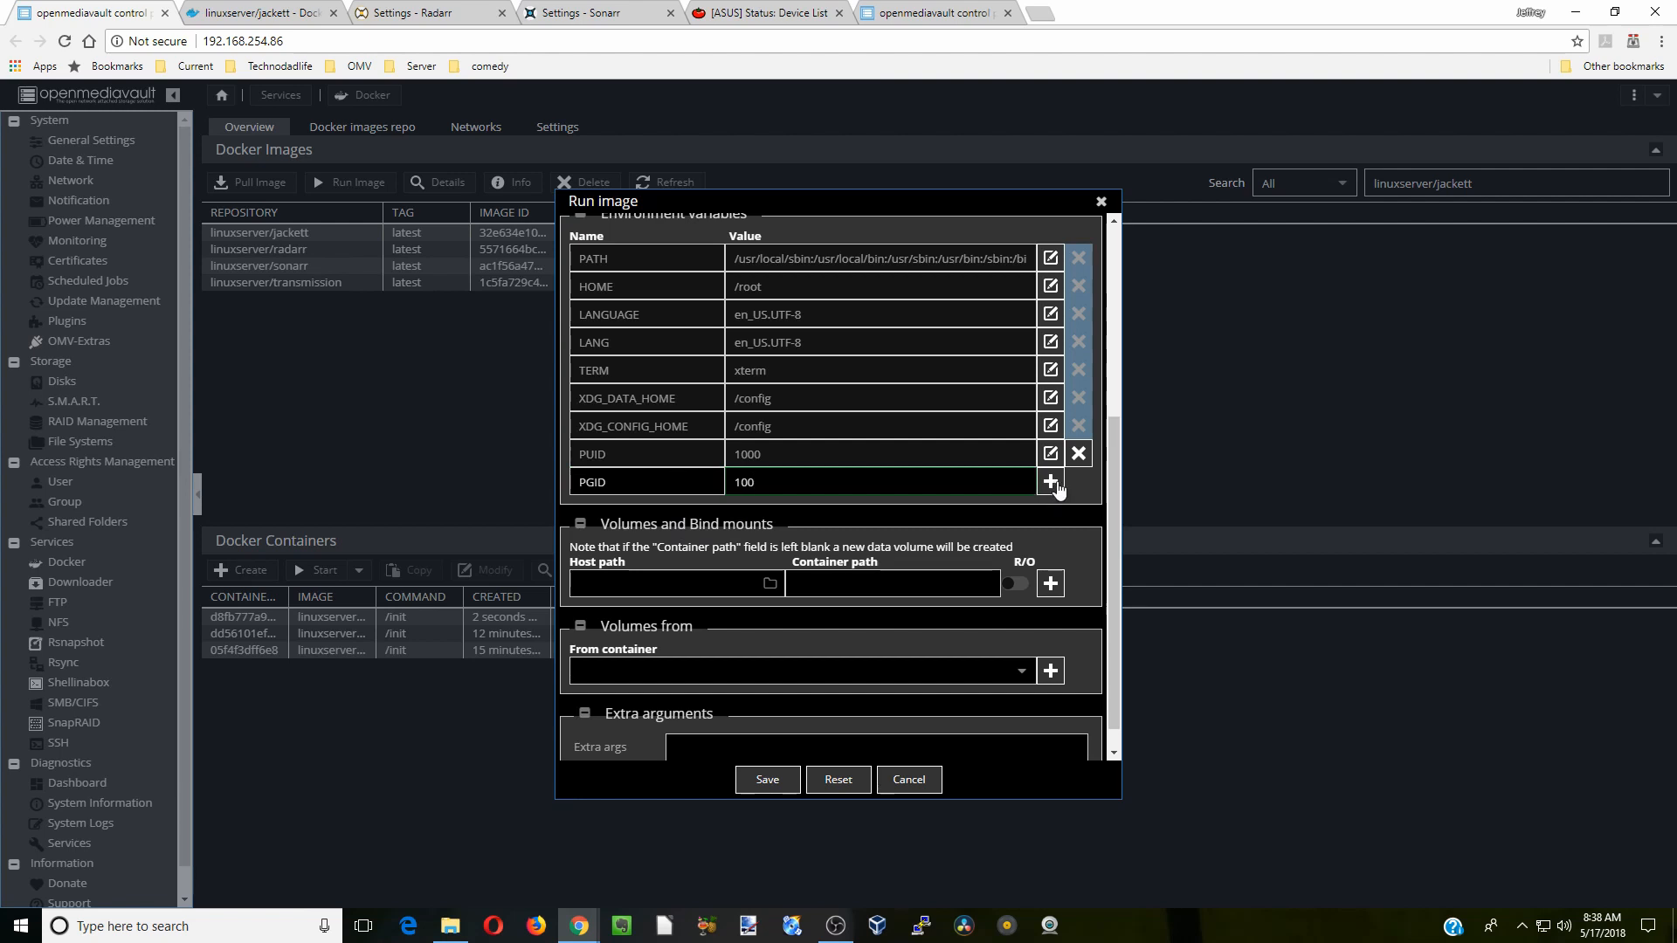
click(1050, 482)
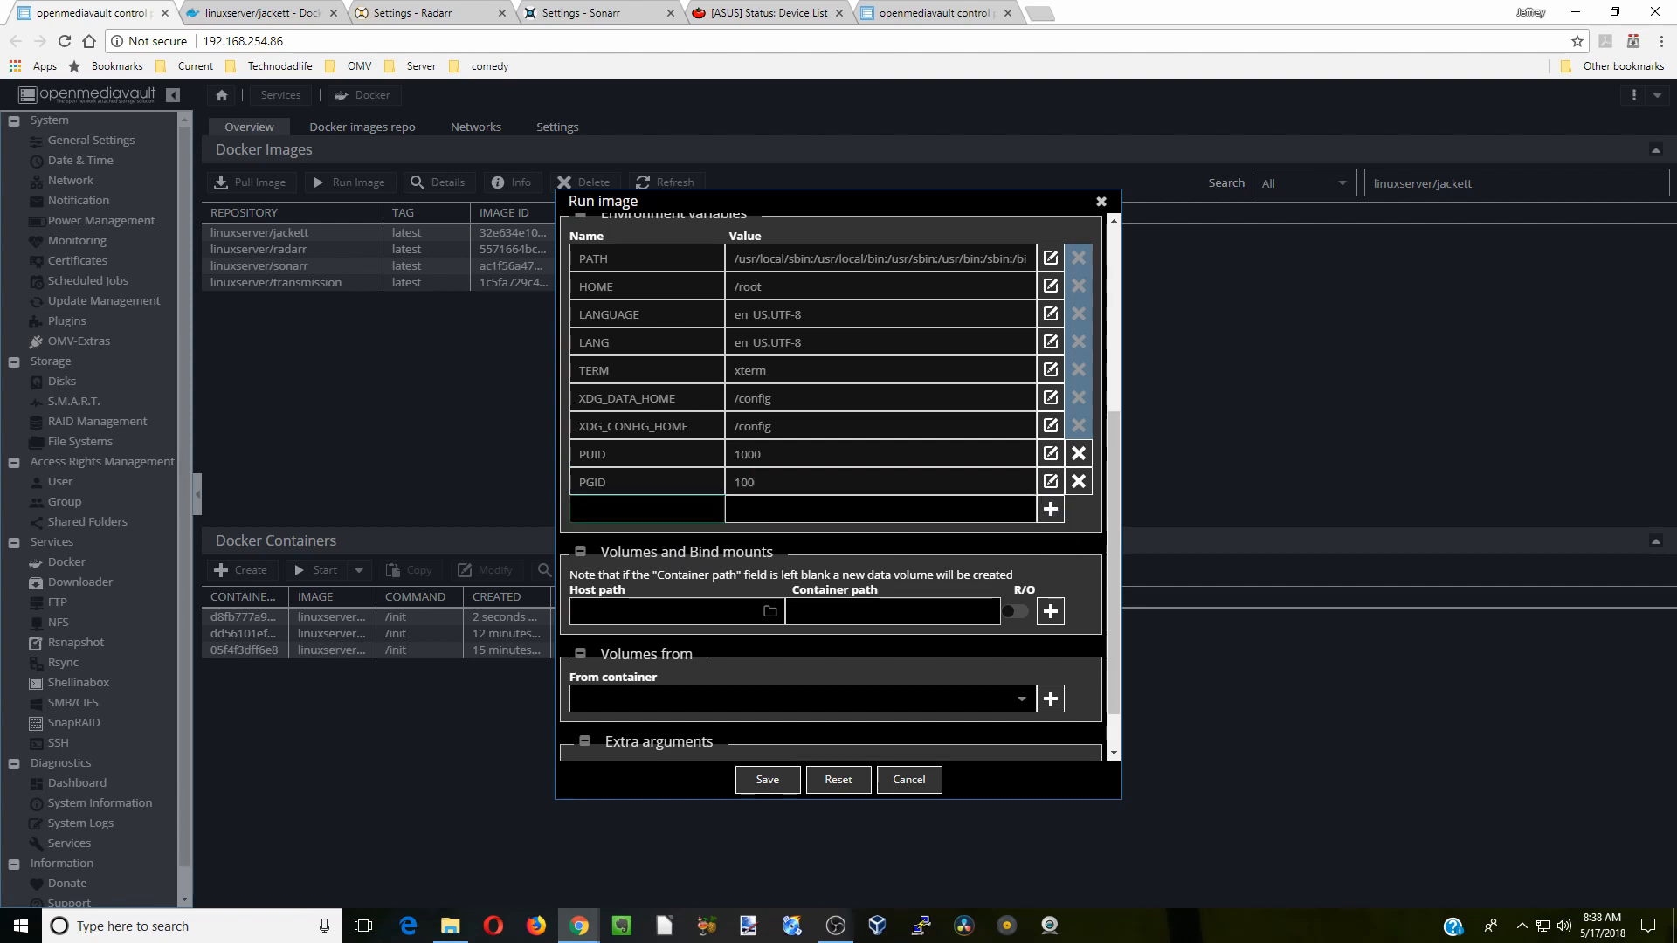
text(TZ)
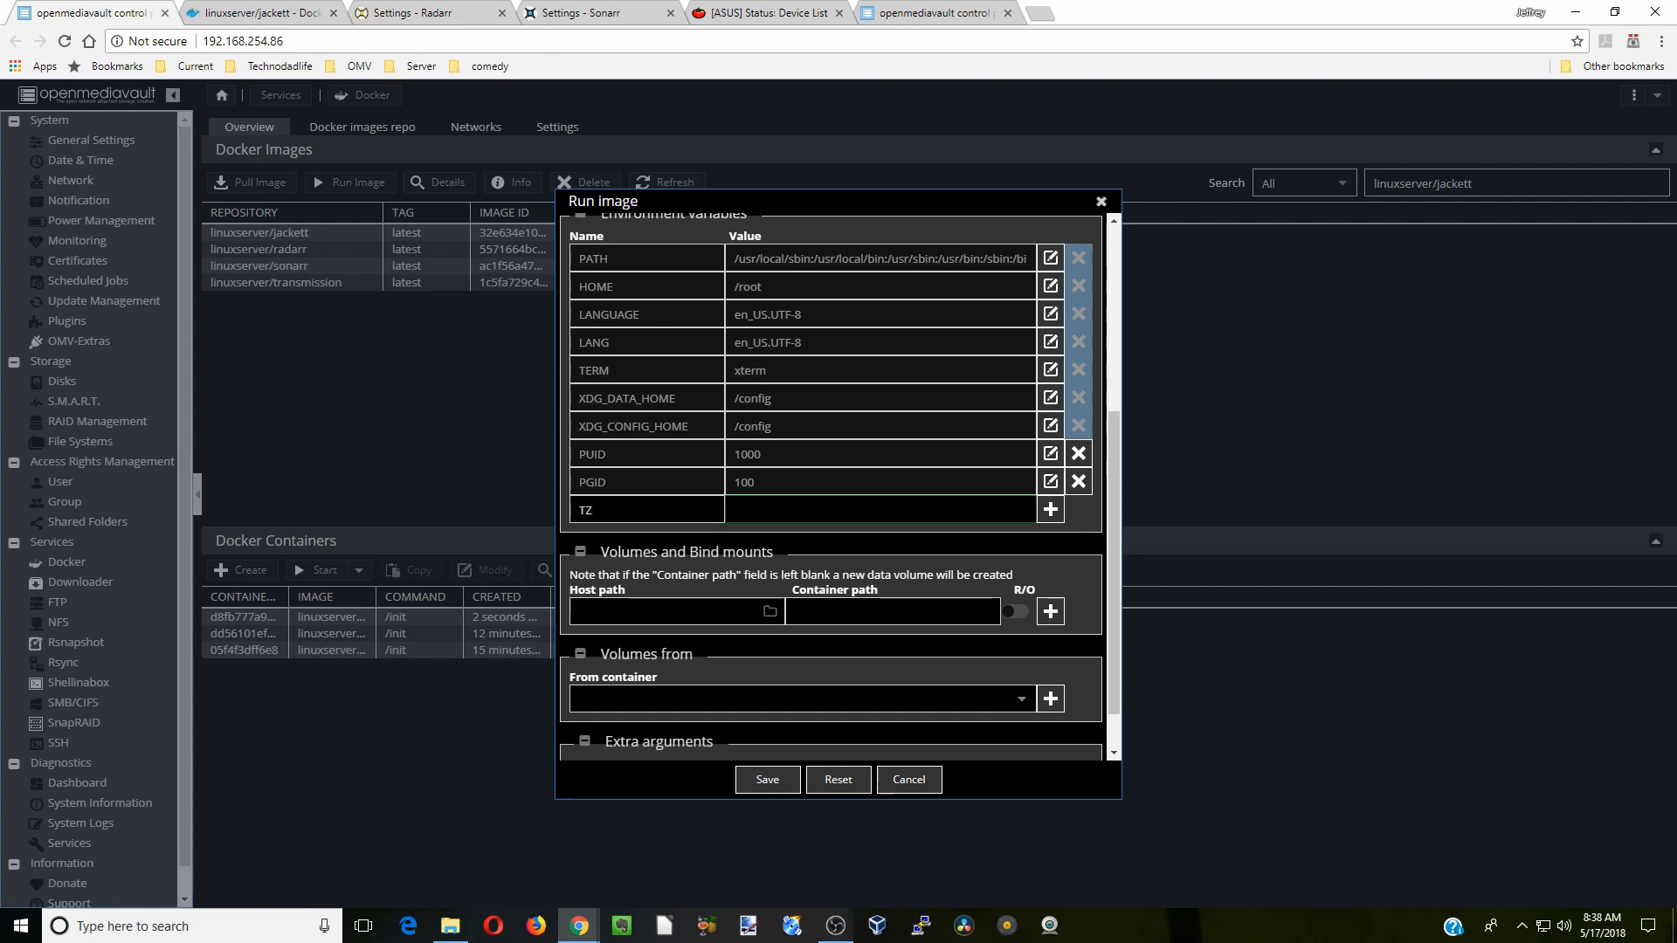
text(America/New_York)
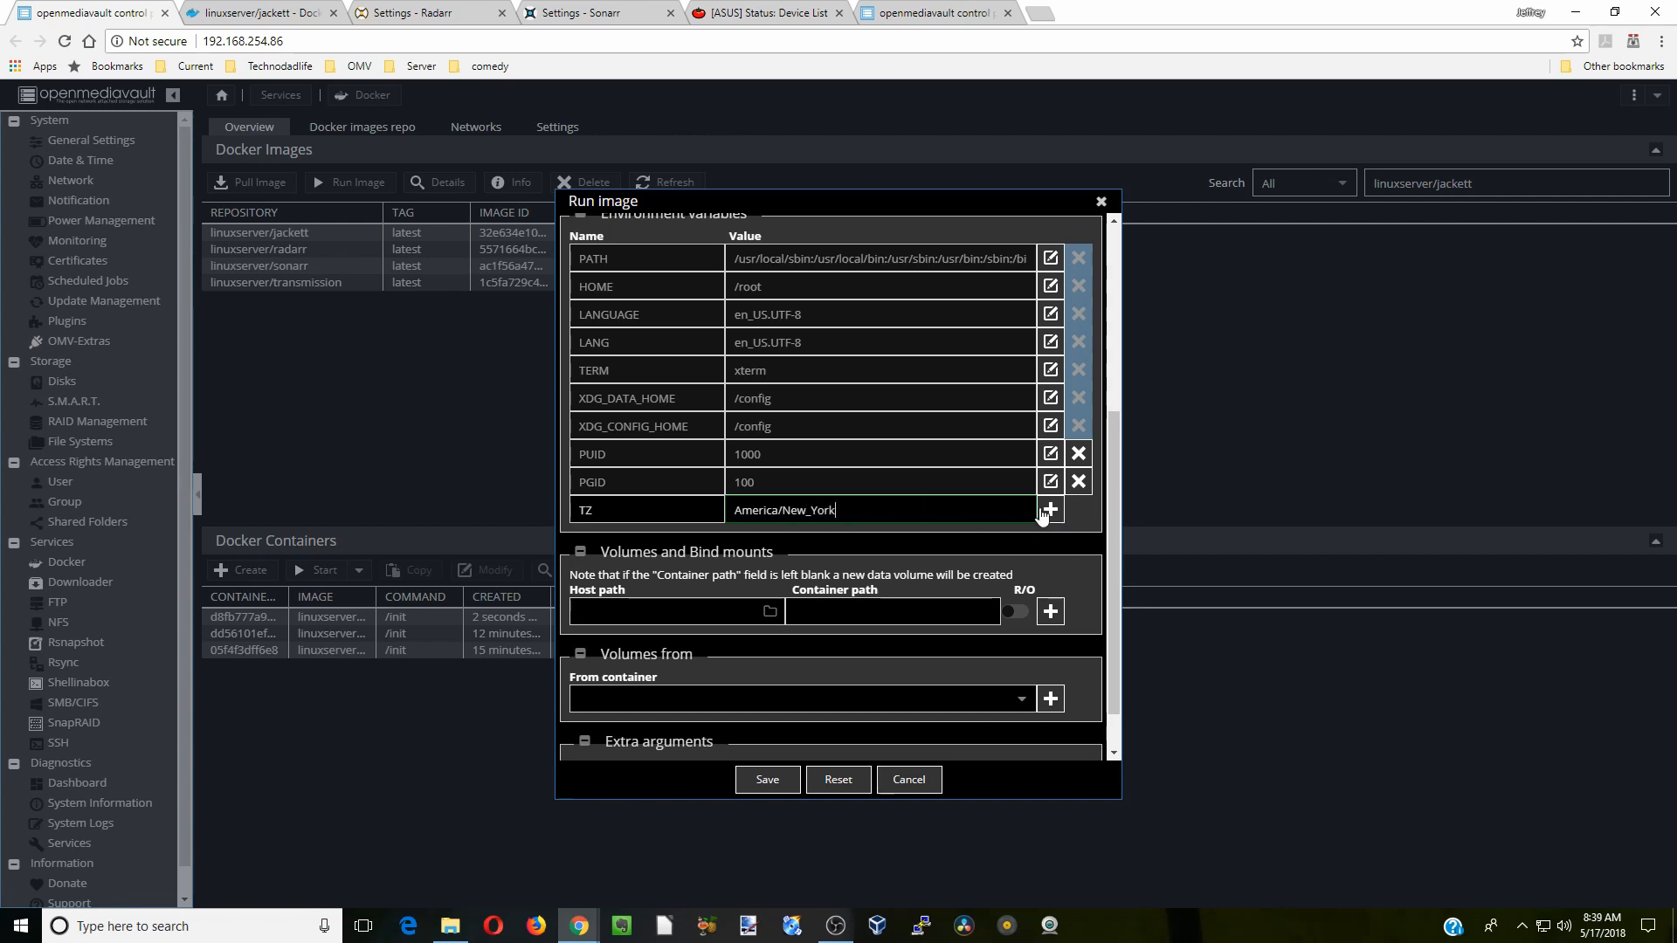
click(1049, 510)
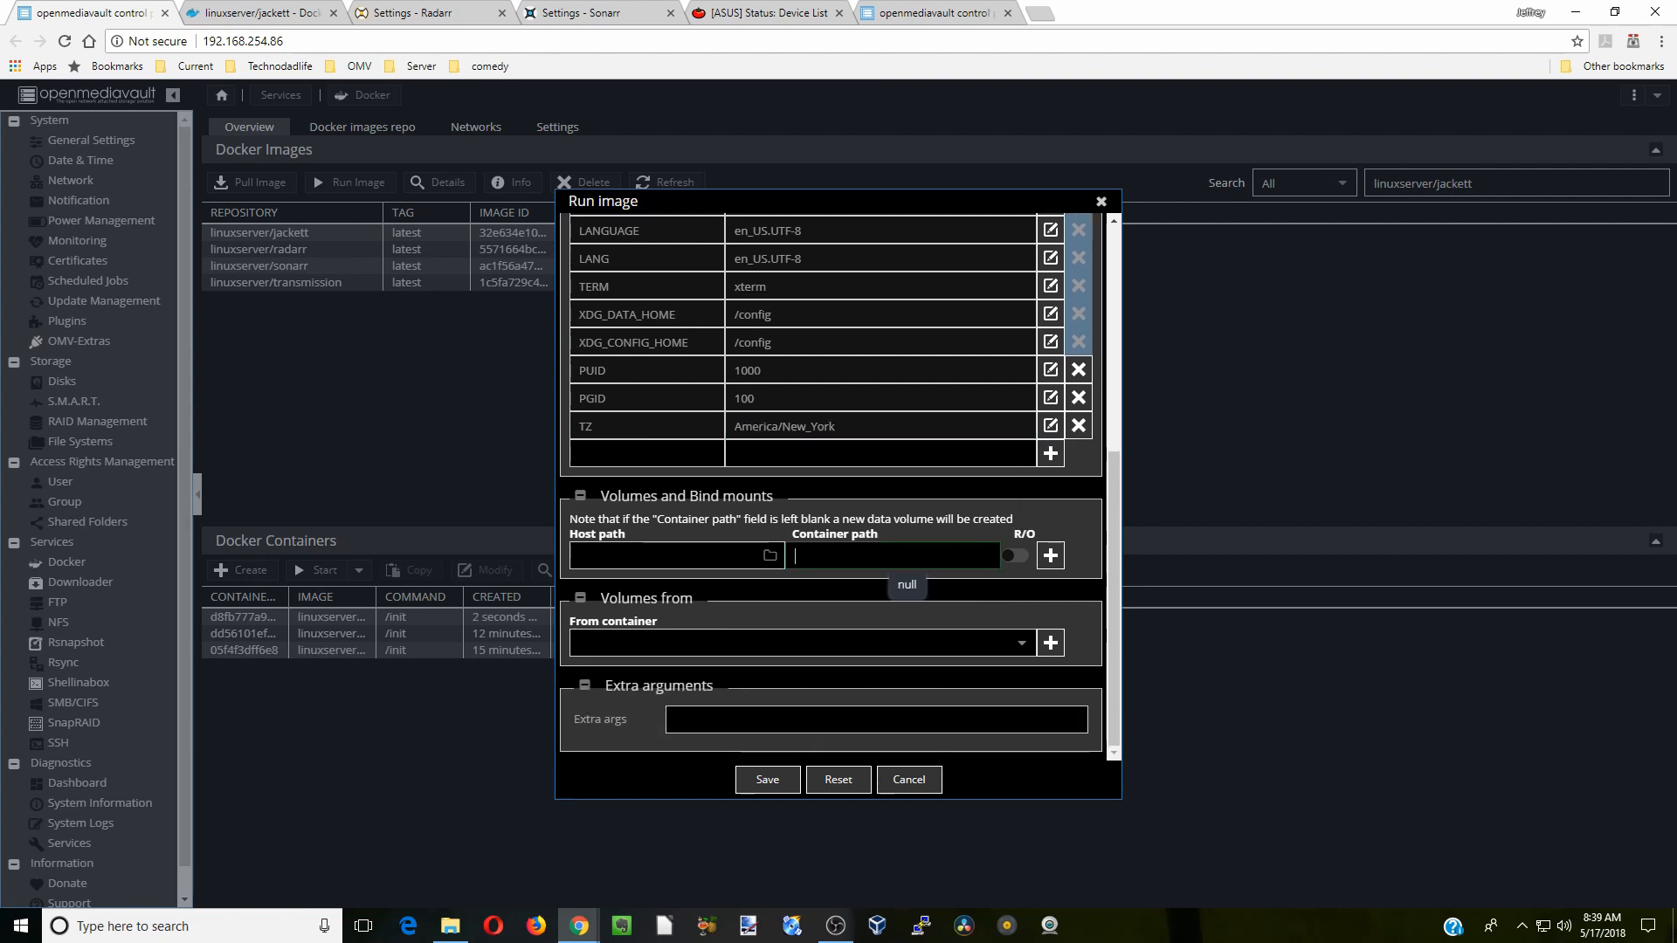
Set the bind mount's container path to /config, then bring up File Explorer.
text(/)
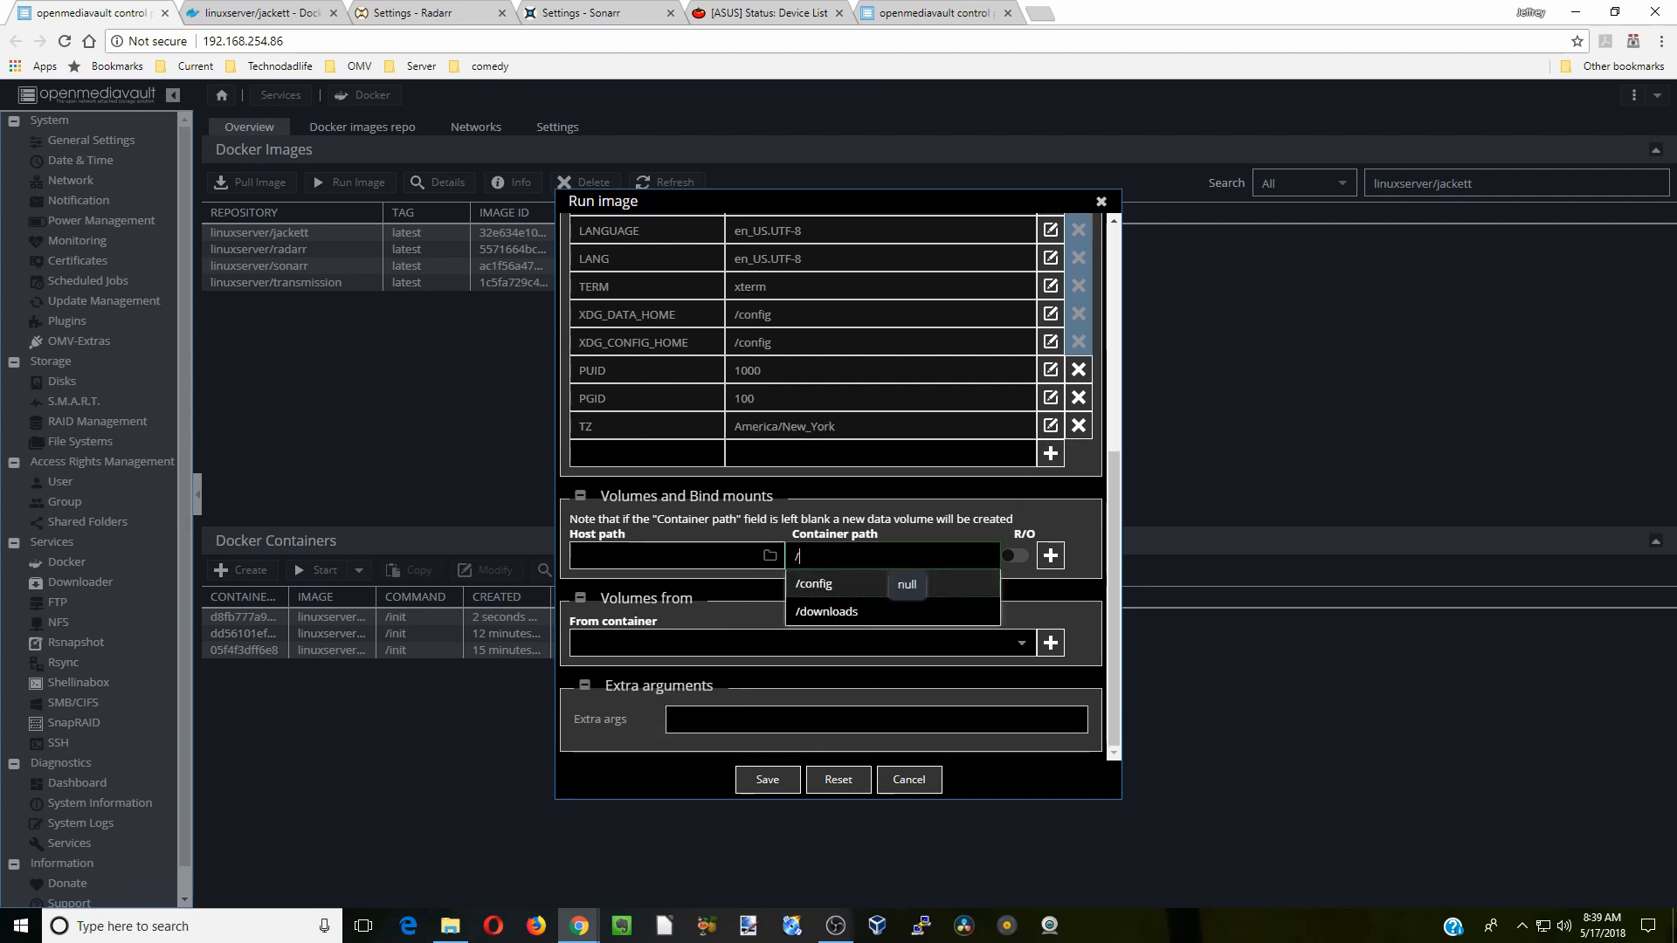
click(813, 585)
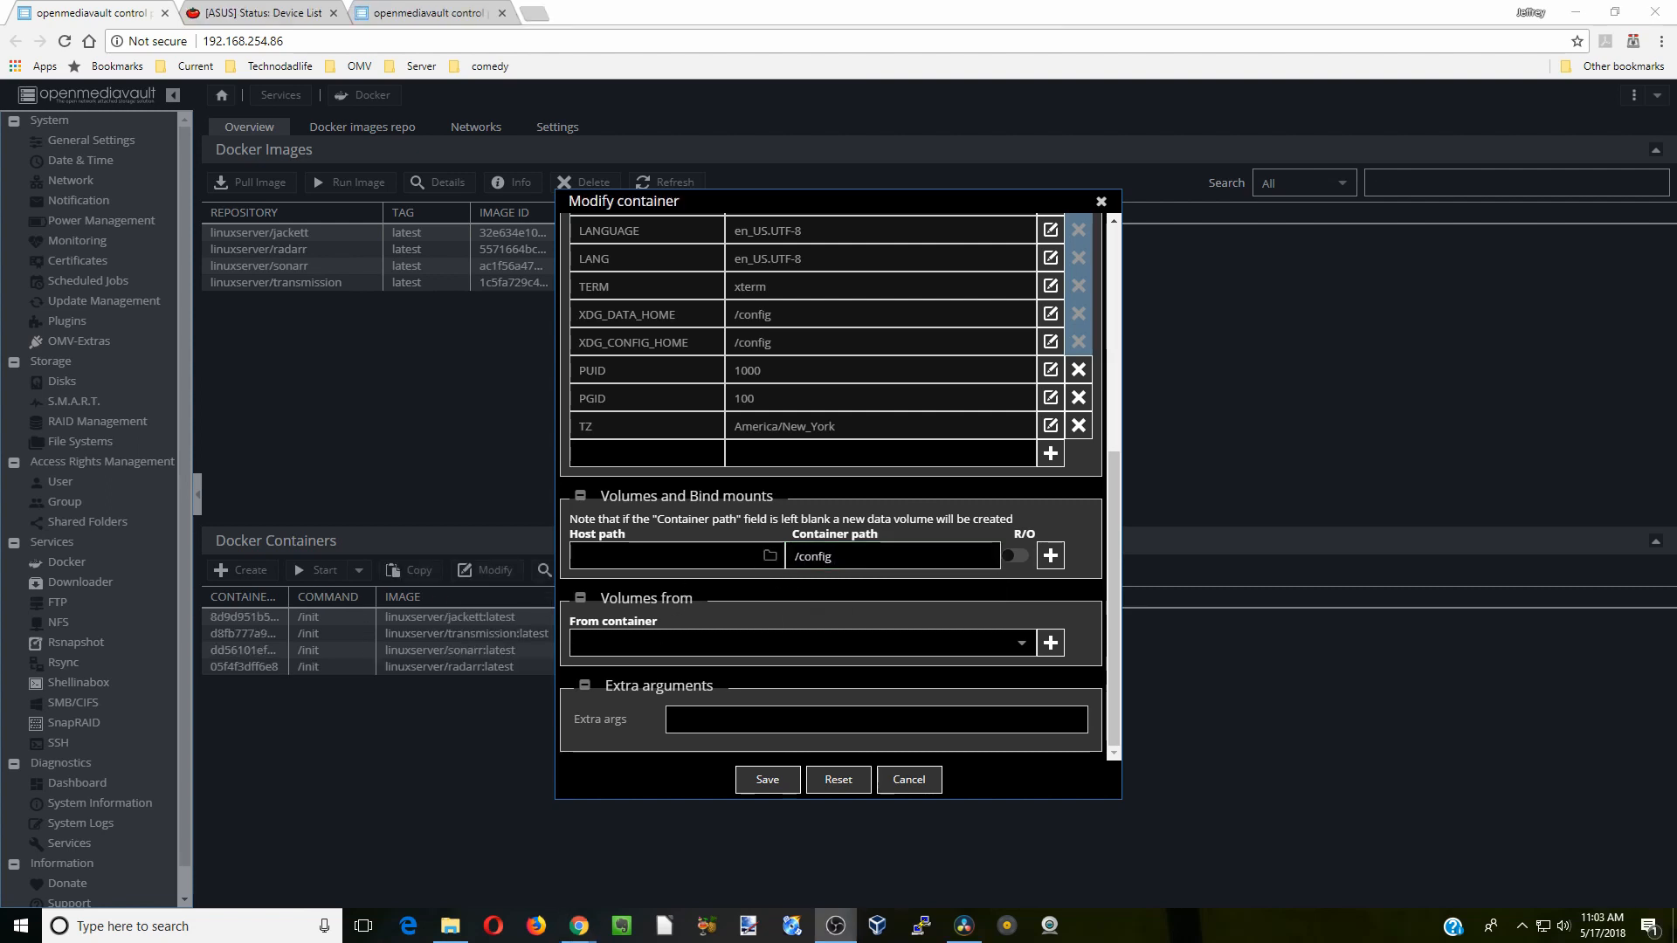
mouse_move(615, 671)
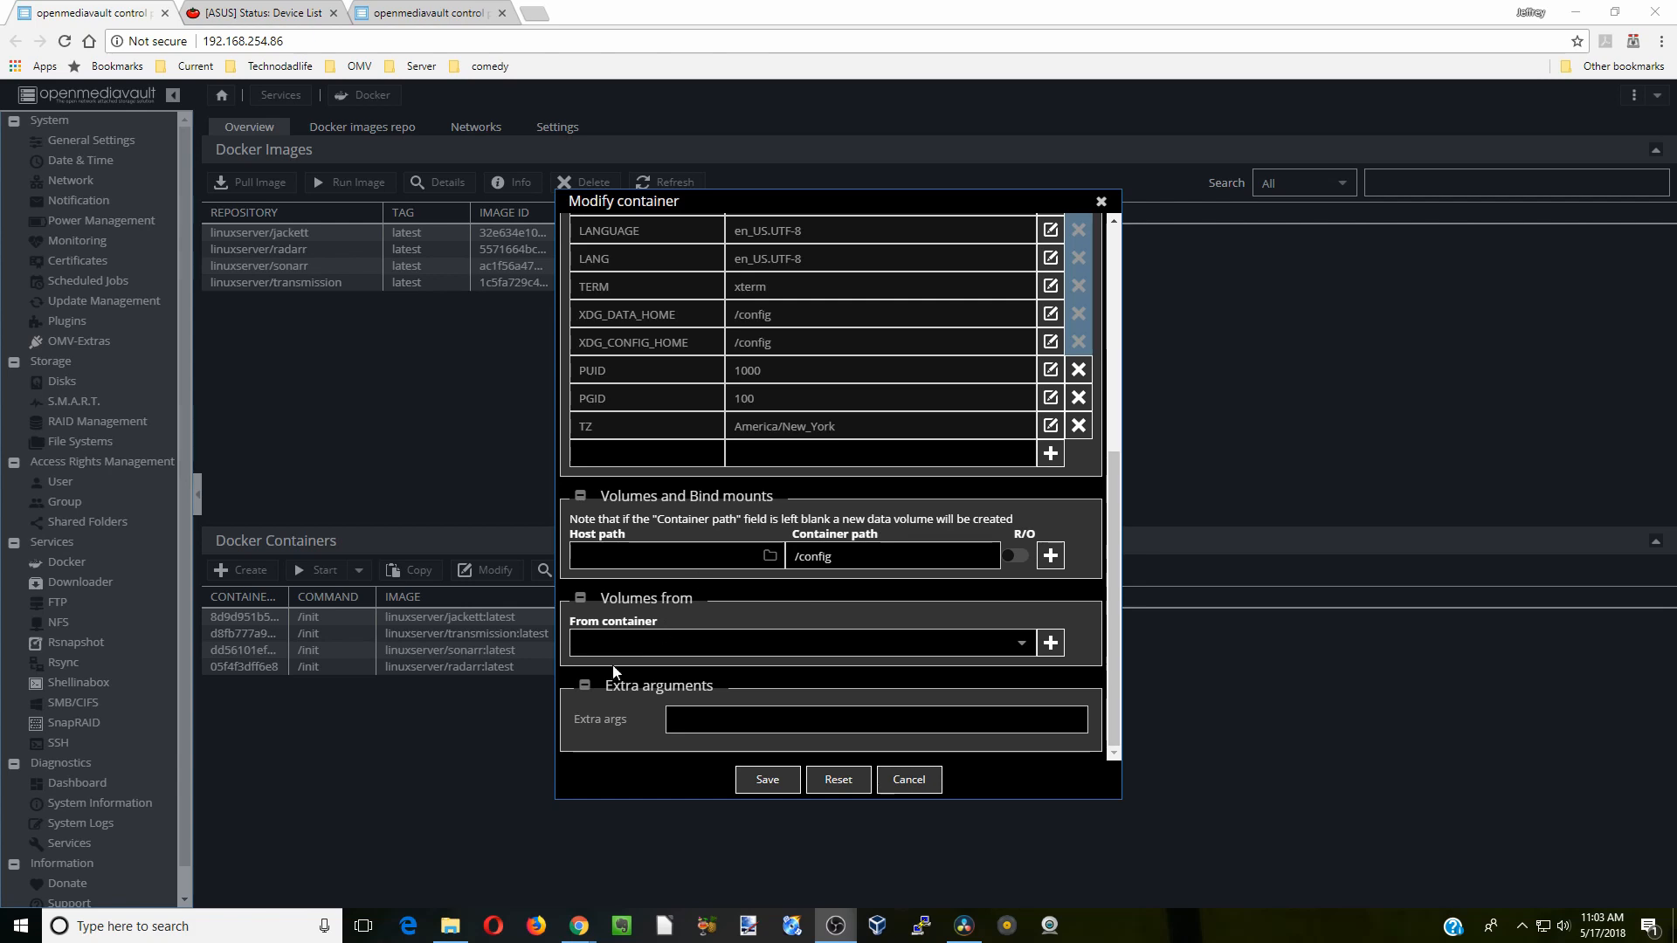
click(449, 926)
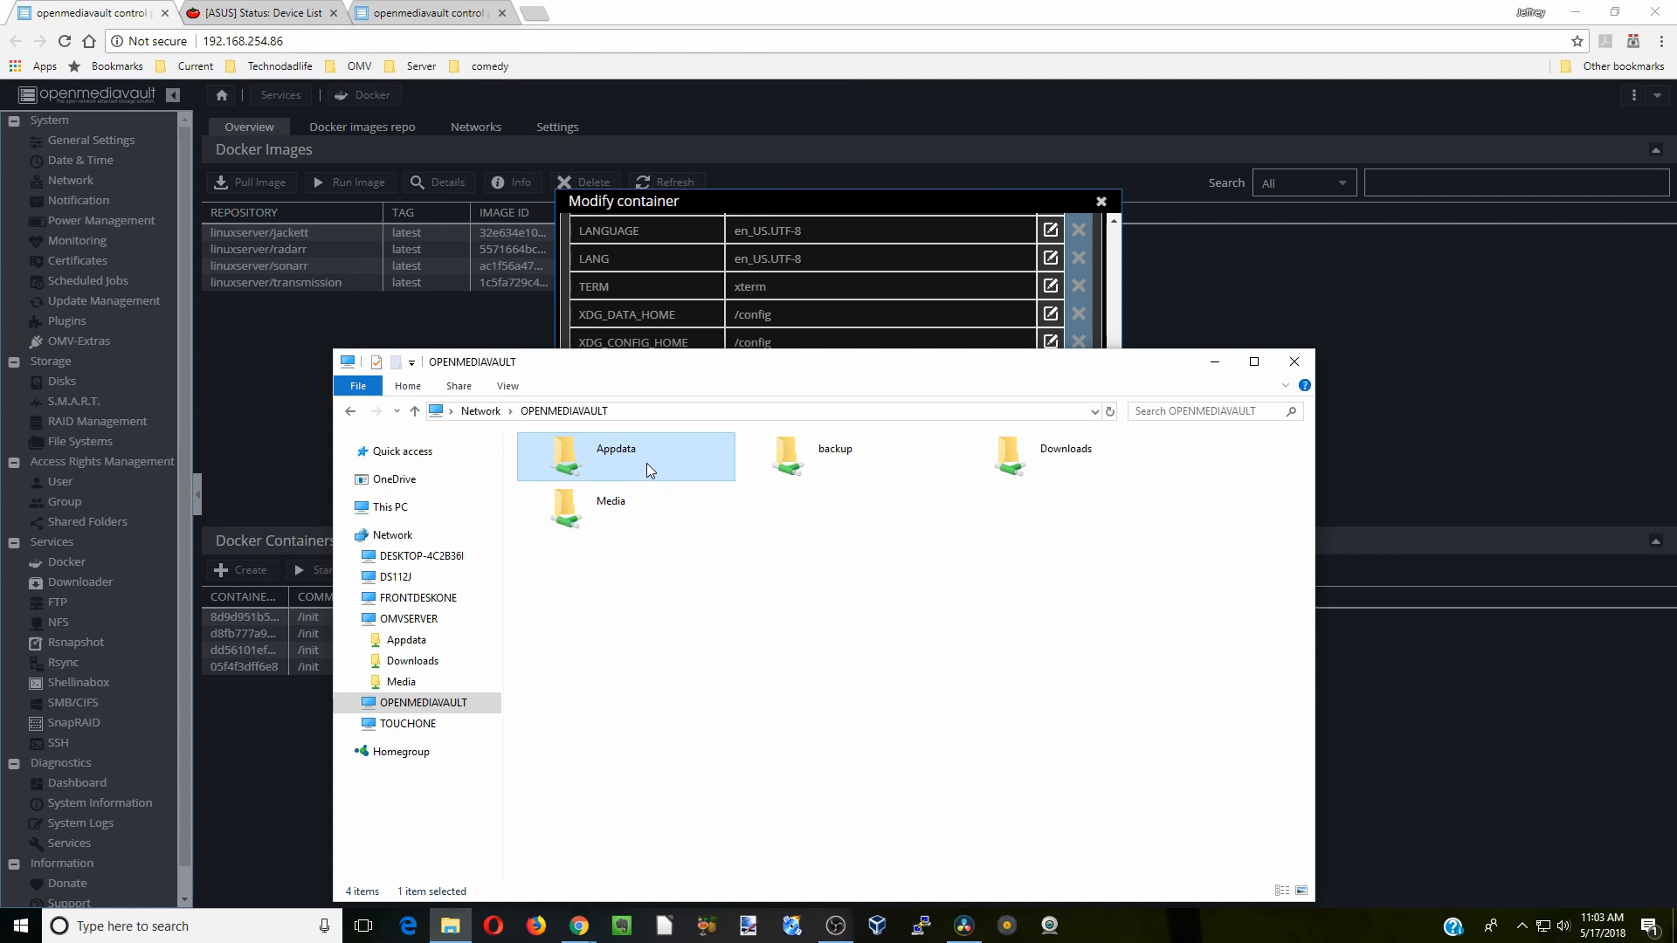
Create a new folder named Jackett inside the Appdata share.
double_click(616, 456)
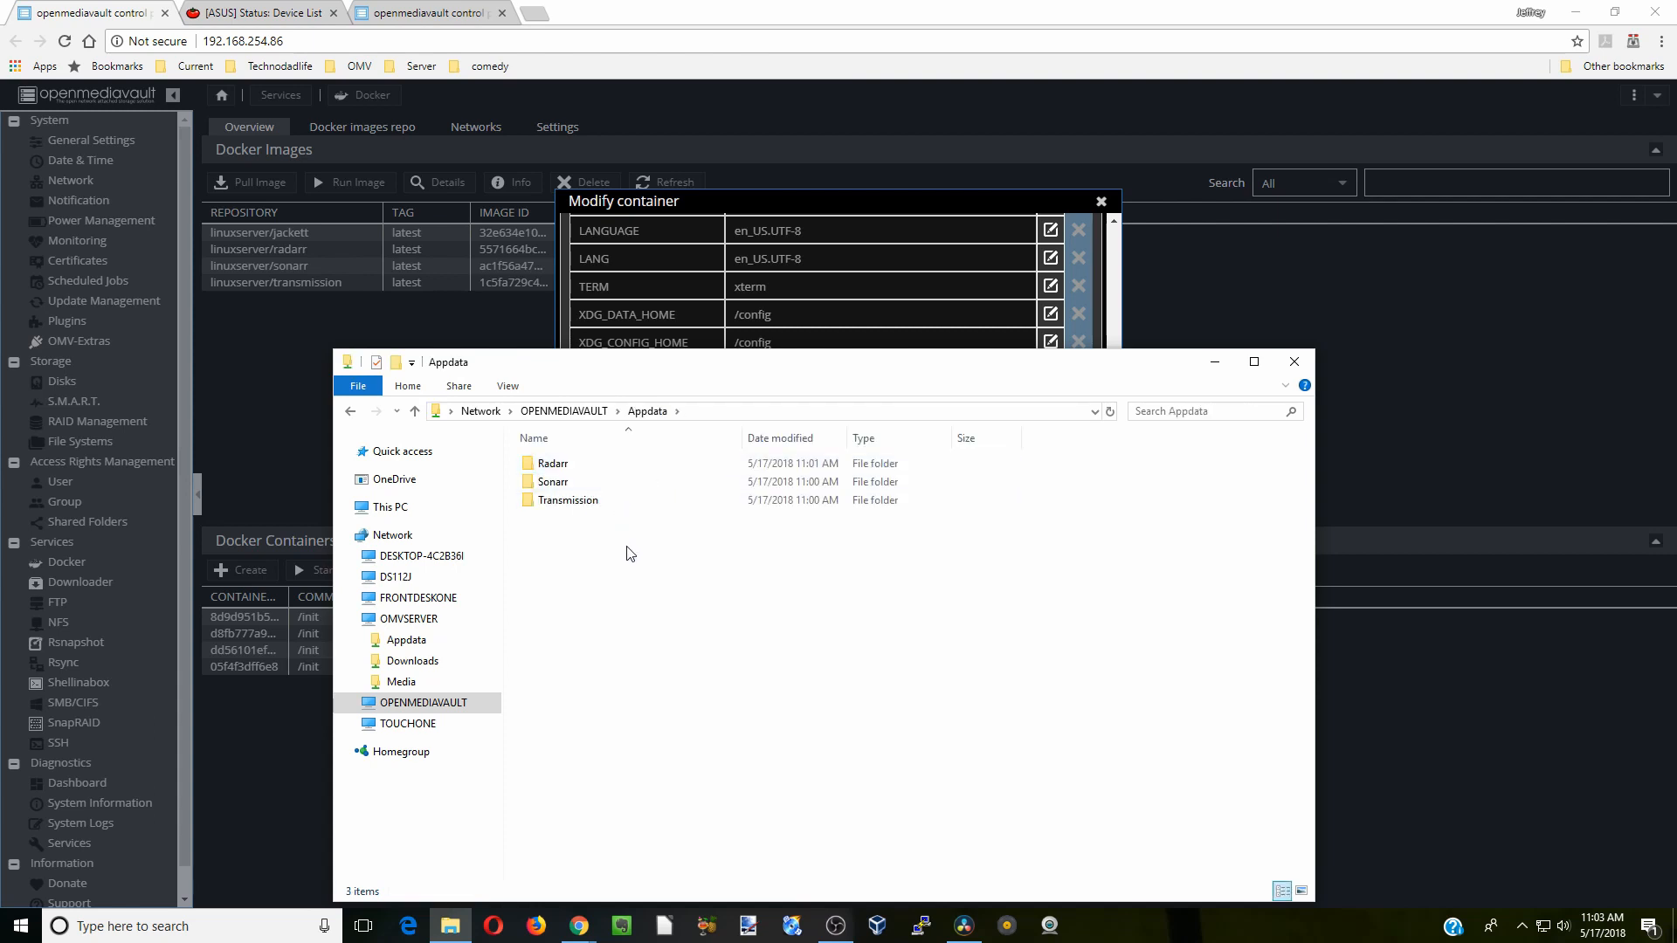
right_click(629, 553)
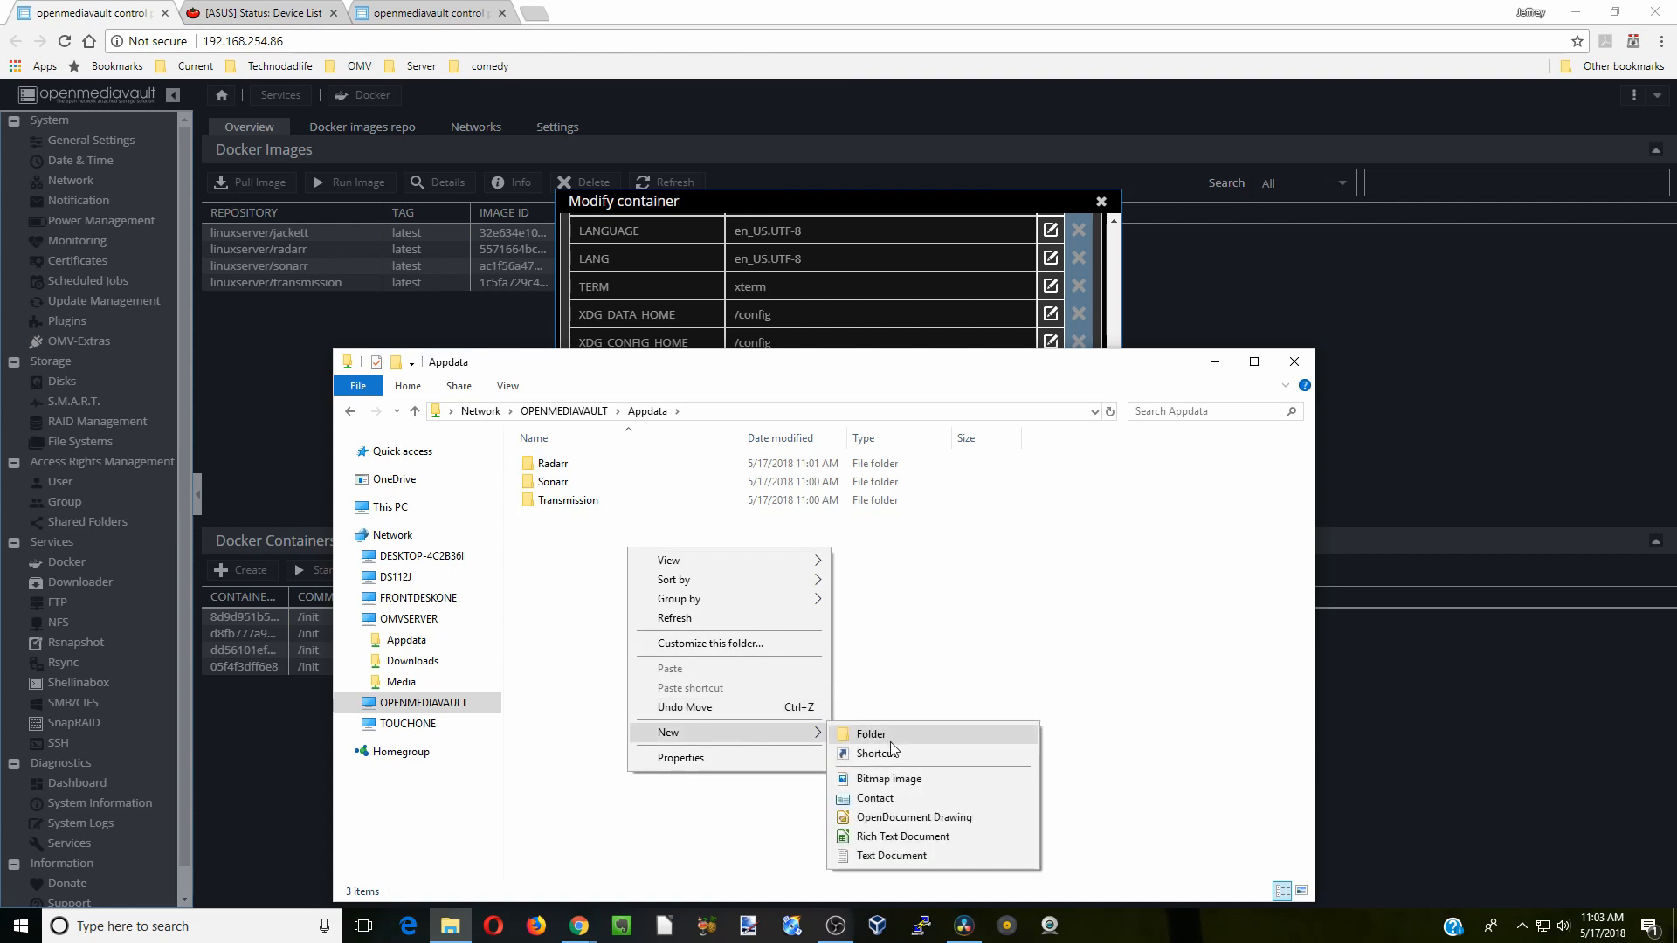
click(871, 734)
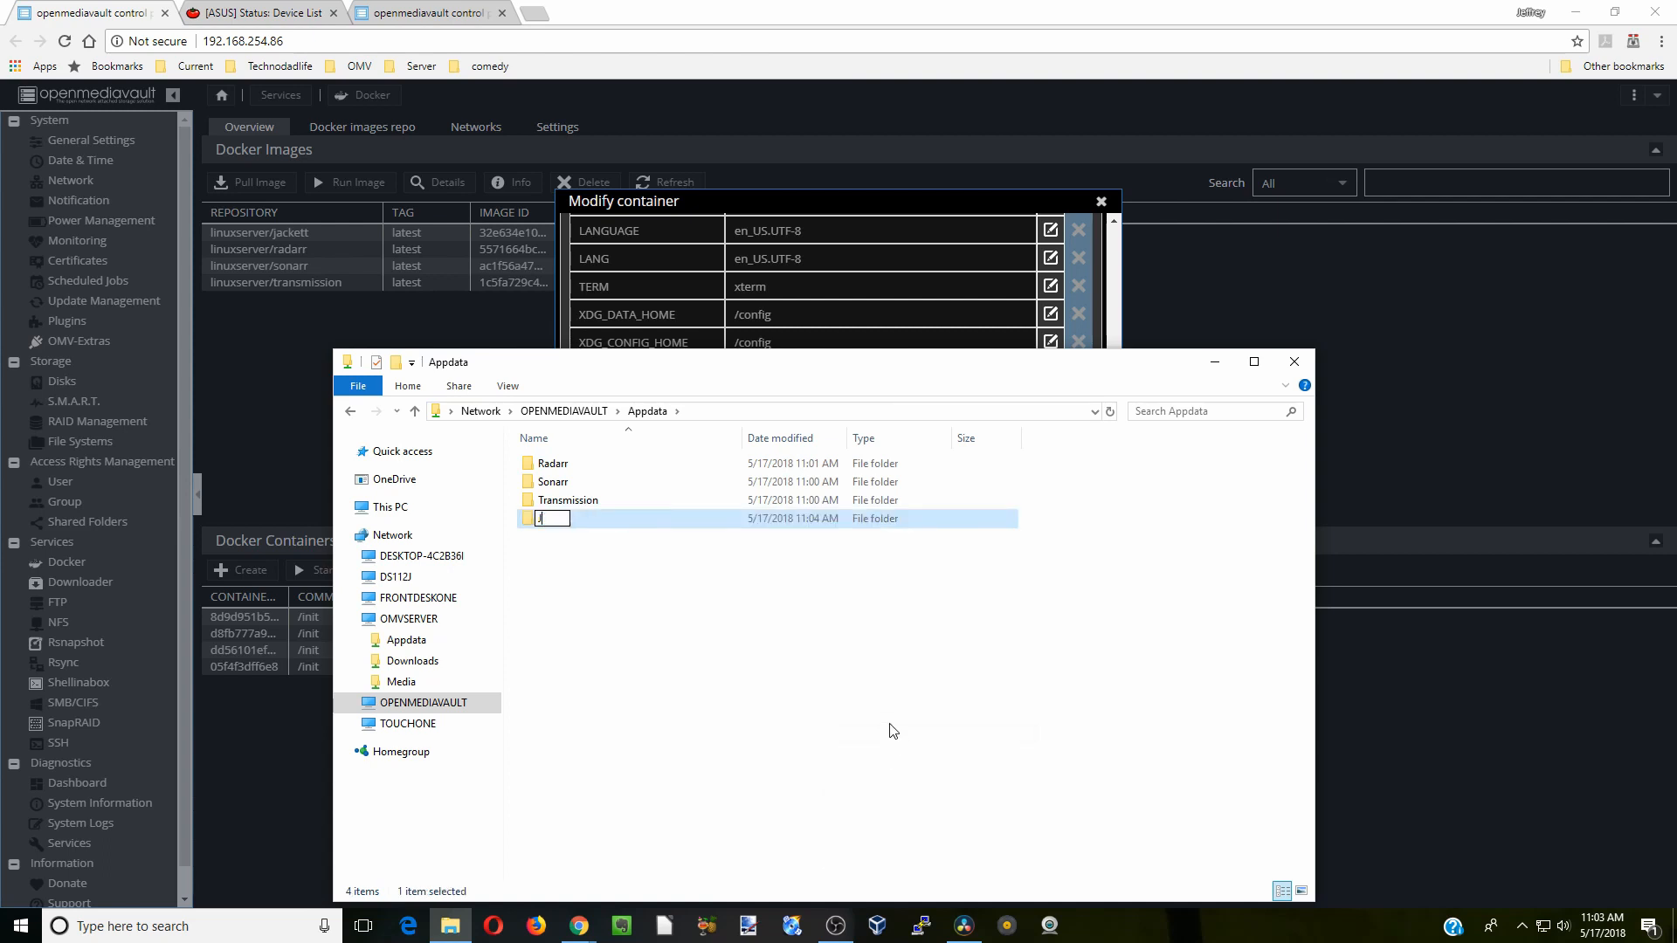
text(Jackett)
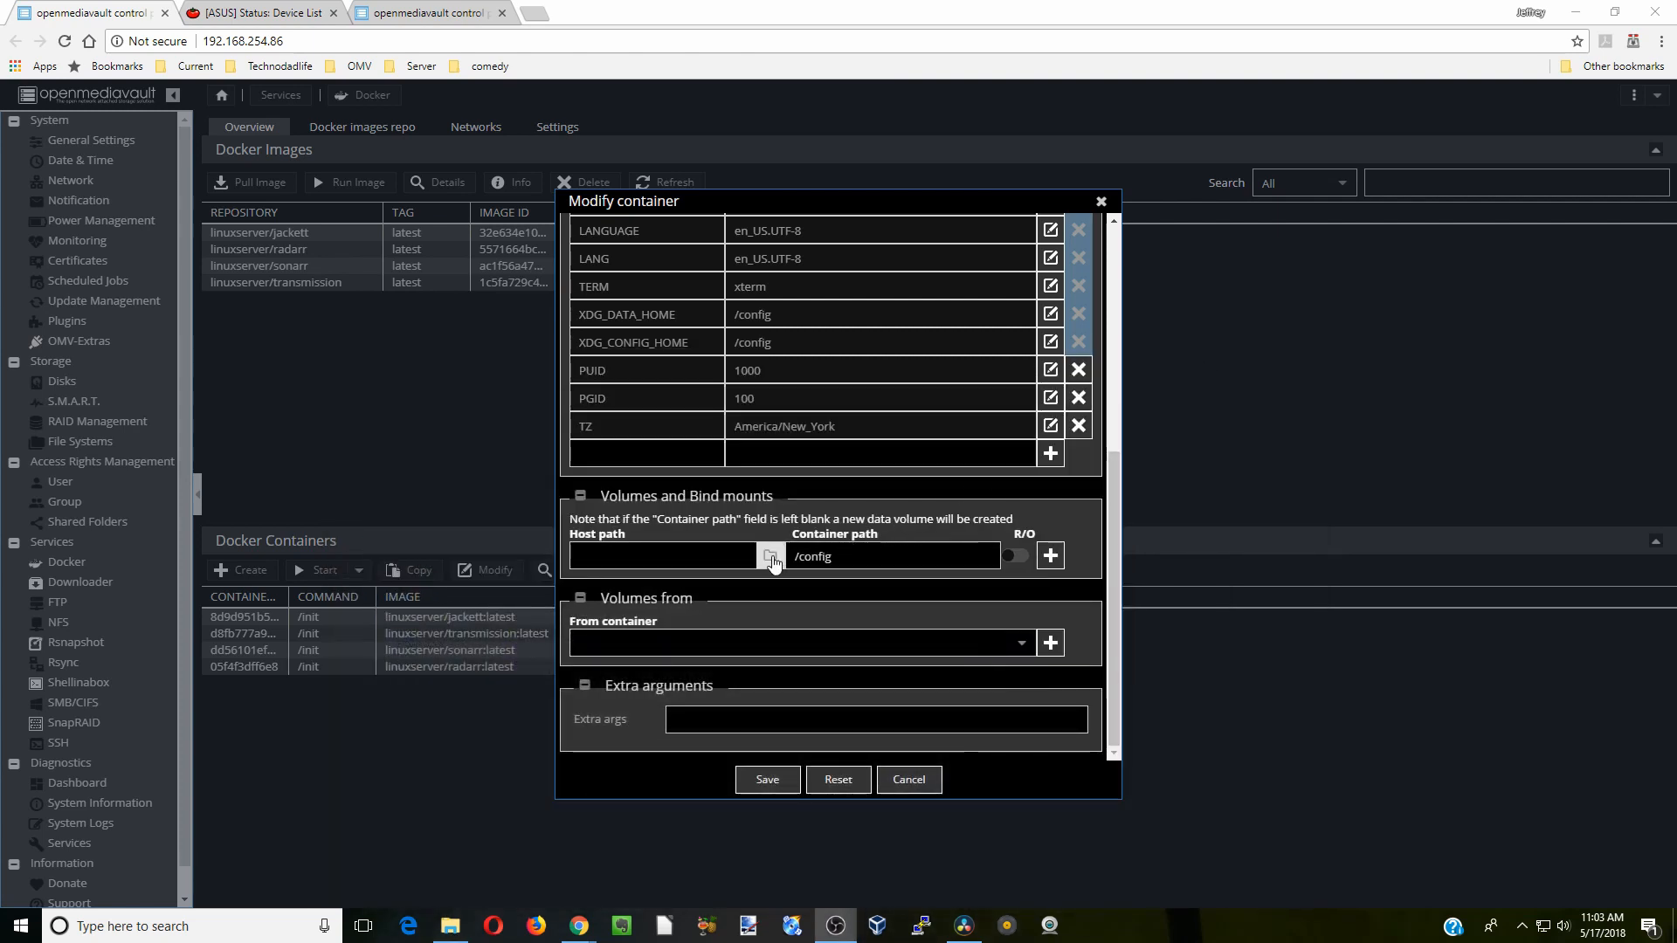
Map host folder sharedfolders/Appdata/Jackett to /config and add the mount.
click(769, 556)
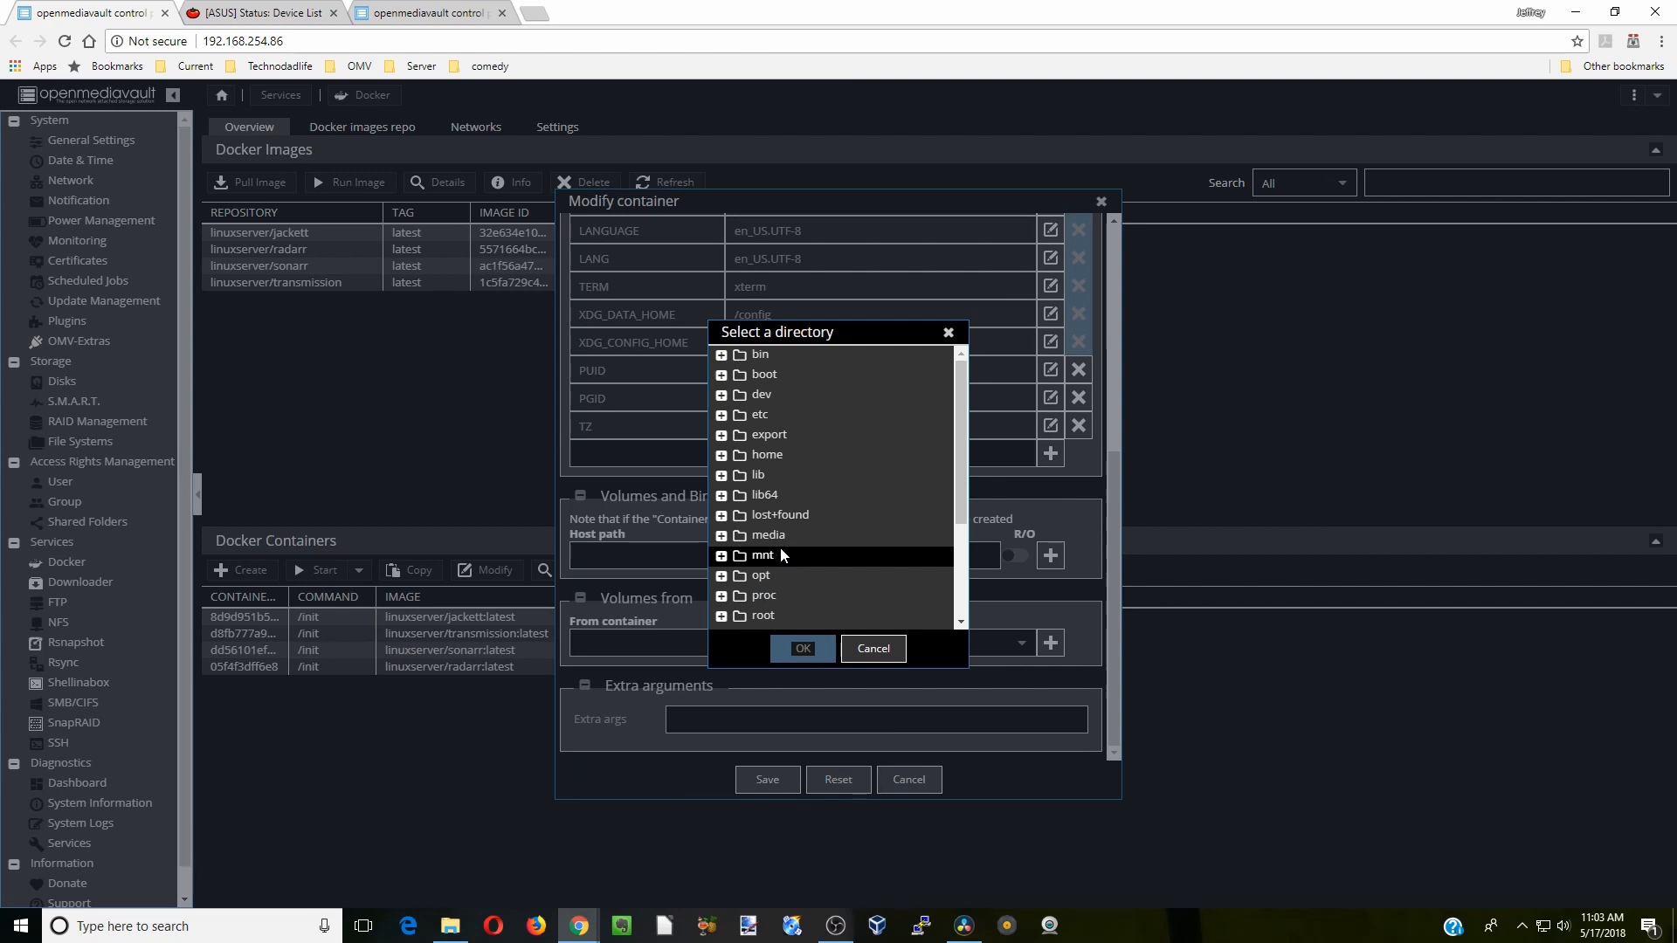
click(741, 518)
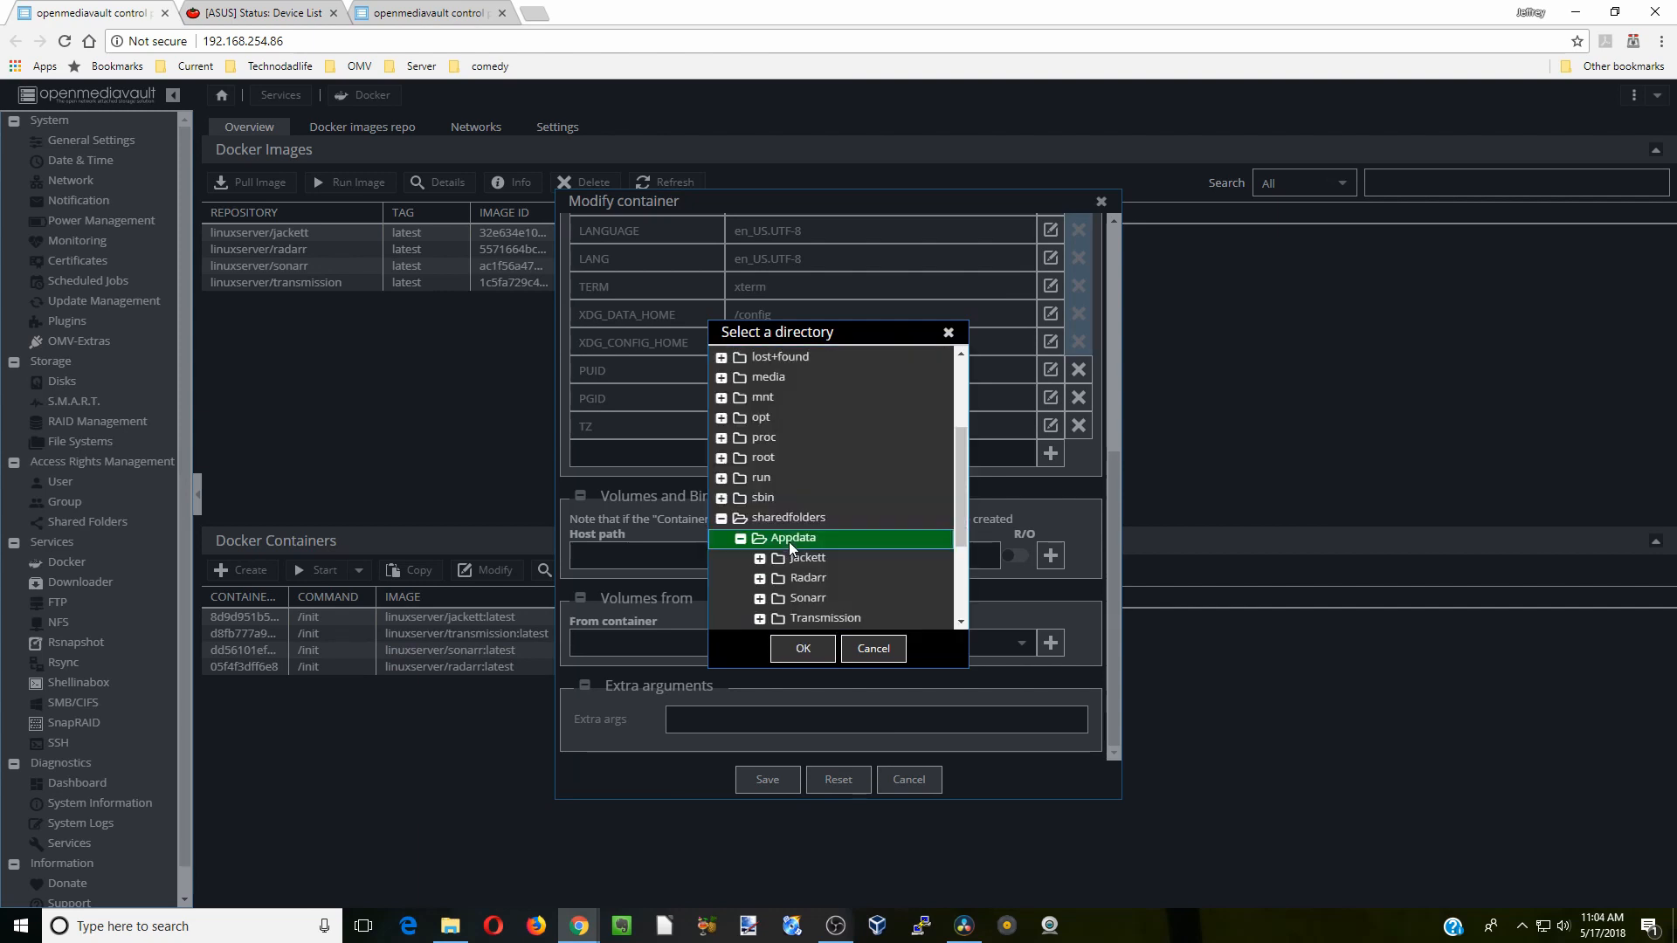
click(801, 649)
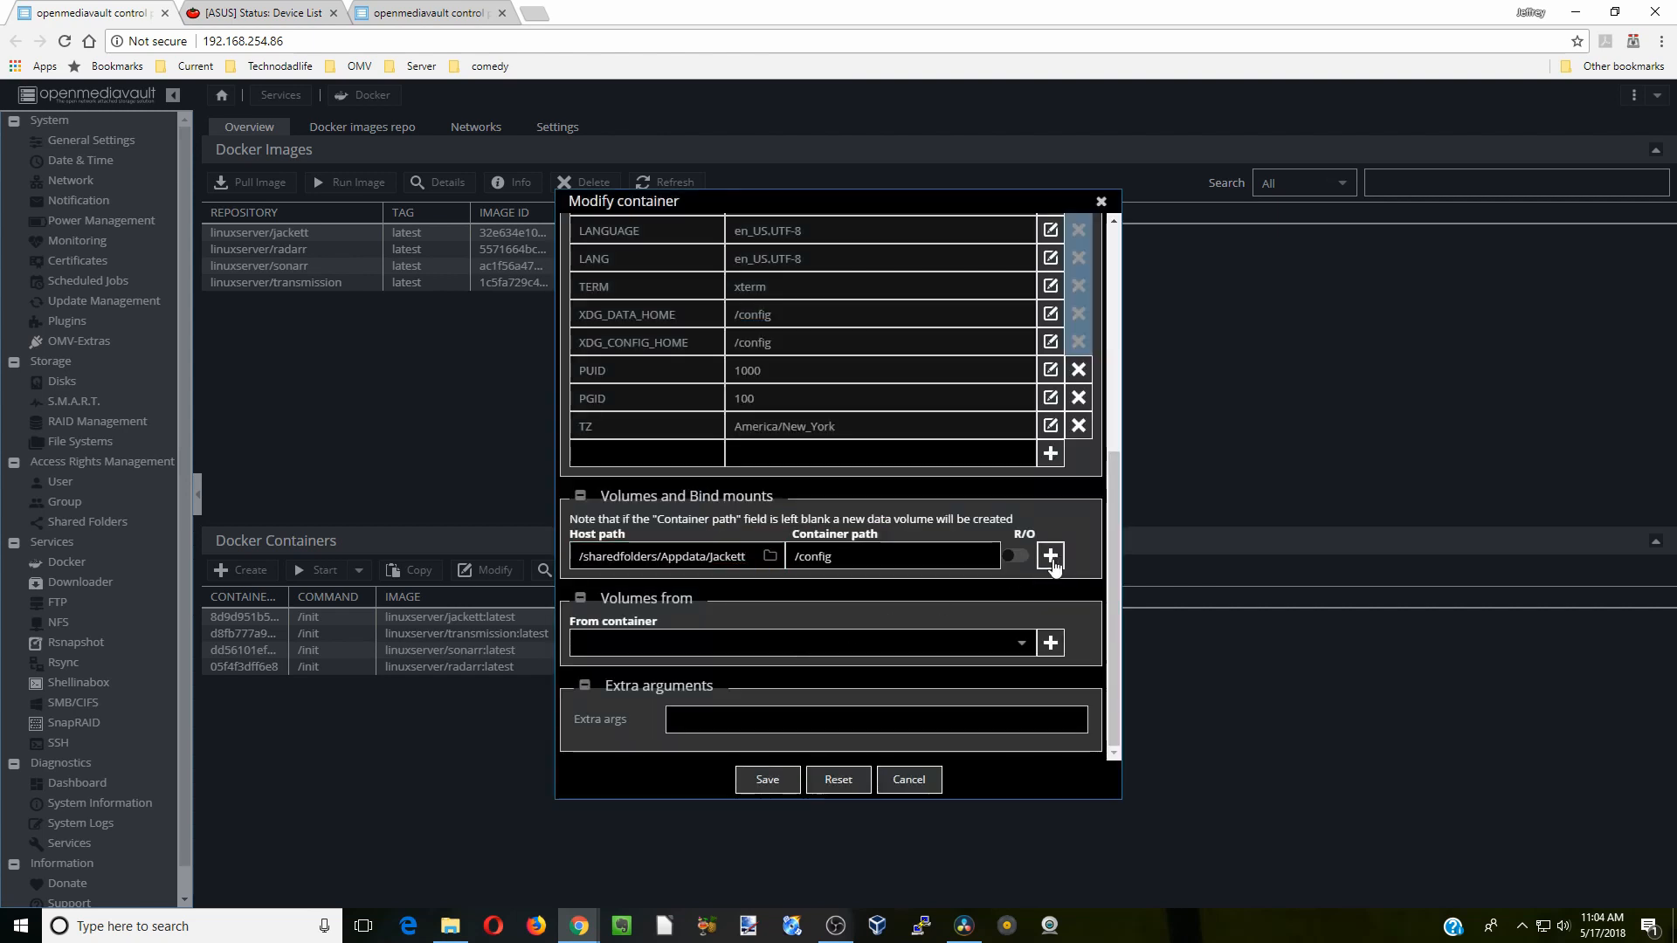
click(1049, 555)
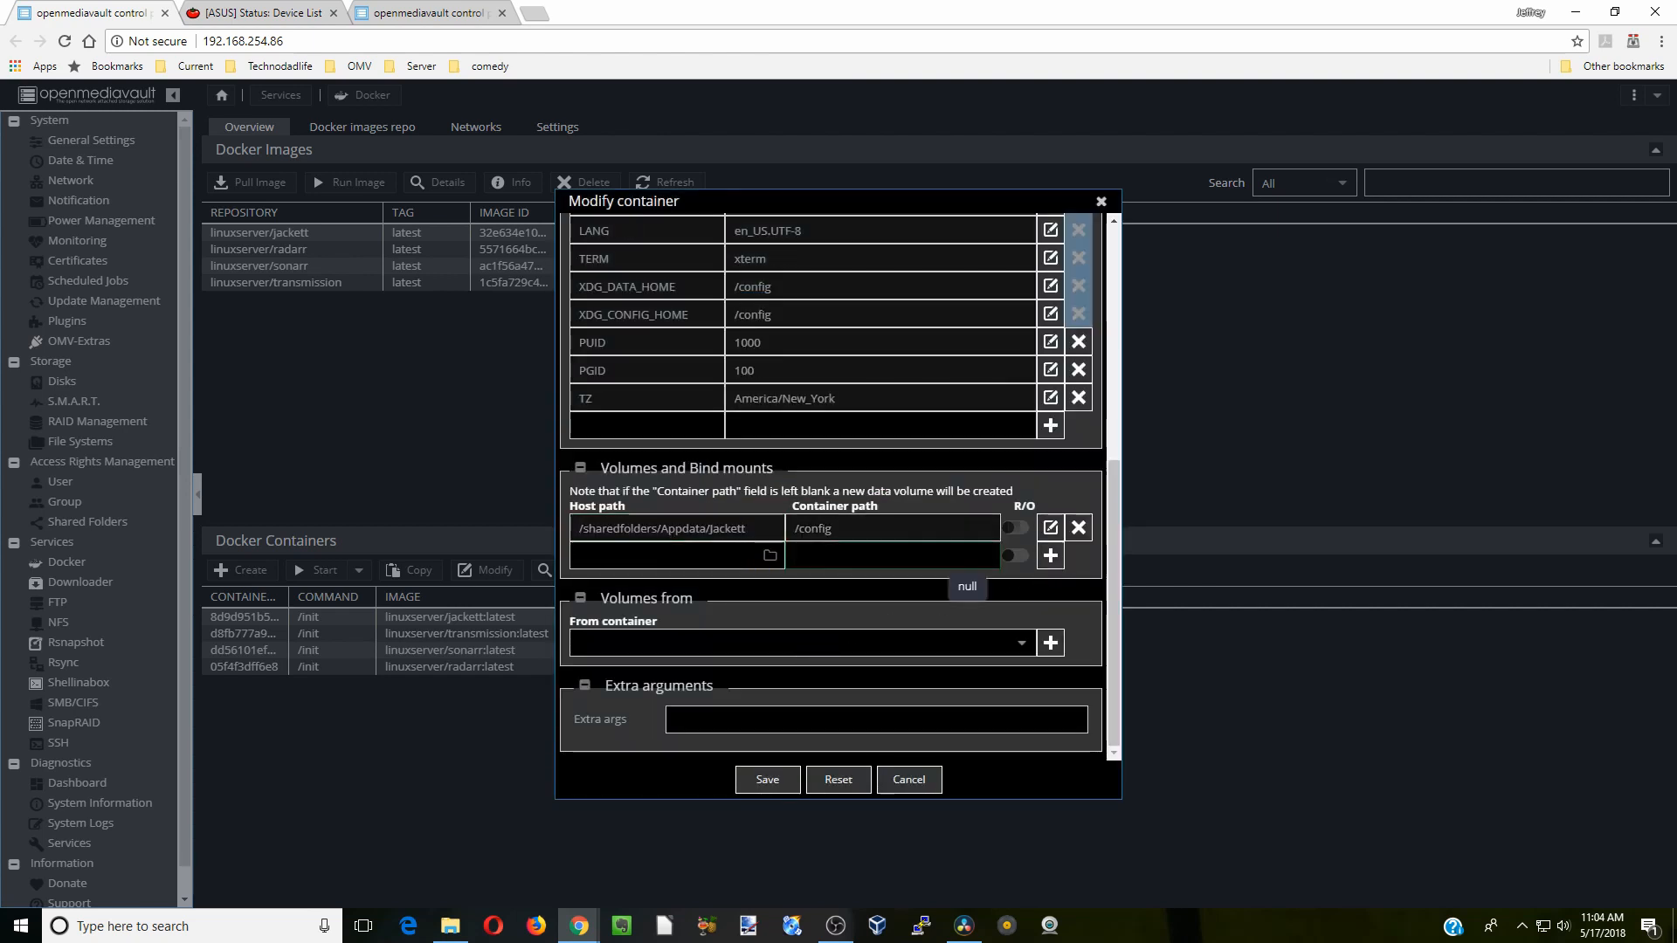
Set up a /downloads mount pointing to the shared Downloads folder.
text(/downloads)
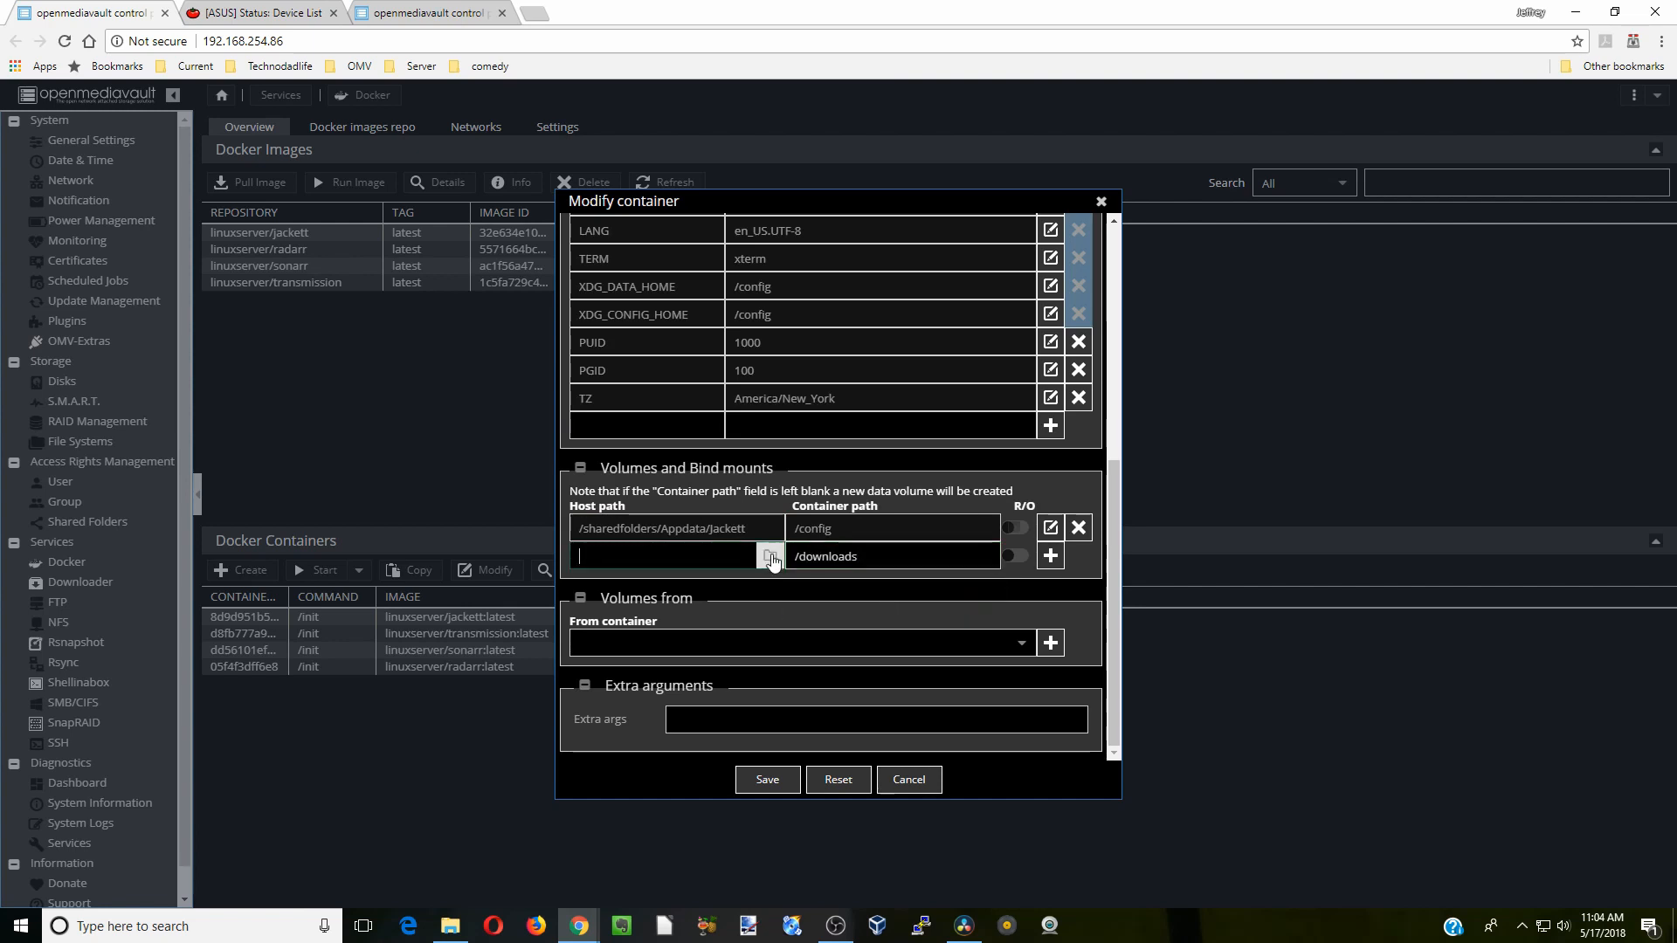
click(768, 555)
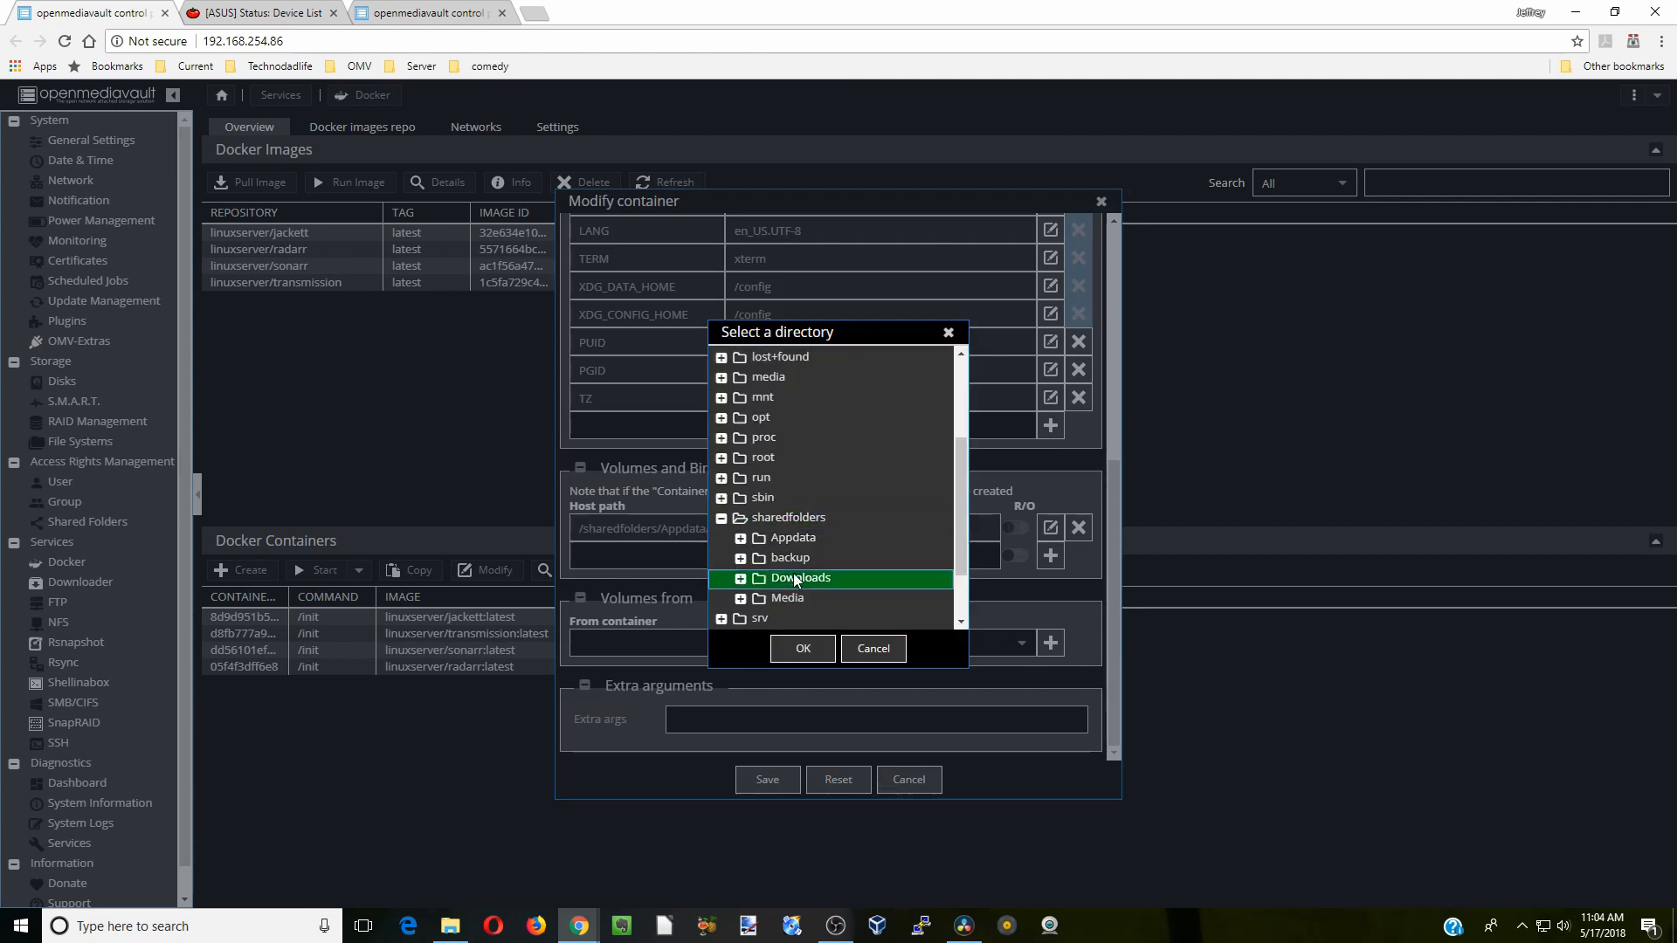
click(801, 648)
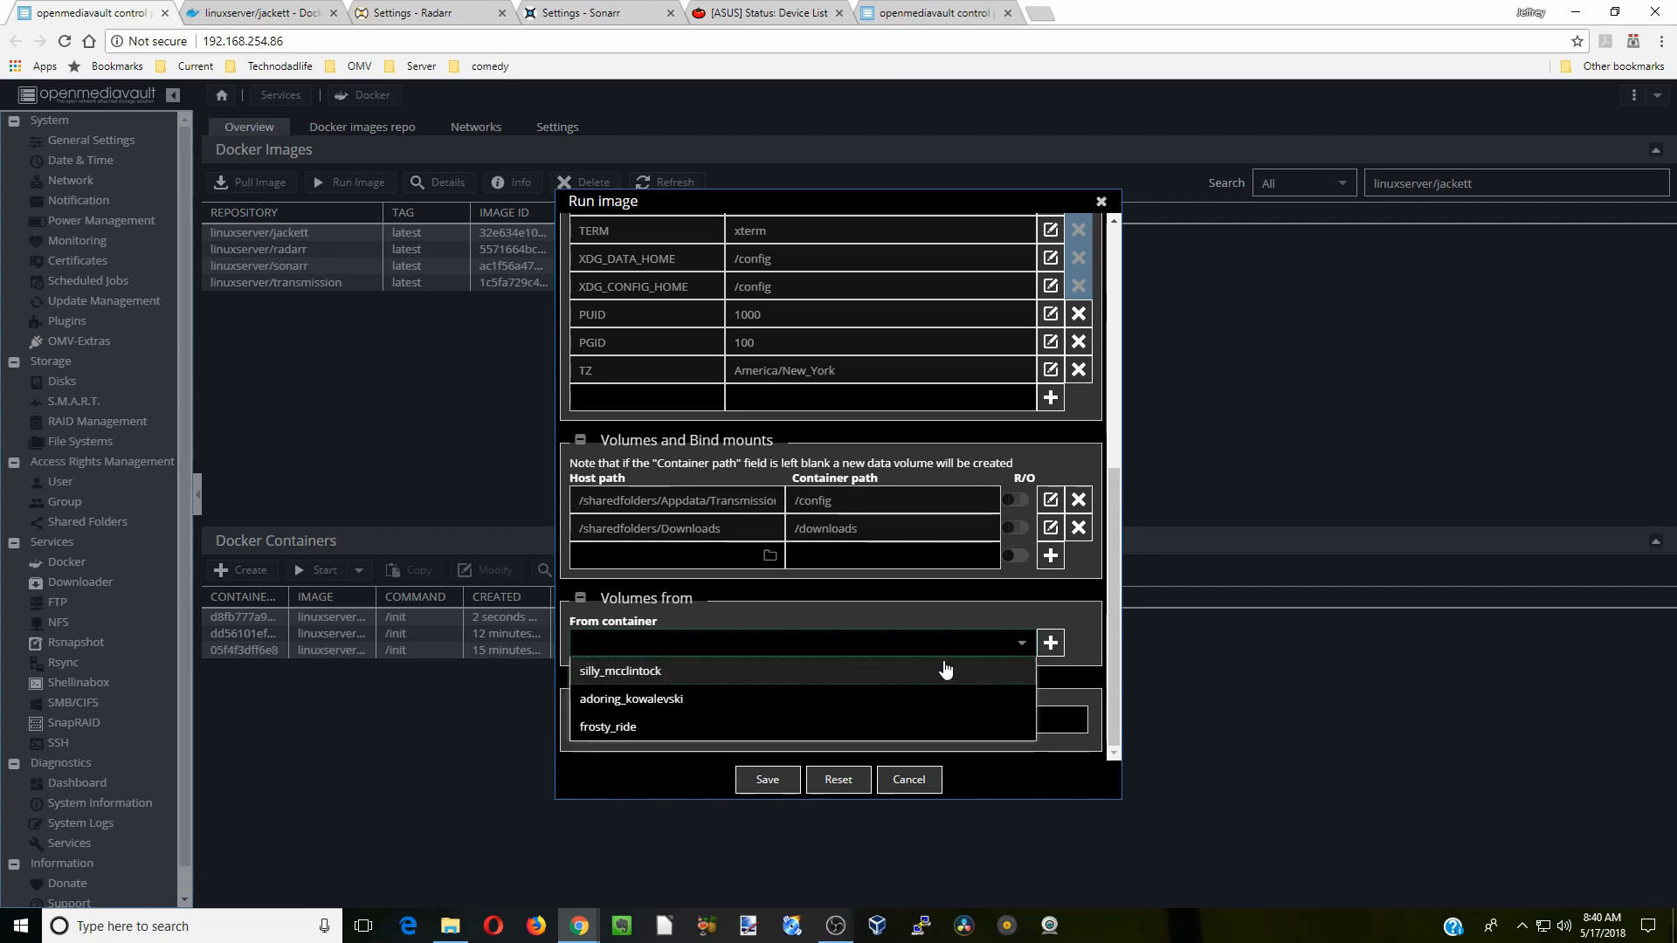
Add volumes from silly_mcclintock, adoring_kowalevski and frosty_ride, then save the container.
click(619, 671)
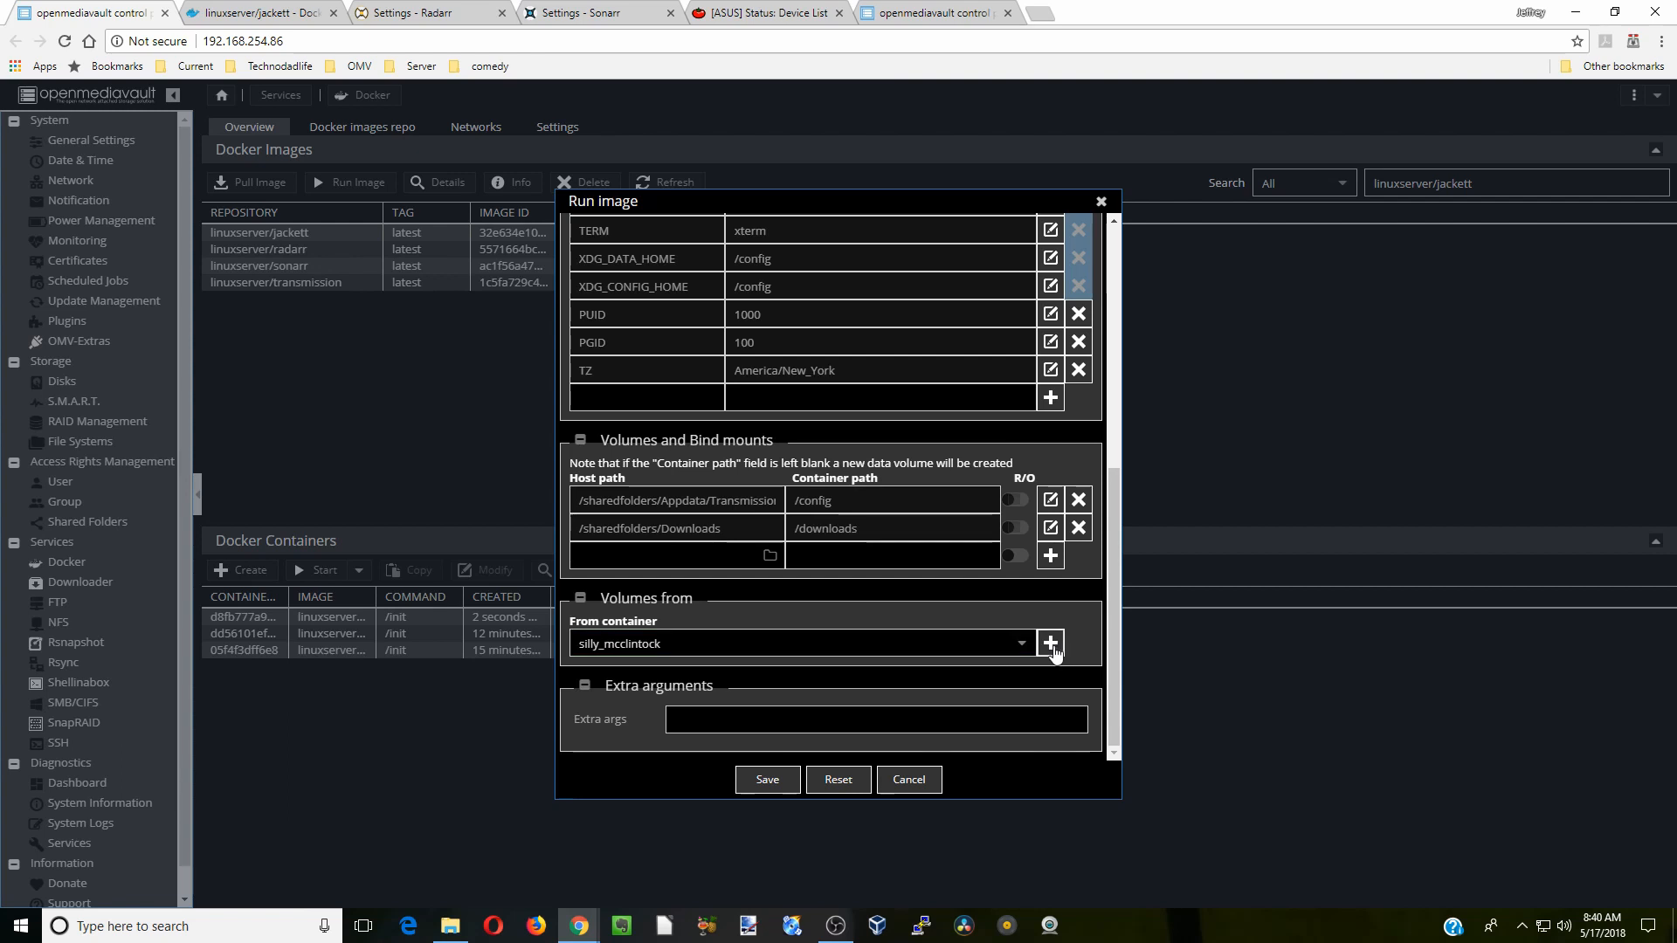
click(1050, 643)
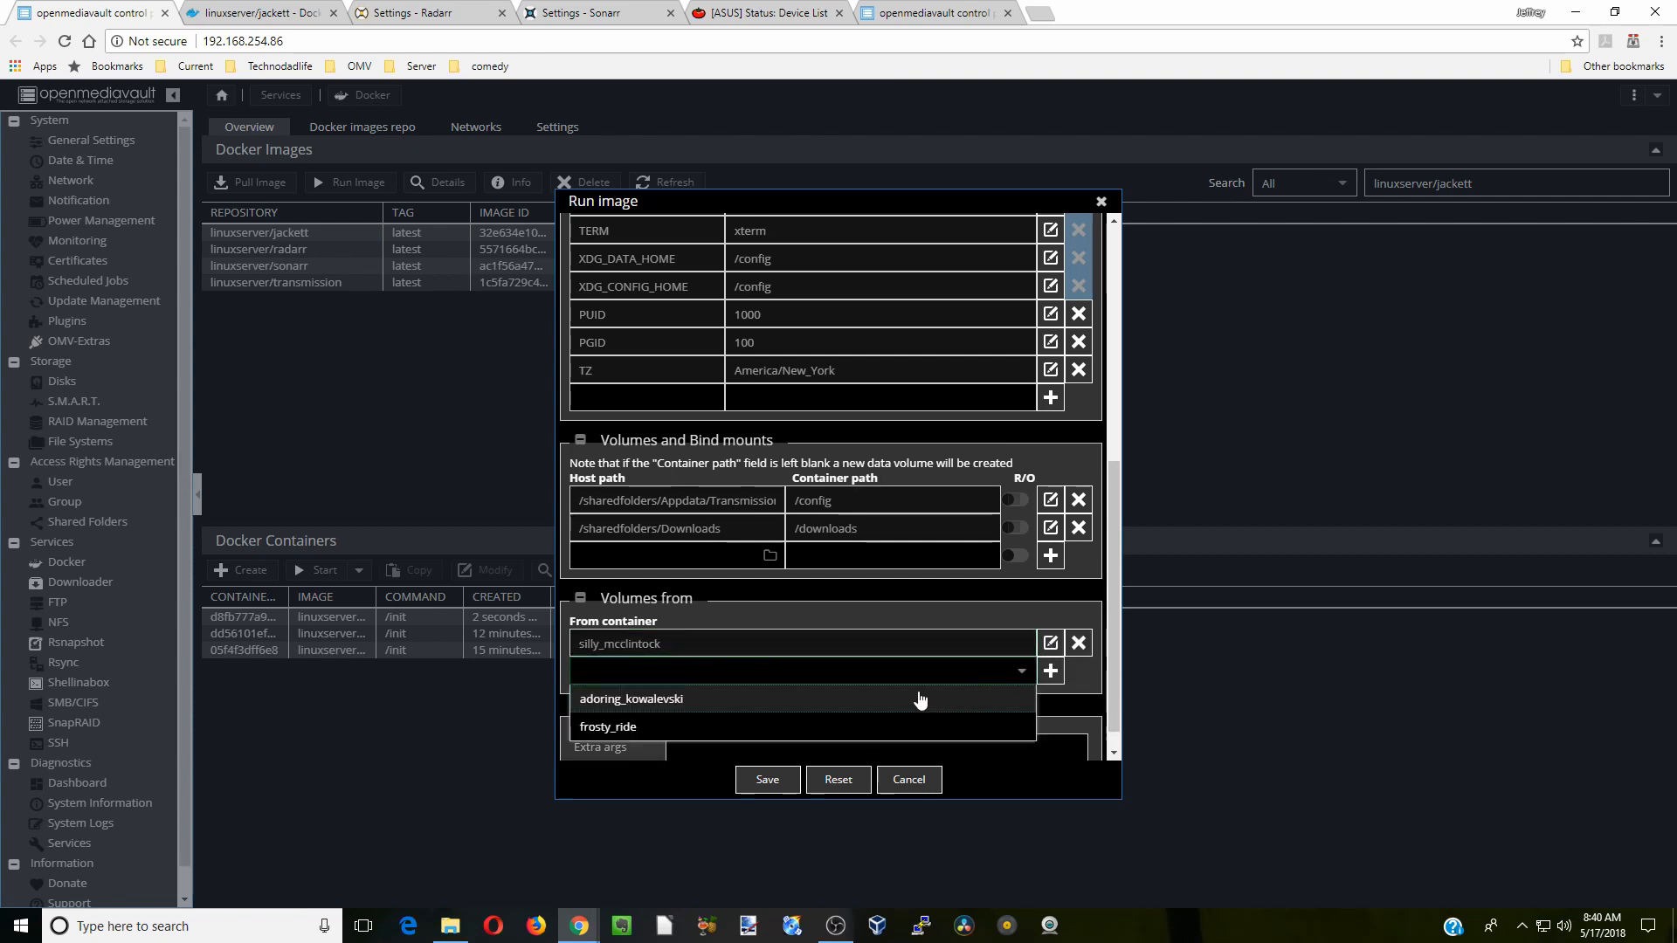
click(631, 699)
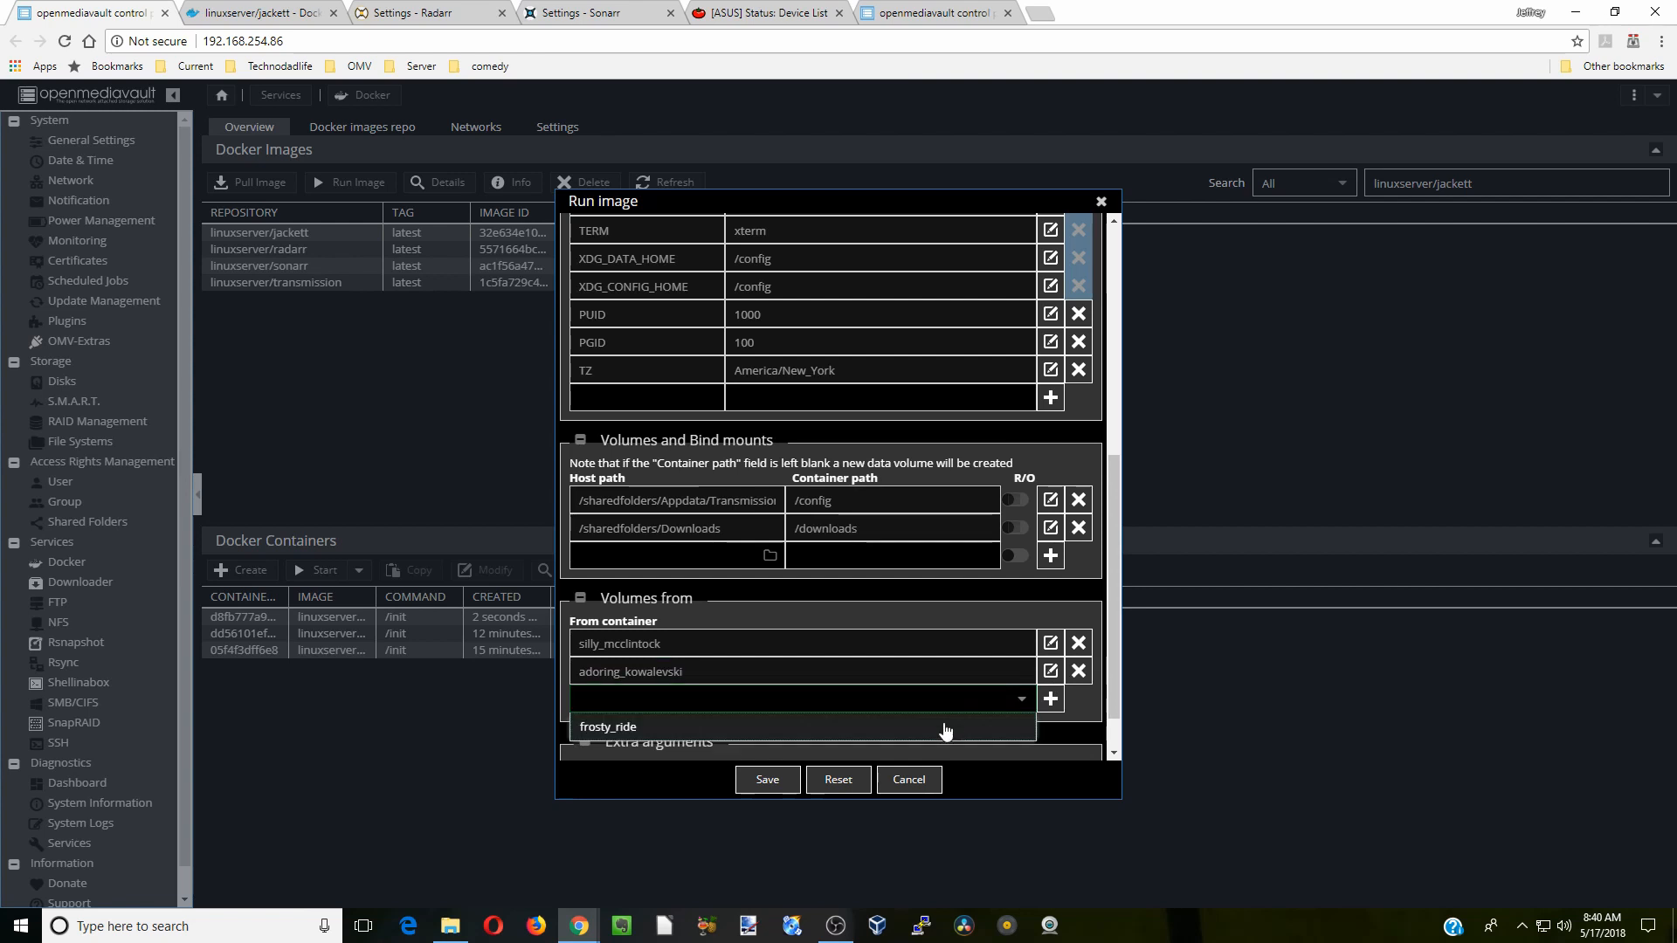
click(608, 726)
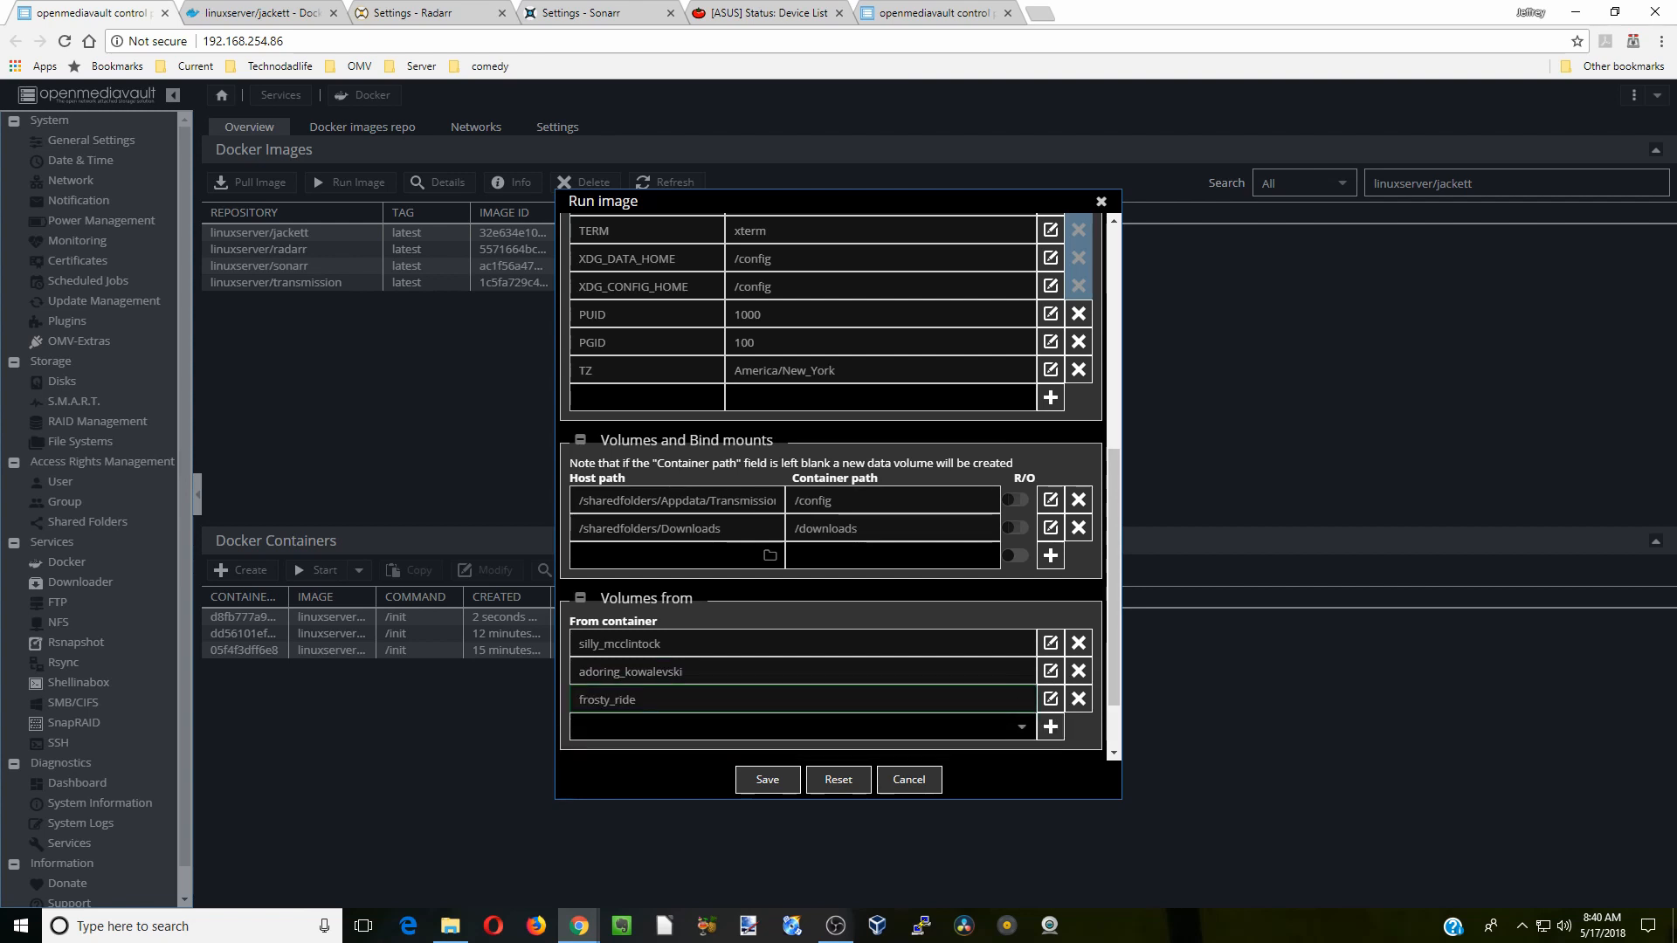
scroll(down, 3)
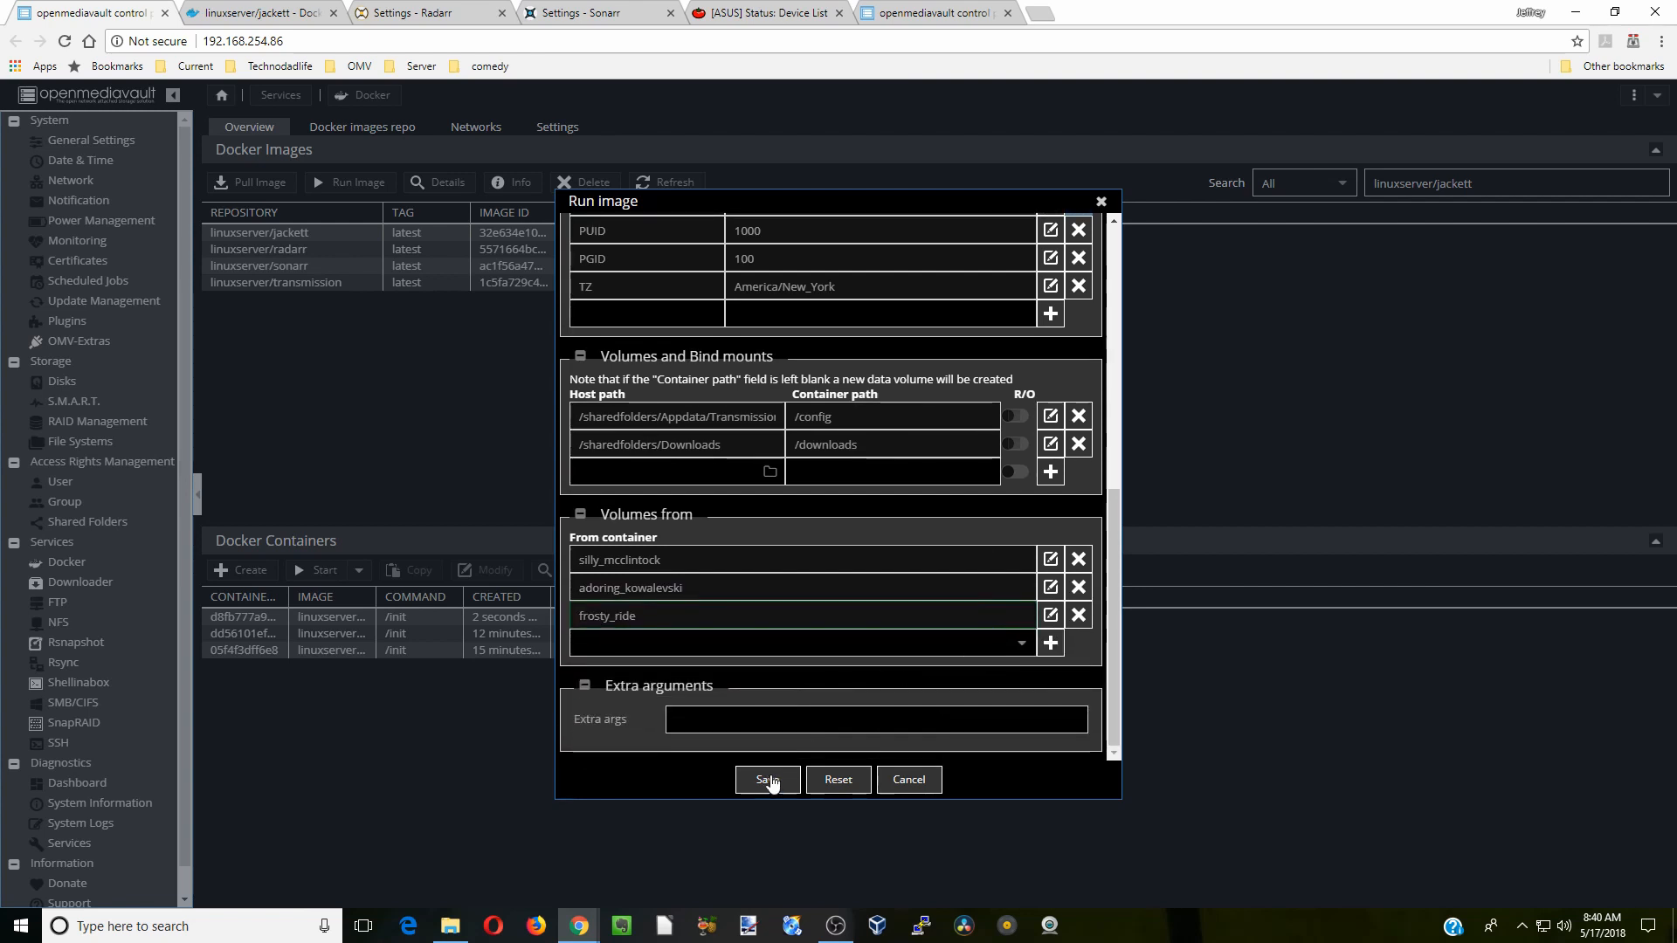
click(767, 780)
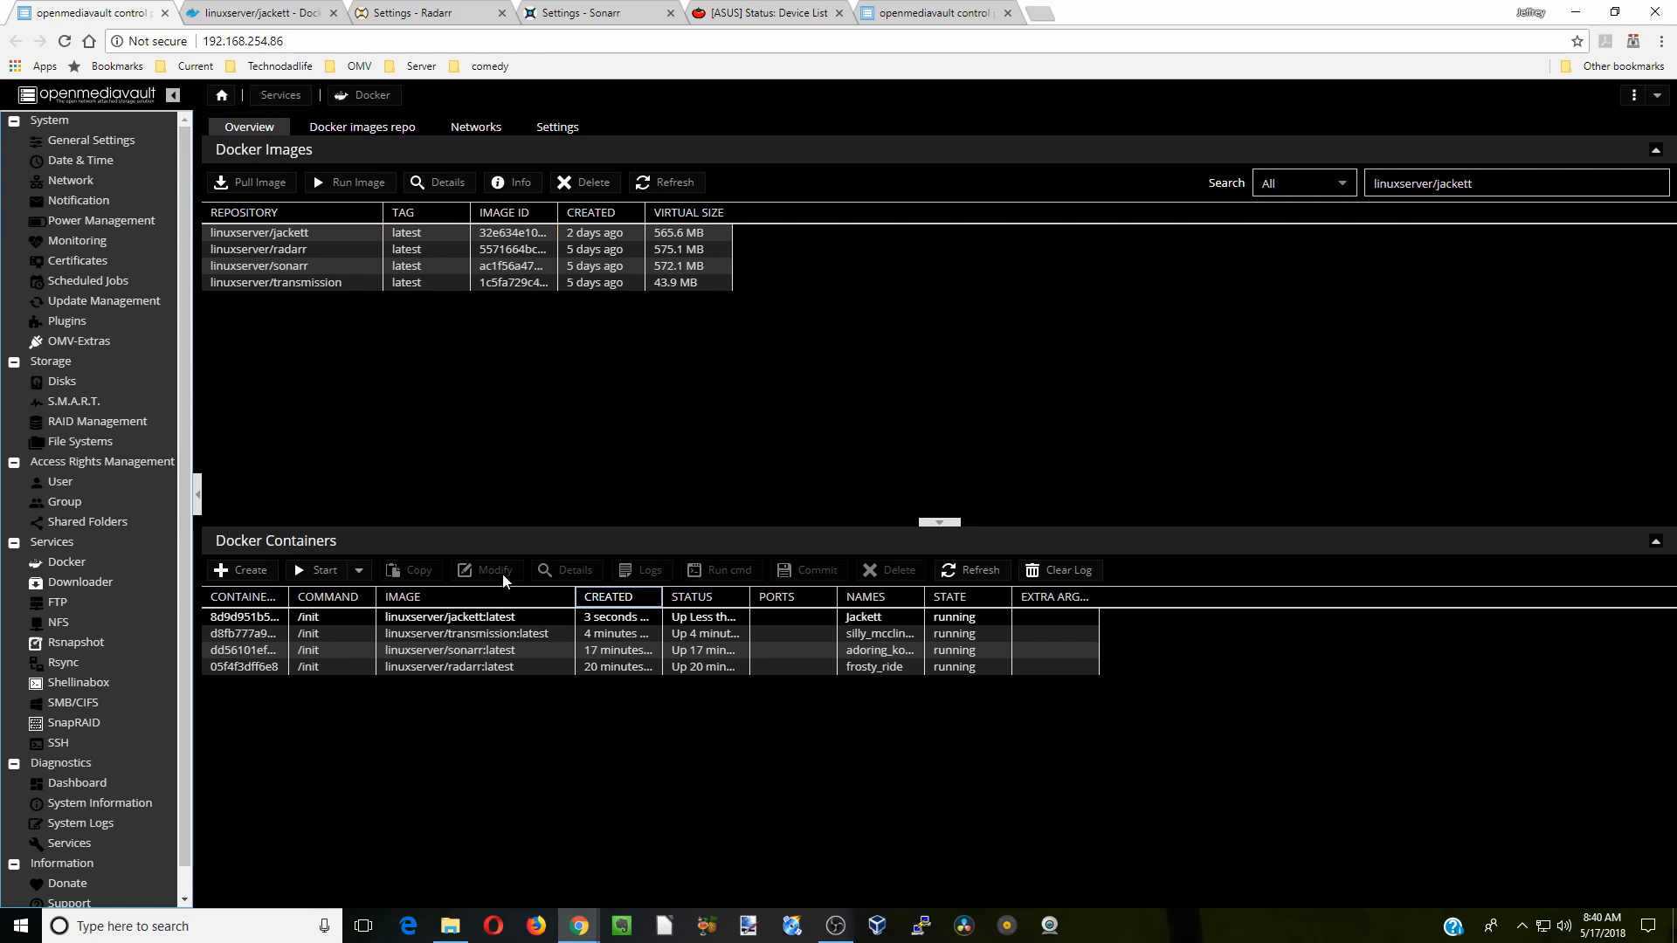
mouse_move(289, 19)
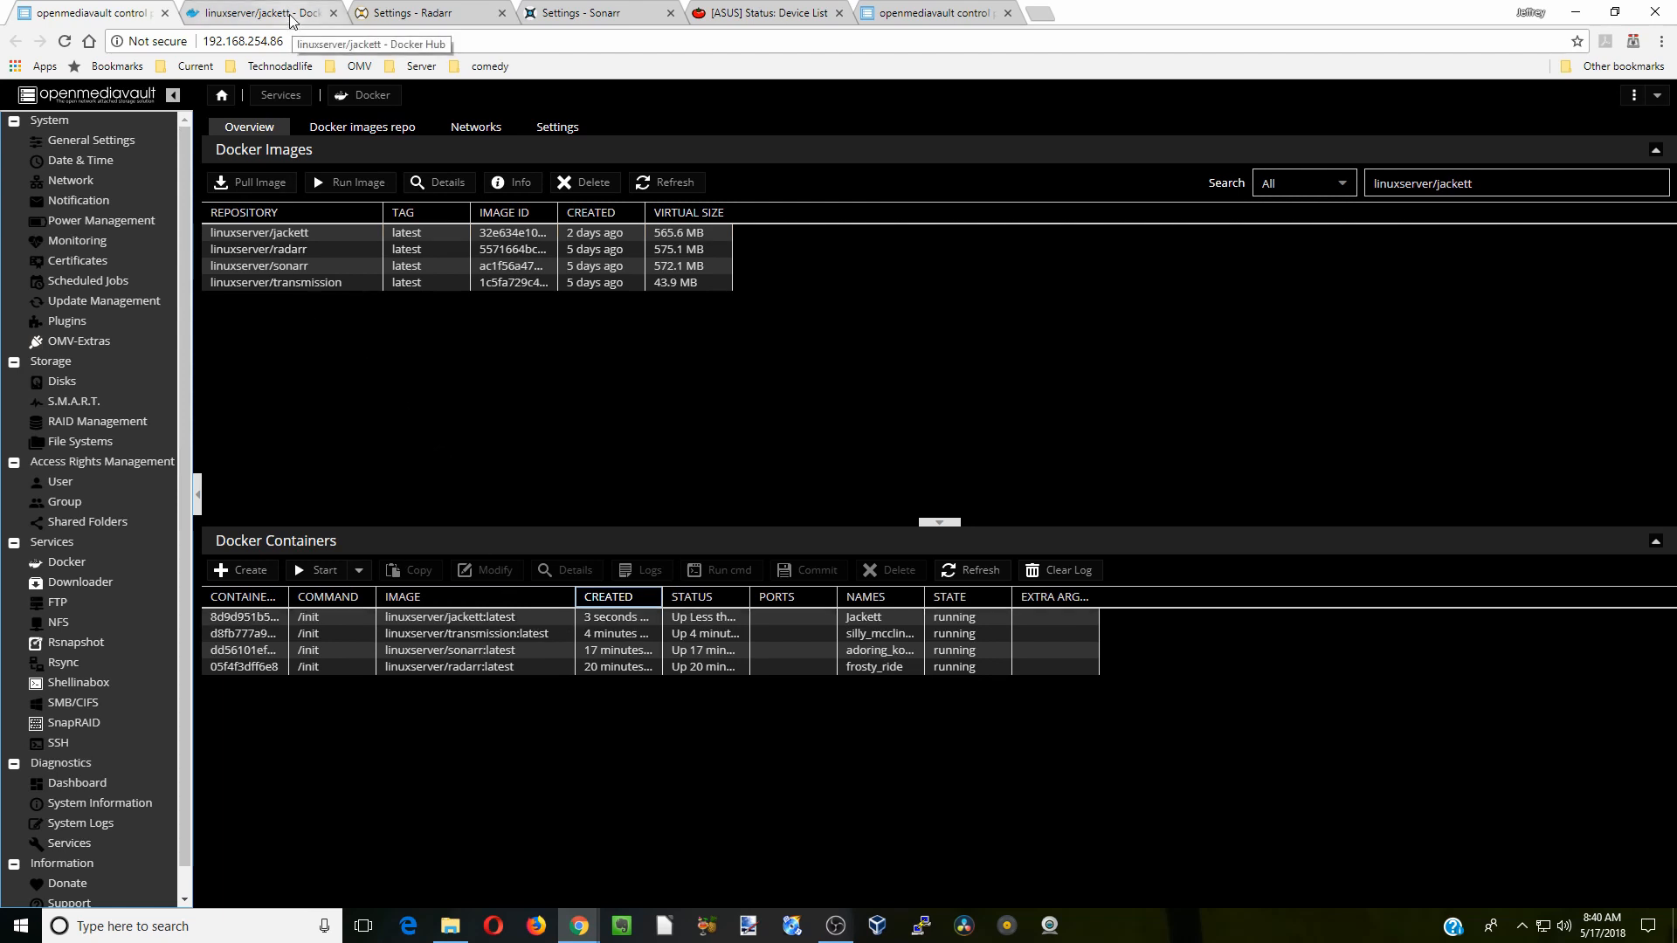
click(242, 41)
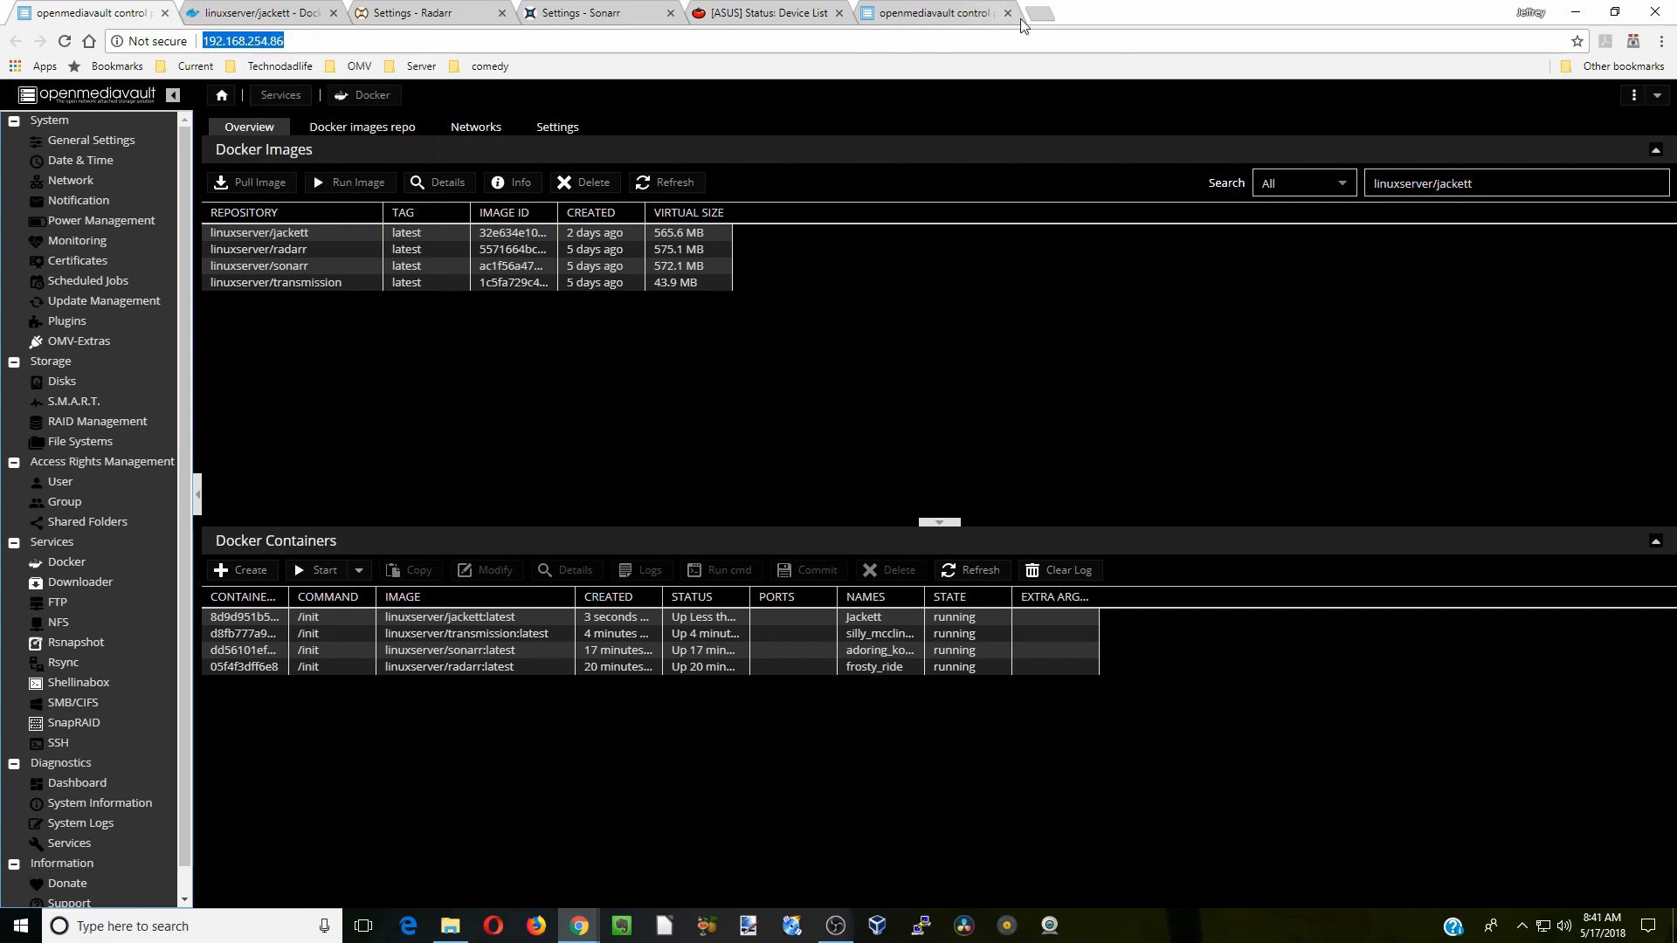
click(1035, 14)
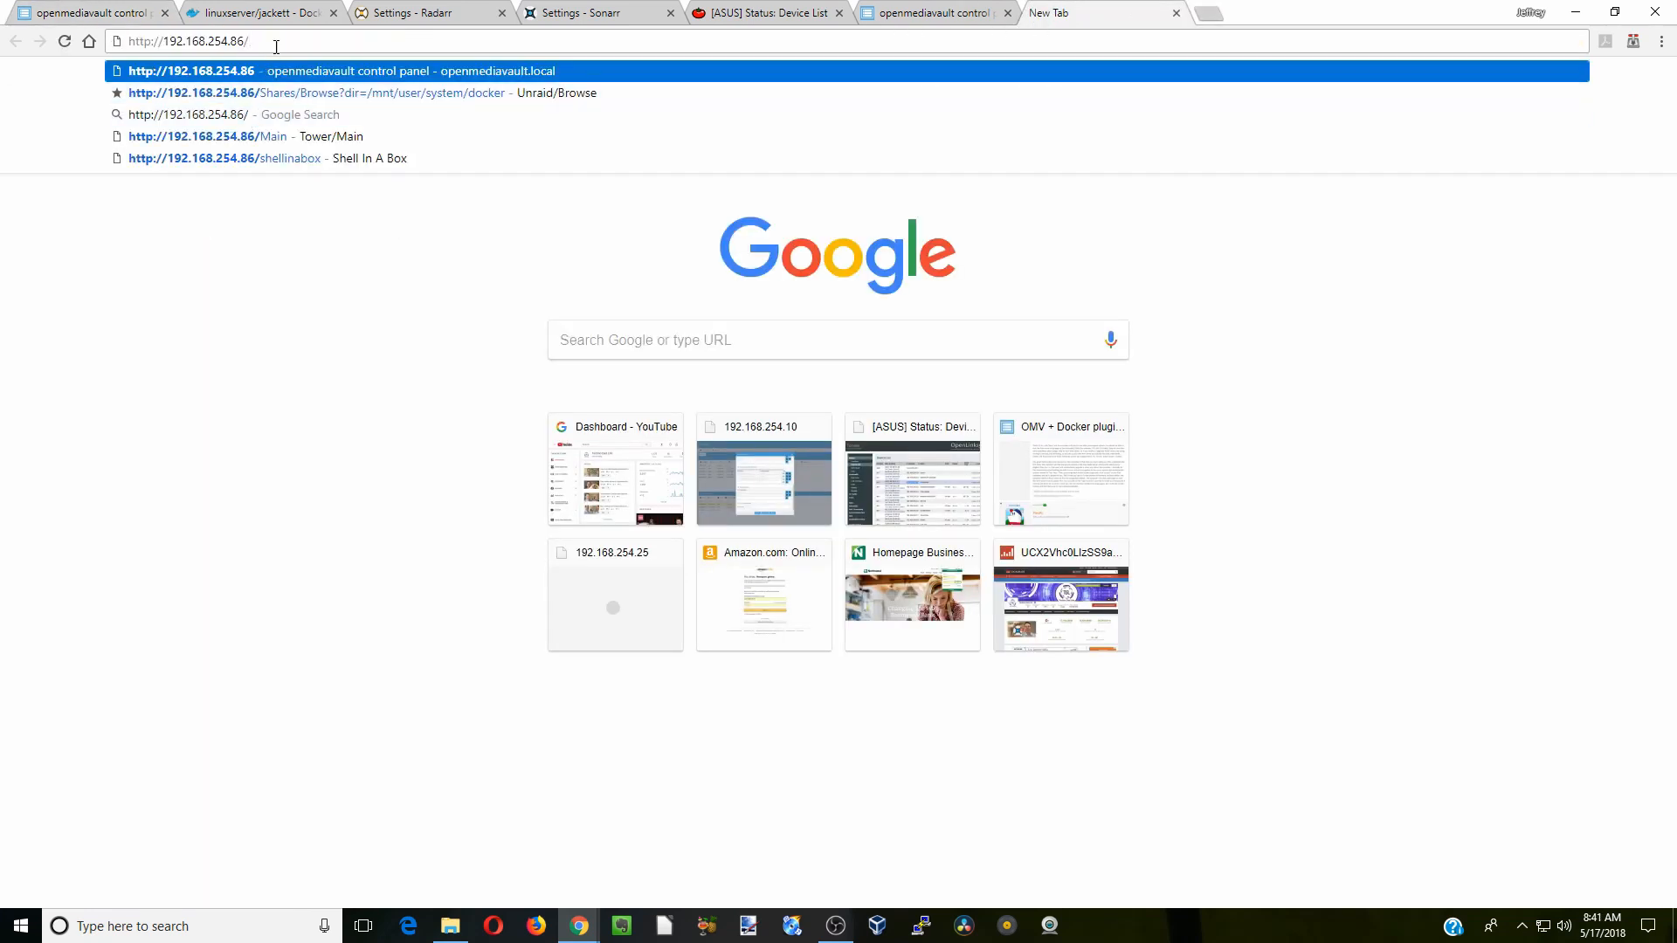
key(Backspace)
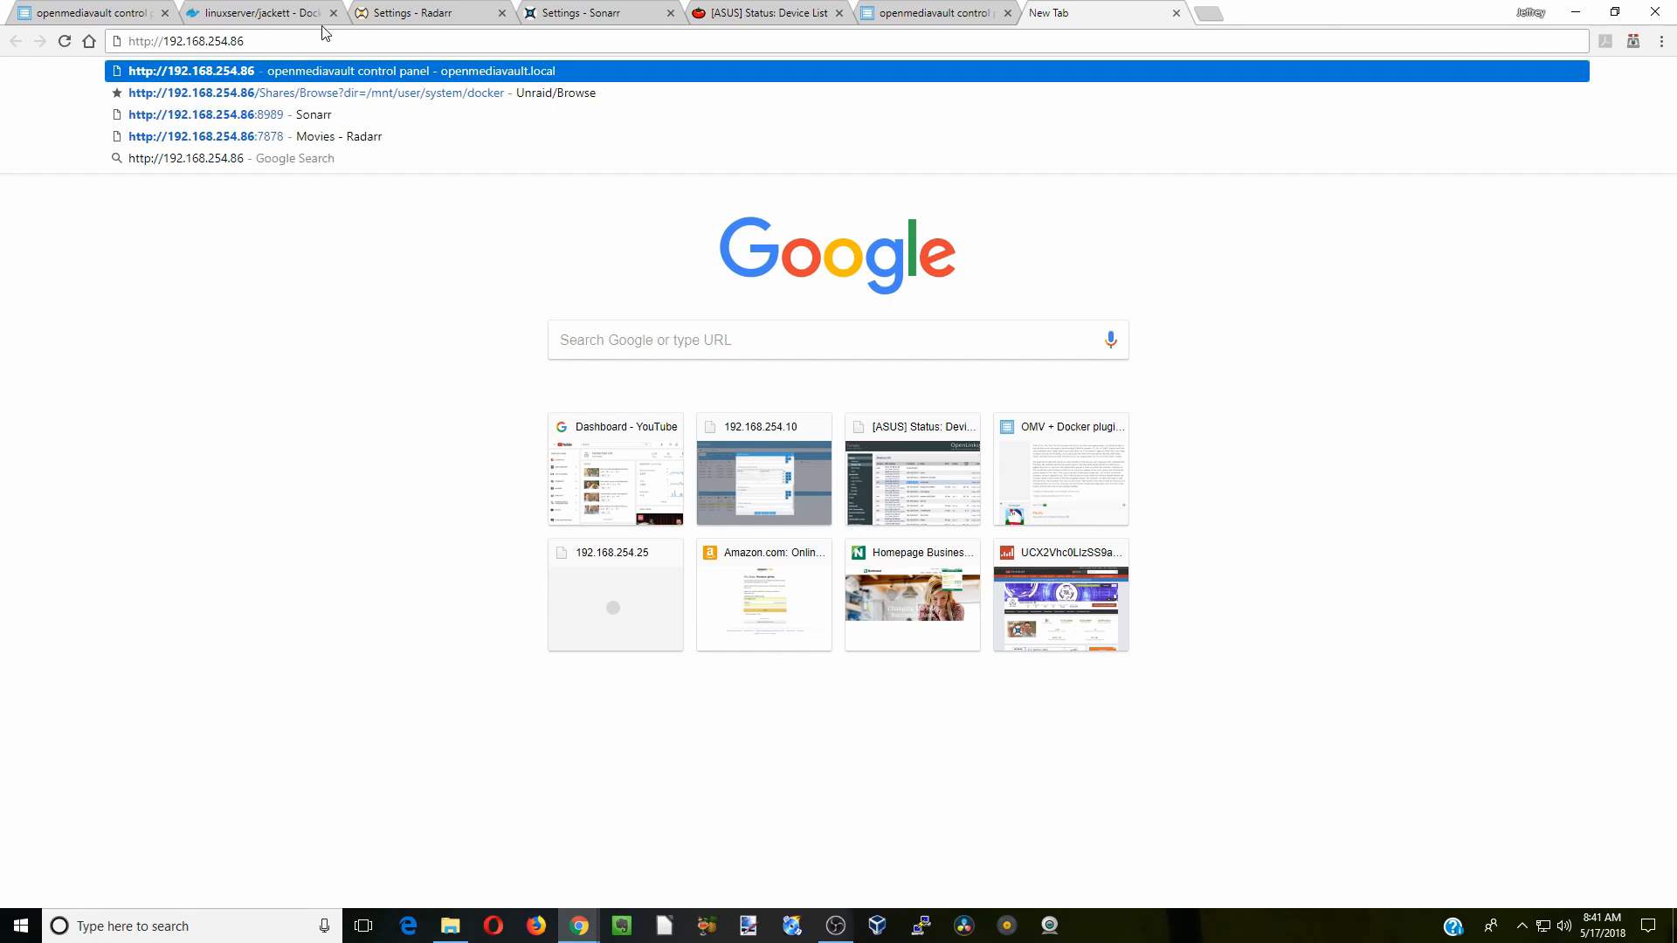
click(256, 13)
text(:)
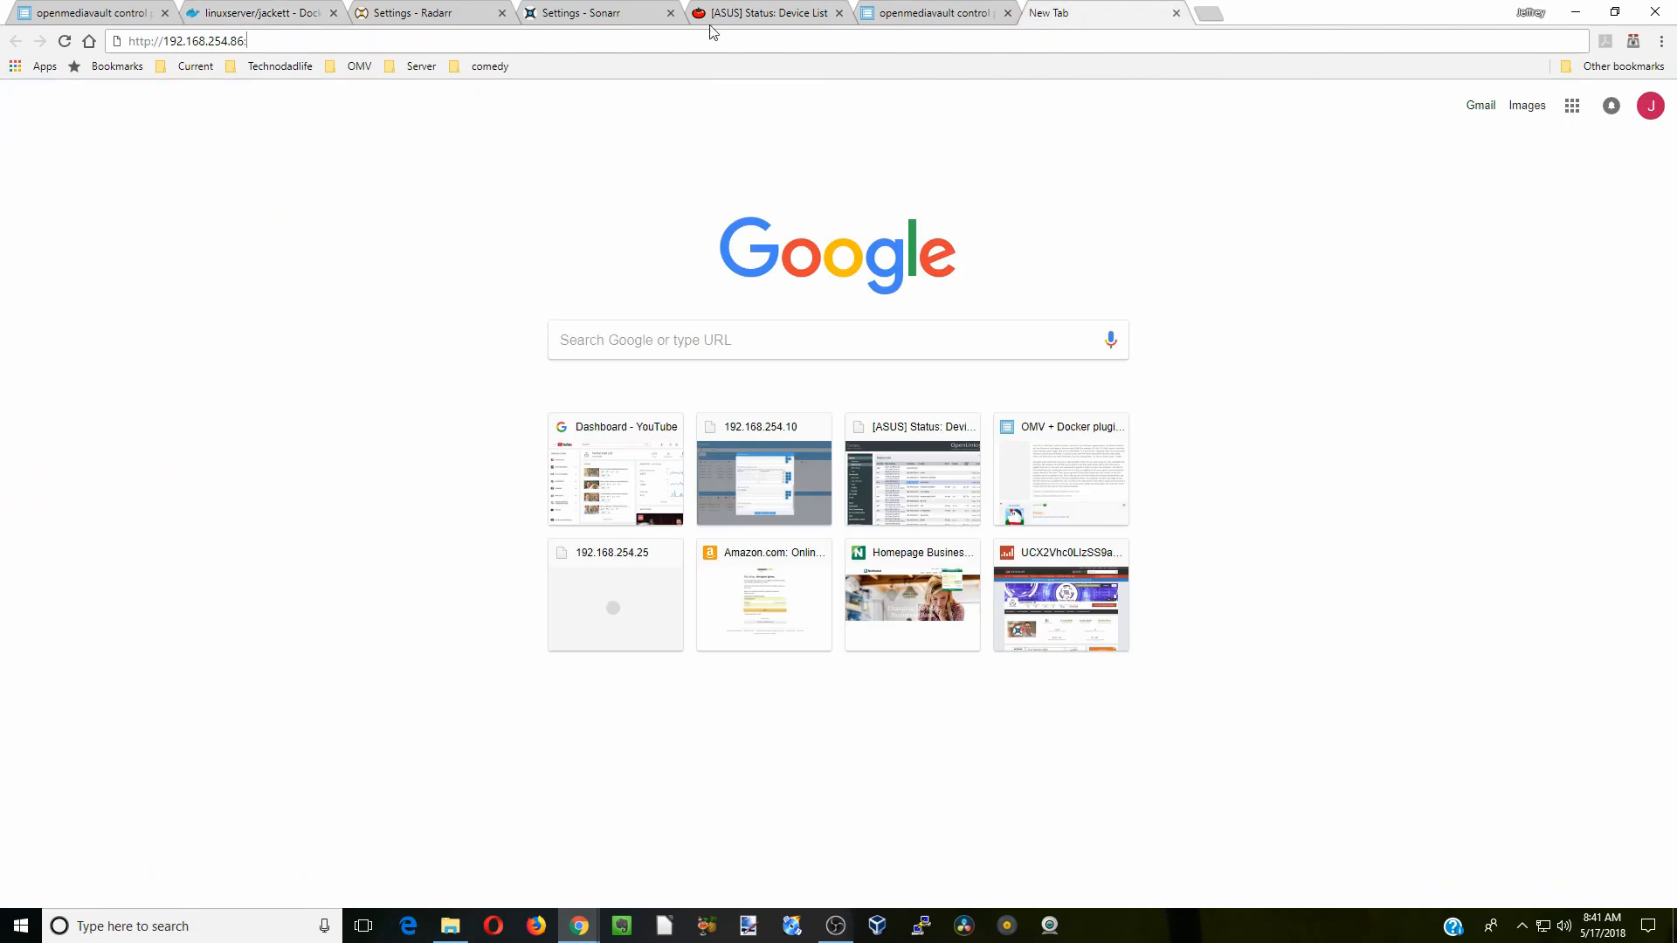
text(9117/UI/Dashboard)
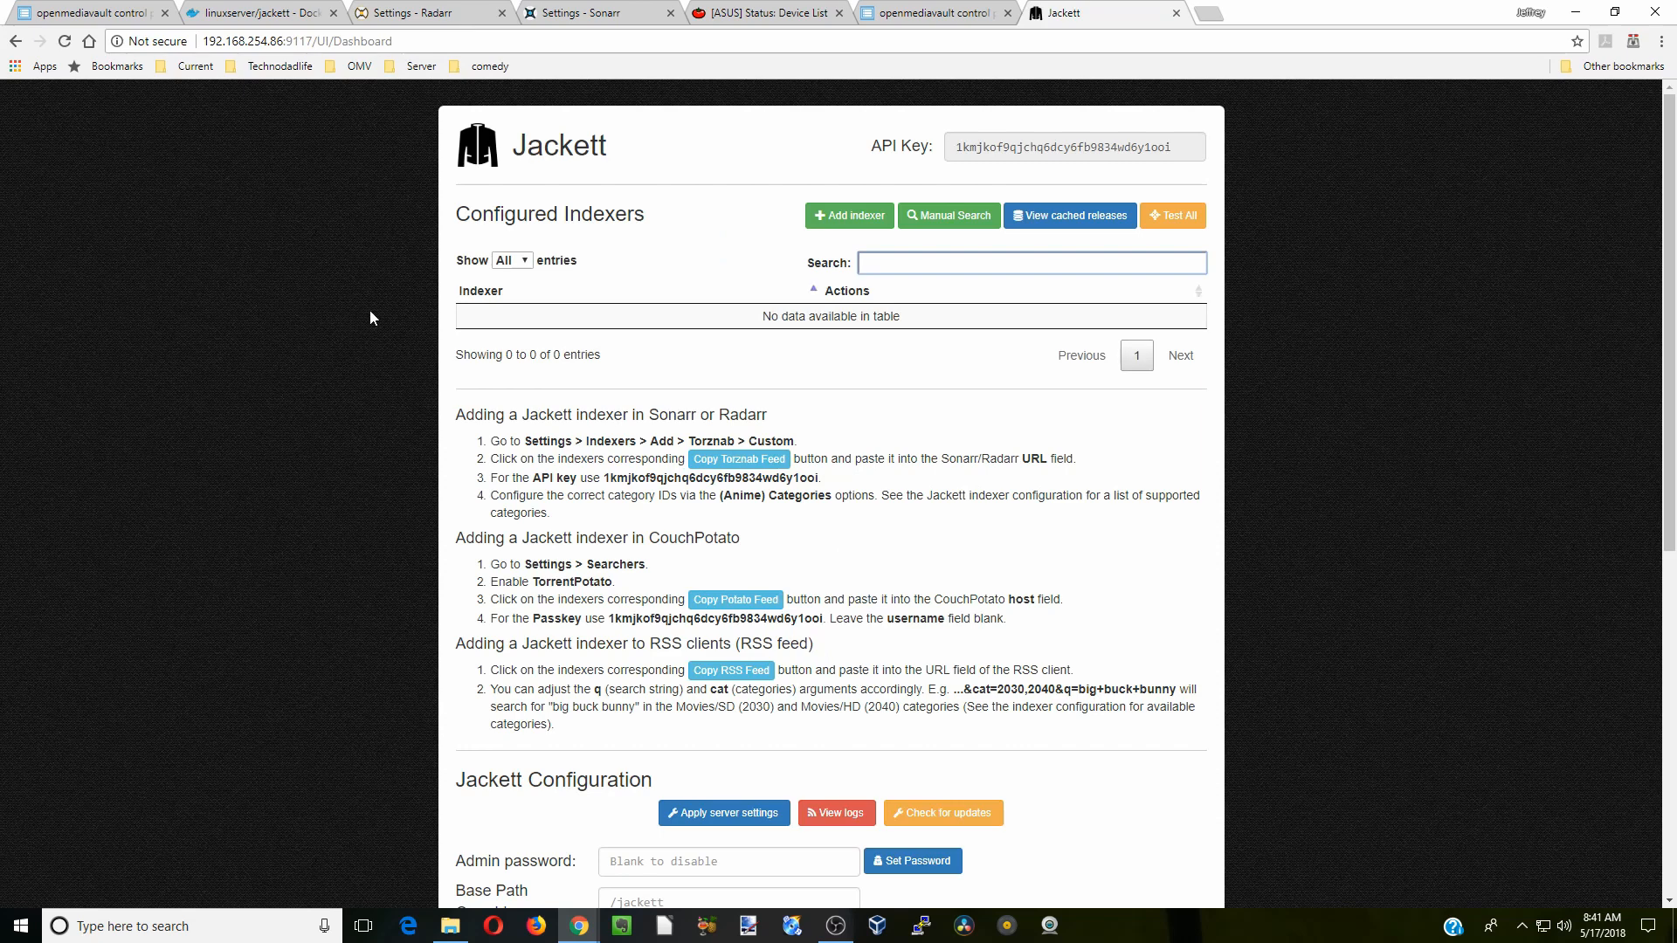
mouse_move(497, 406)
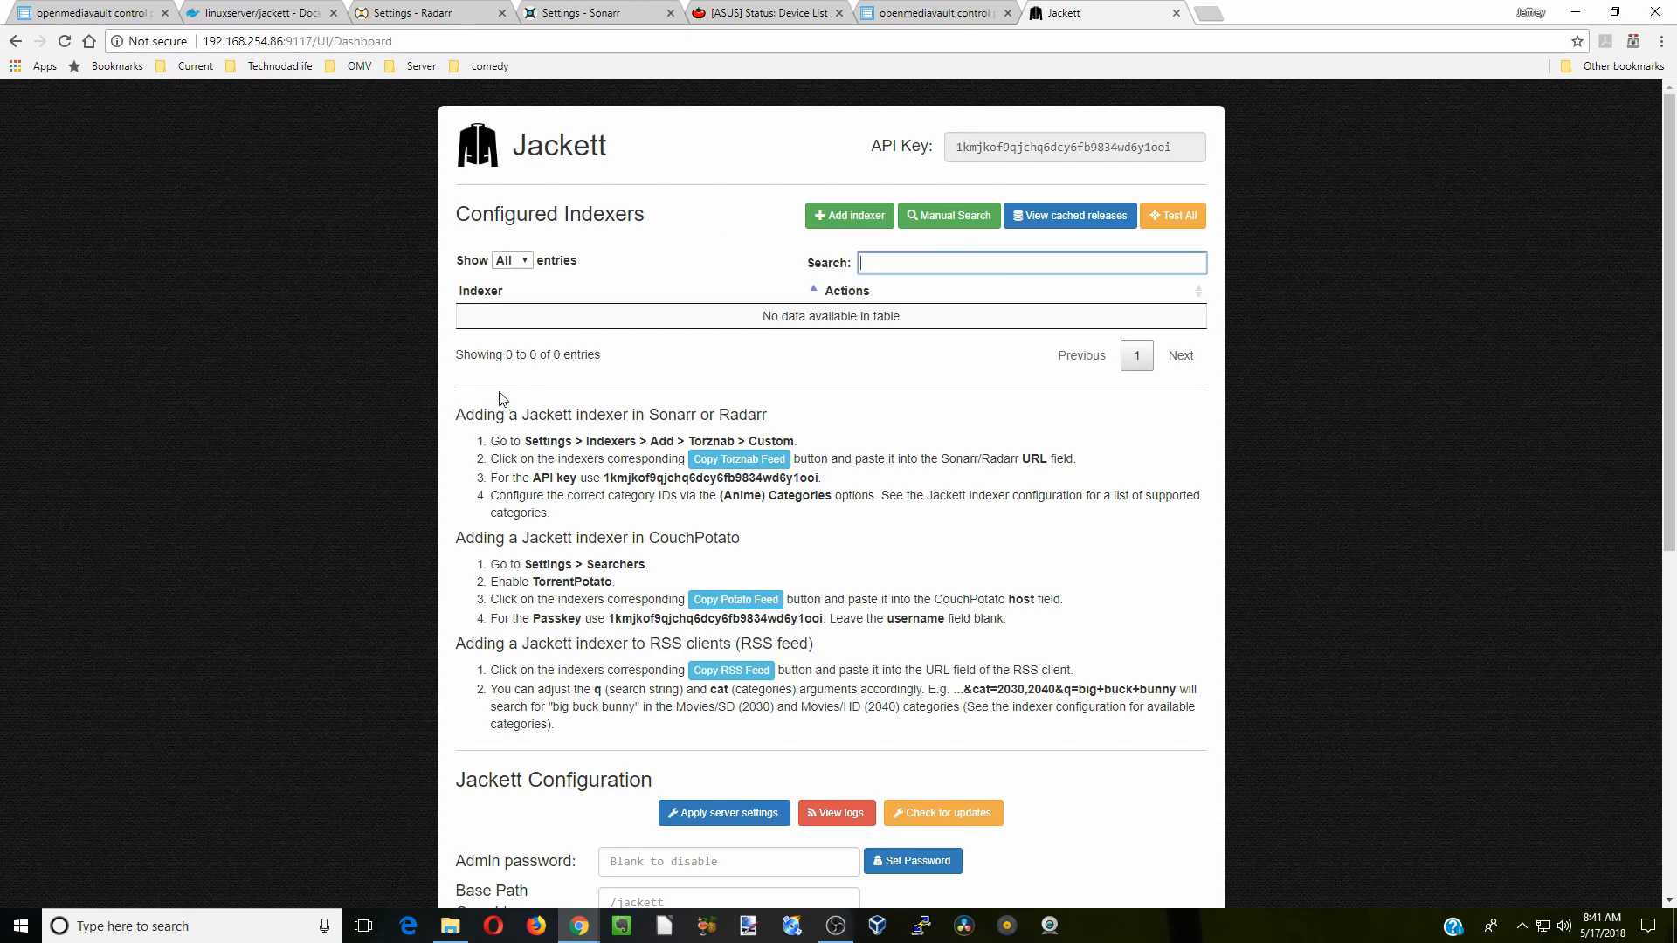
scroll(down, 3)
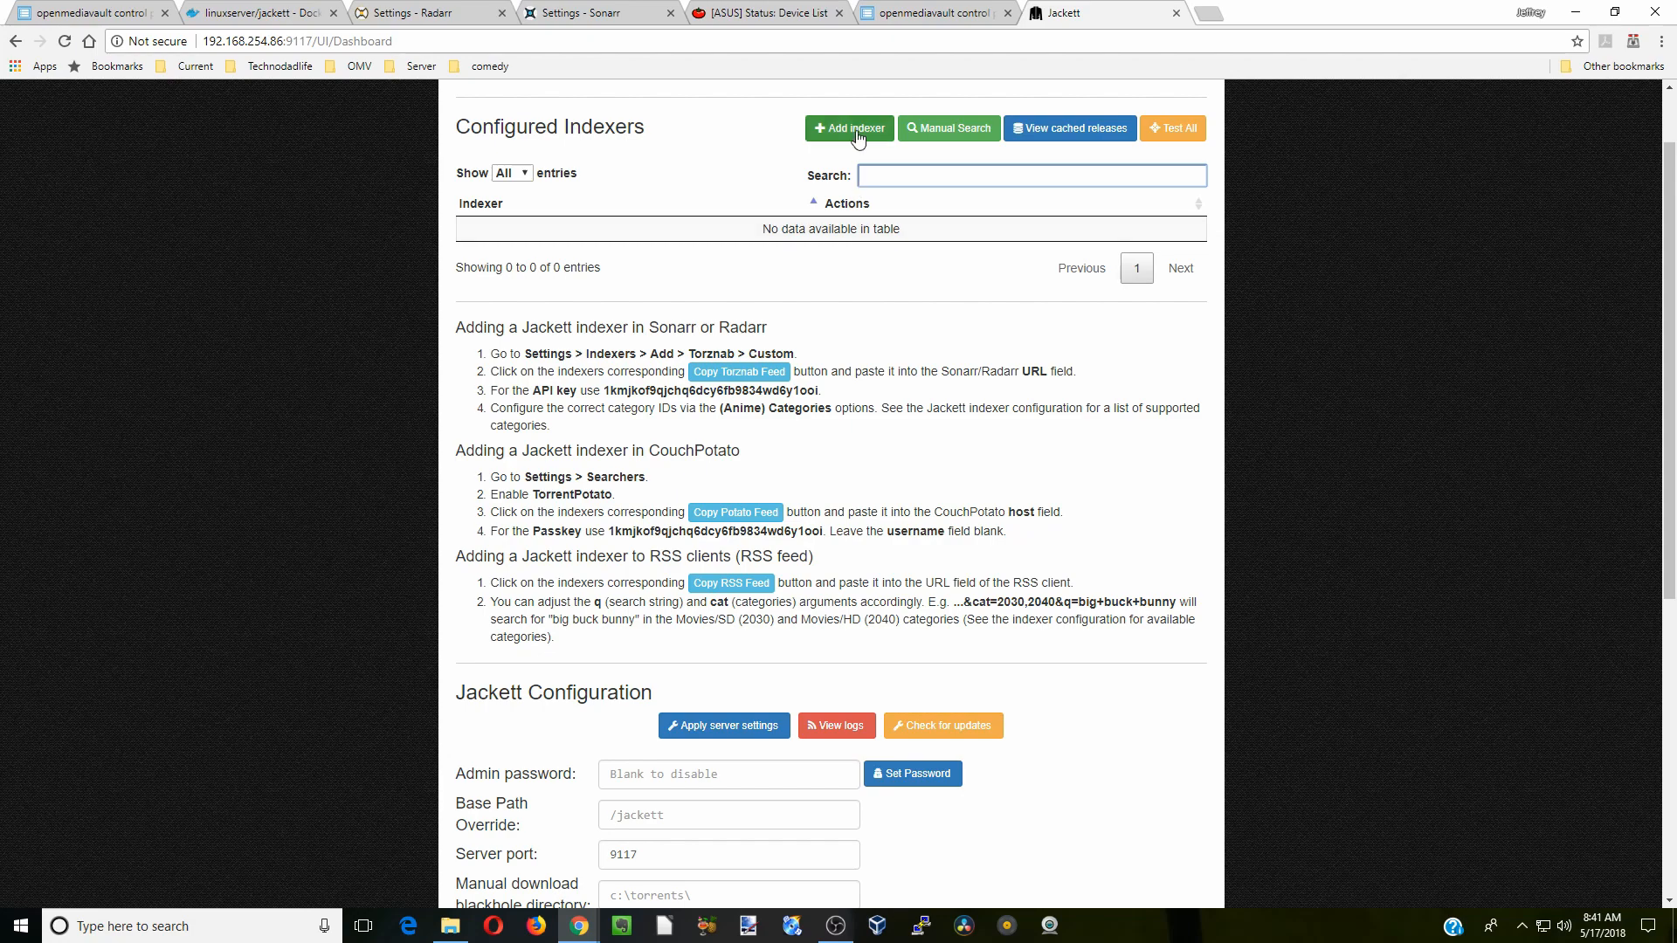
Bring up Jackett's Add indexer list of available trackers.
click(849, 128)
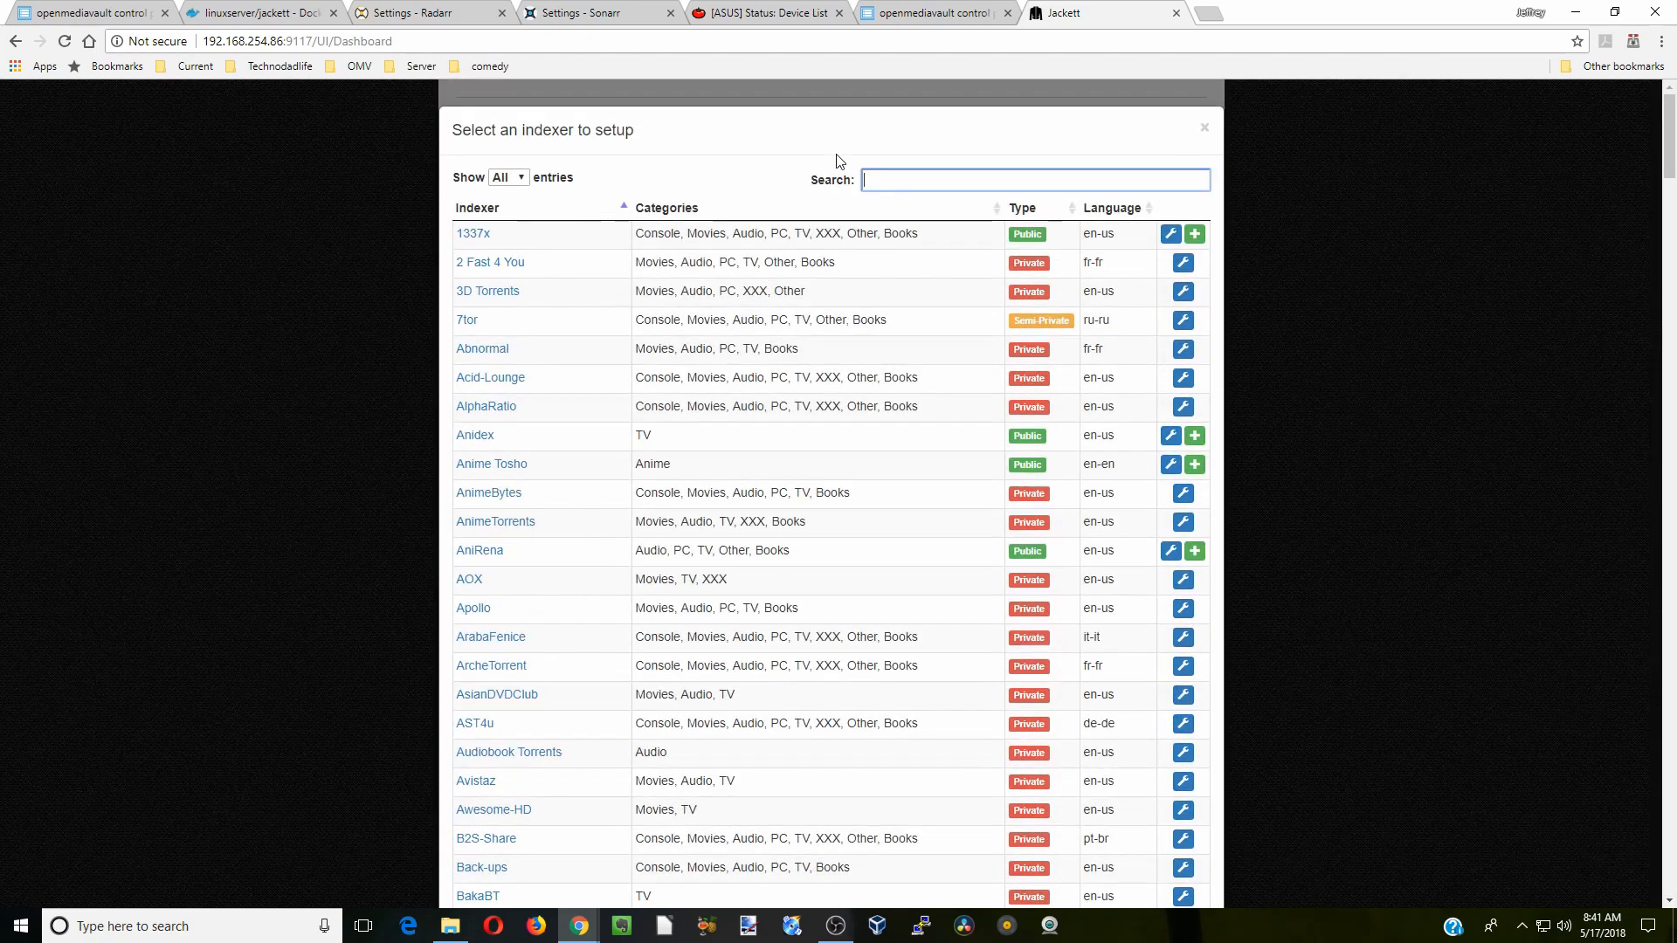
mouse_move(854, 202)
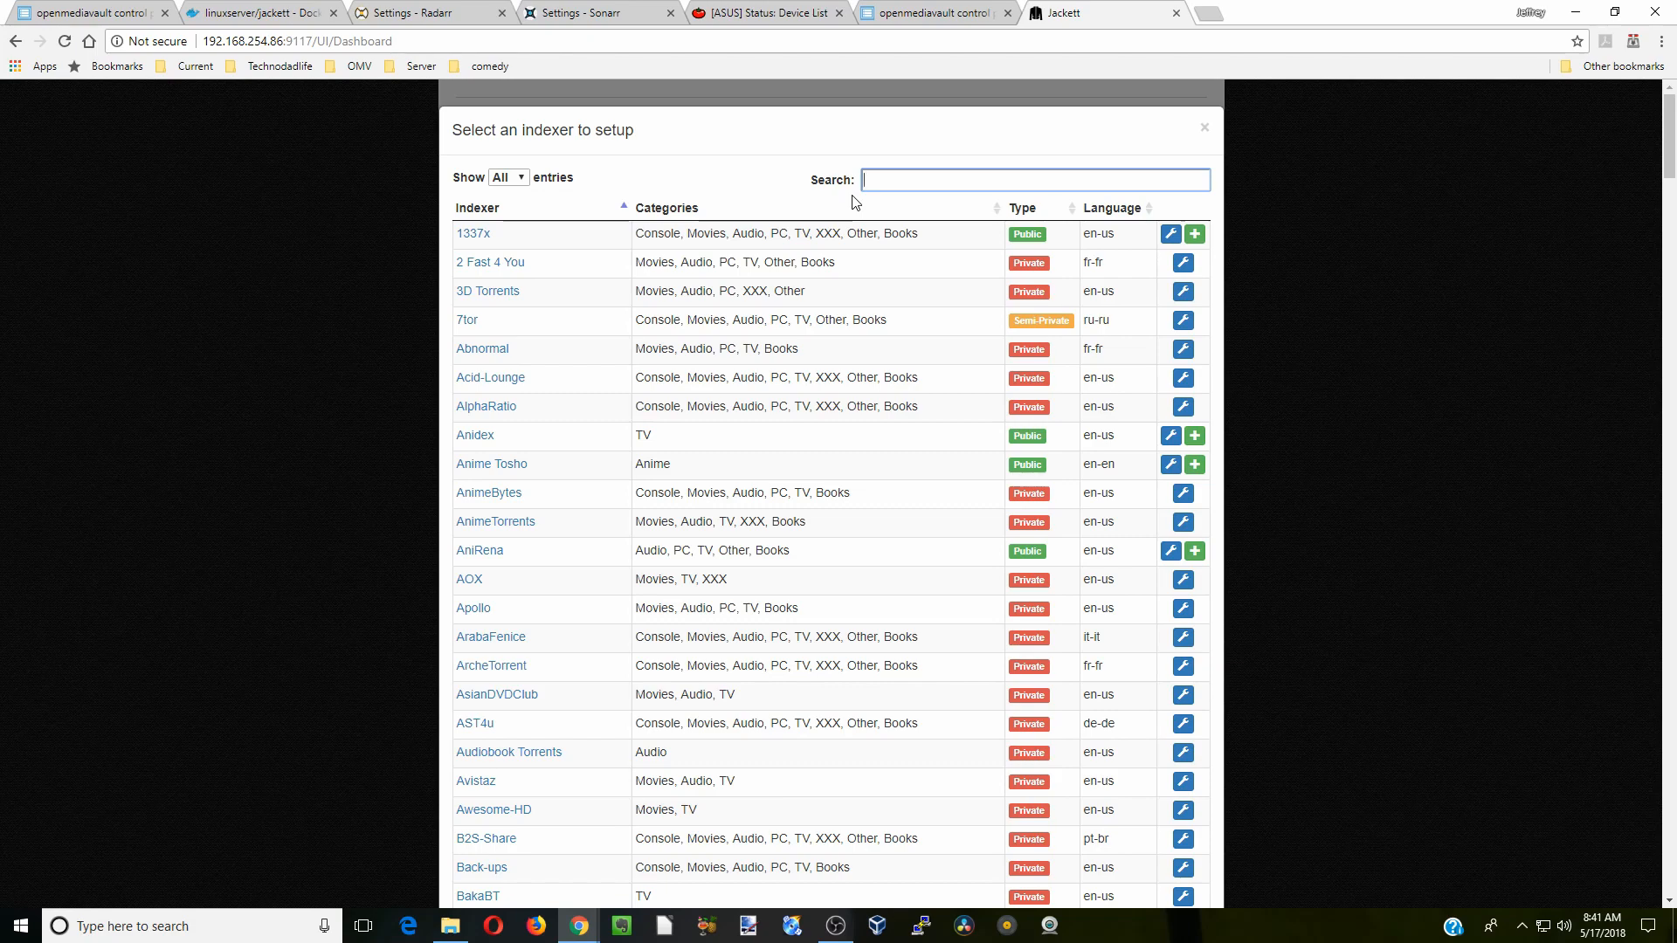
mouse_move(853, 221)
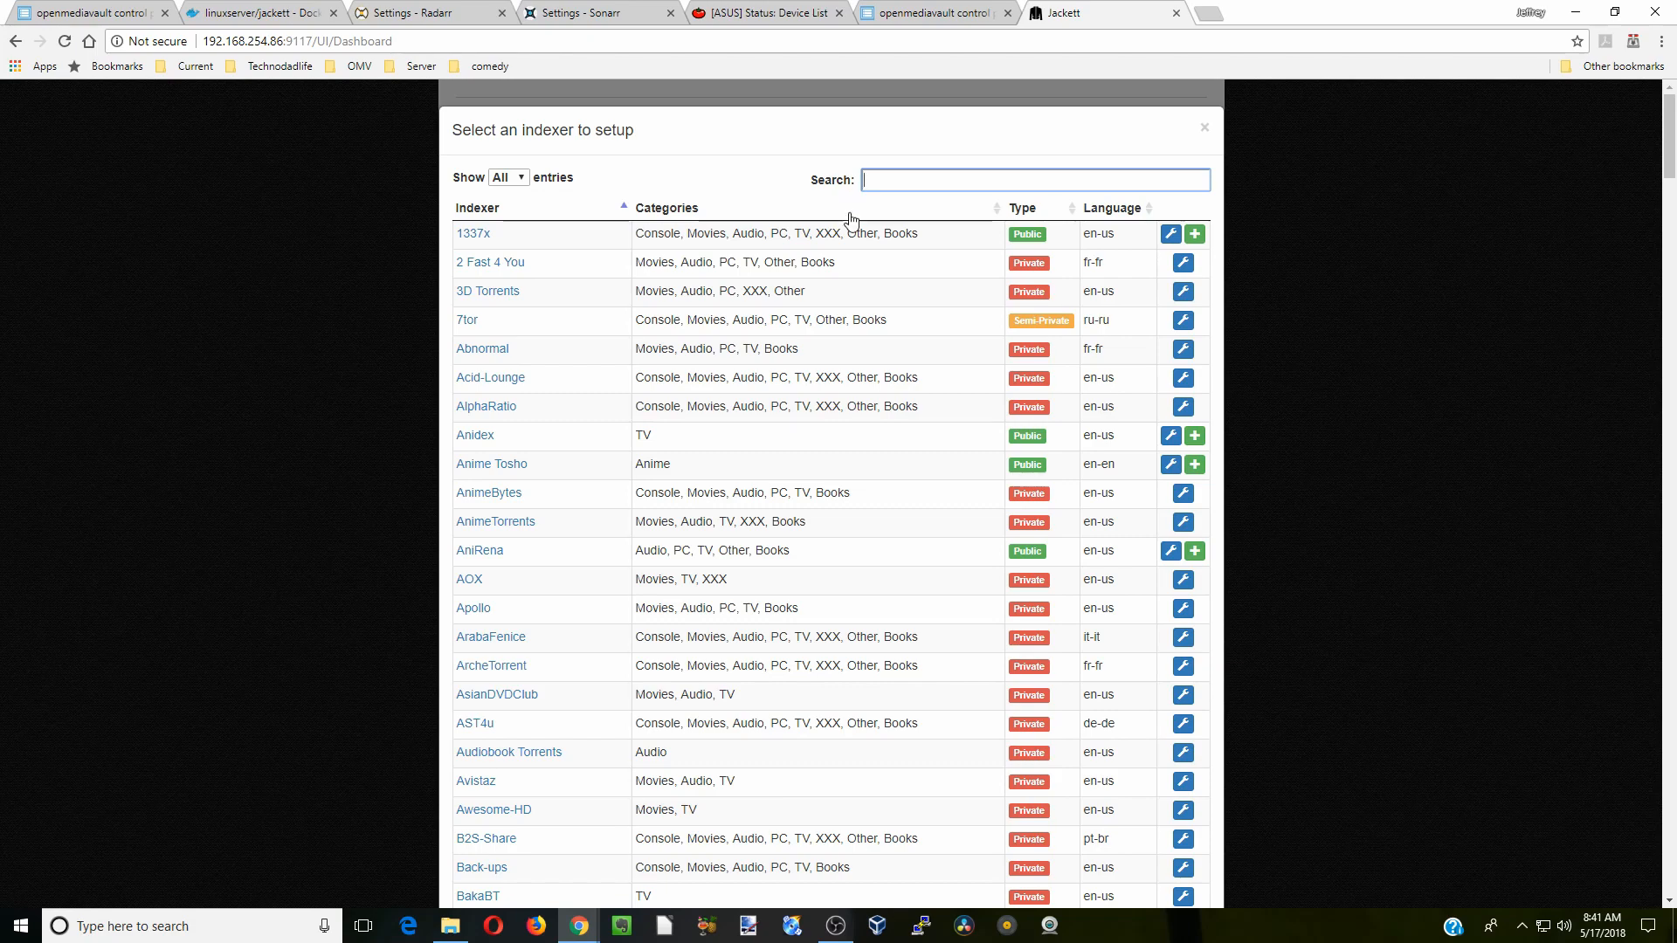
mouse_move(765, 246)
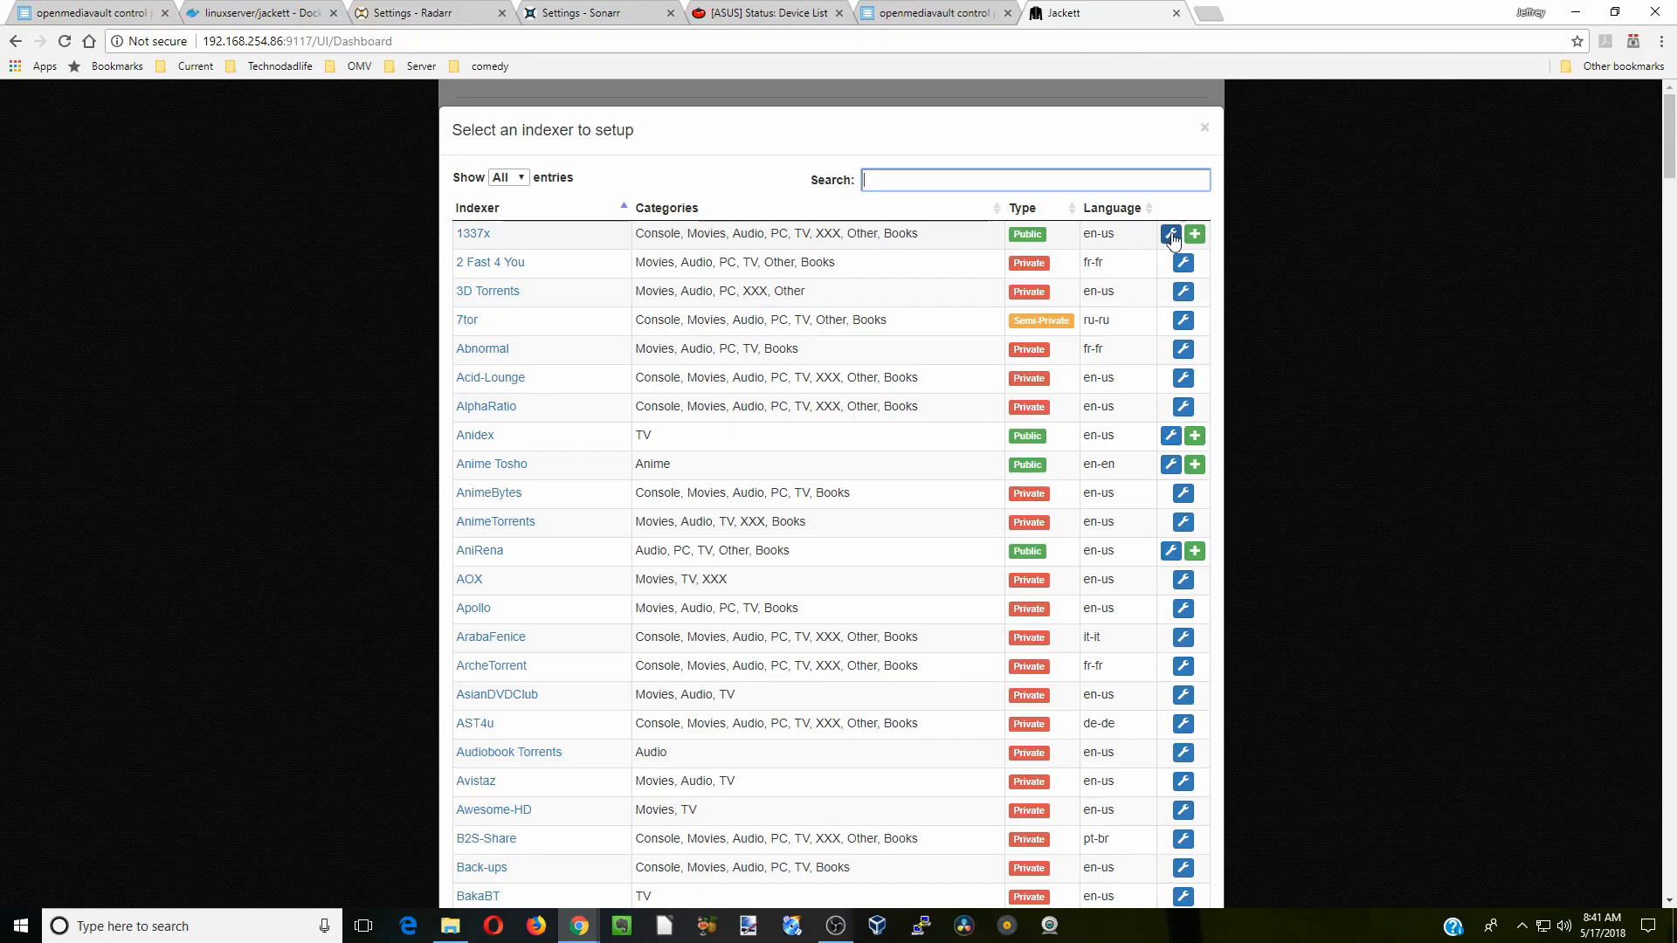
mouse_move(1195, 233)
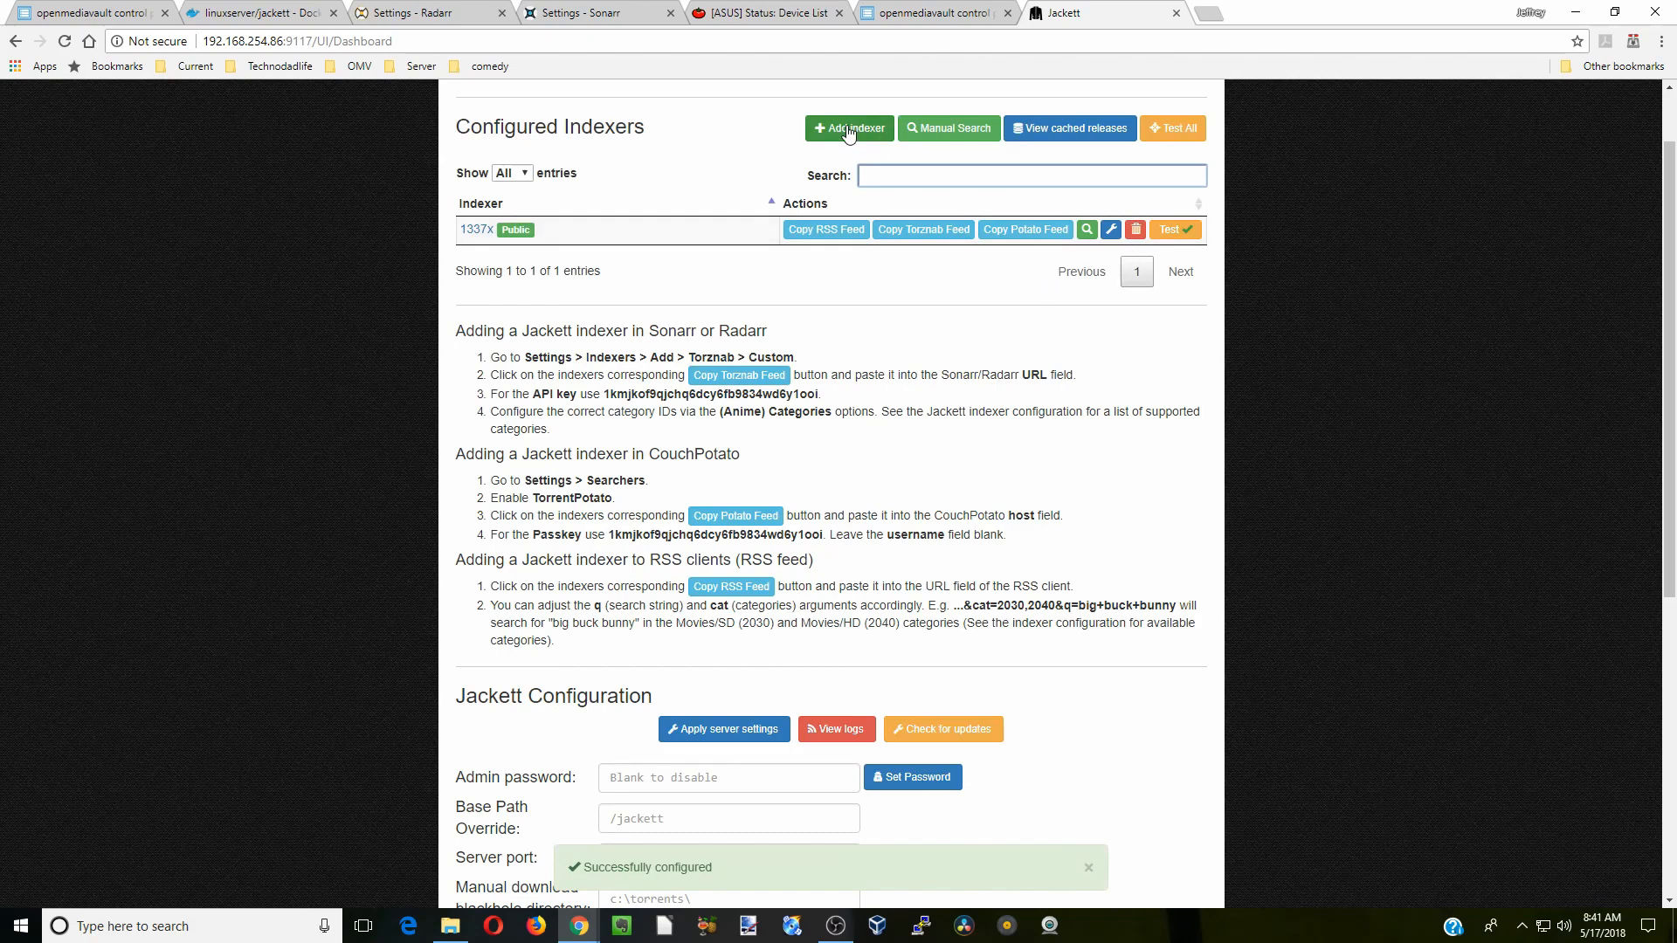
Add ETTV, KickAssTorrent, RARBG, The Pirate Bay and YTS in Jackett, then test all six.
click(848, 128)
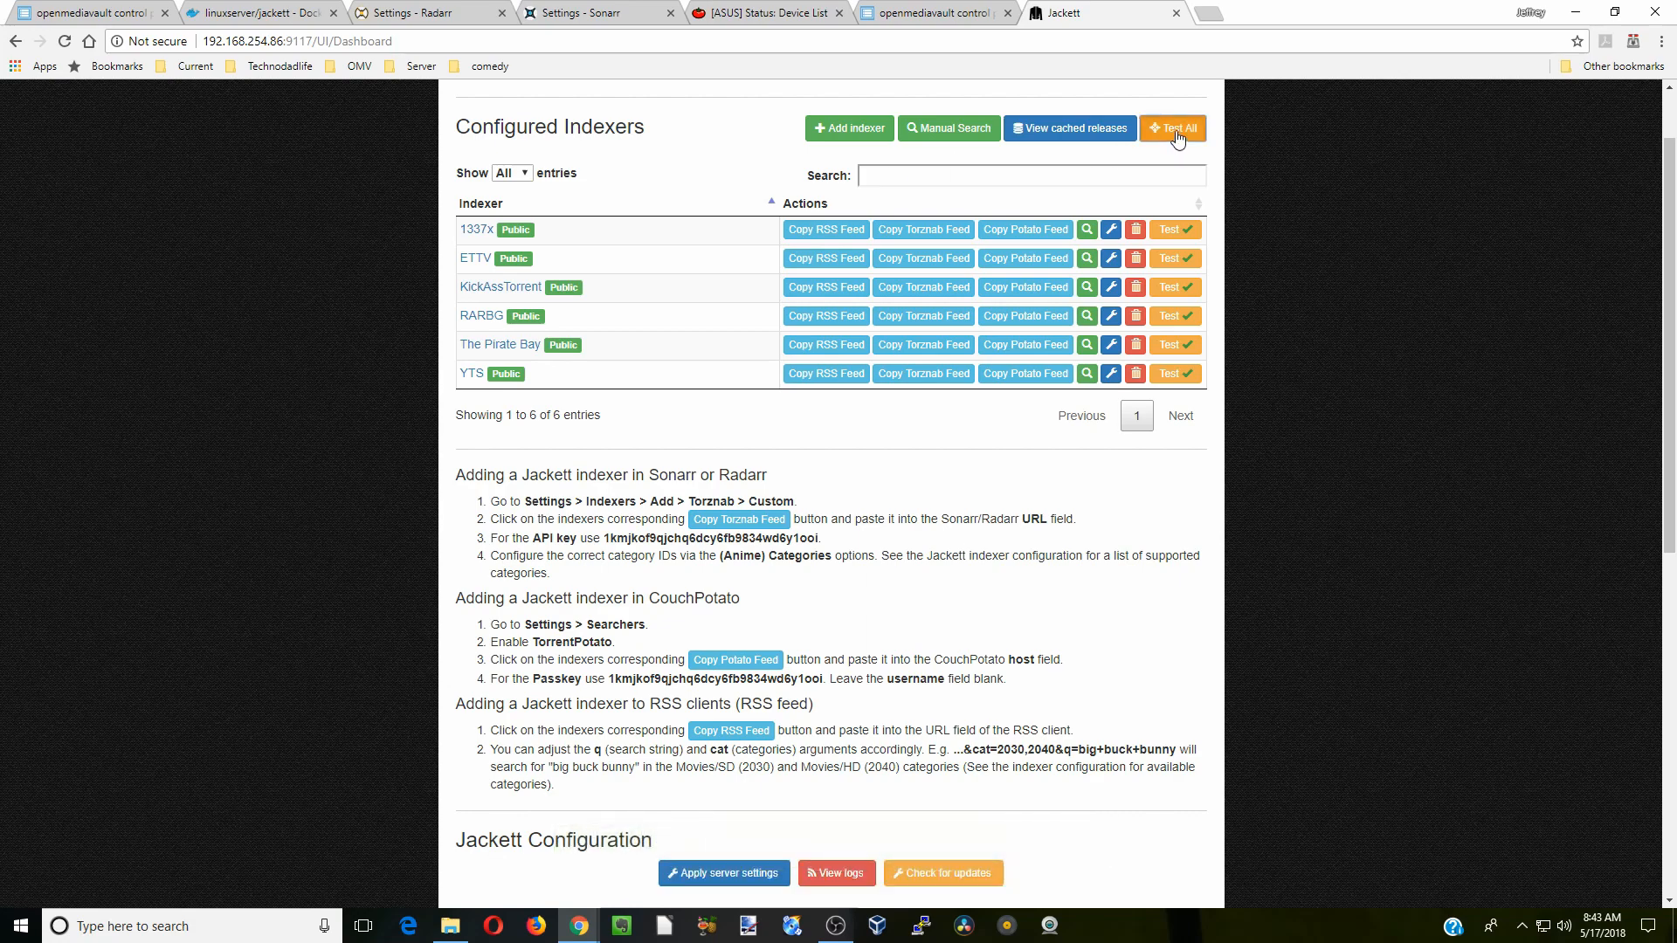
click(1172, 129)
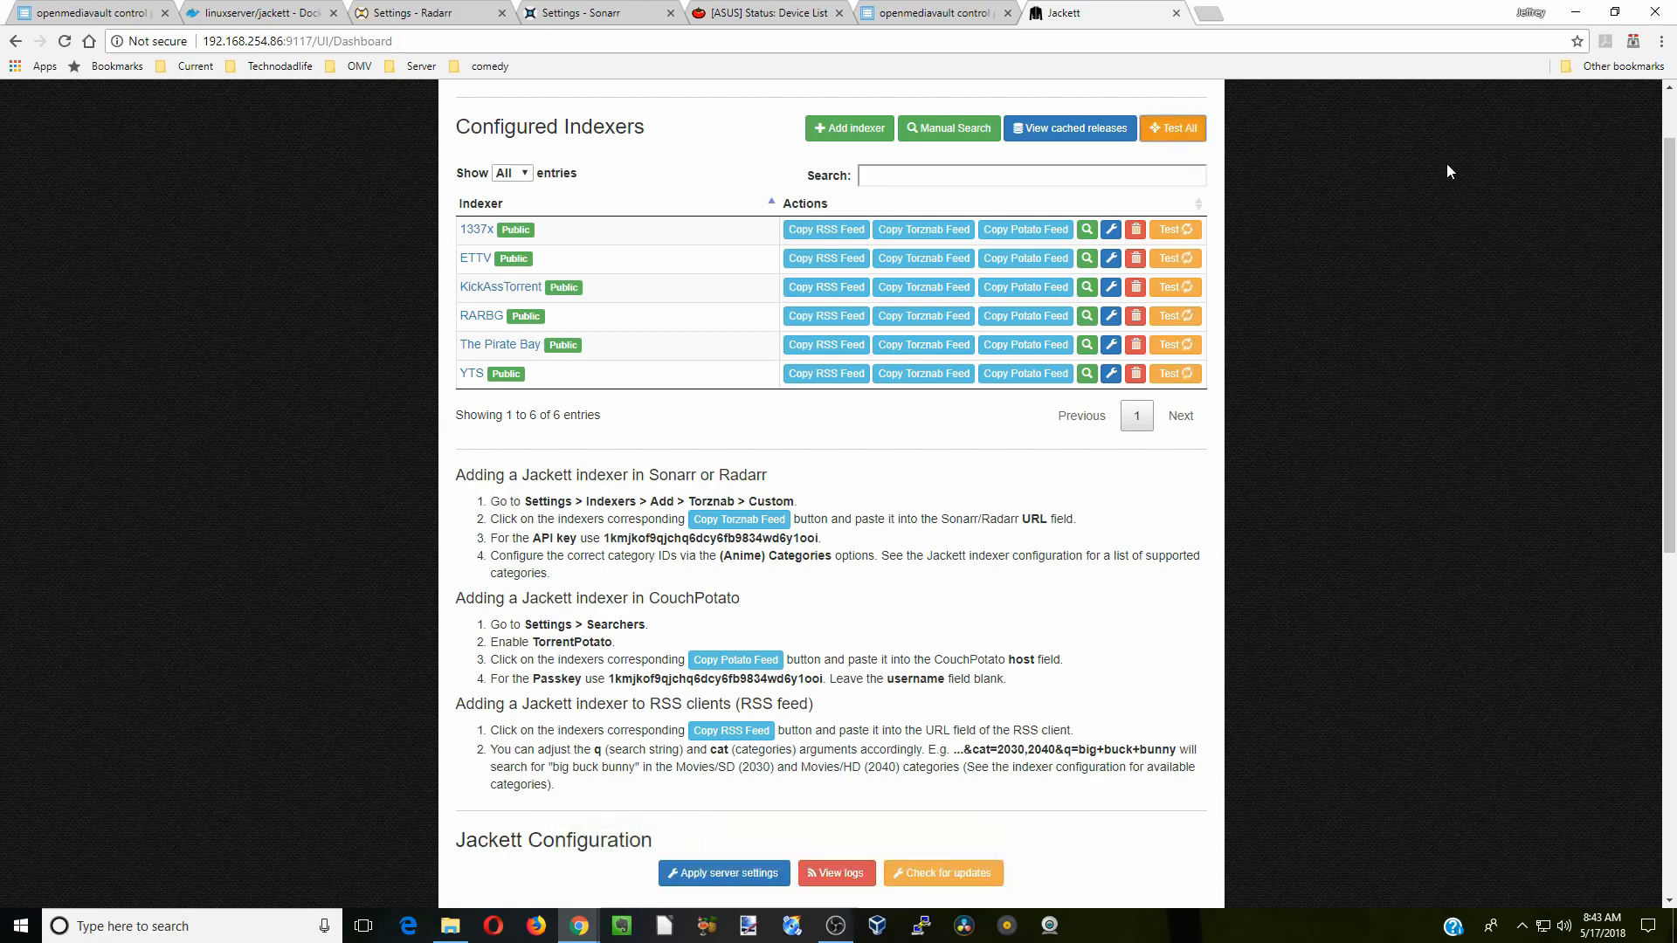
click(1172, 127)
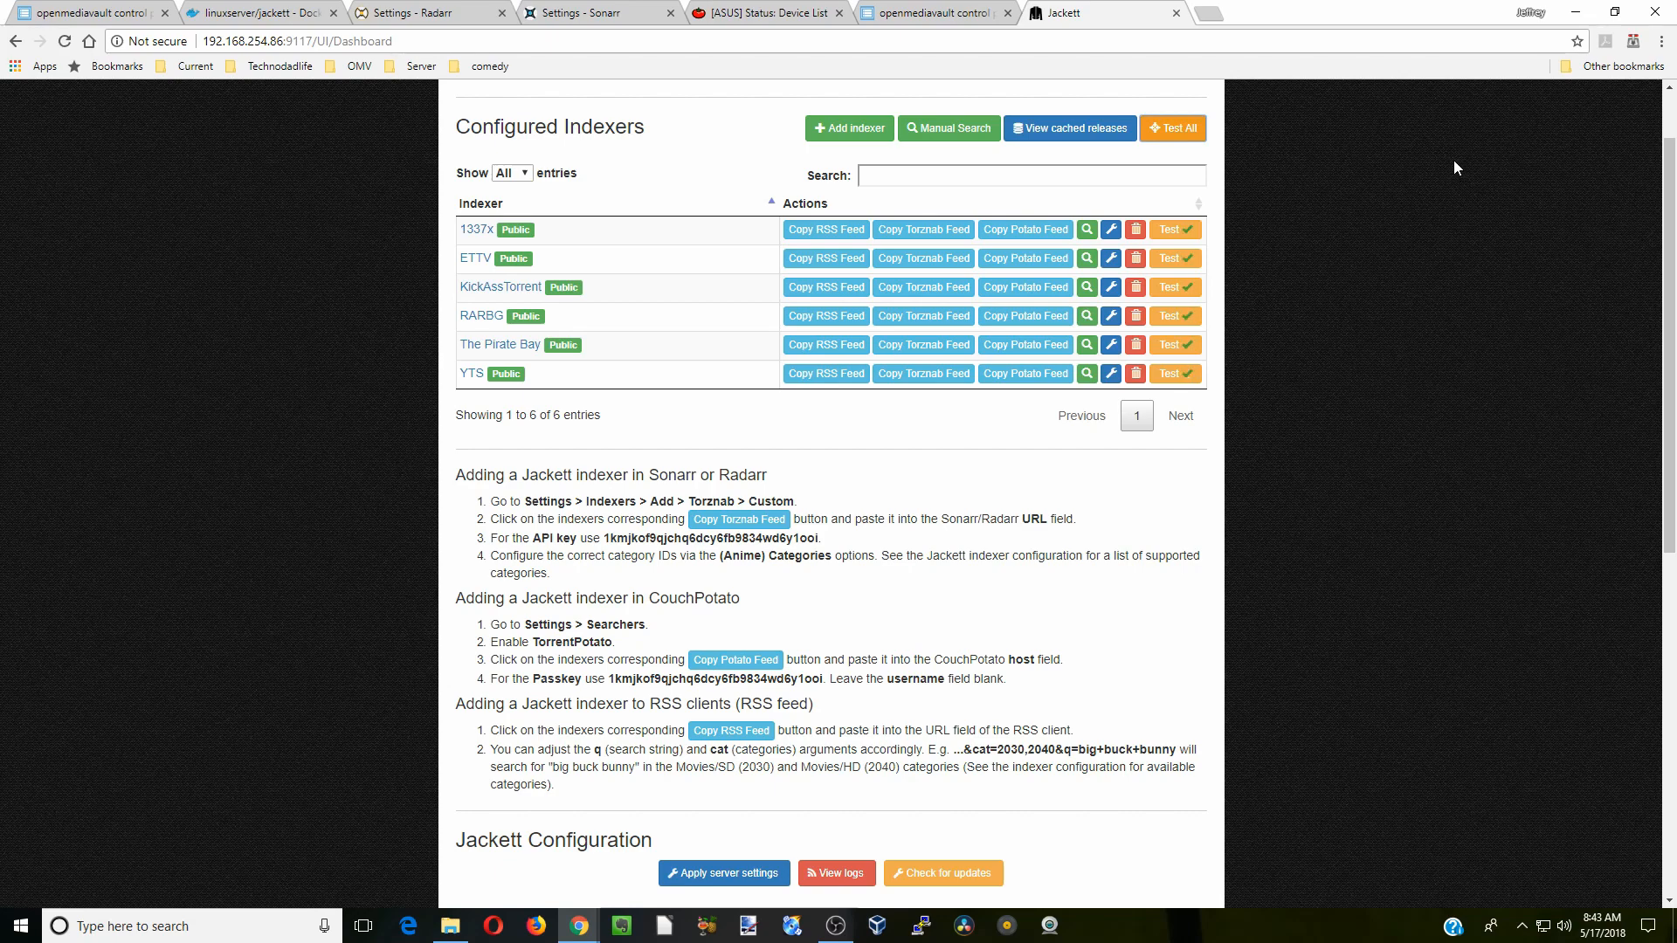
mouse_move(1195, 142)
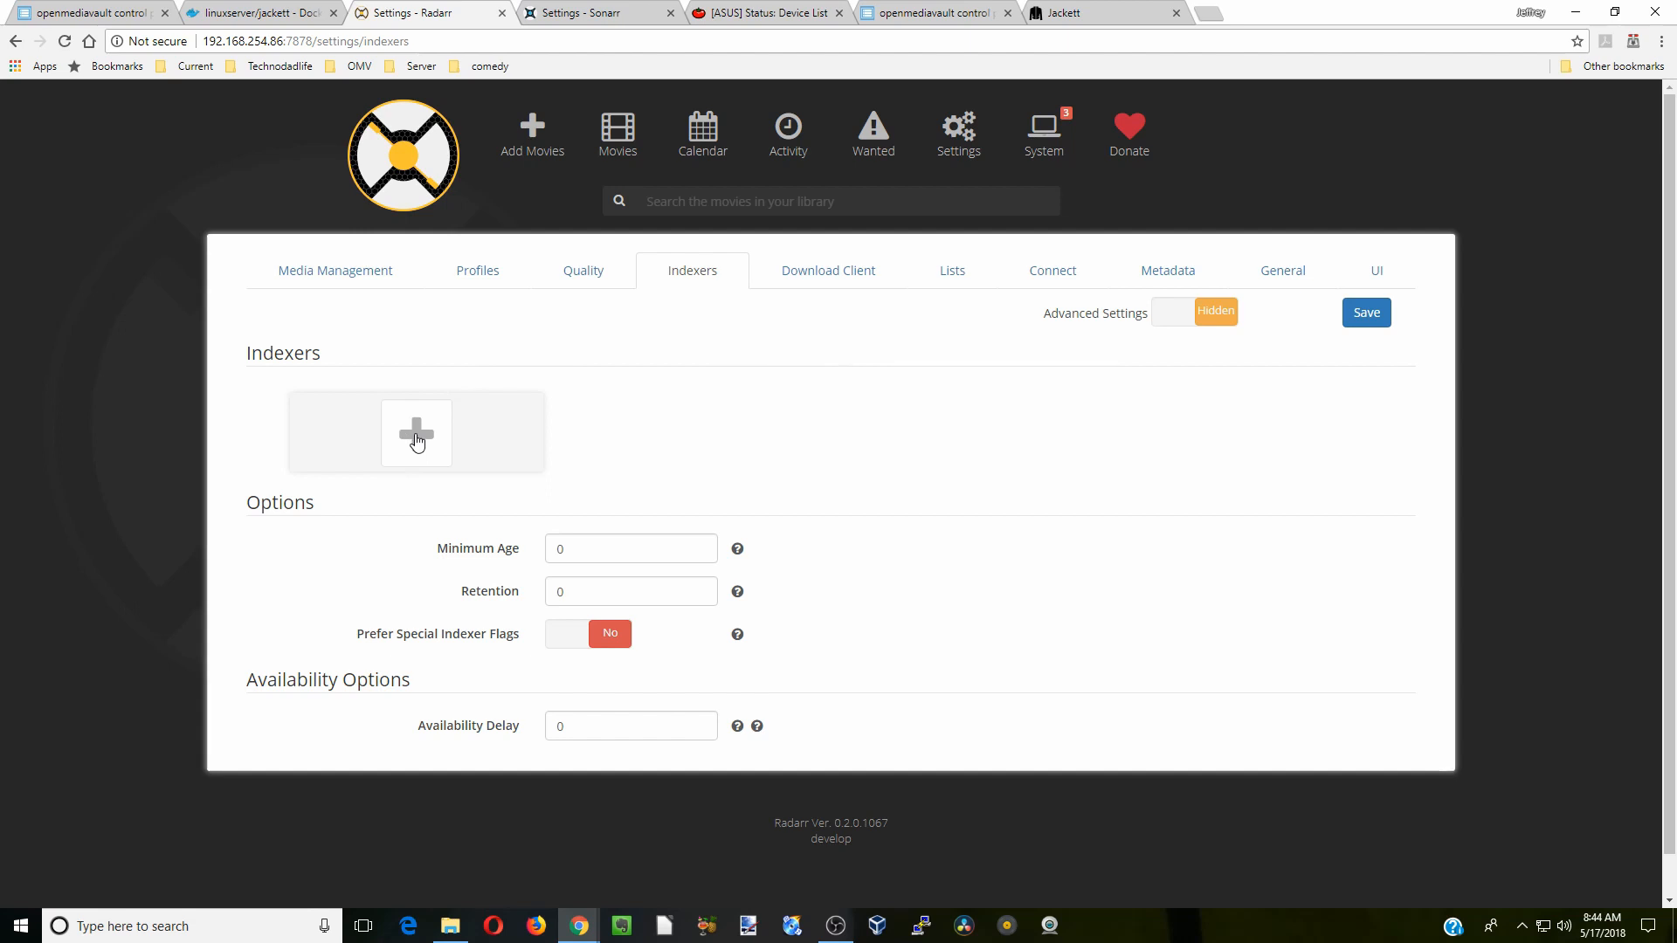
Start a custom Torznab indexer in Radarr and fetch Jackett's 1337x Torznab feed URL.
click(415, 433)
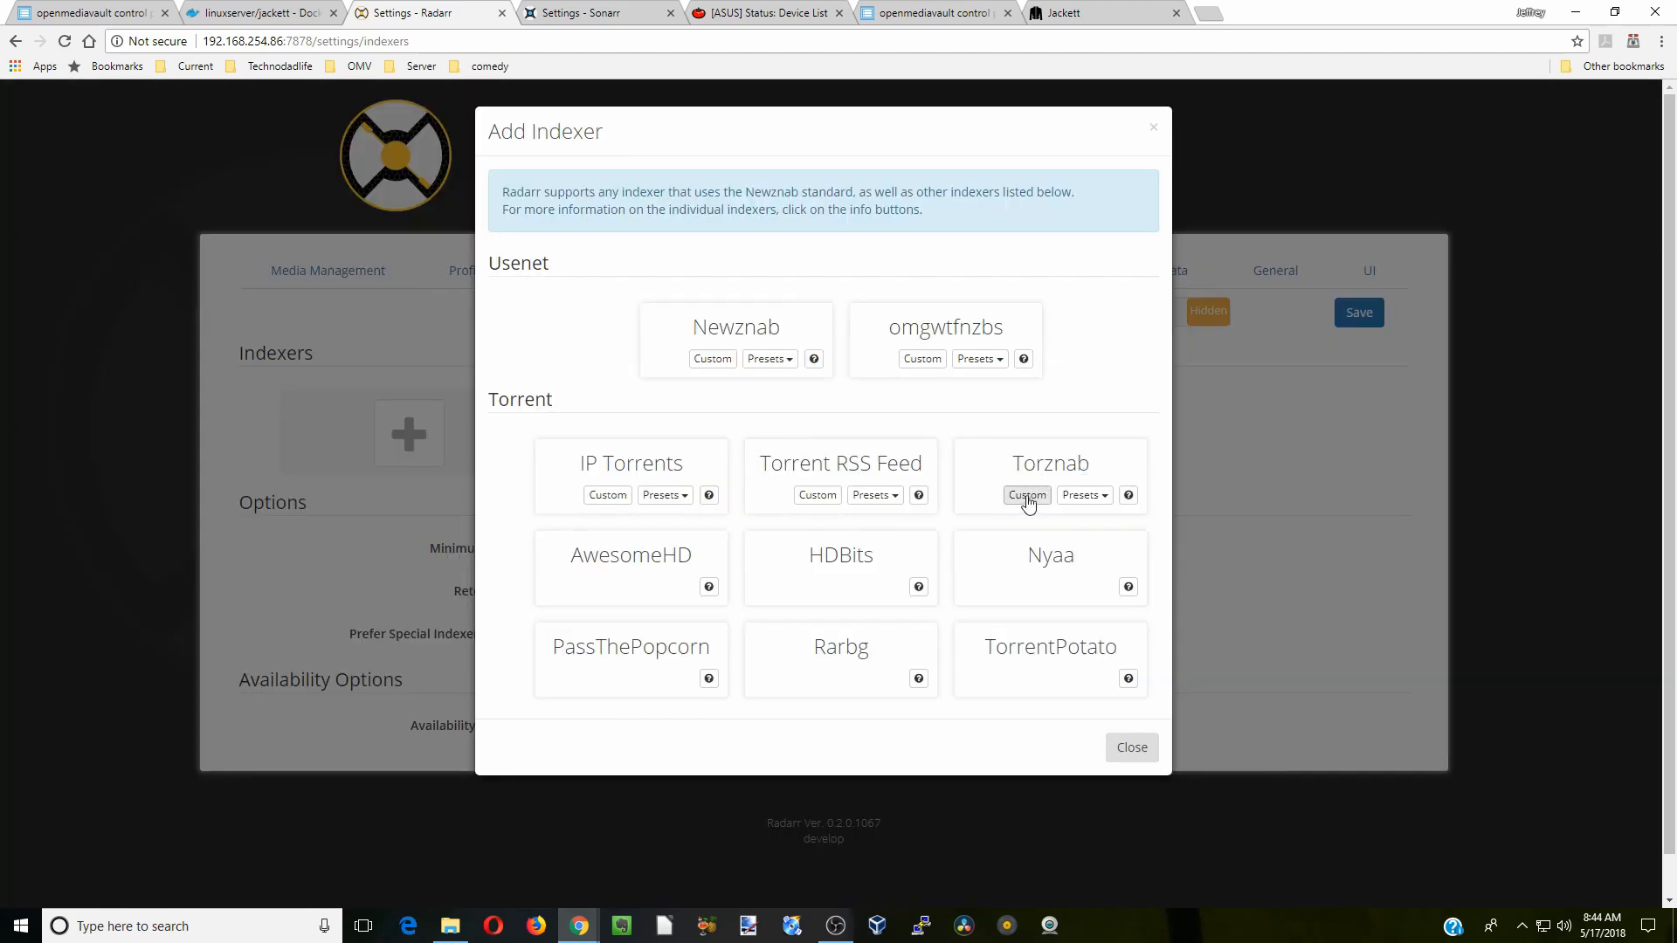
click(1025, 495)
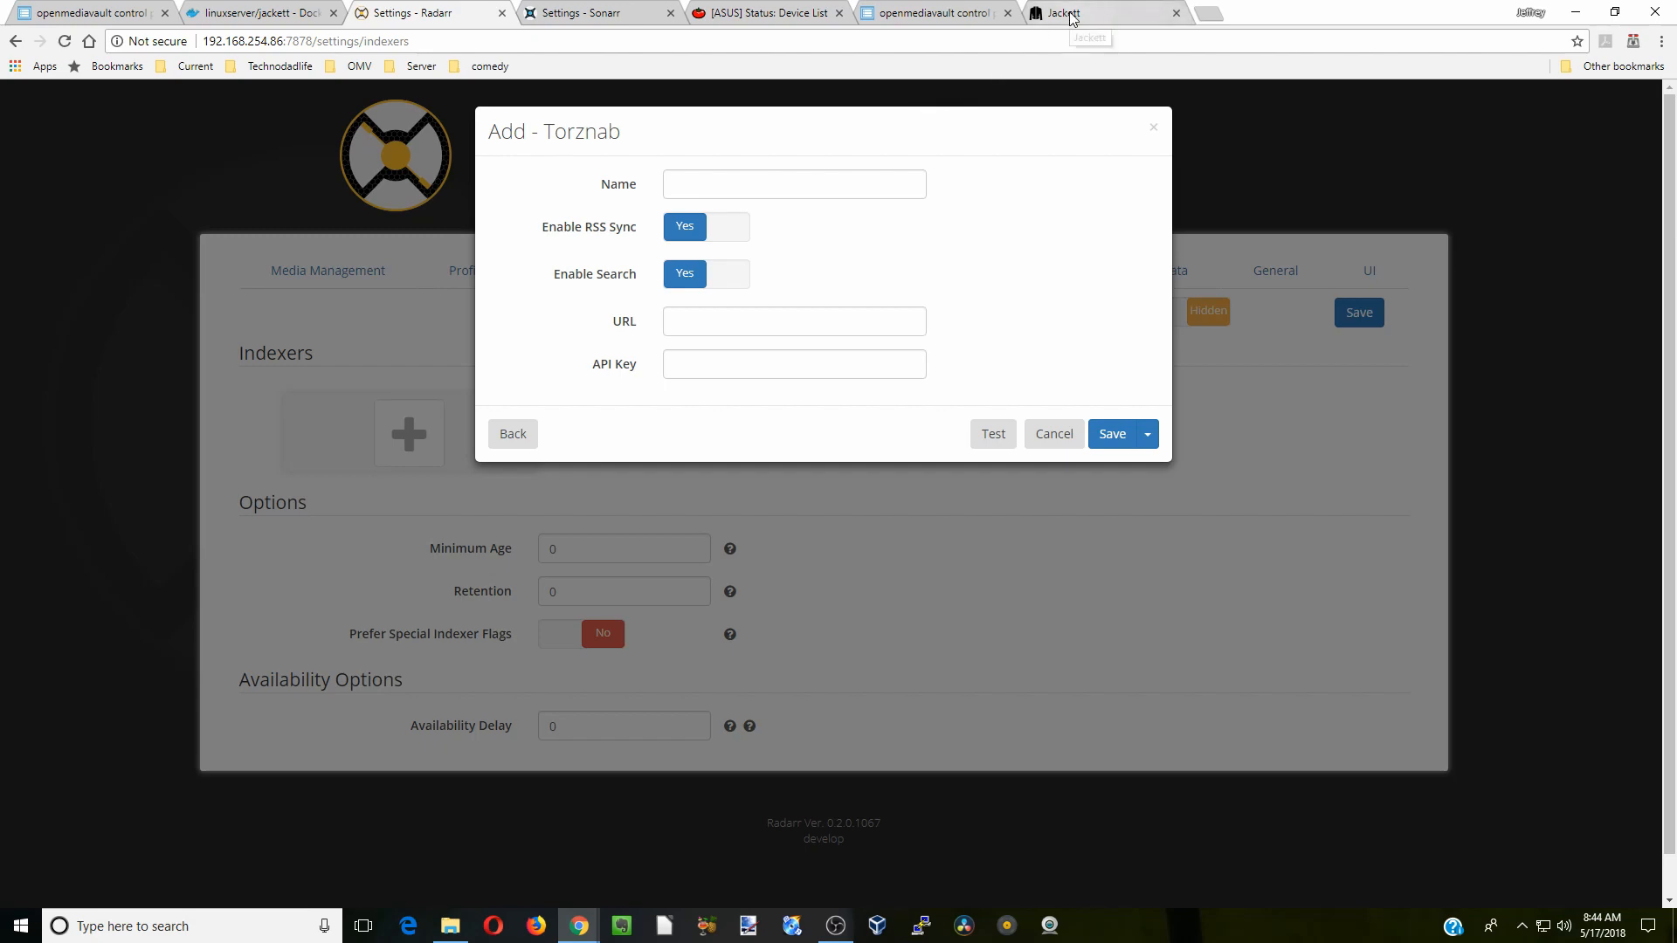
click(1069, 13)
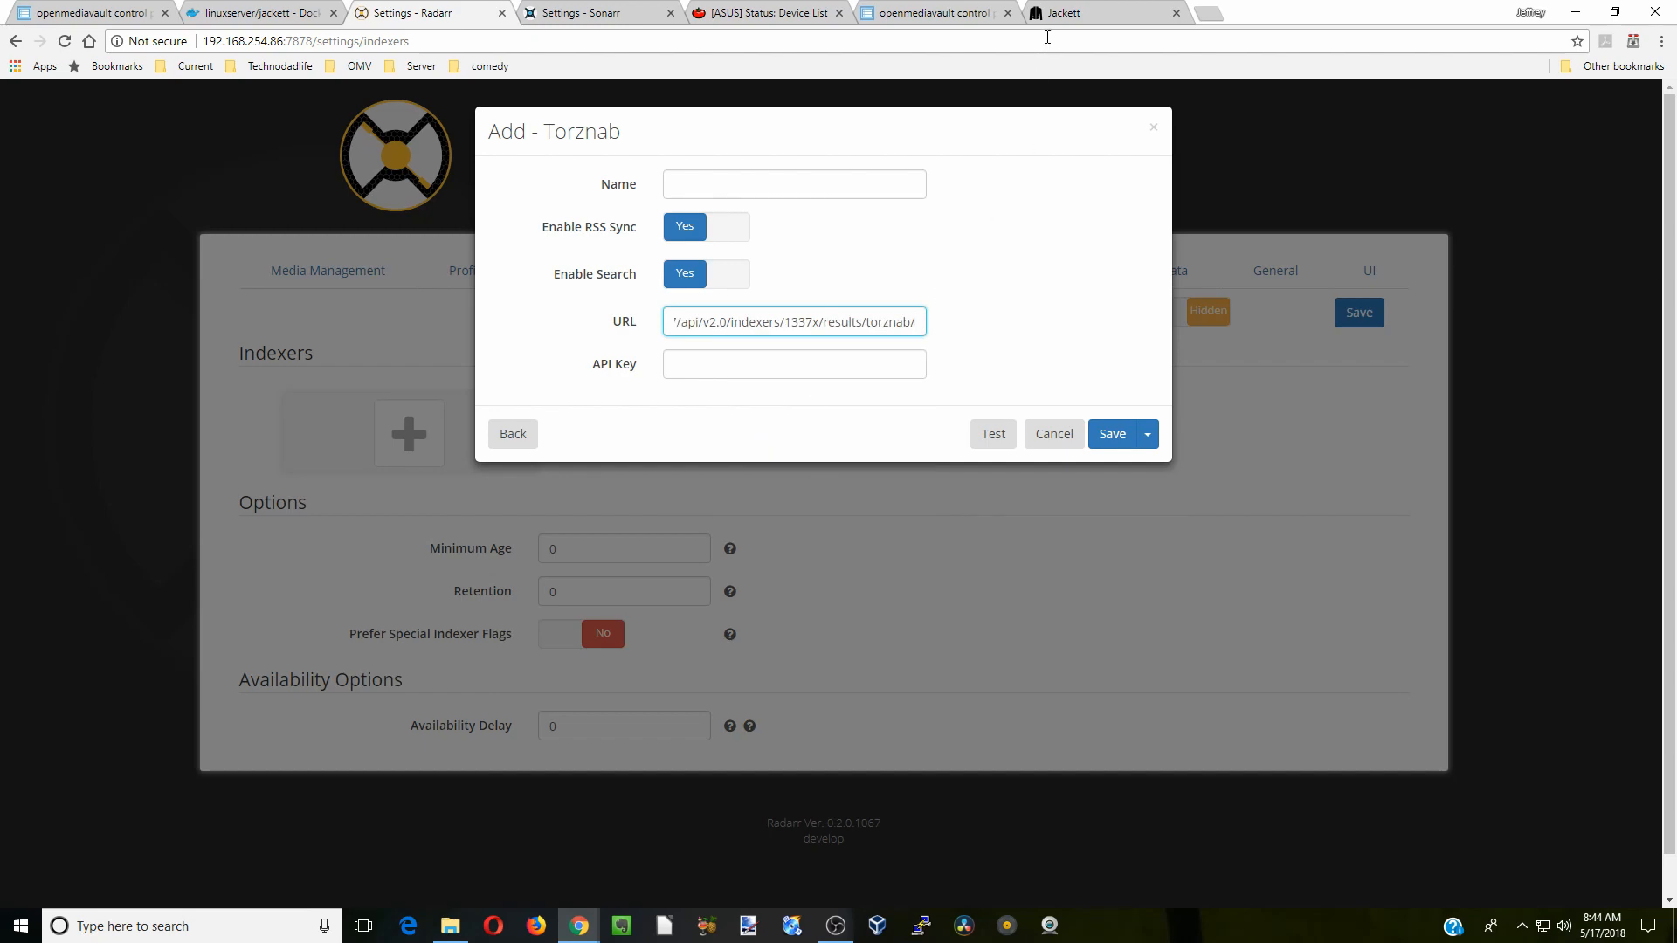
Copy Jackett's API key and paste it into the Radarr Torznab form's API Key field.
click(1070, 13)
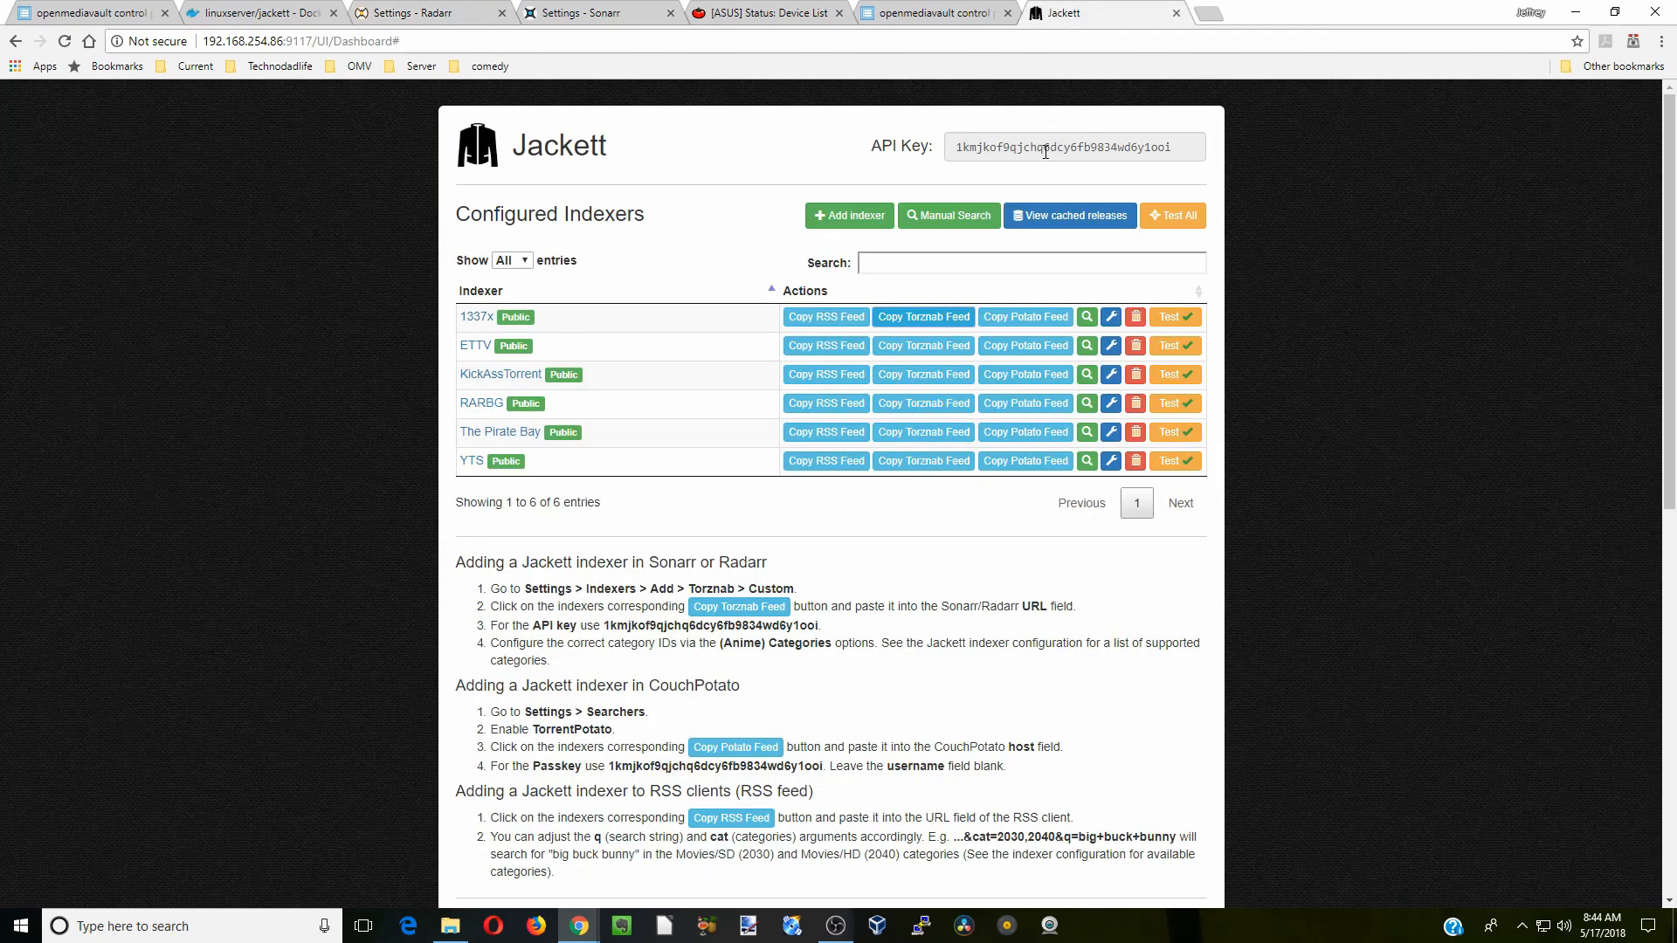
right_click(1072, 147)
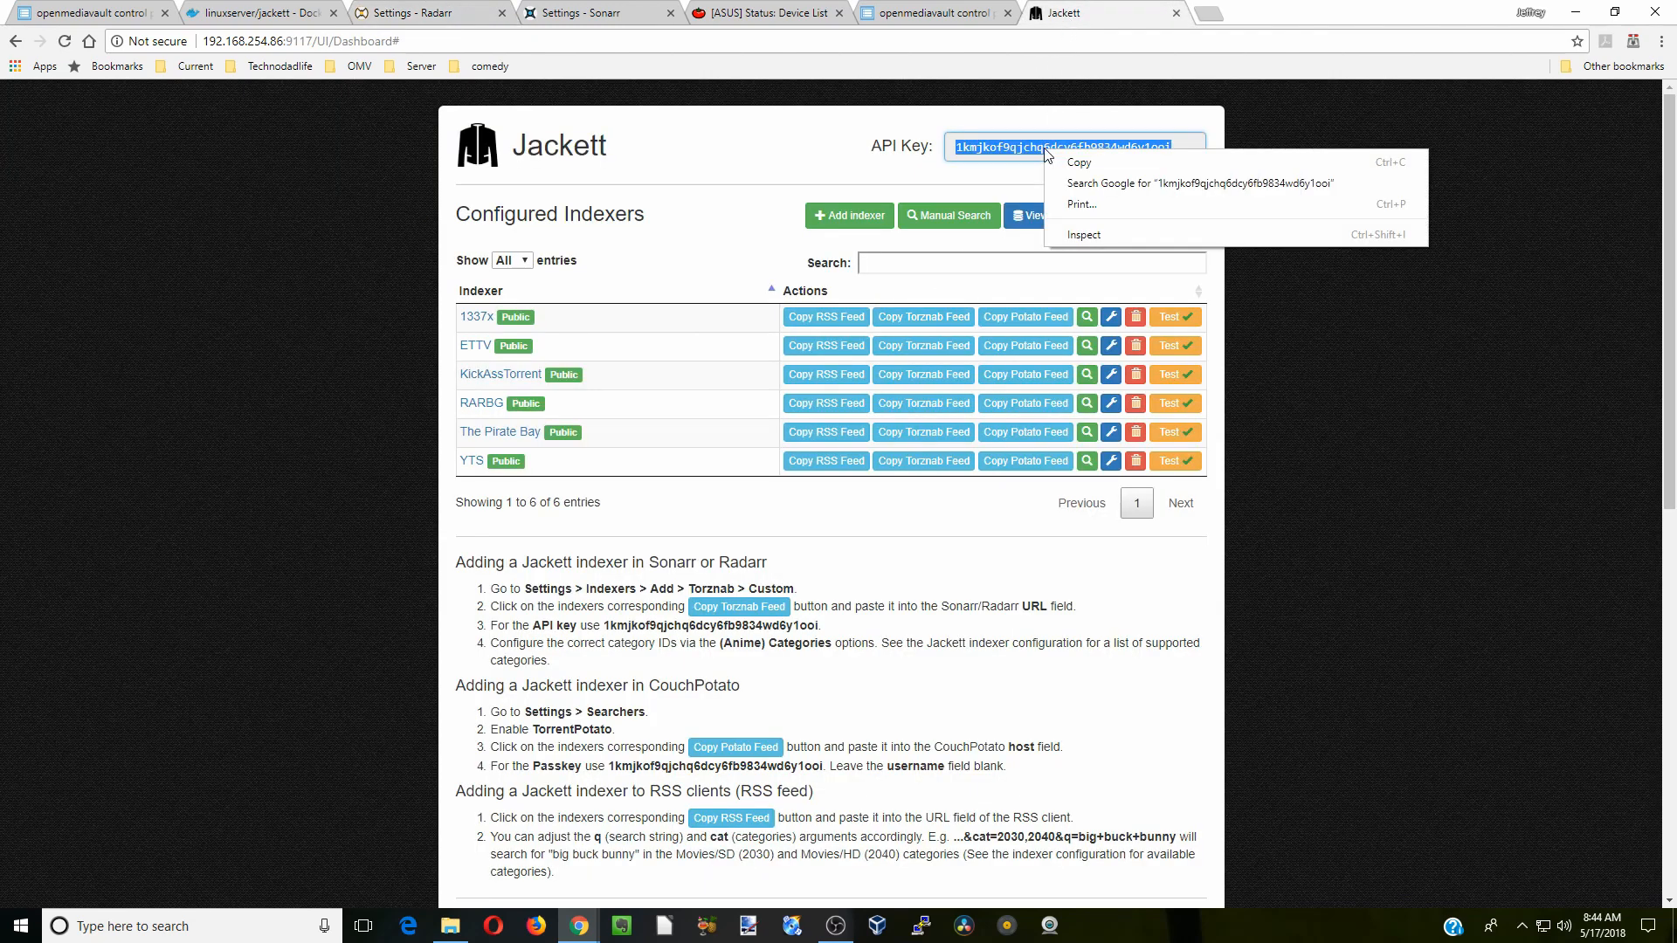
click(428, 11)
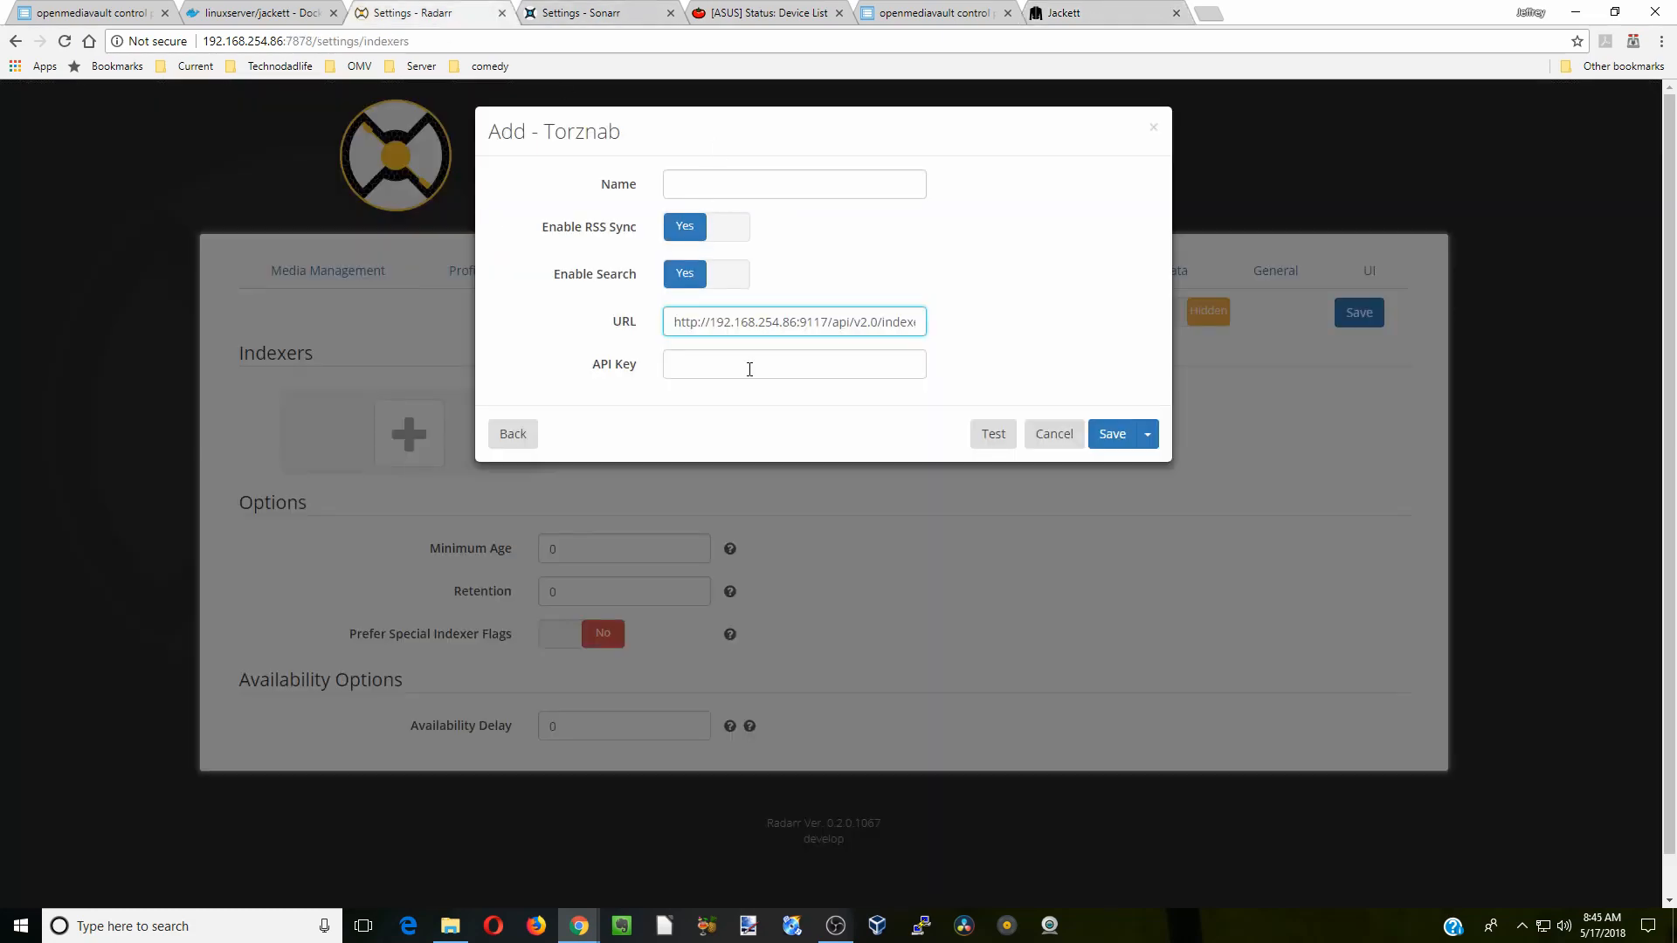
right_click(748, 364)
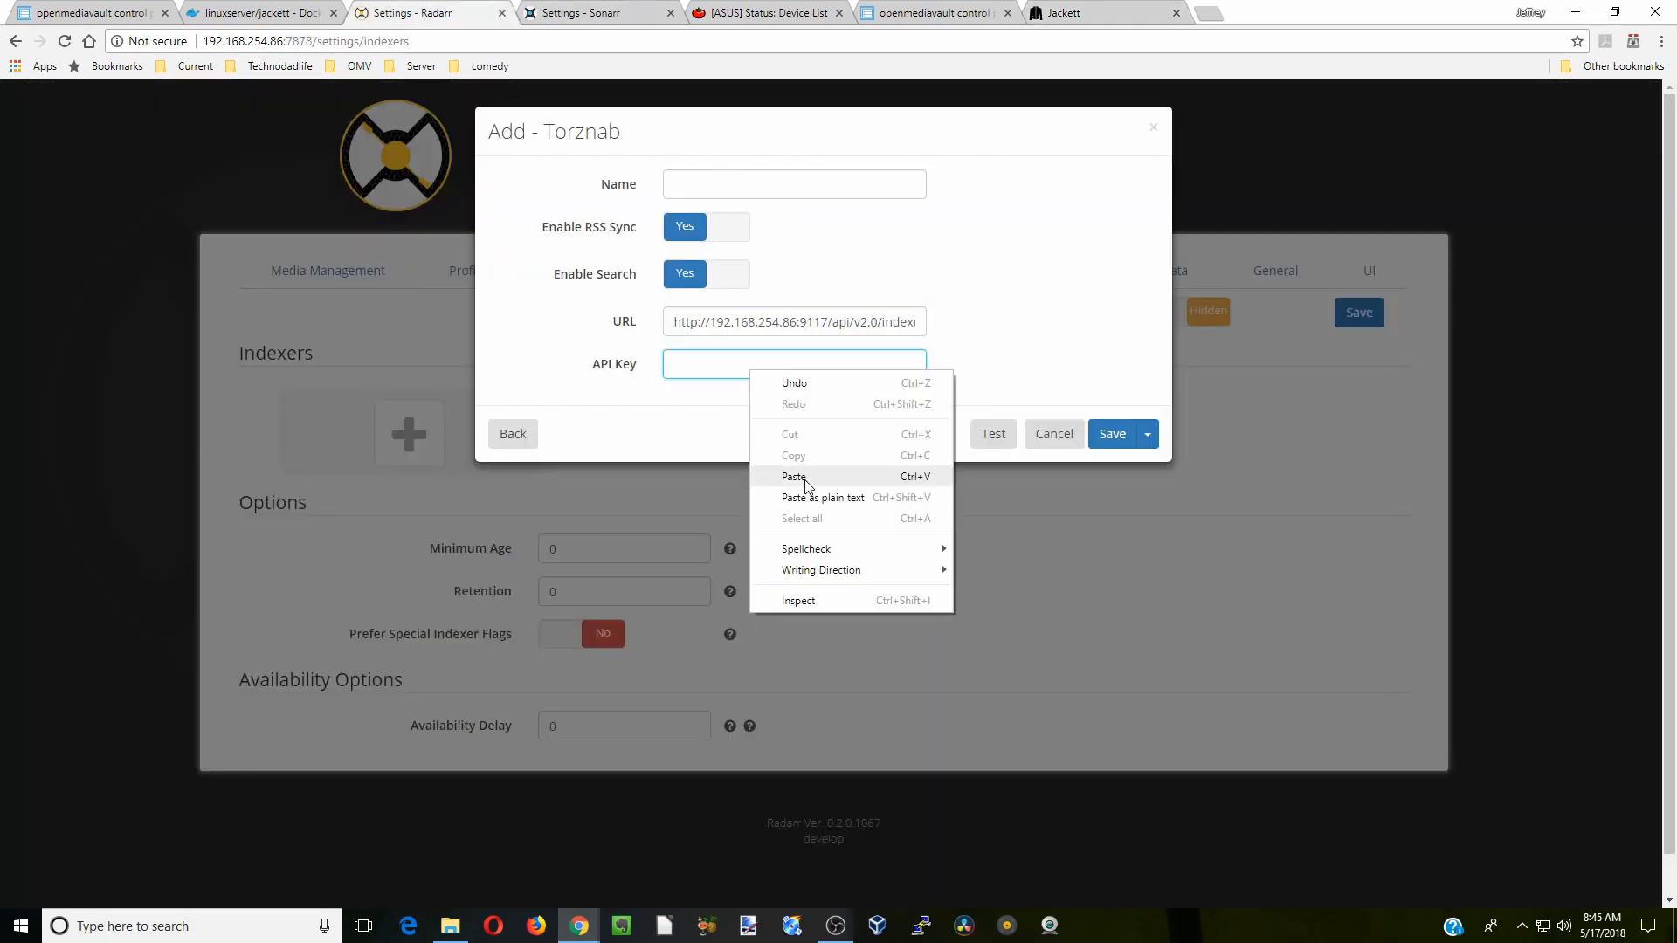
click(794, 476)
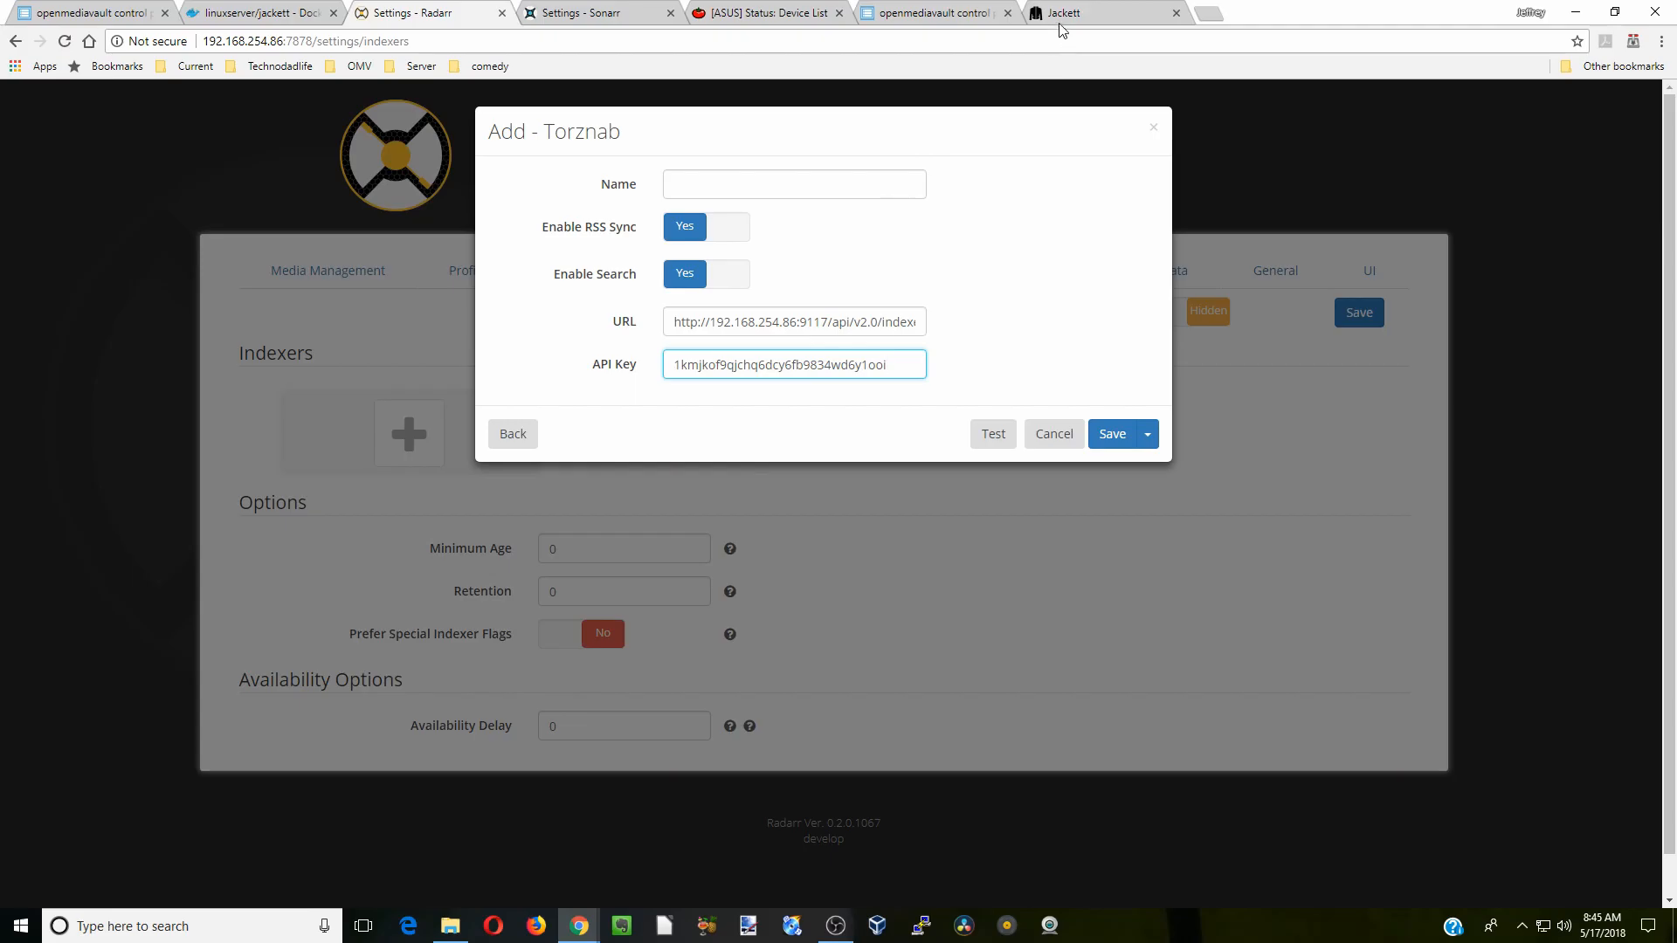
Name the Radarr Torznab indexer '1337x', test it successfully and save it.
click(794, 183)
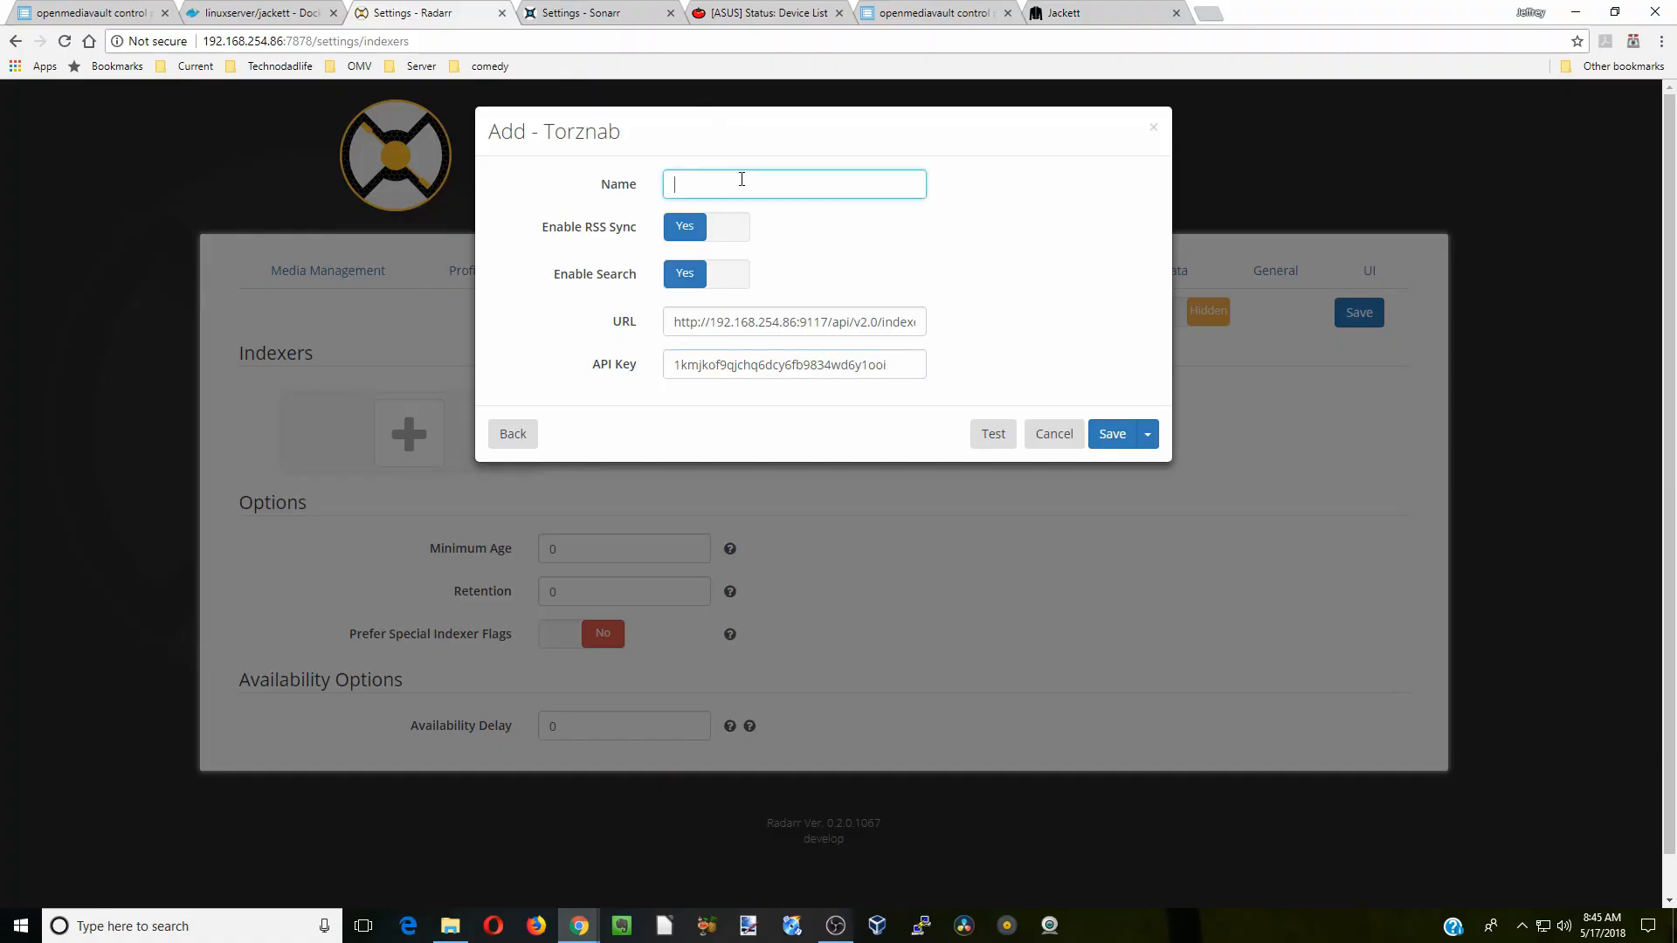
text(1337x)
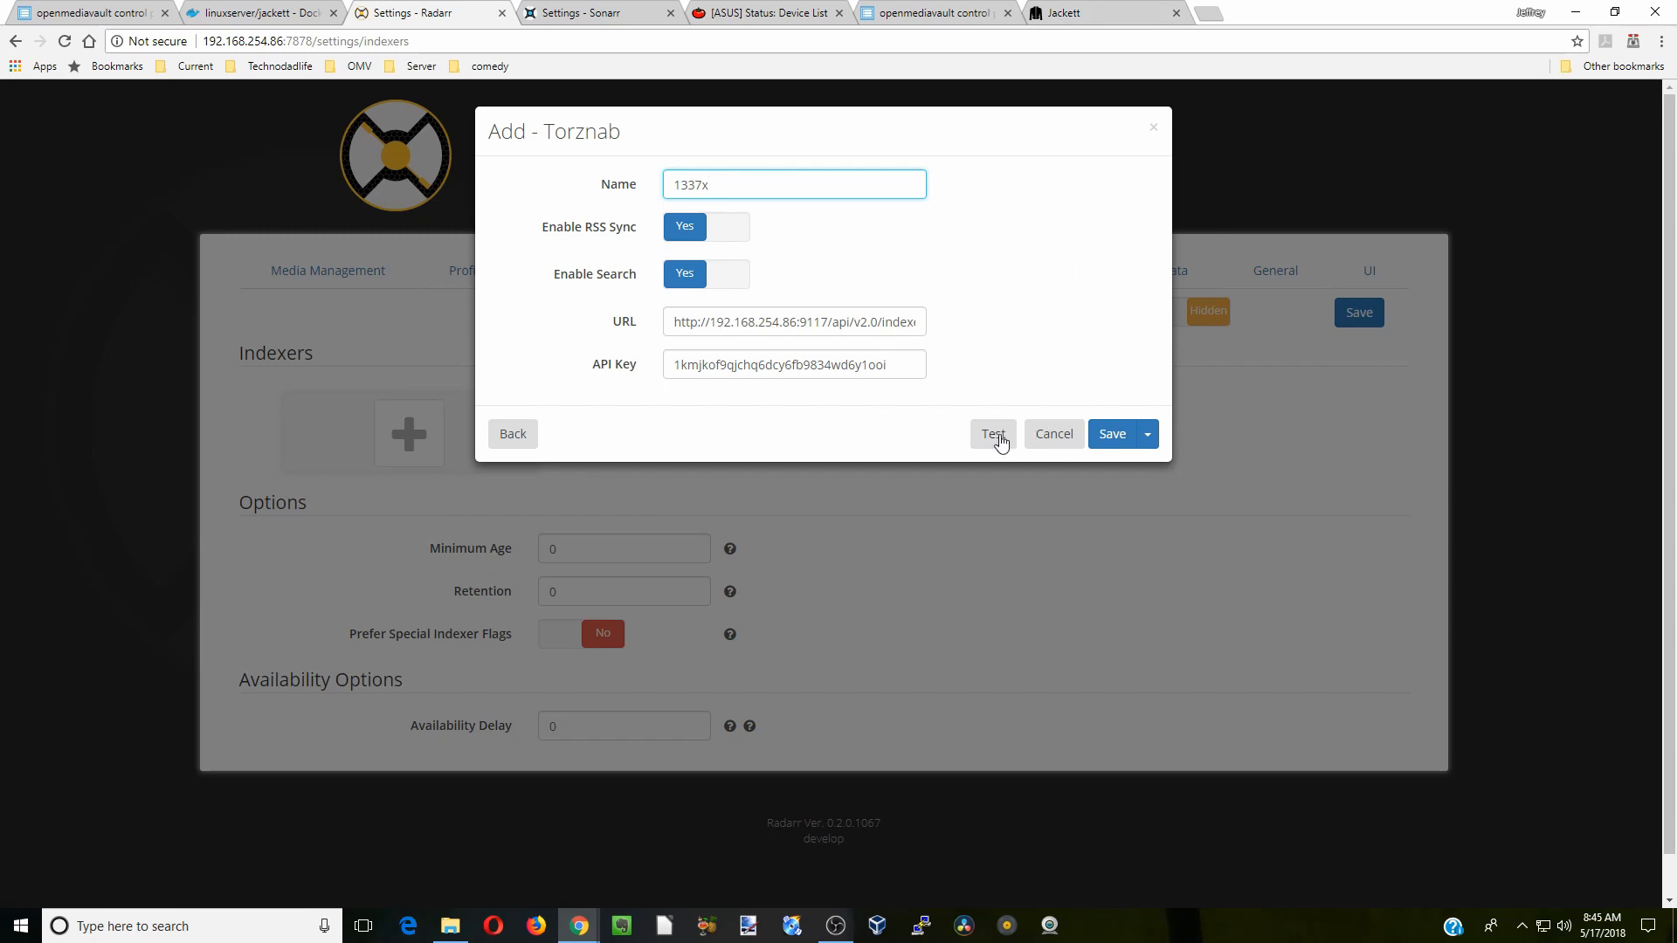
click(992, 434)
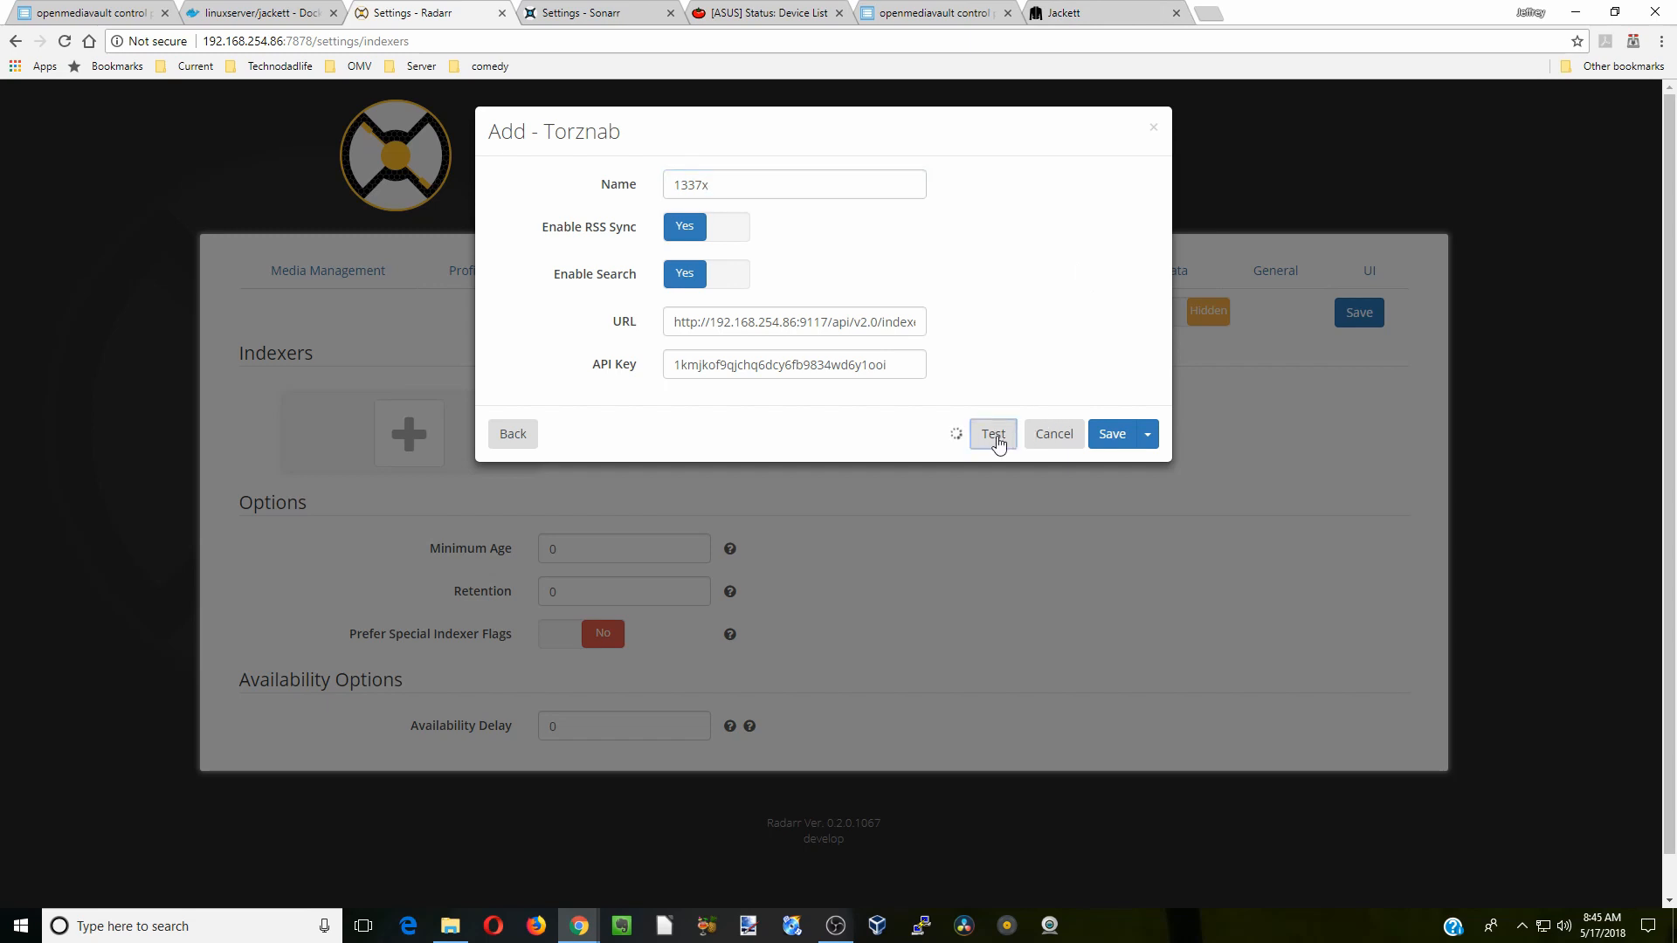
click(991, 433)
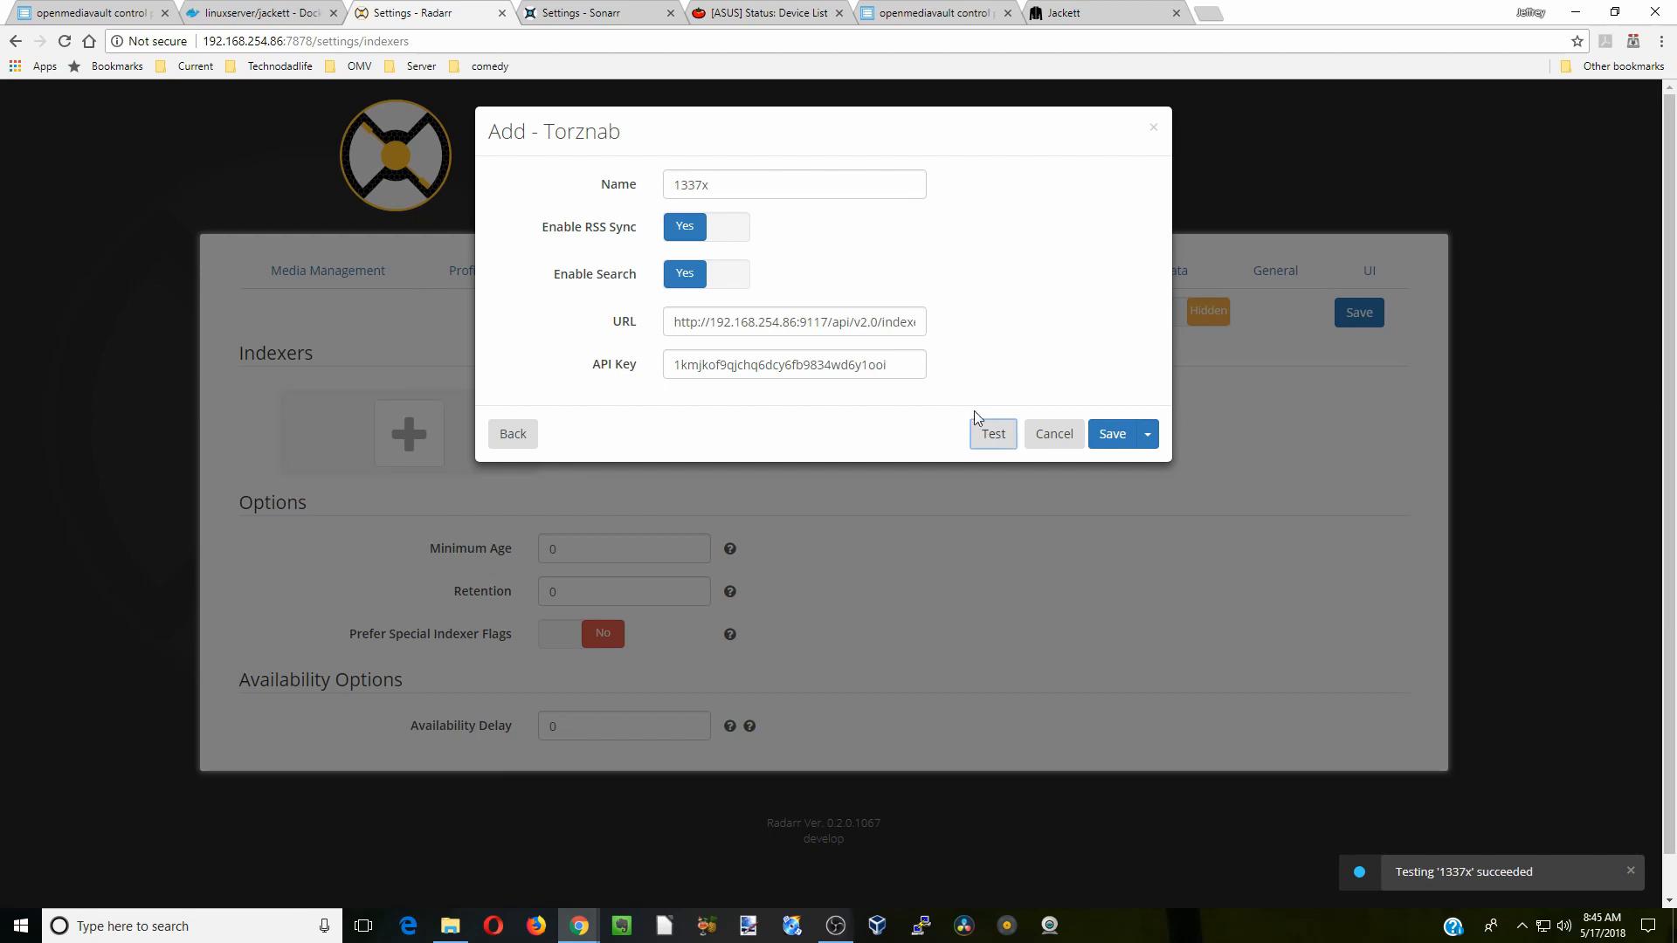
mouse_move(1184, 472)
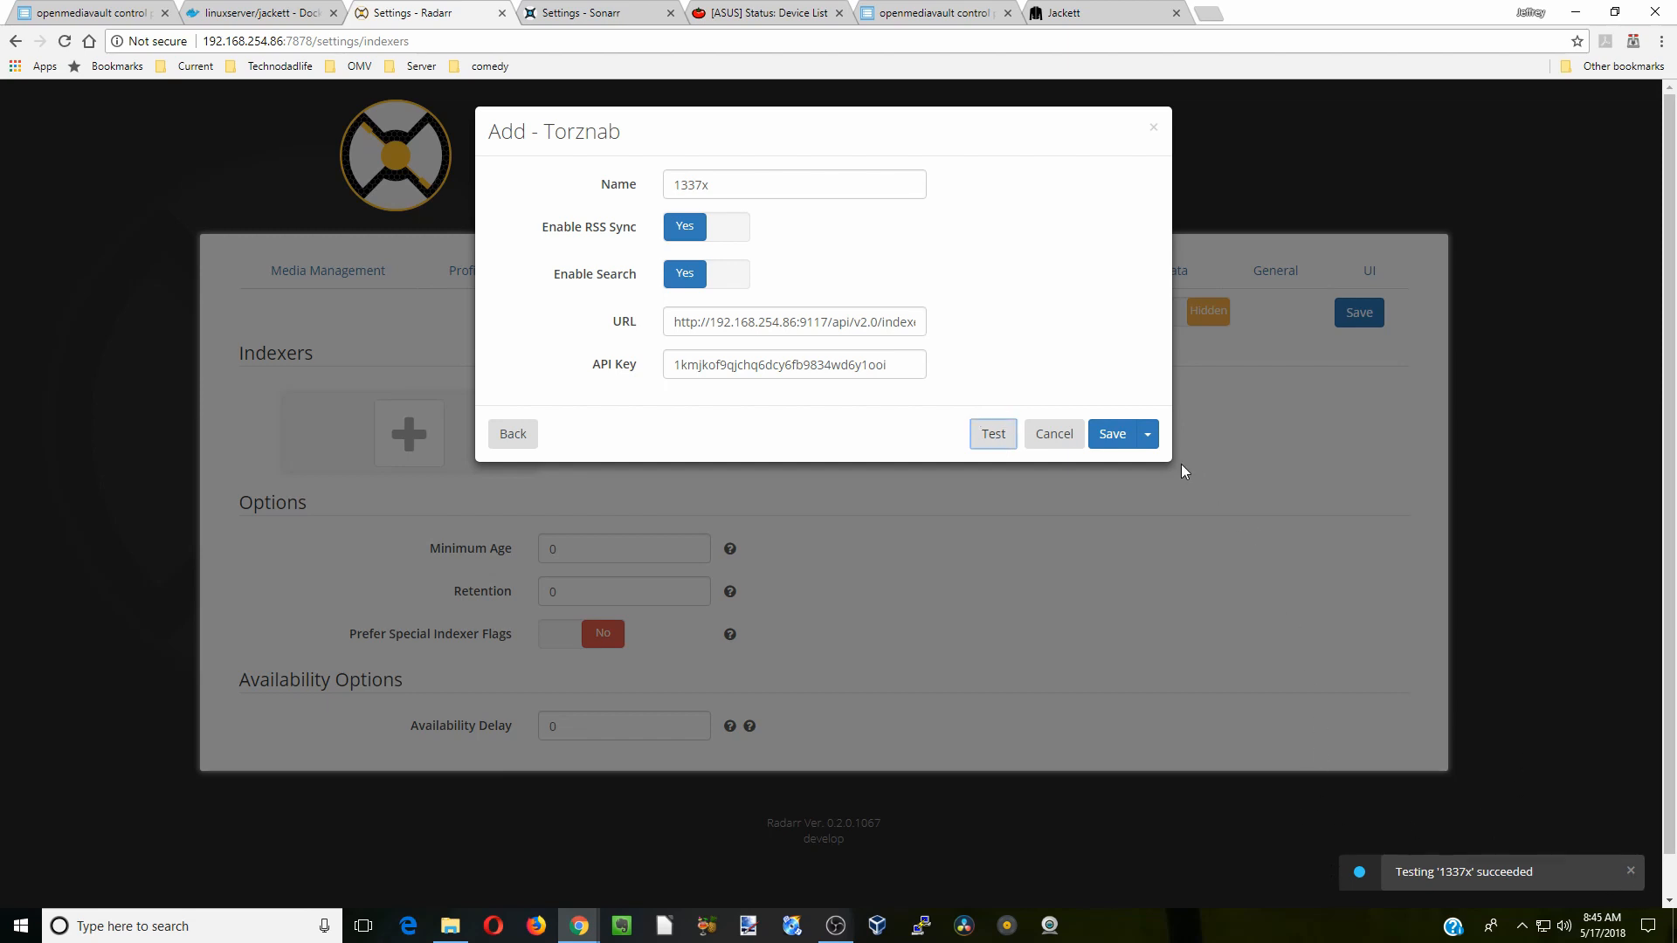
click(1111, 433)
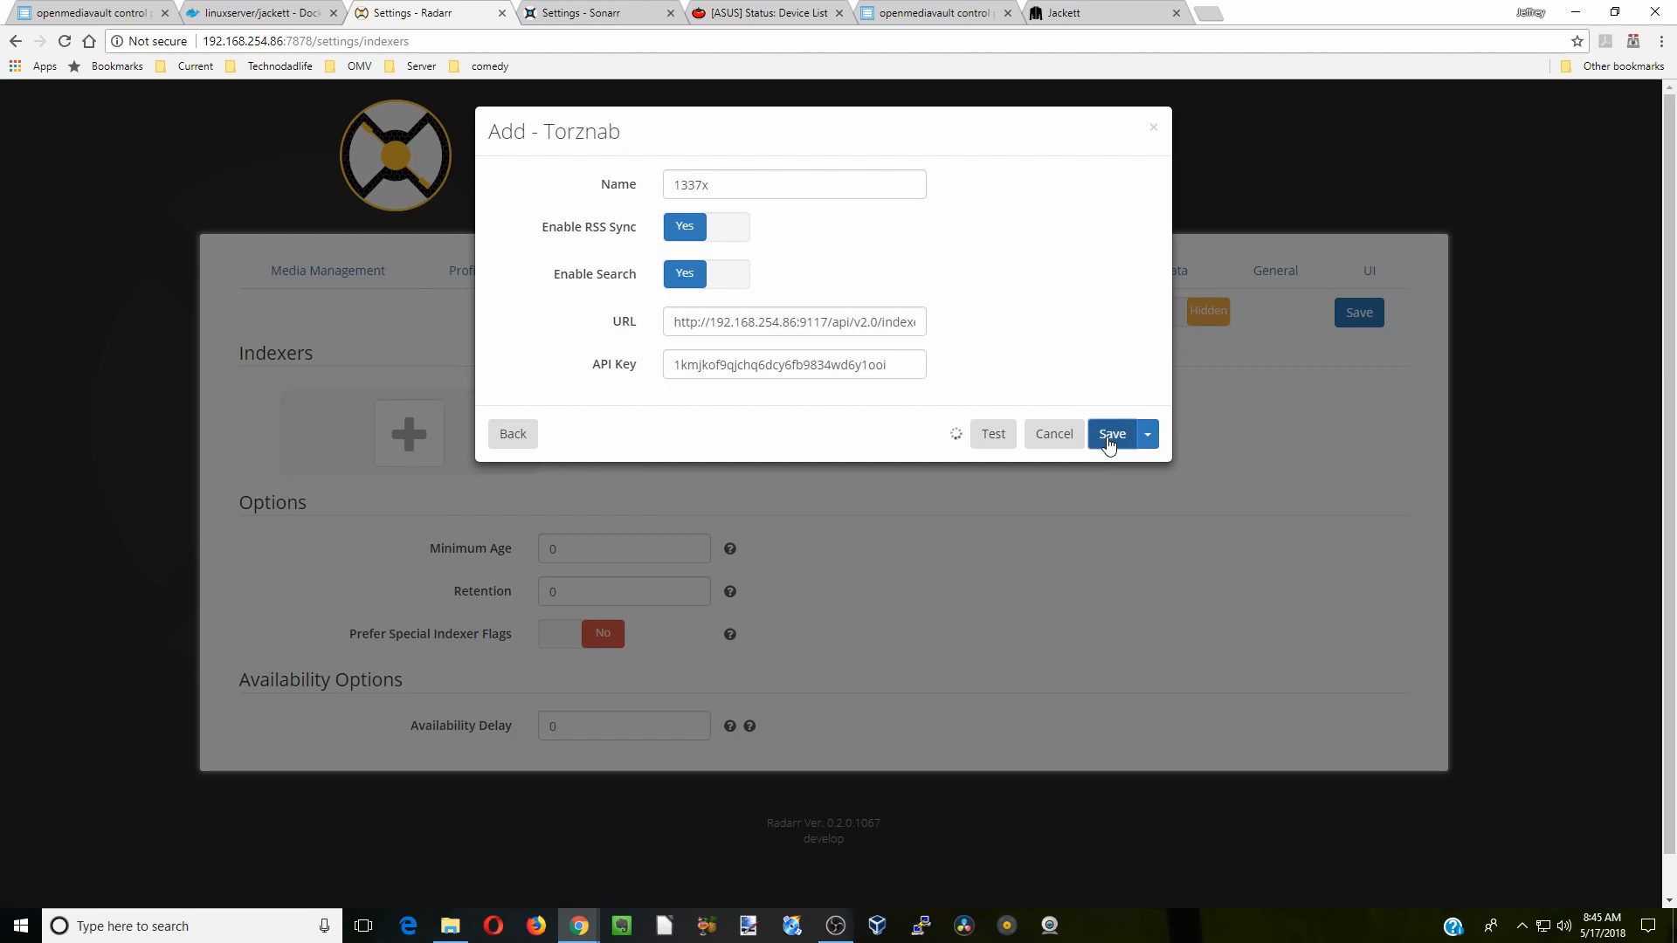
click(1112, 433)
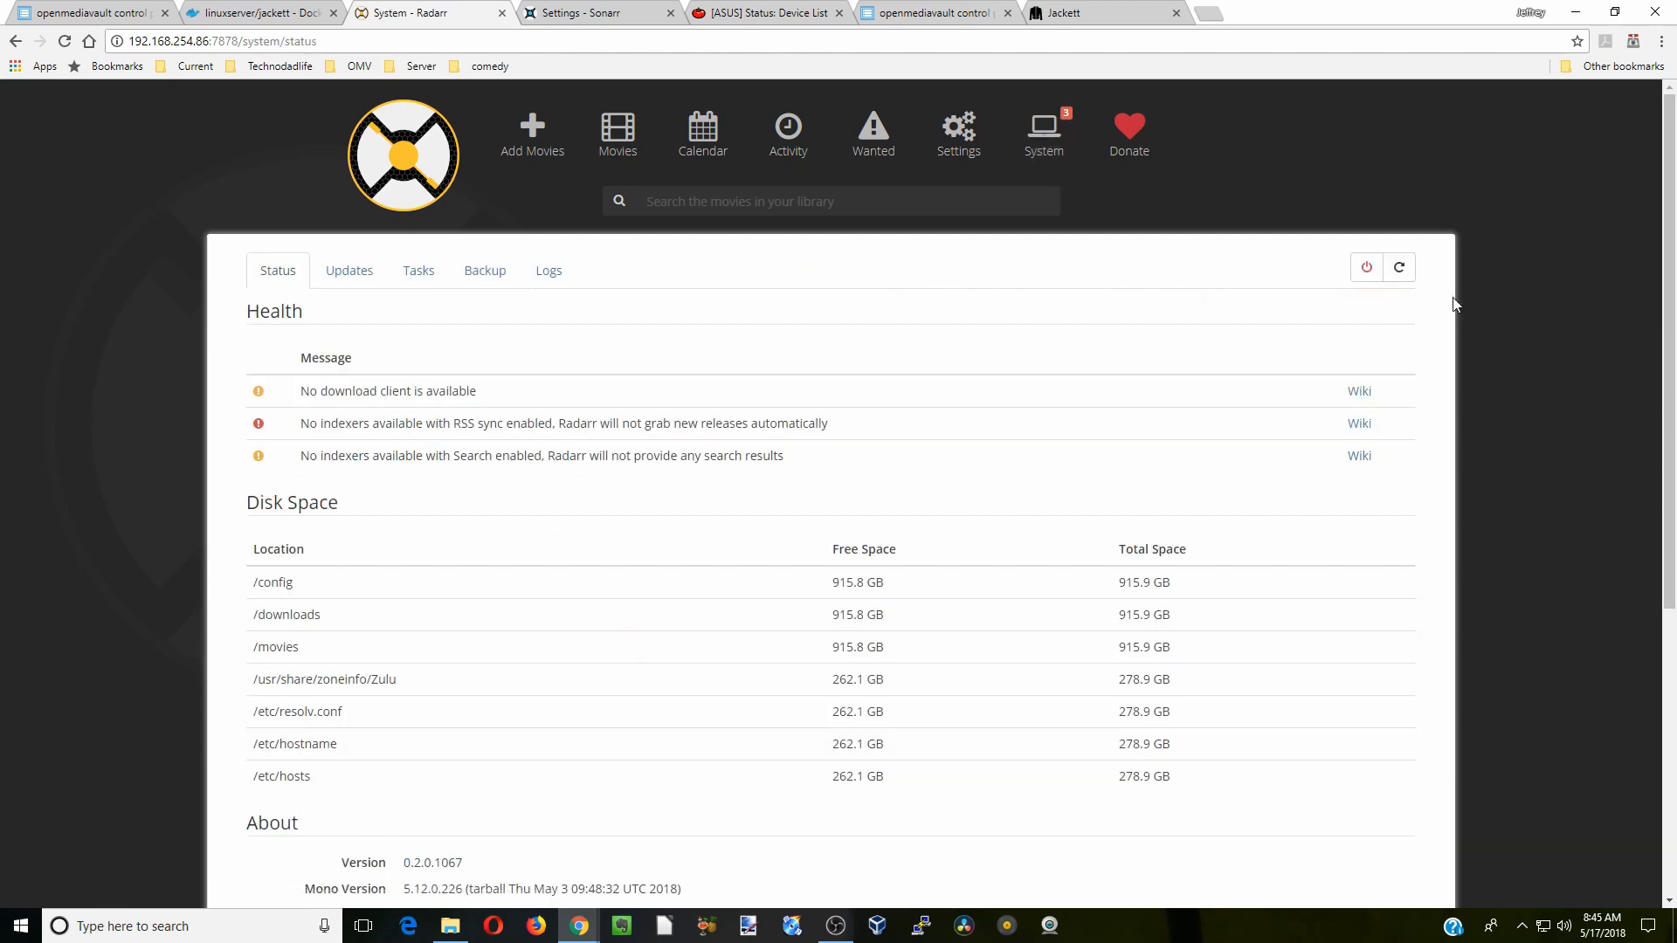
Restart Radarr from System > Status and reload to confirm Health shows no issues.
click(1400, 267)
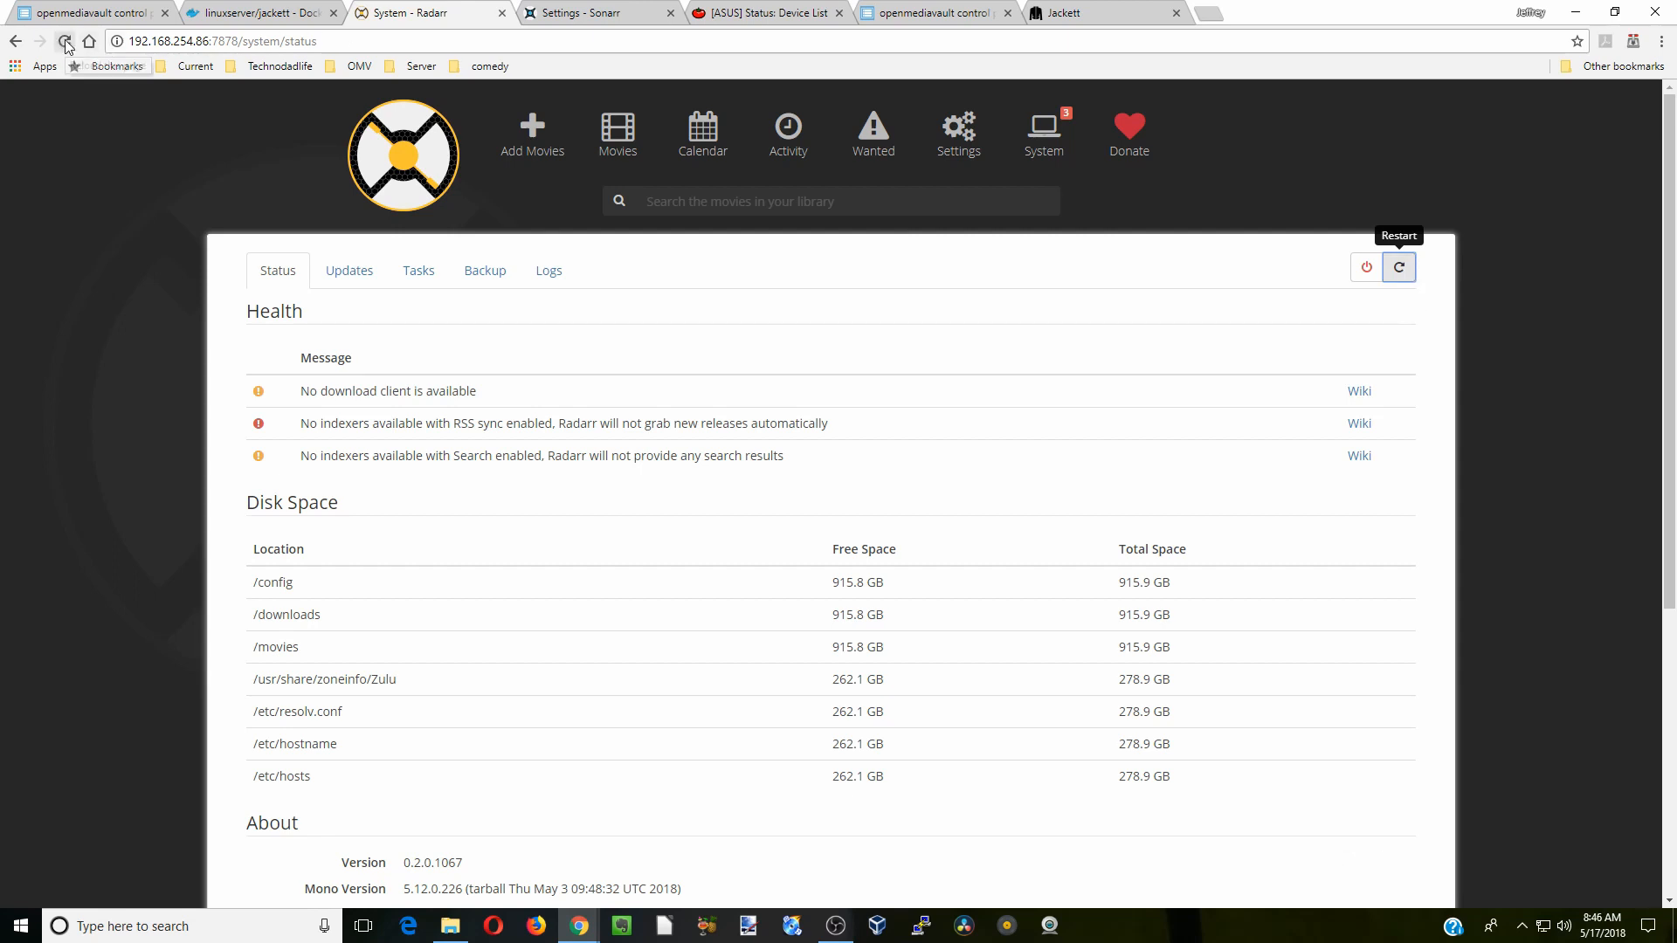
click(1397, 268)
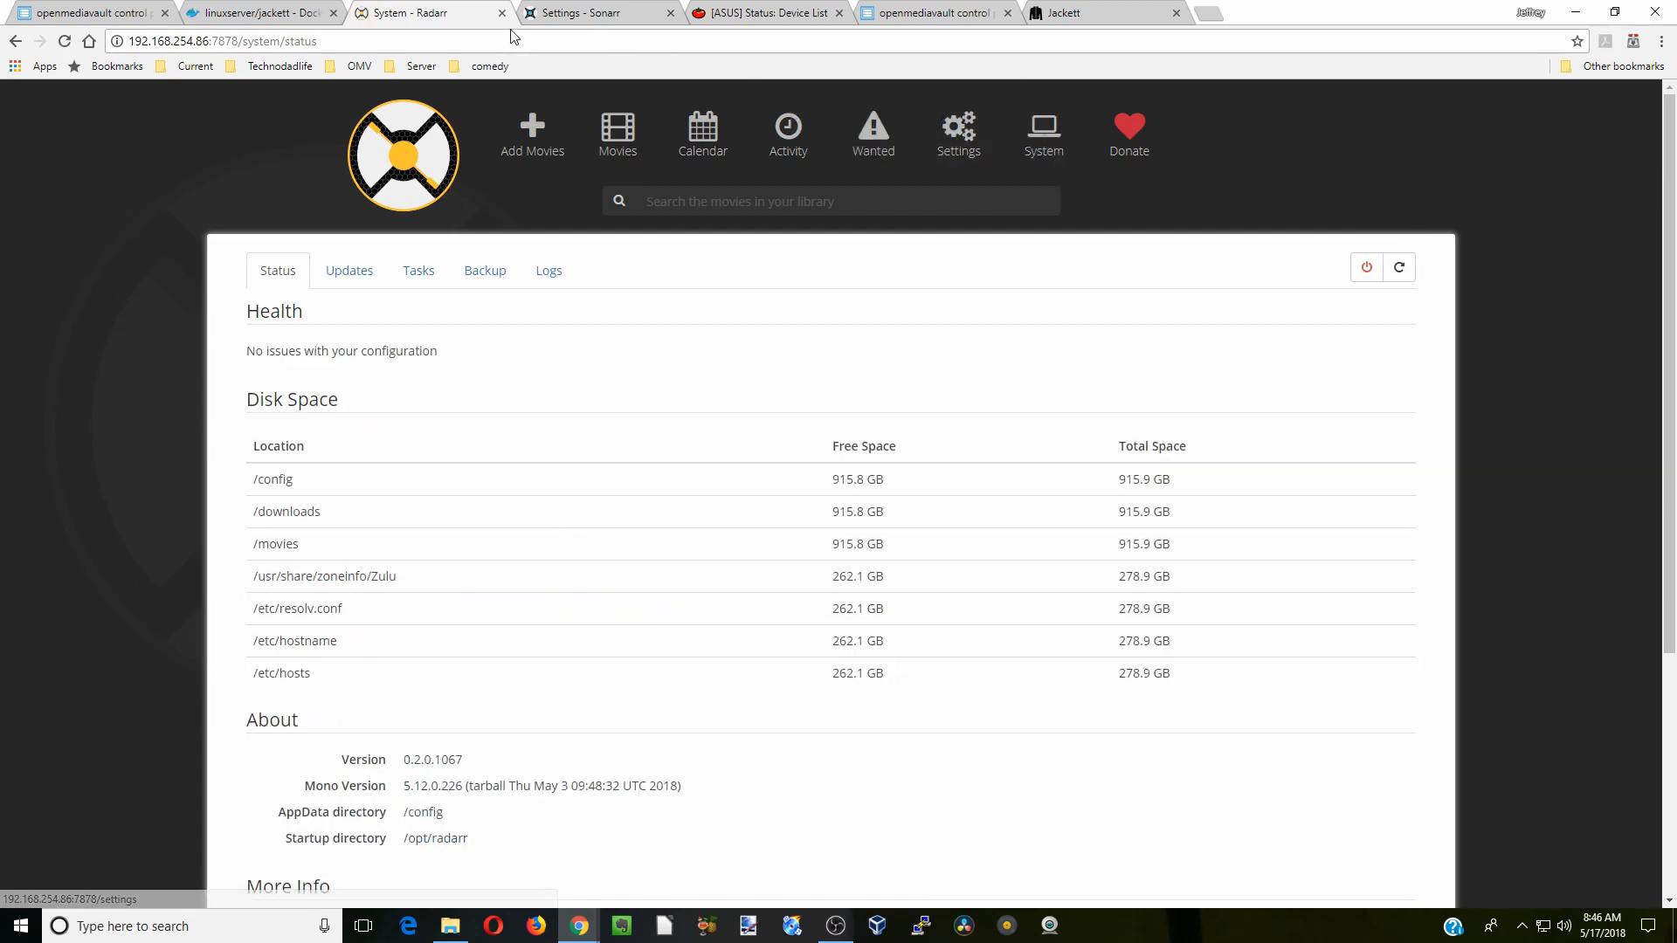
Open a new Torznab indexer form in Sonarr and copy ETTV's Torznab feed from Jackett.
click(587, 13)
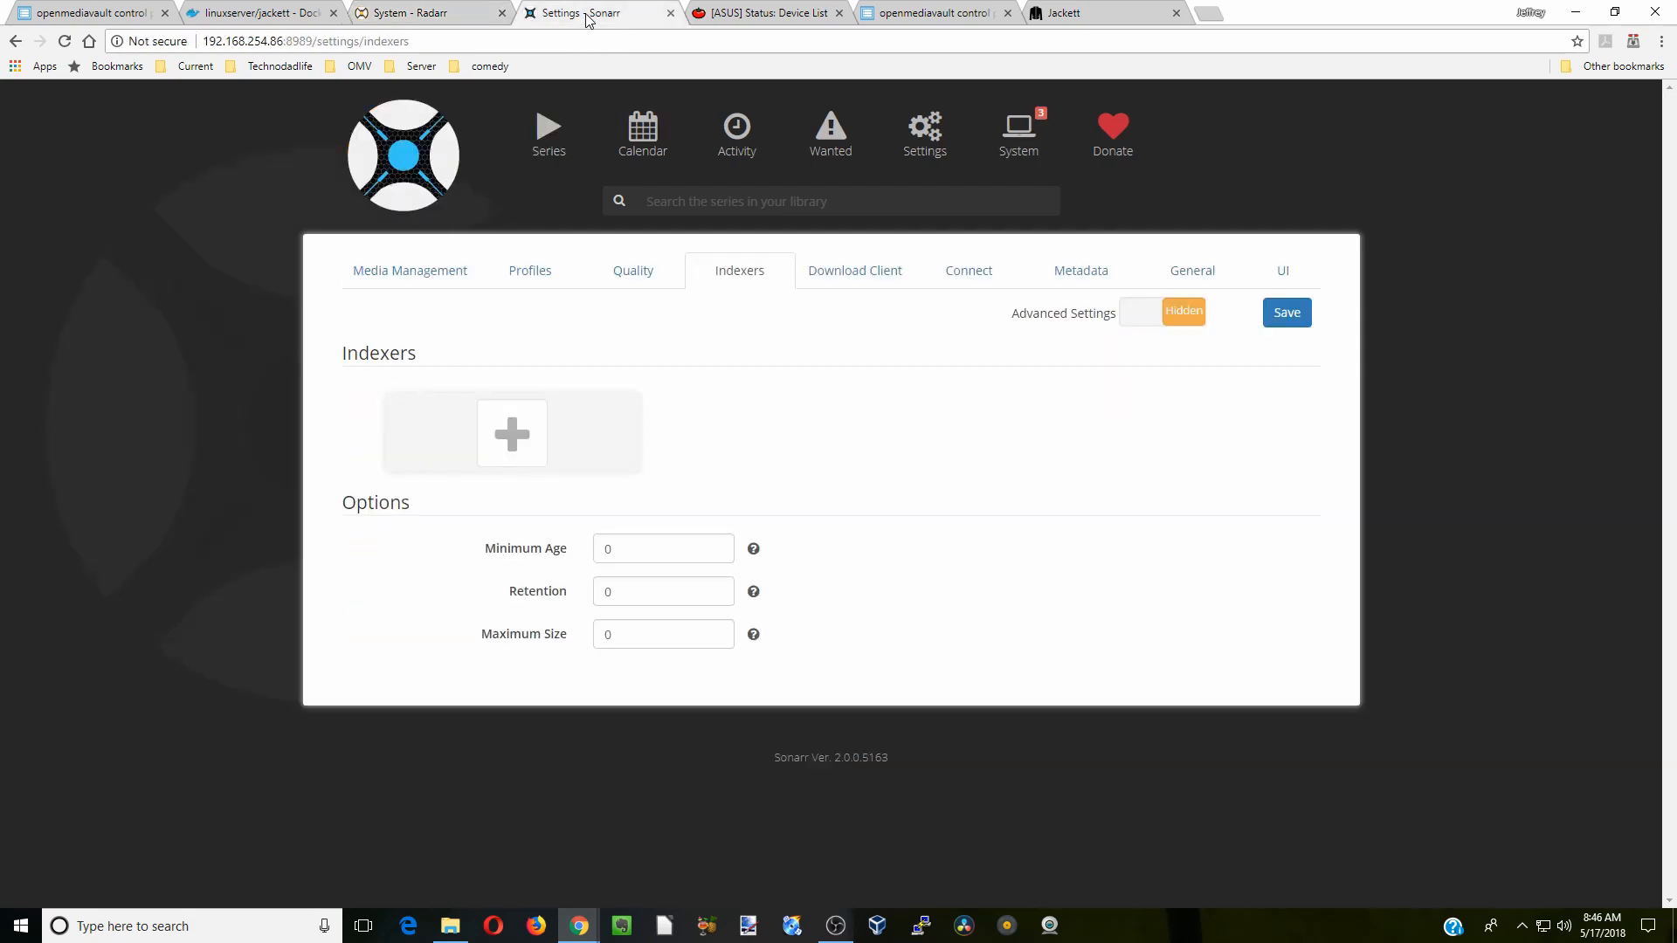
mouse_move(511, 434)
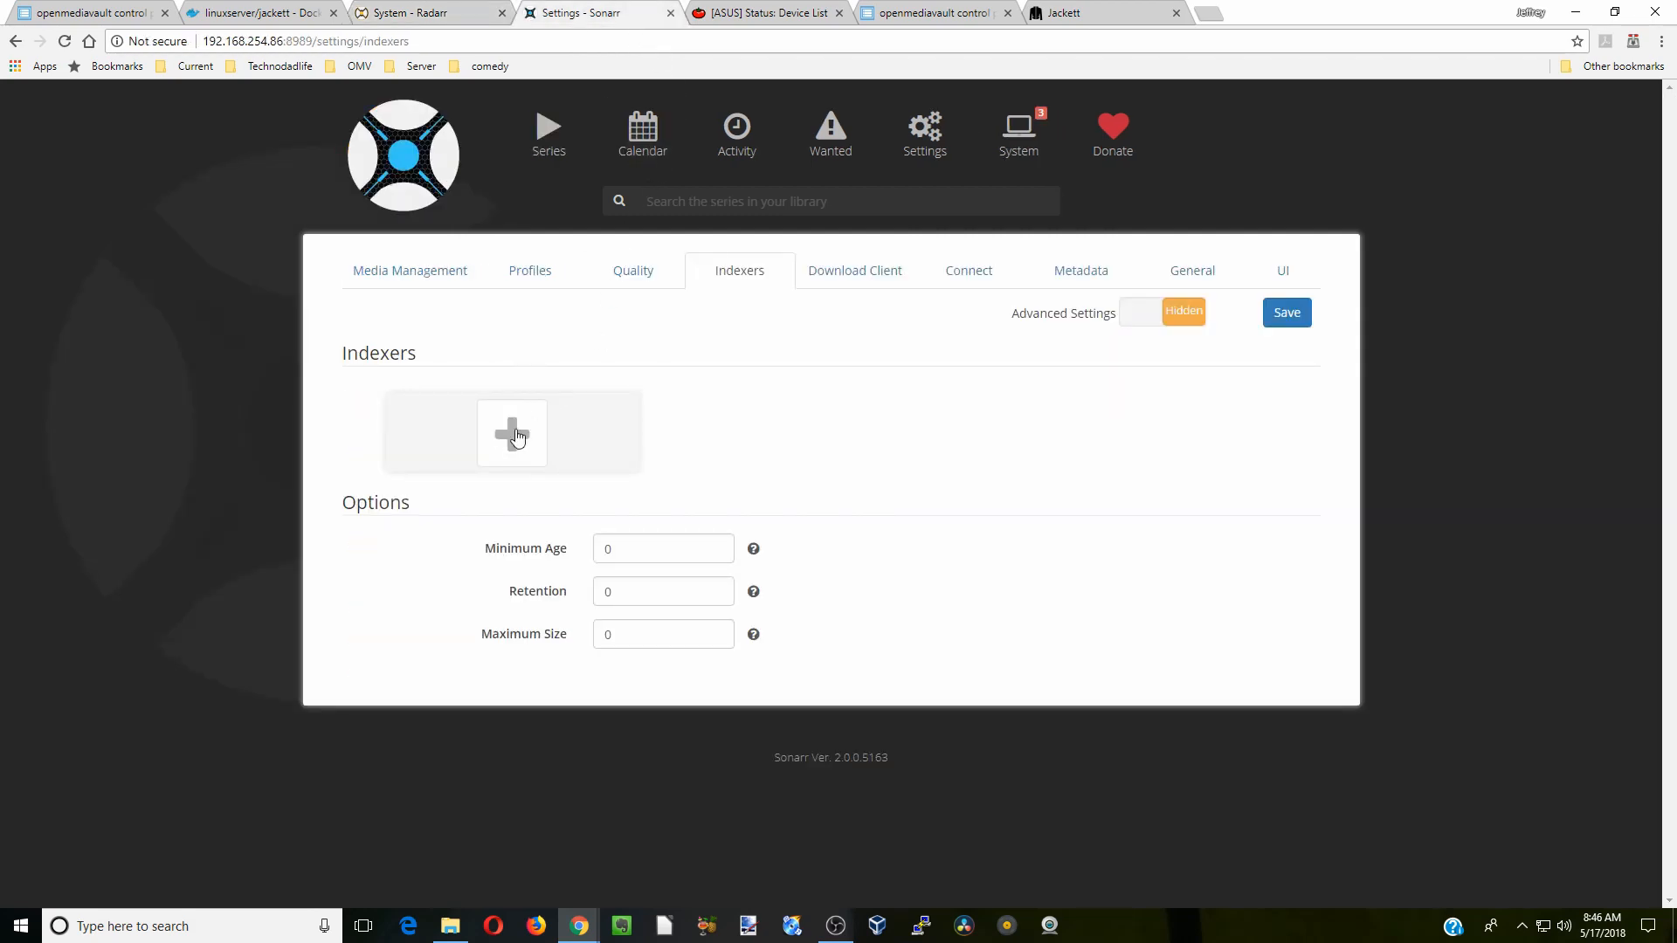
click(511, 433)
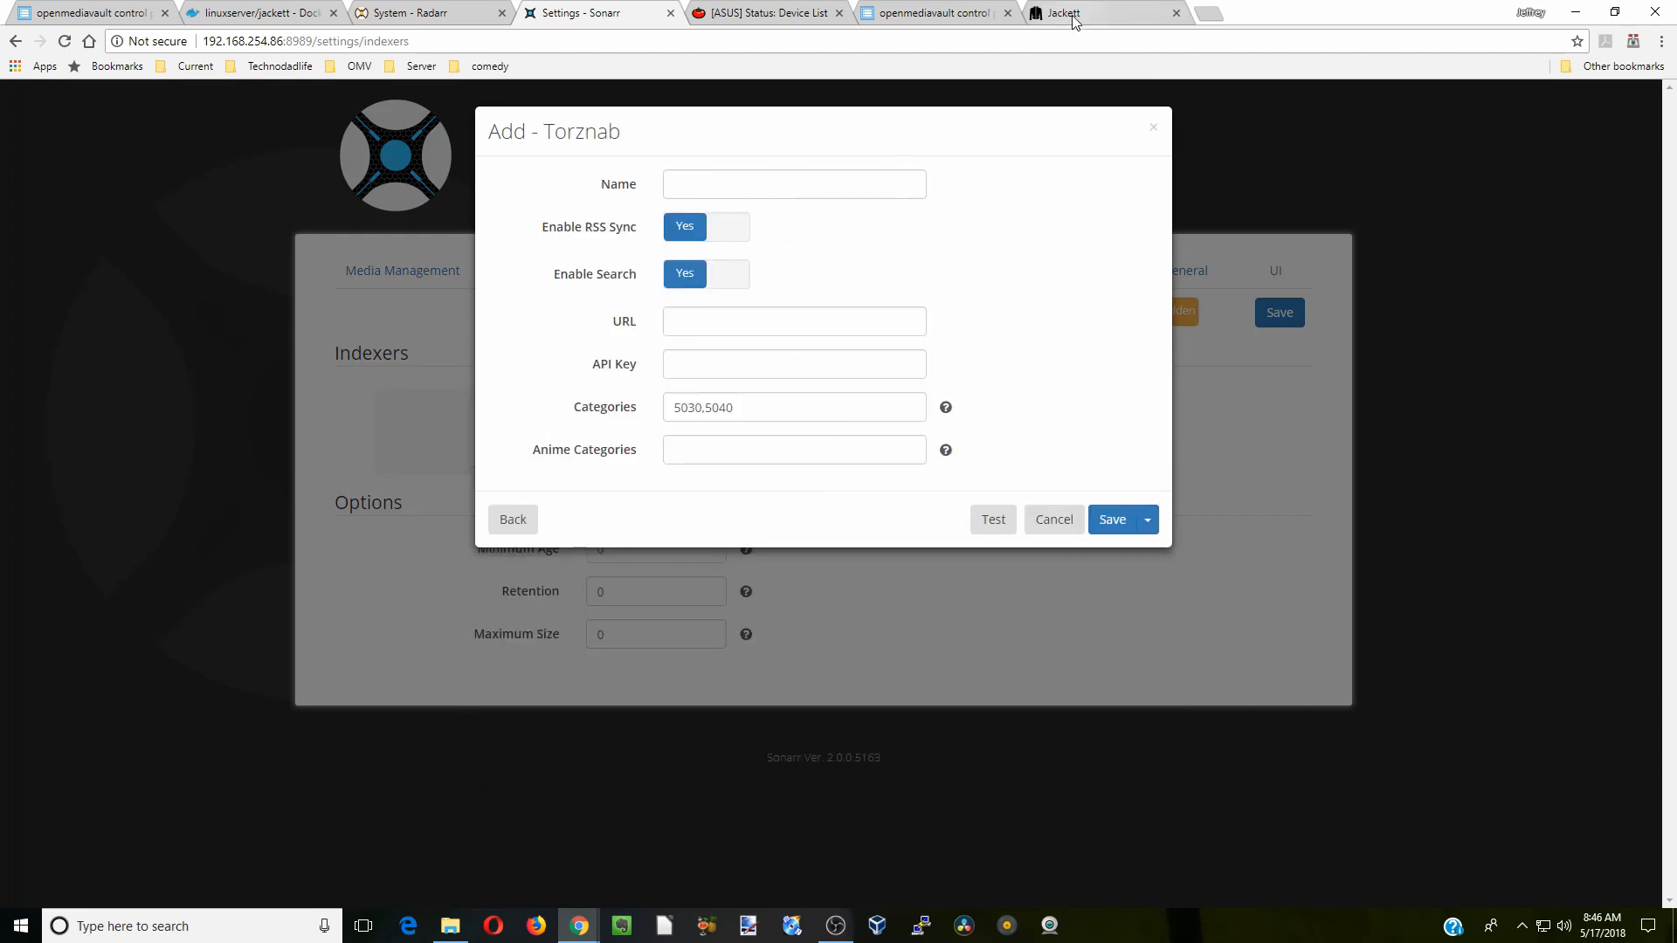
click(1091, 13)
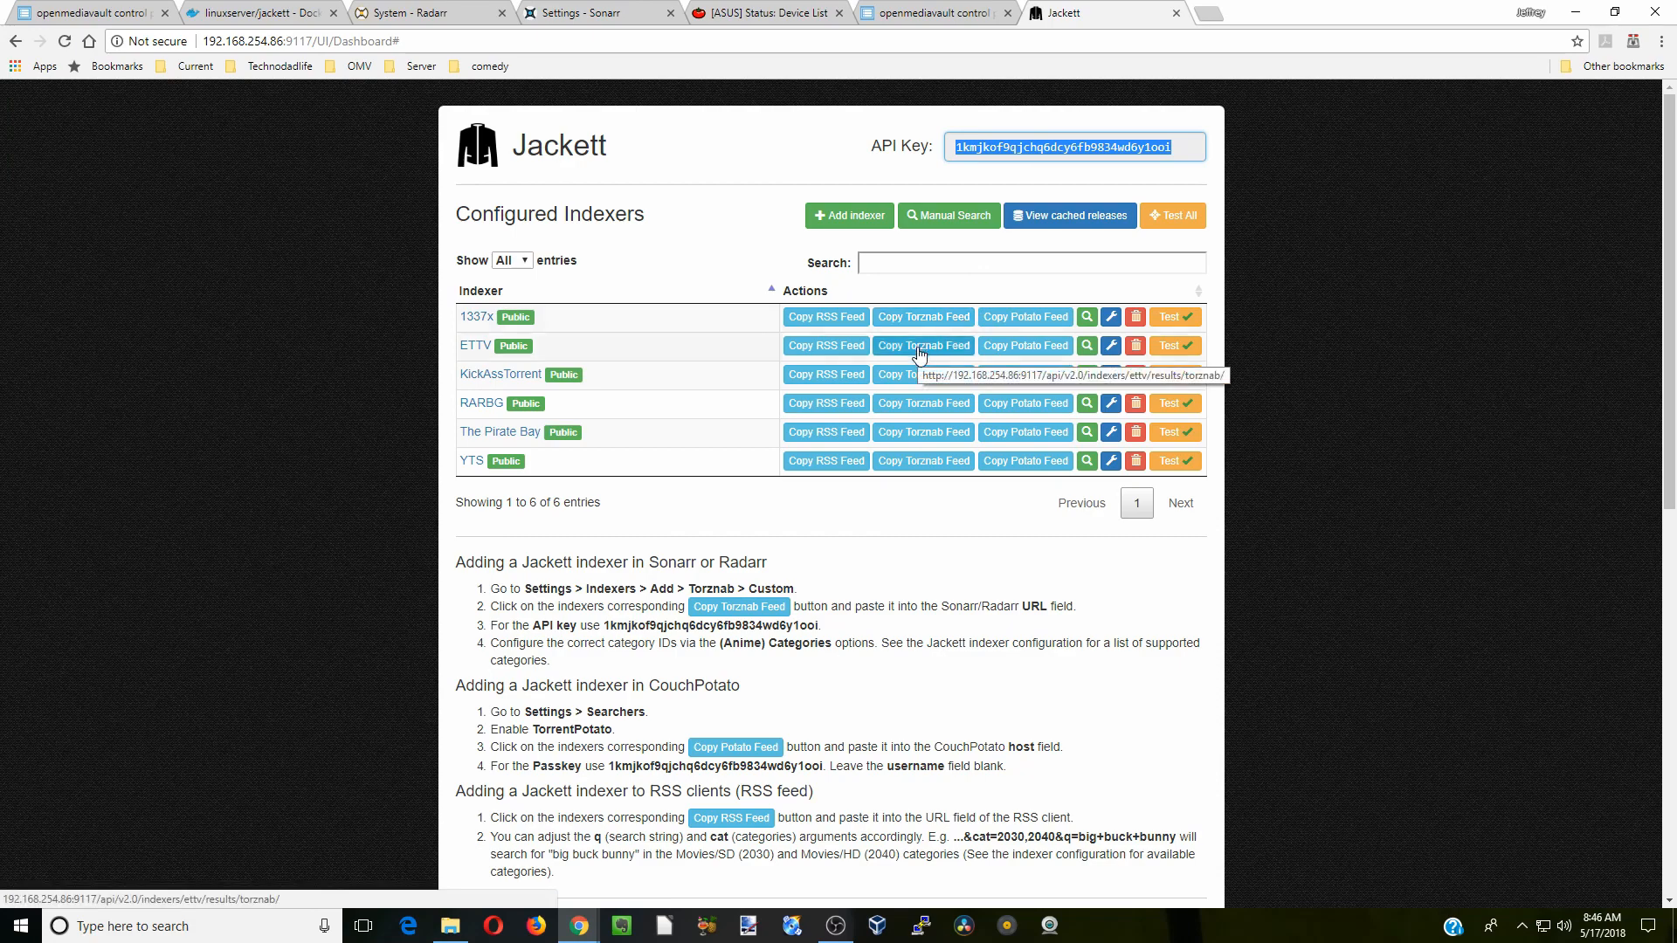
click(594, 13)
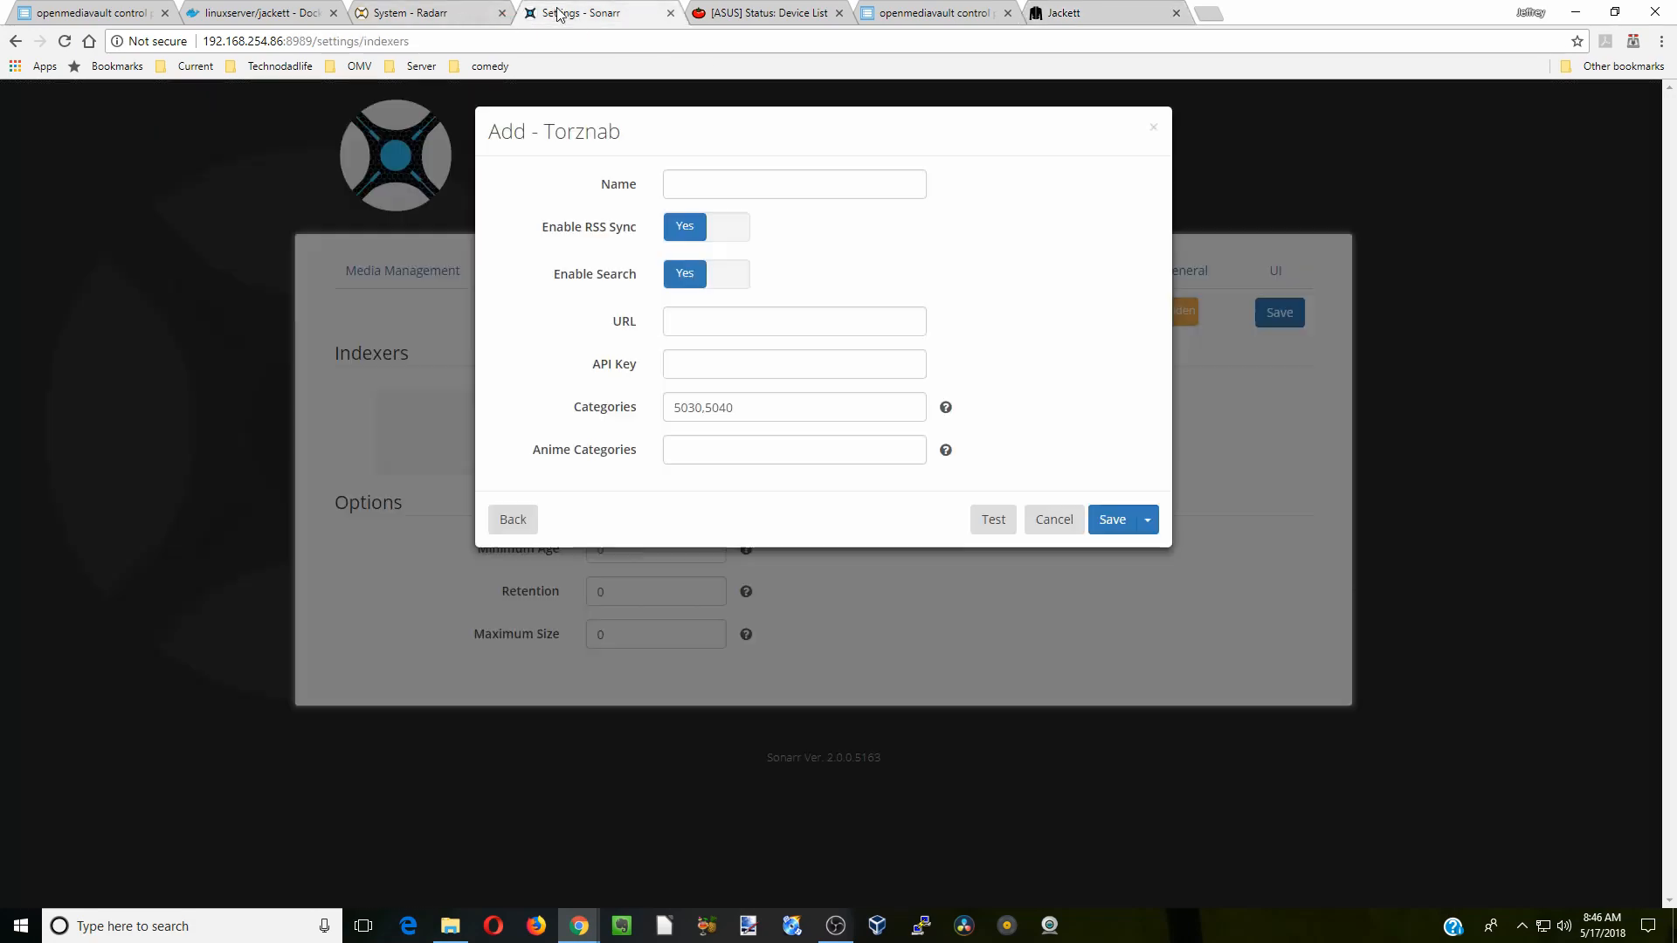
Name the Sonarr indexer 'ETTV' and paste the ETTV feed address as its URL.
click(794, 184)
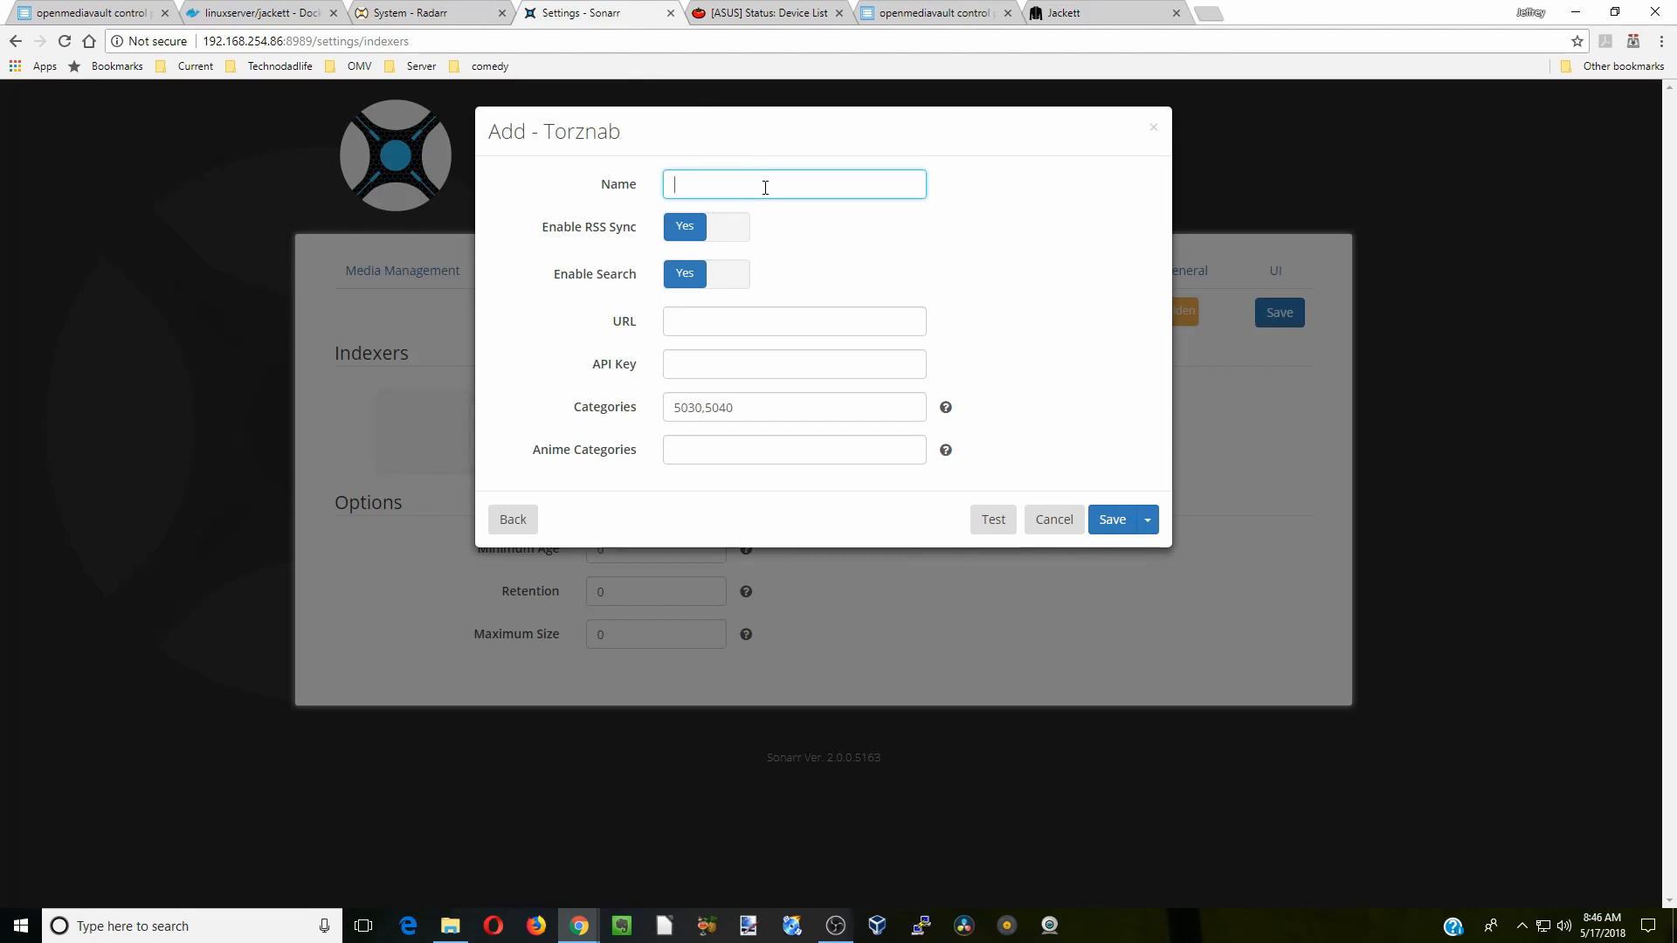
text(ETTV)
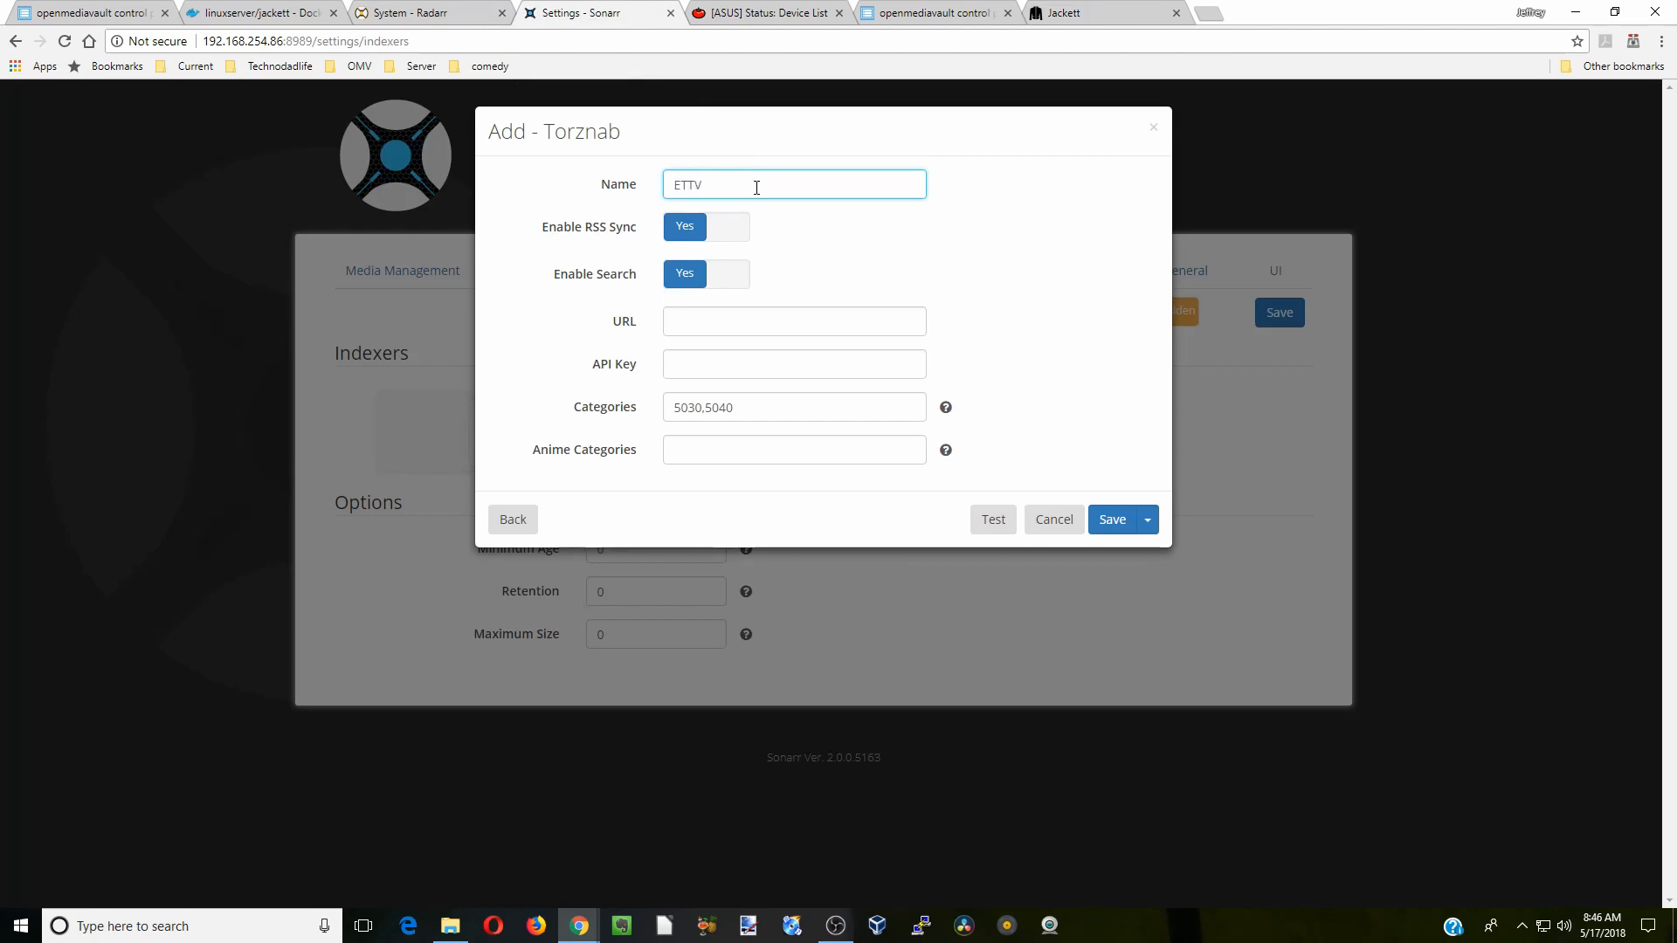
right_click(794, 321)
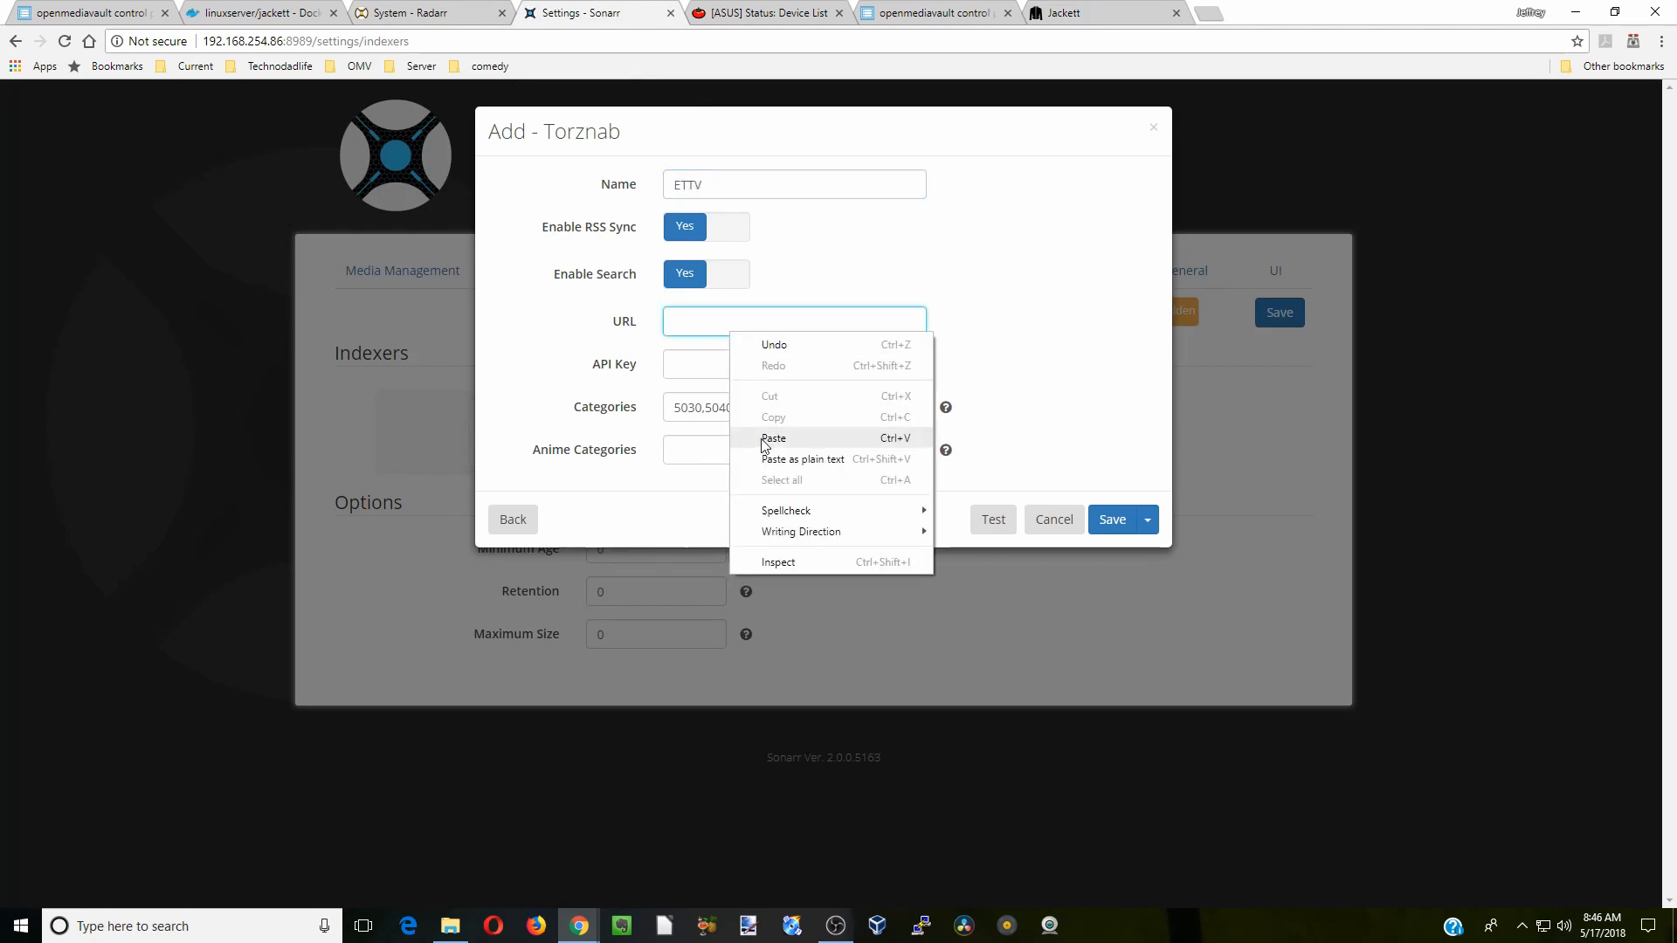
click(772, 439)
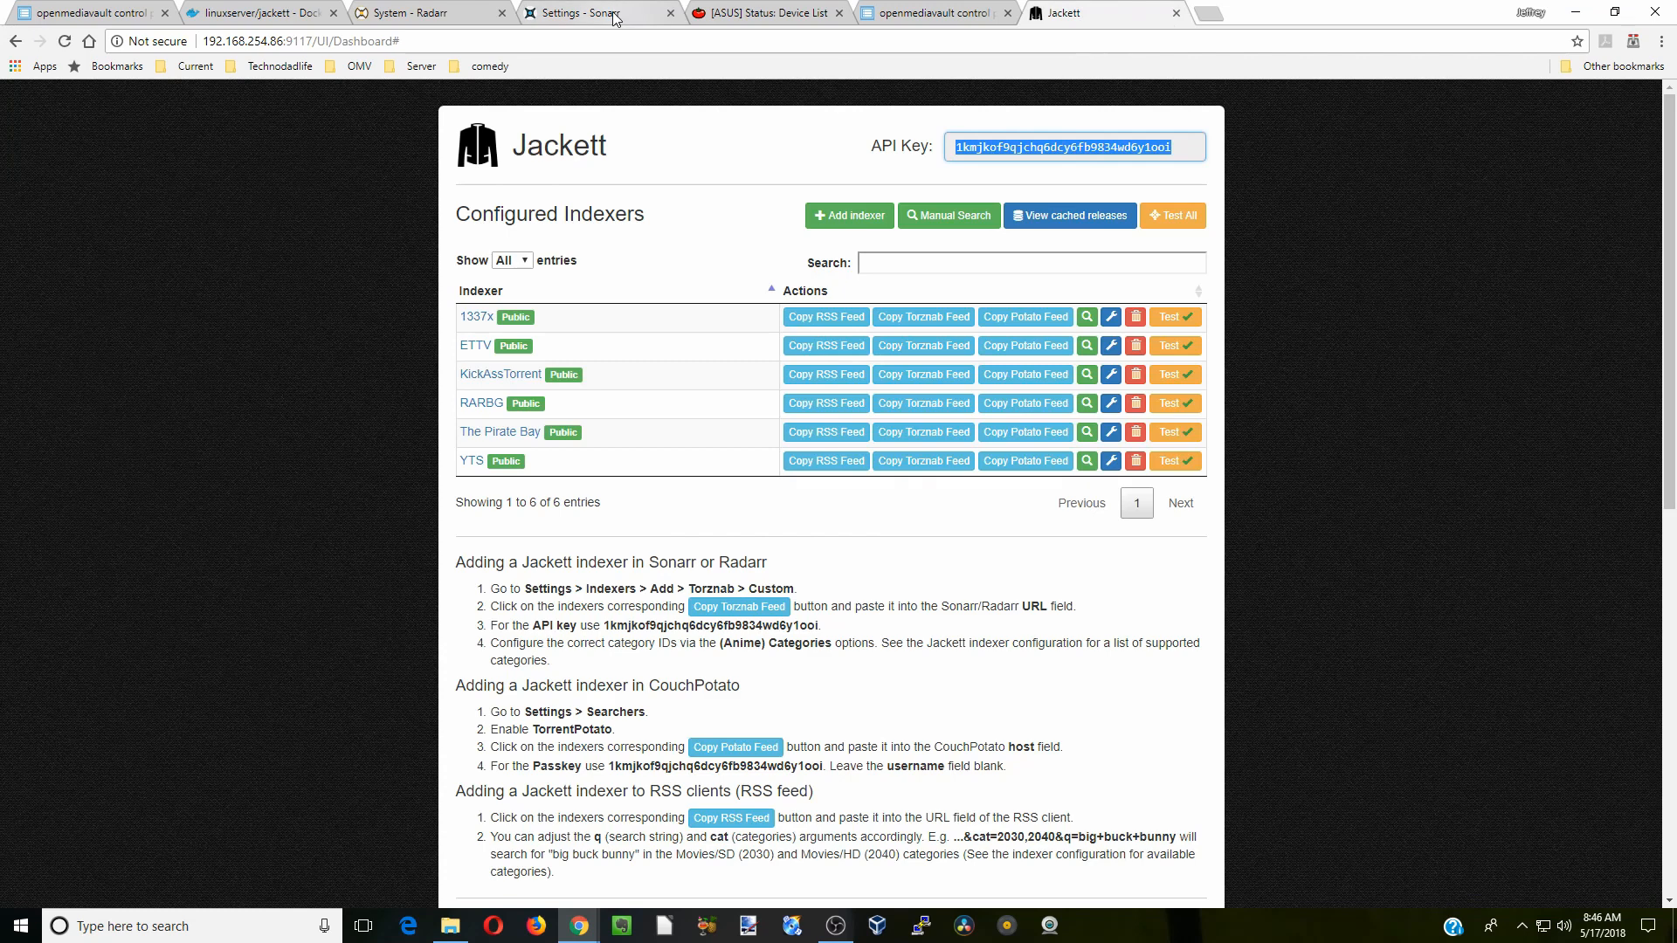
right_click(794, 364)
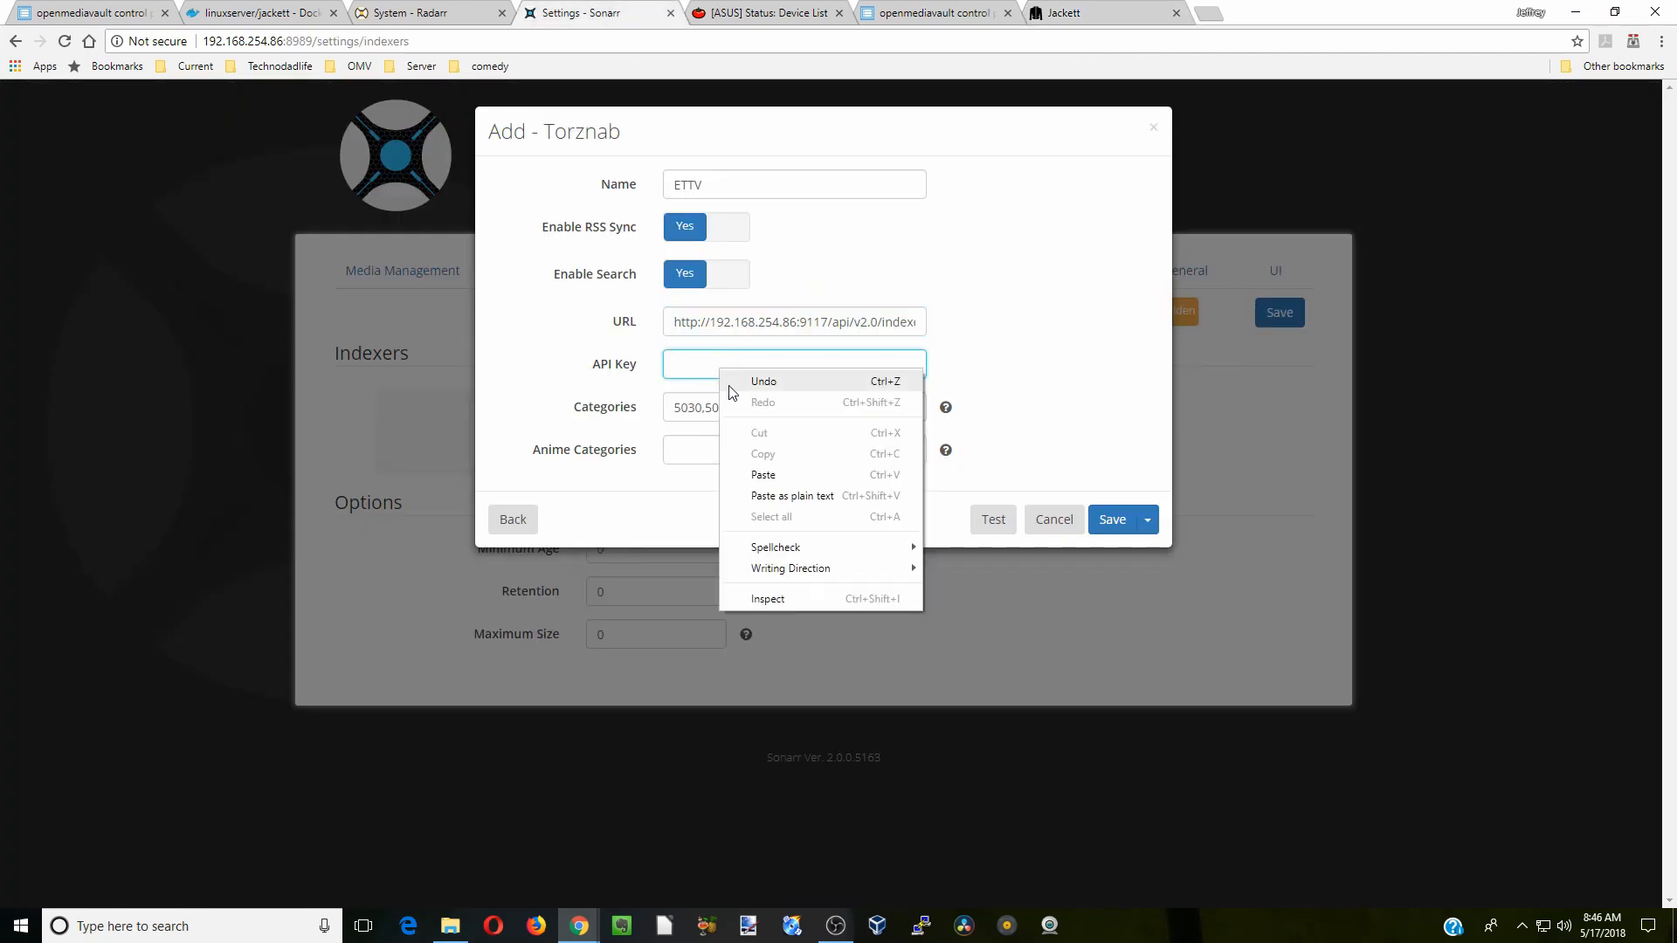
Paste Jackett's API key, test the ETTV indexer successfully and save it.
click(763, 474)
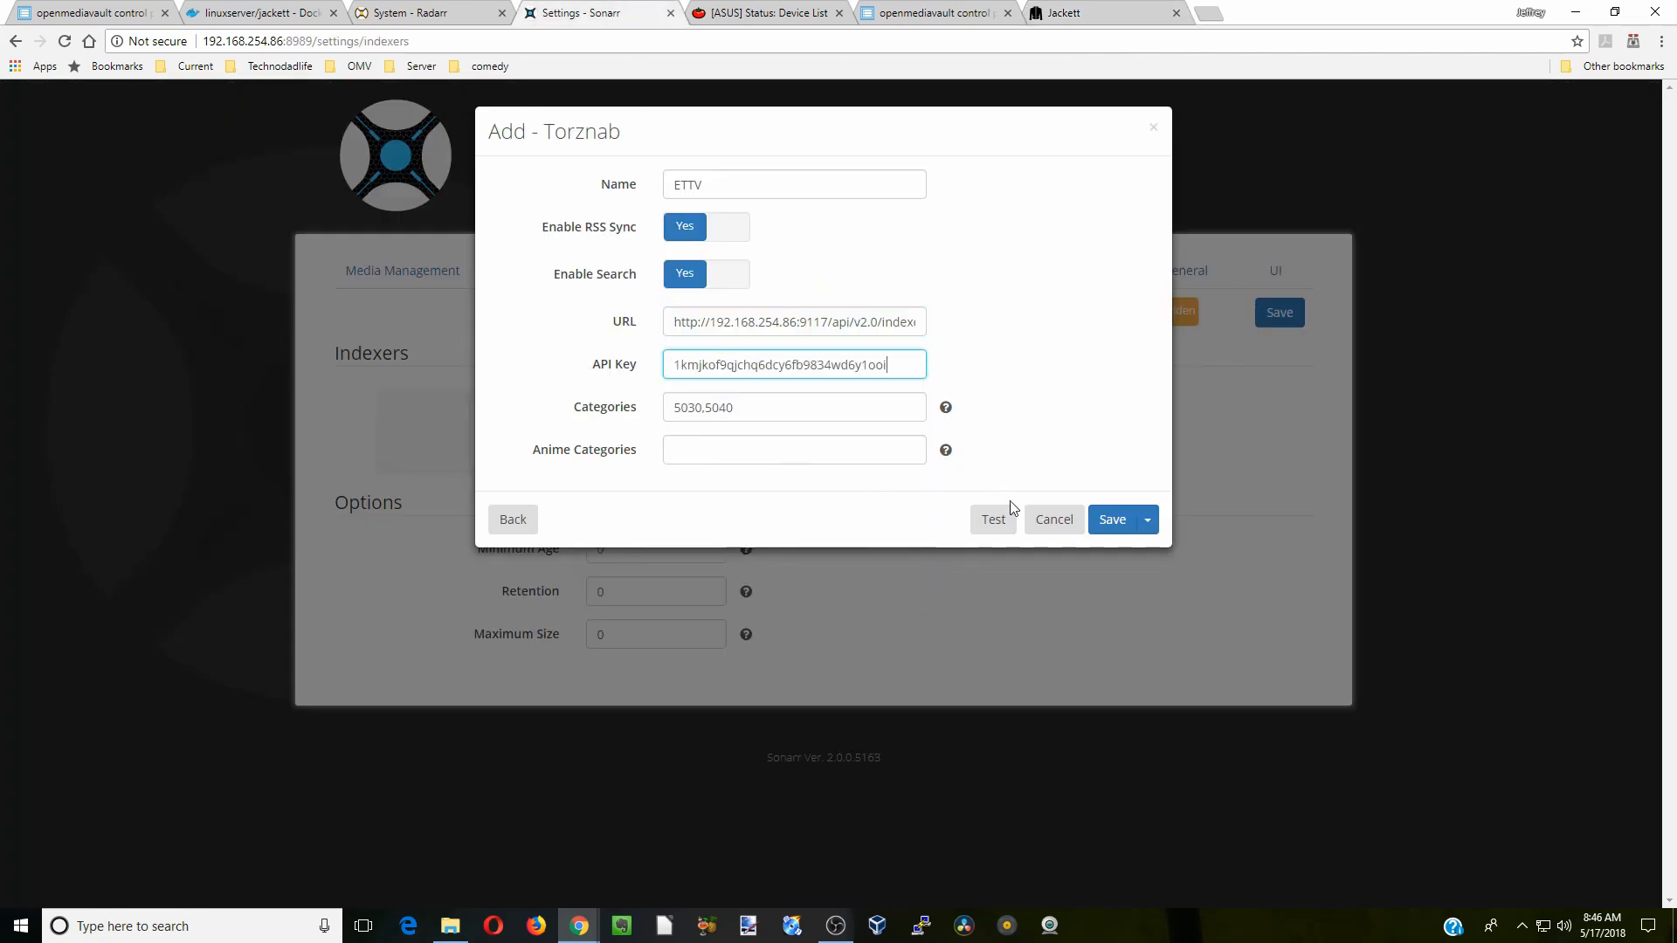
click(991, 518)
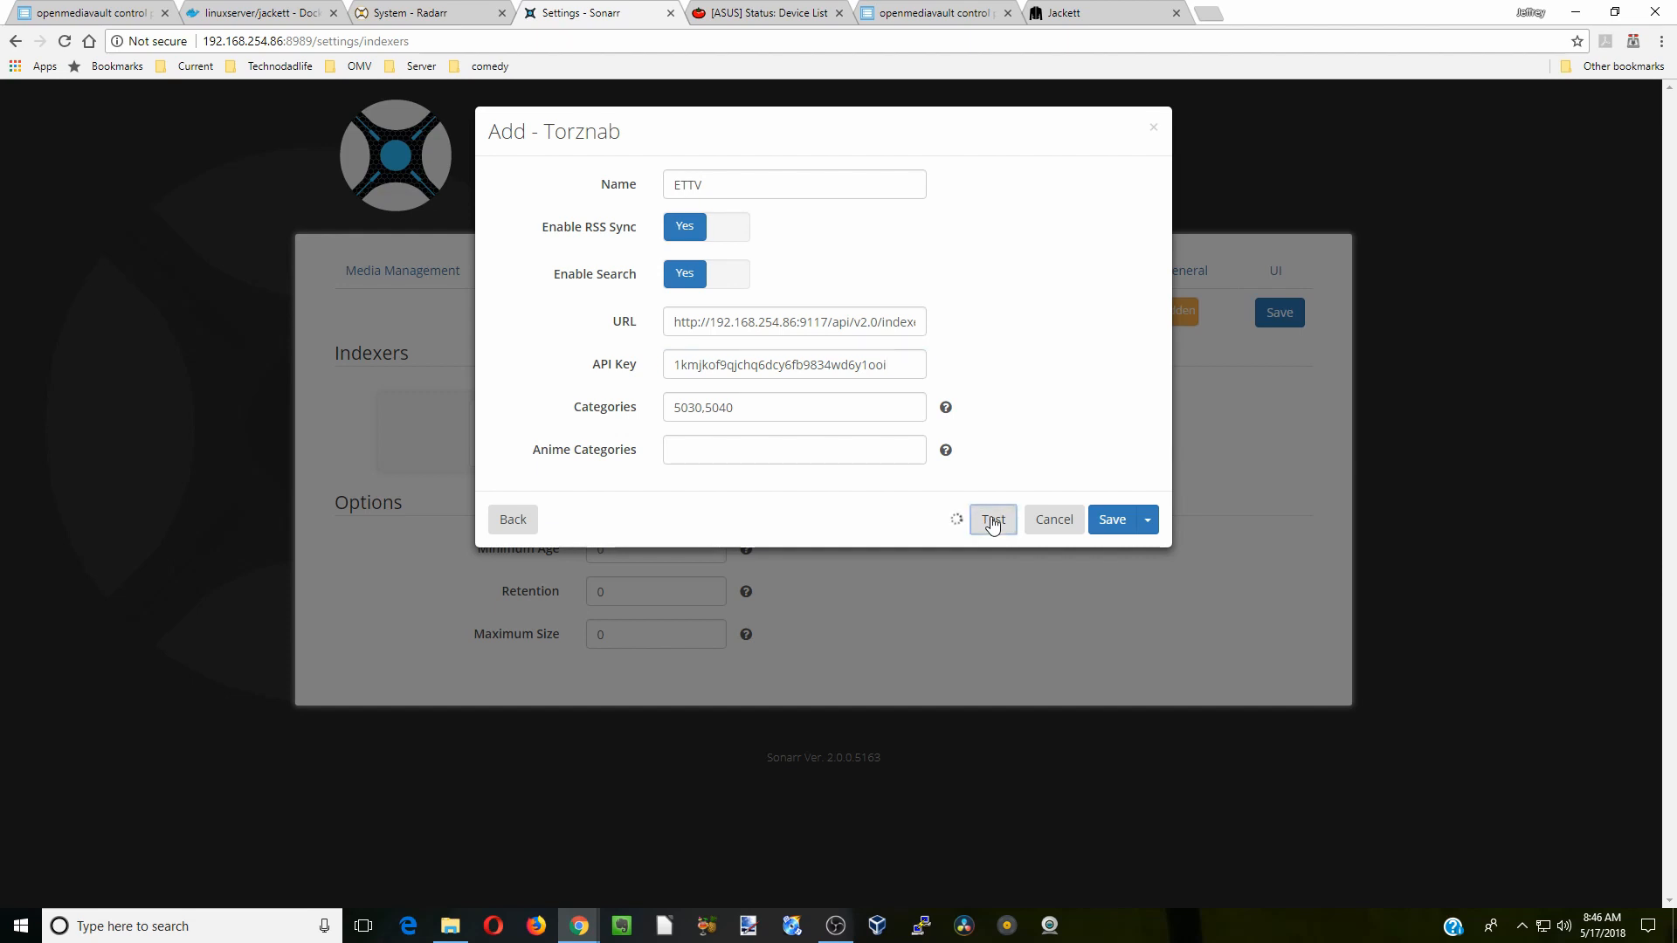
click(991, 519)
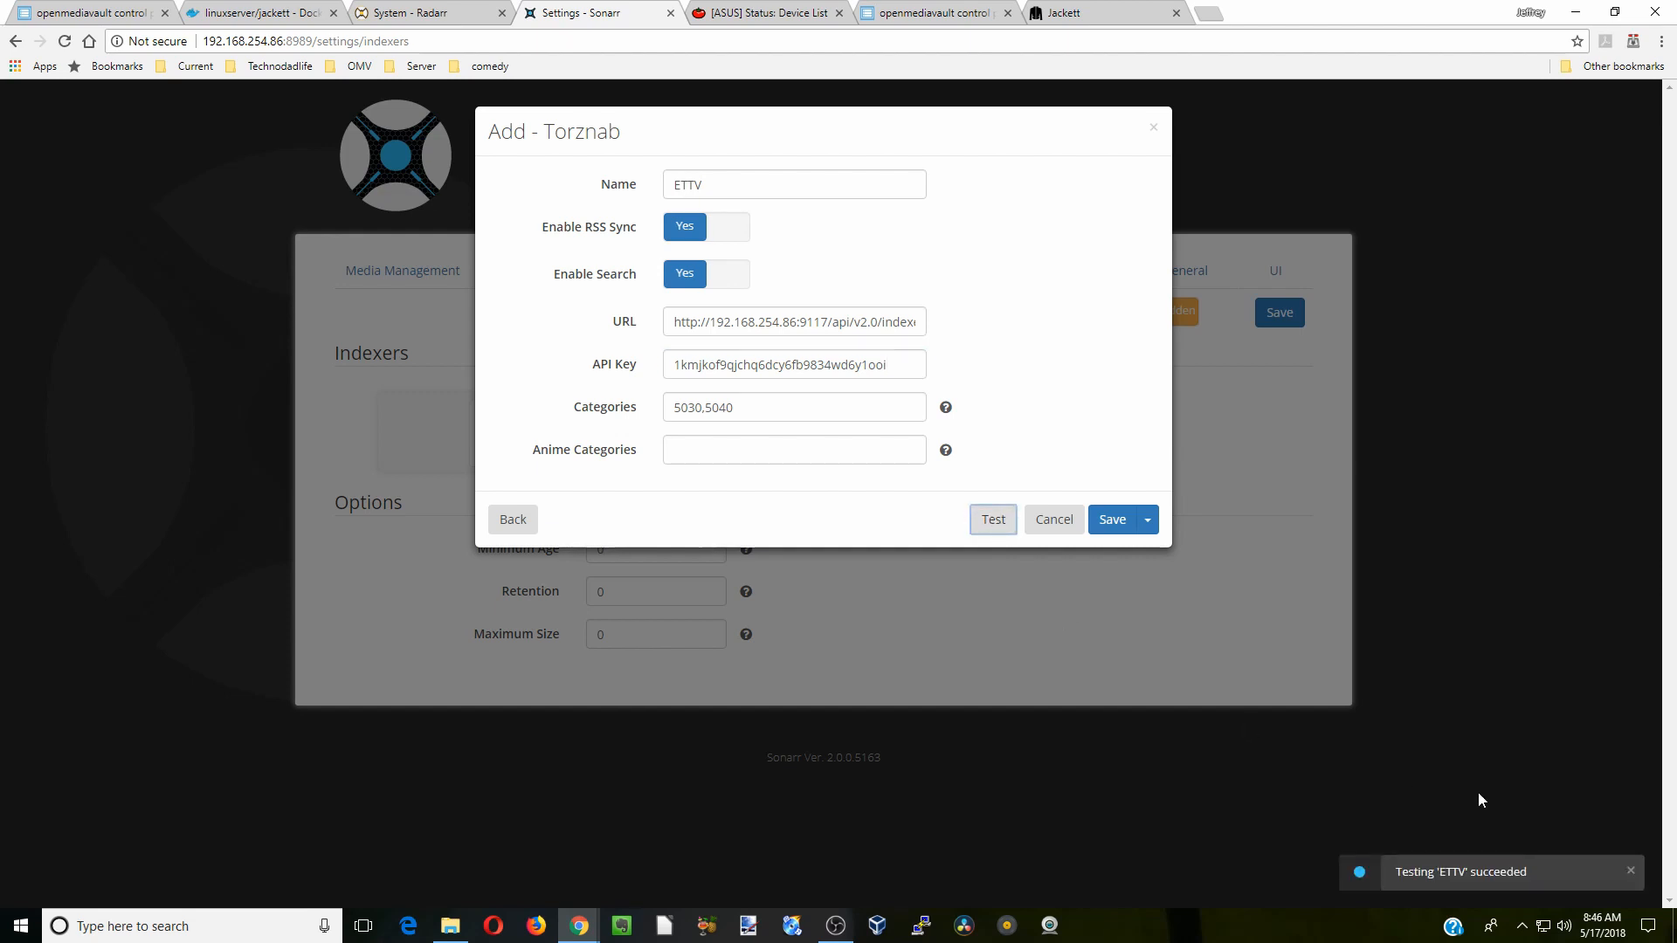
click(1111, 519)
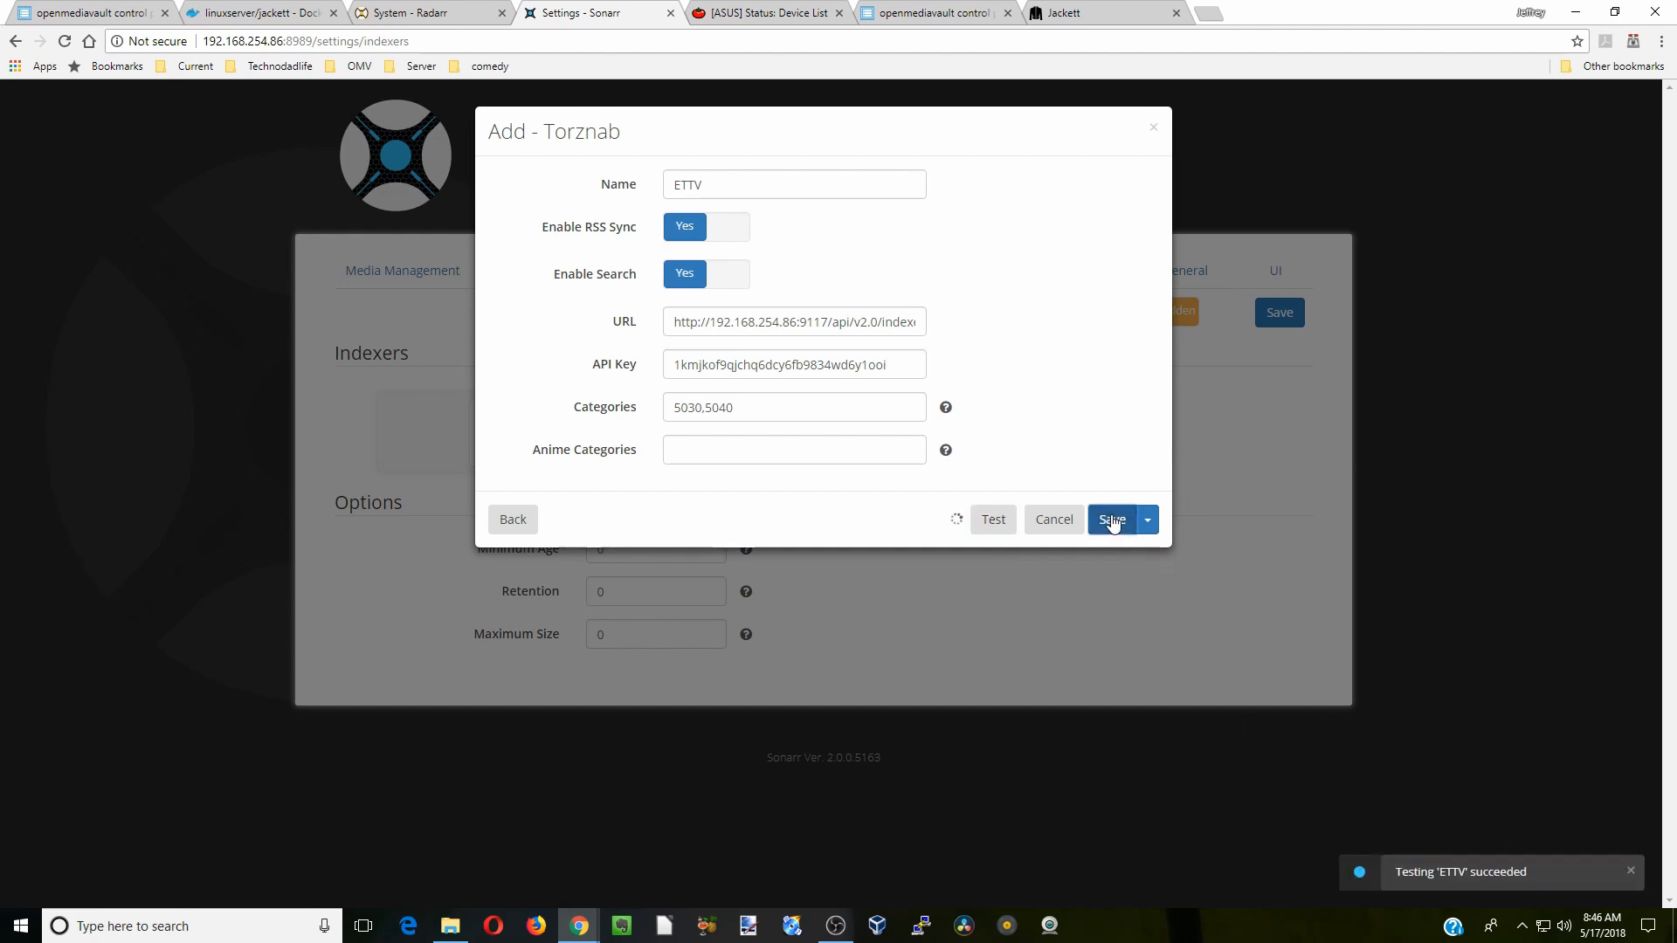
click(1111, 520)
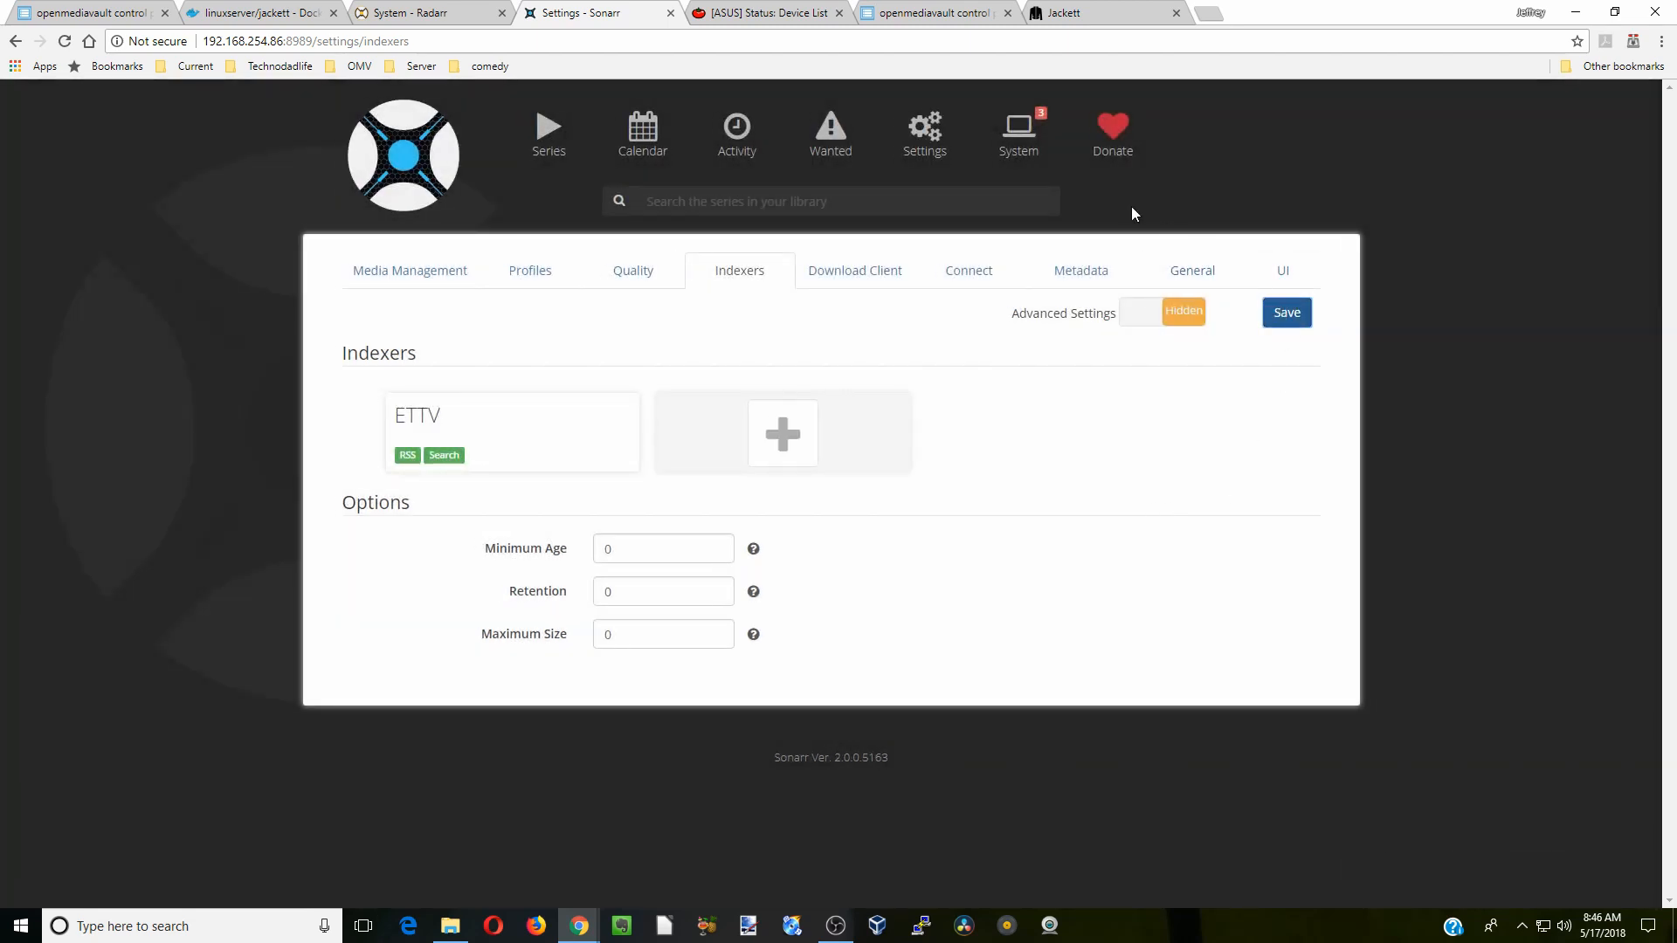
Restart Sonarr from System > Status so Health reports no configuration issues.
click(1017, 129)
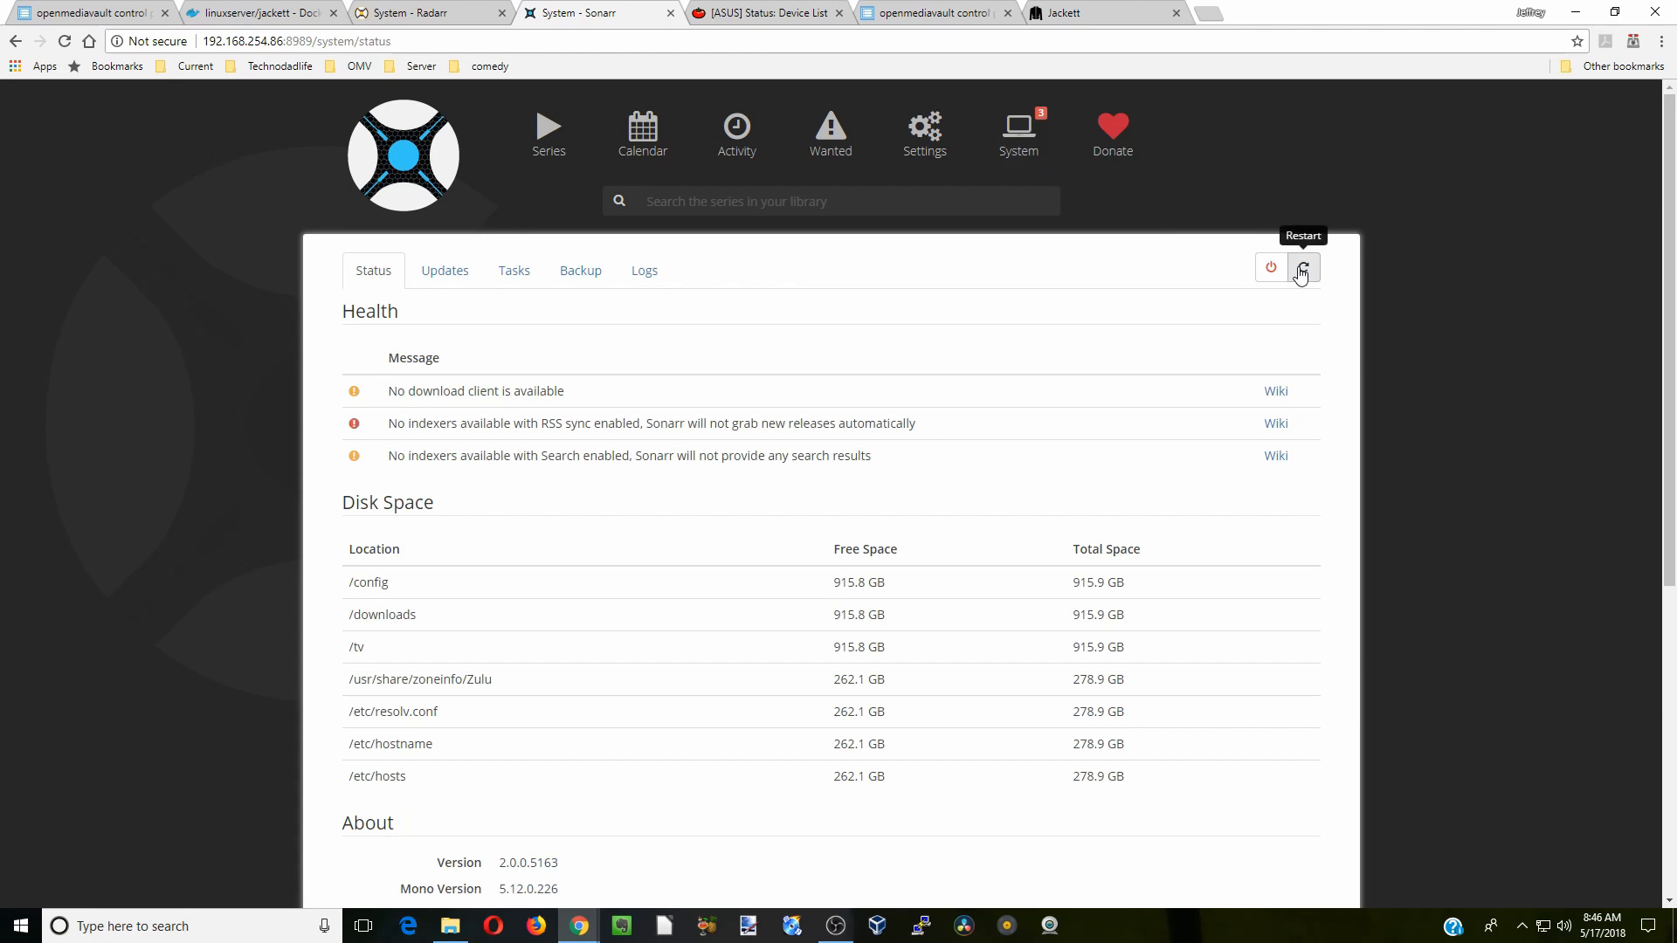
click(1303, 268)
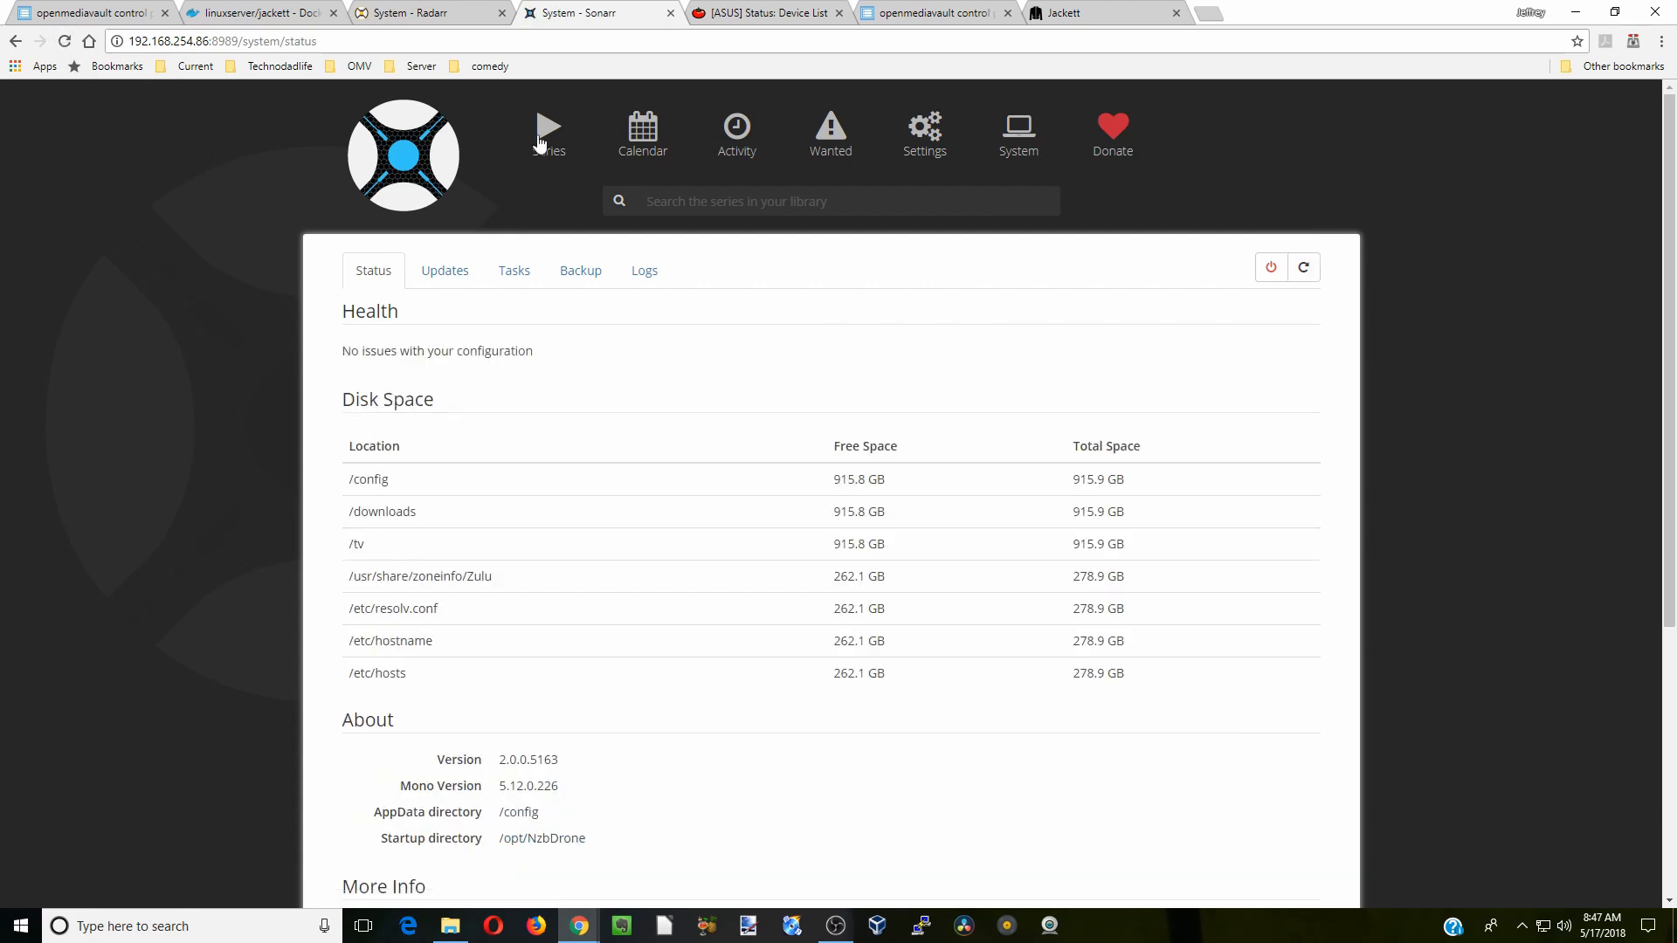
mouse_move(1061, 285)
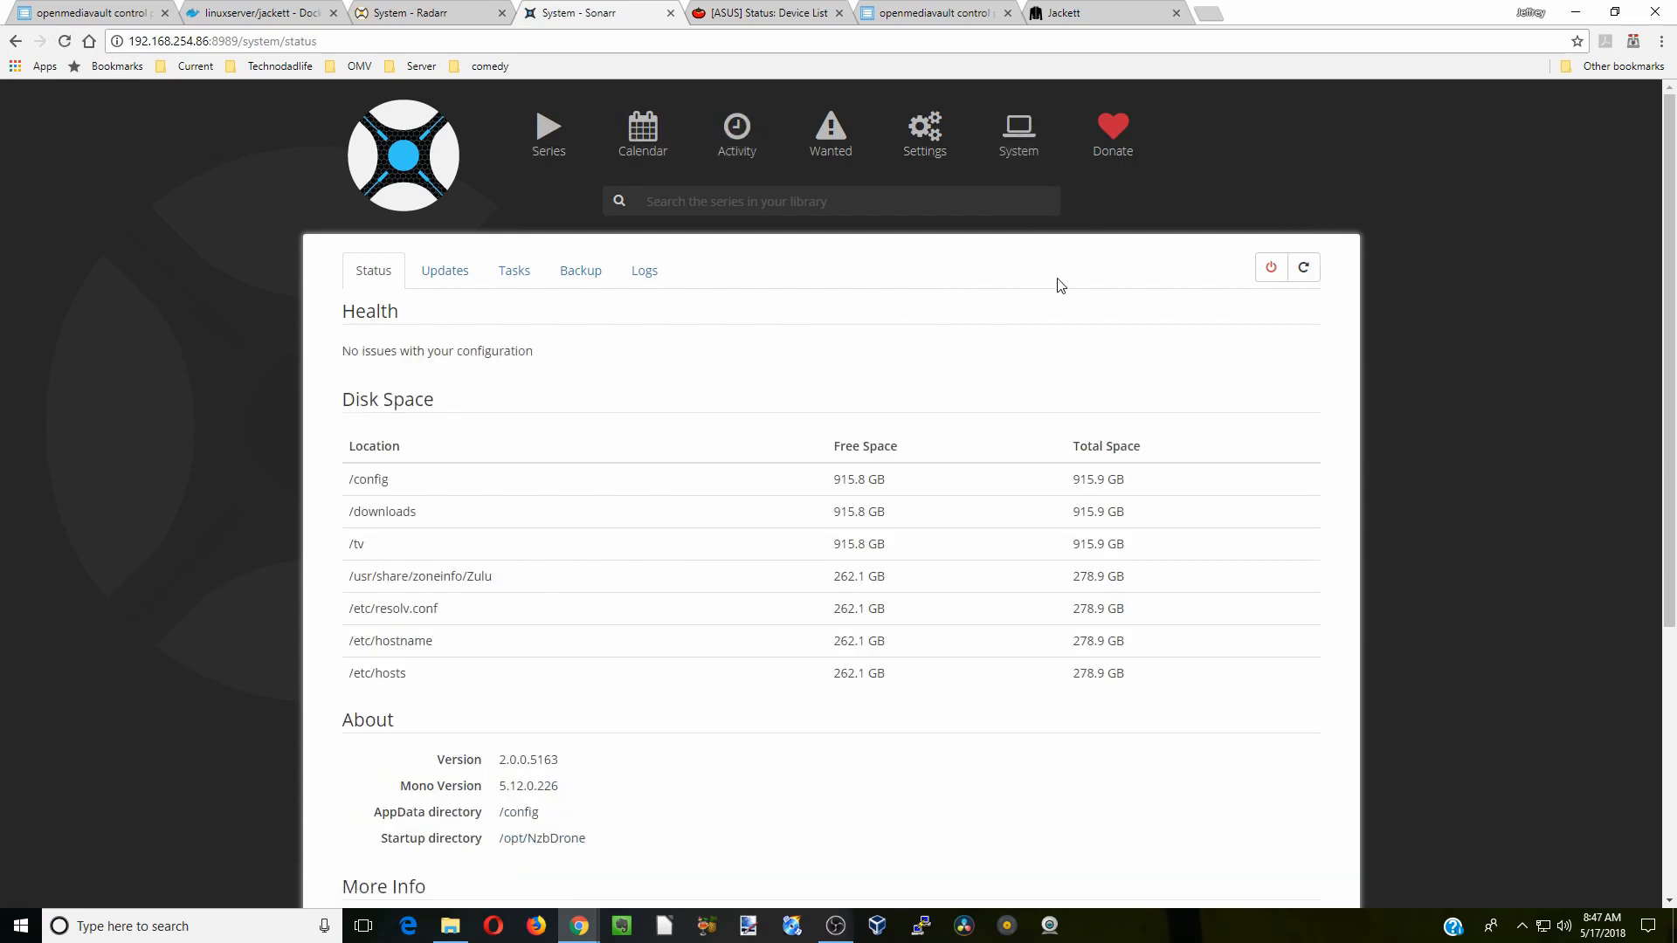
mouse_move(890, 278)
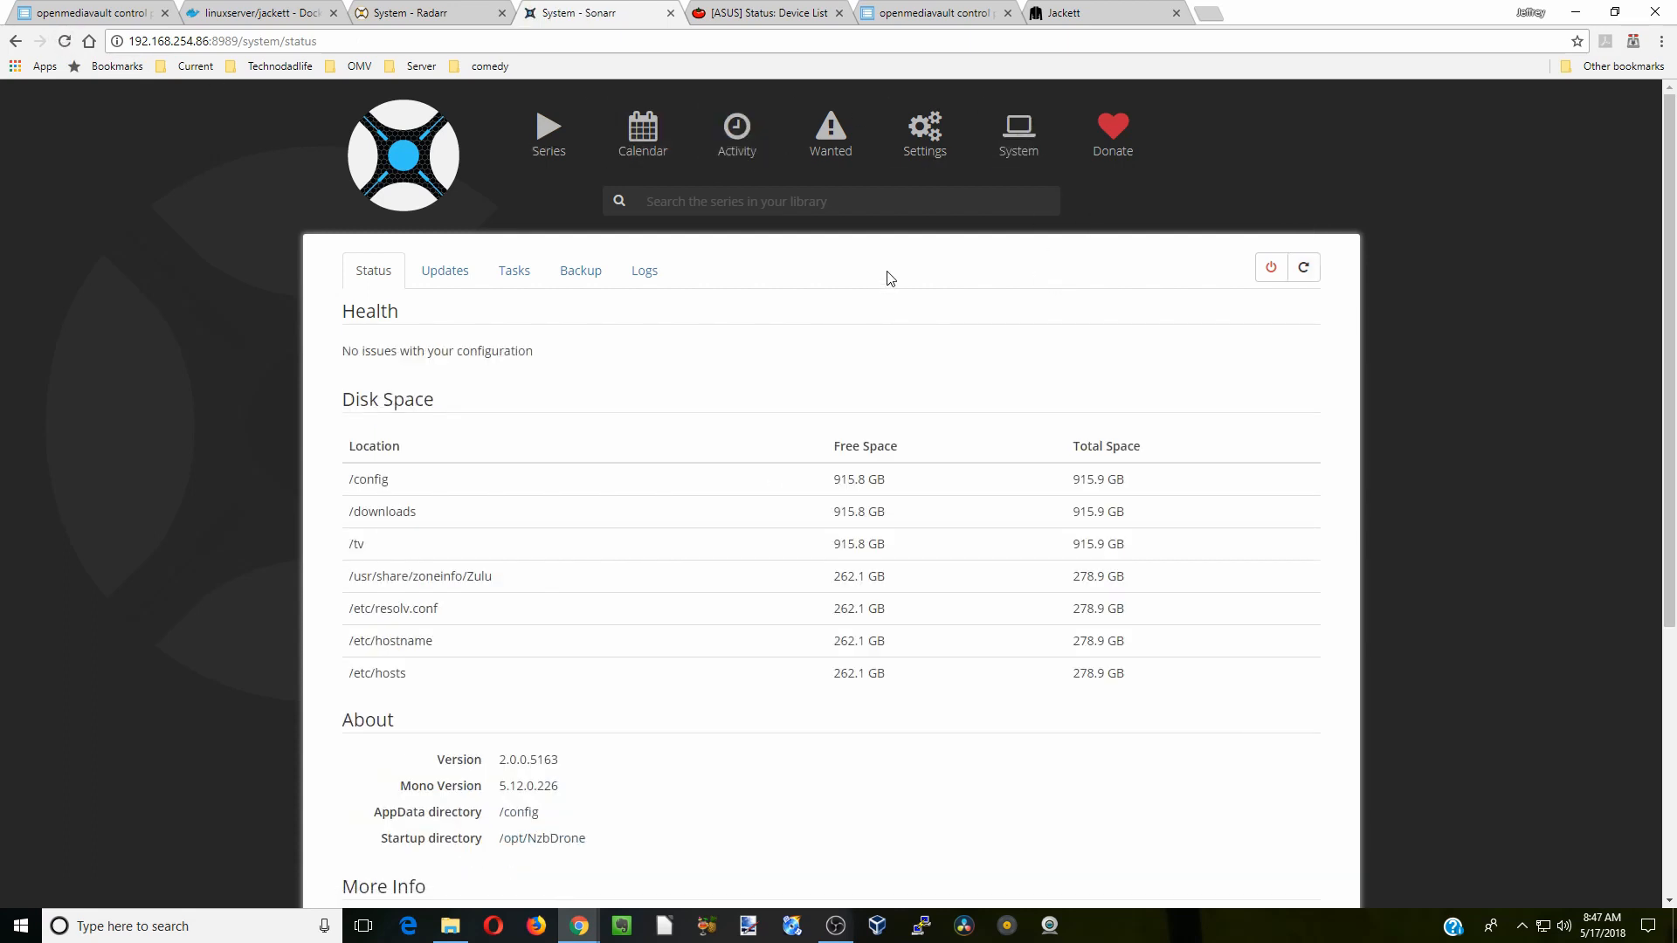